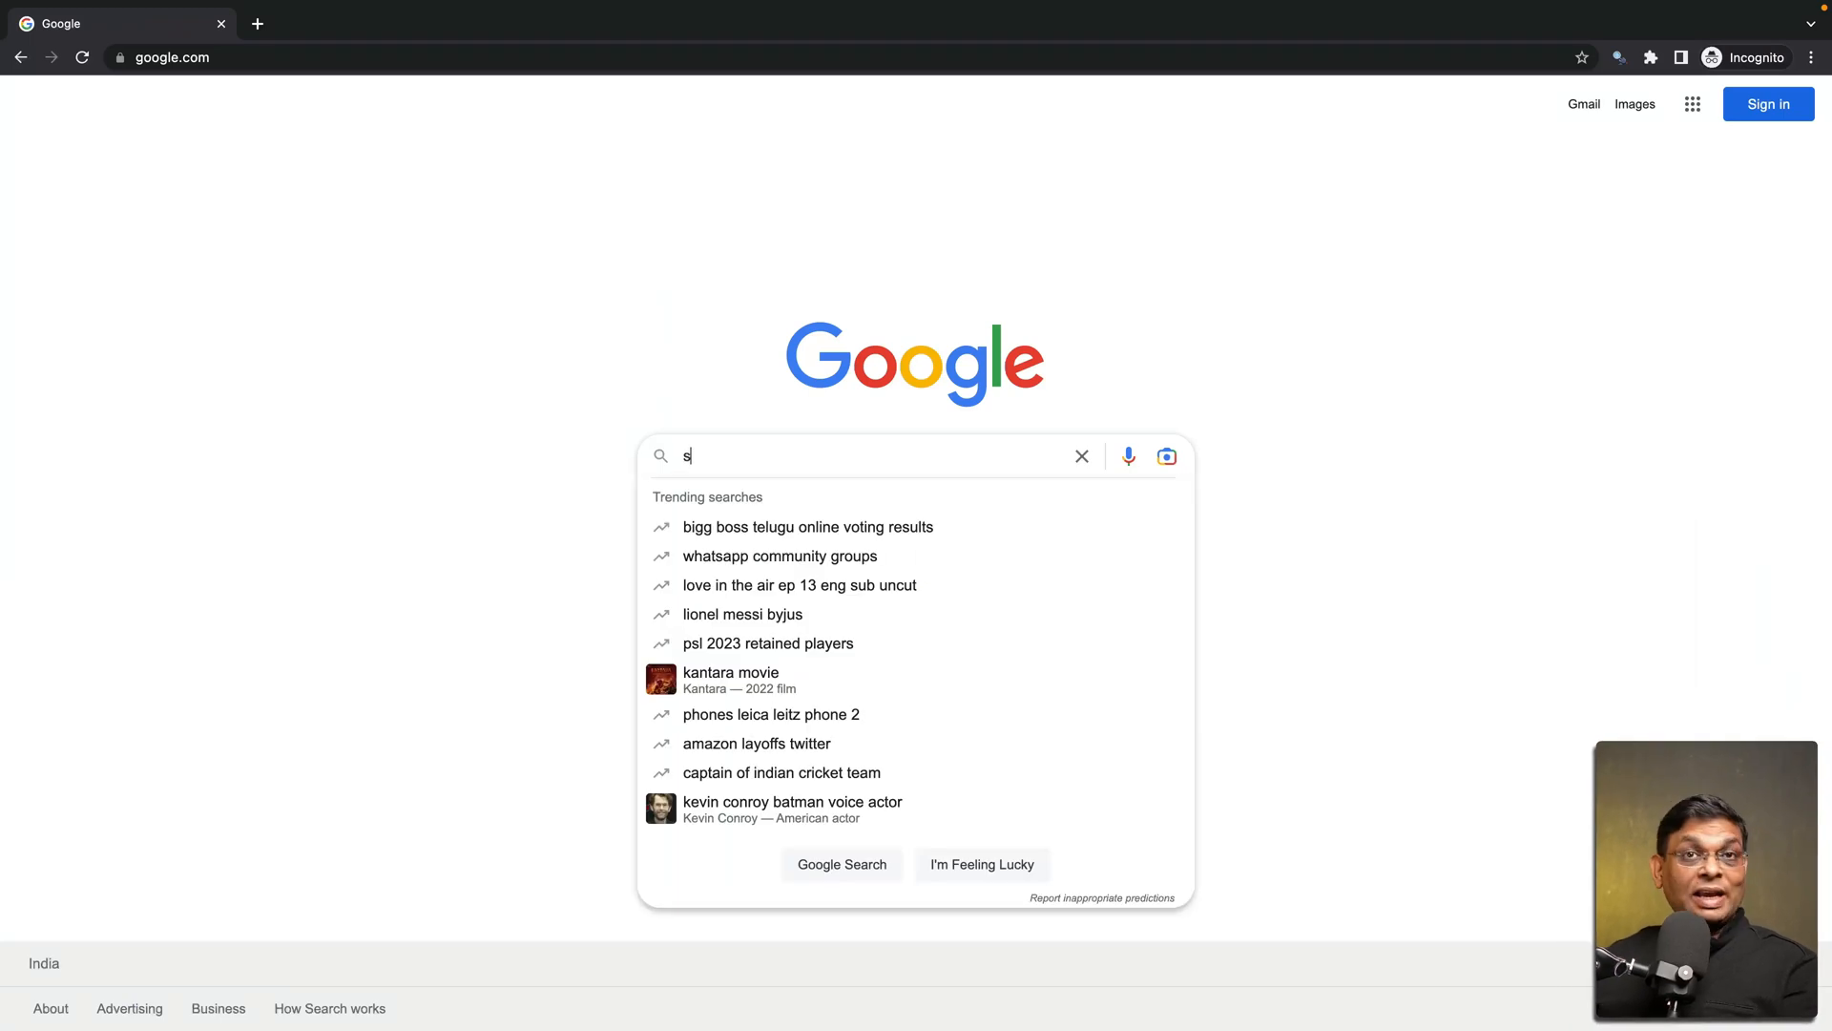
Search Google for 'scrapy cloud' and open Zyte's 'Cloud Web Scraper | Scrapy Cloud' result
text(crapy)
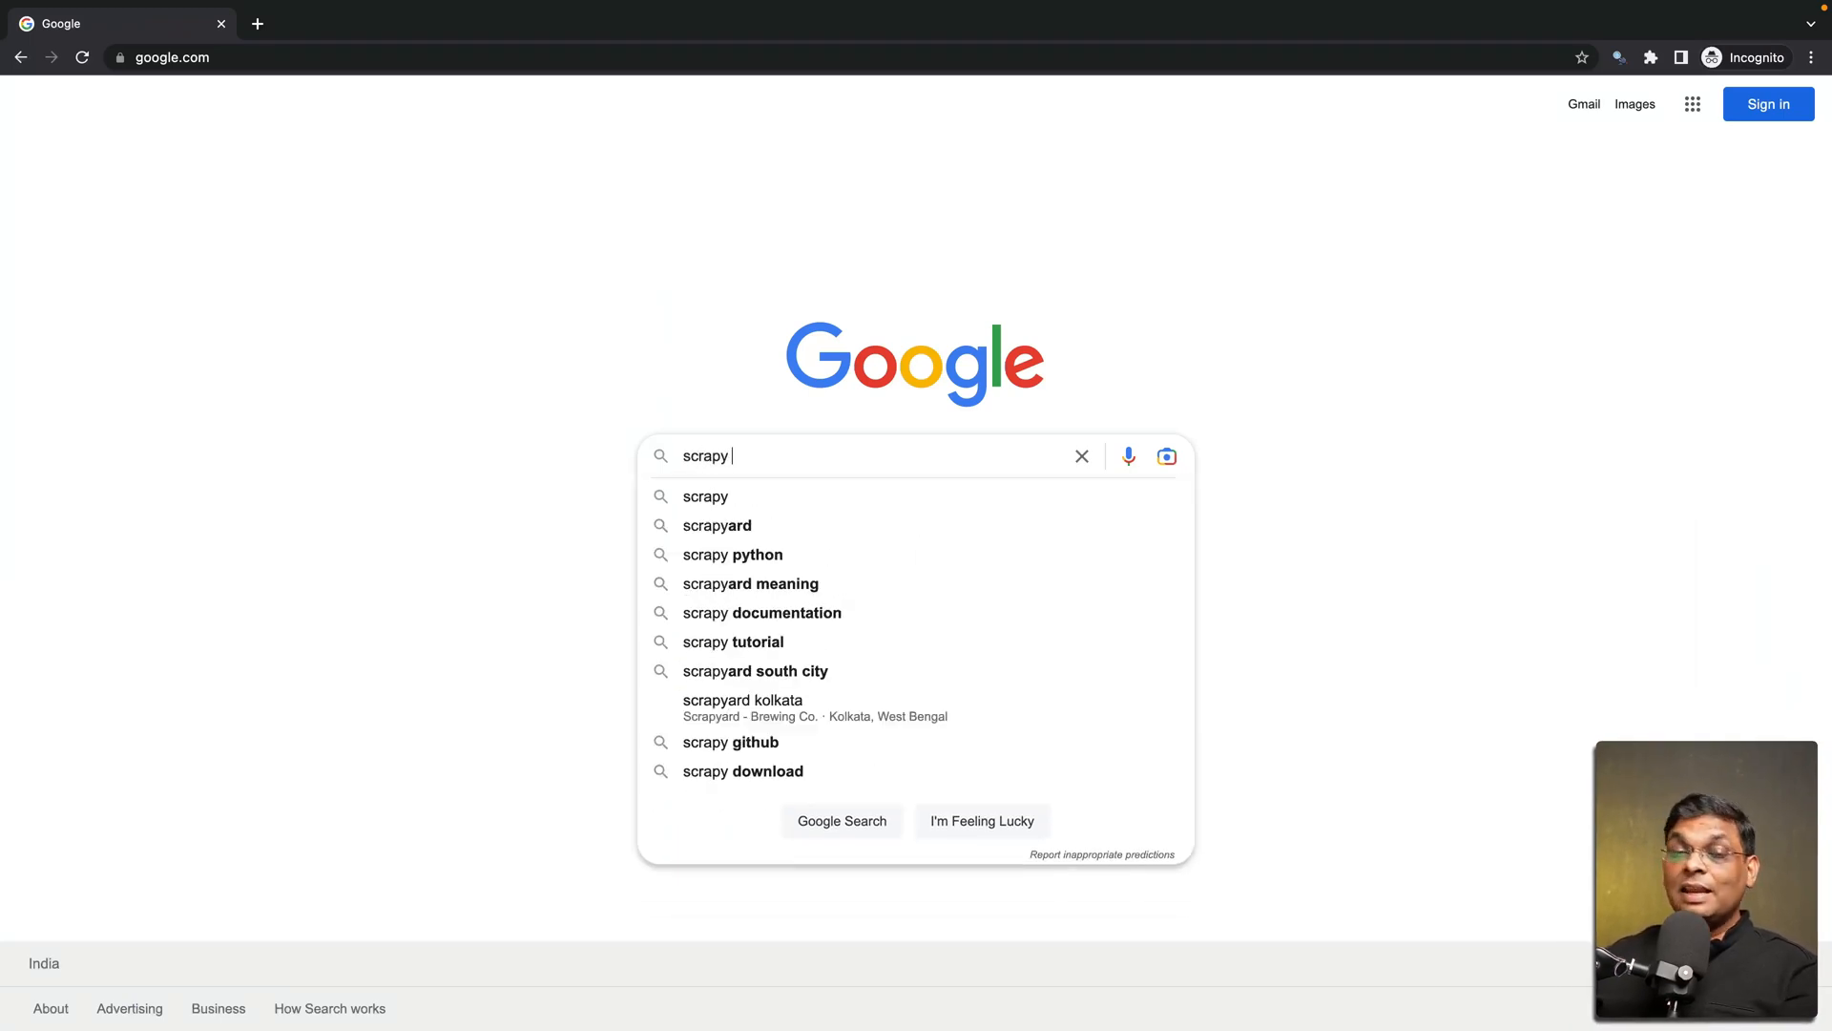
text(clou)
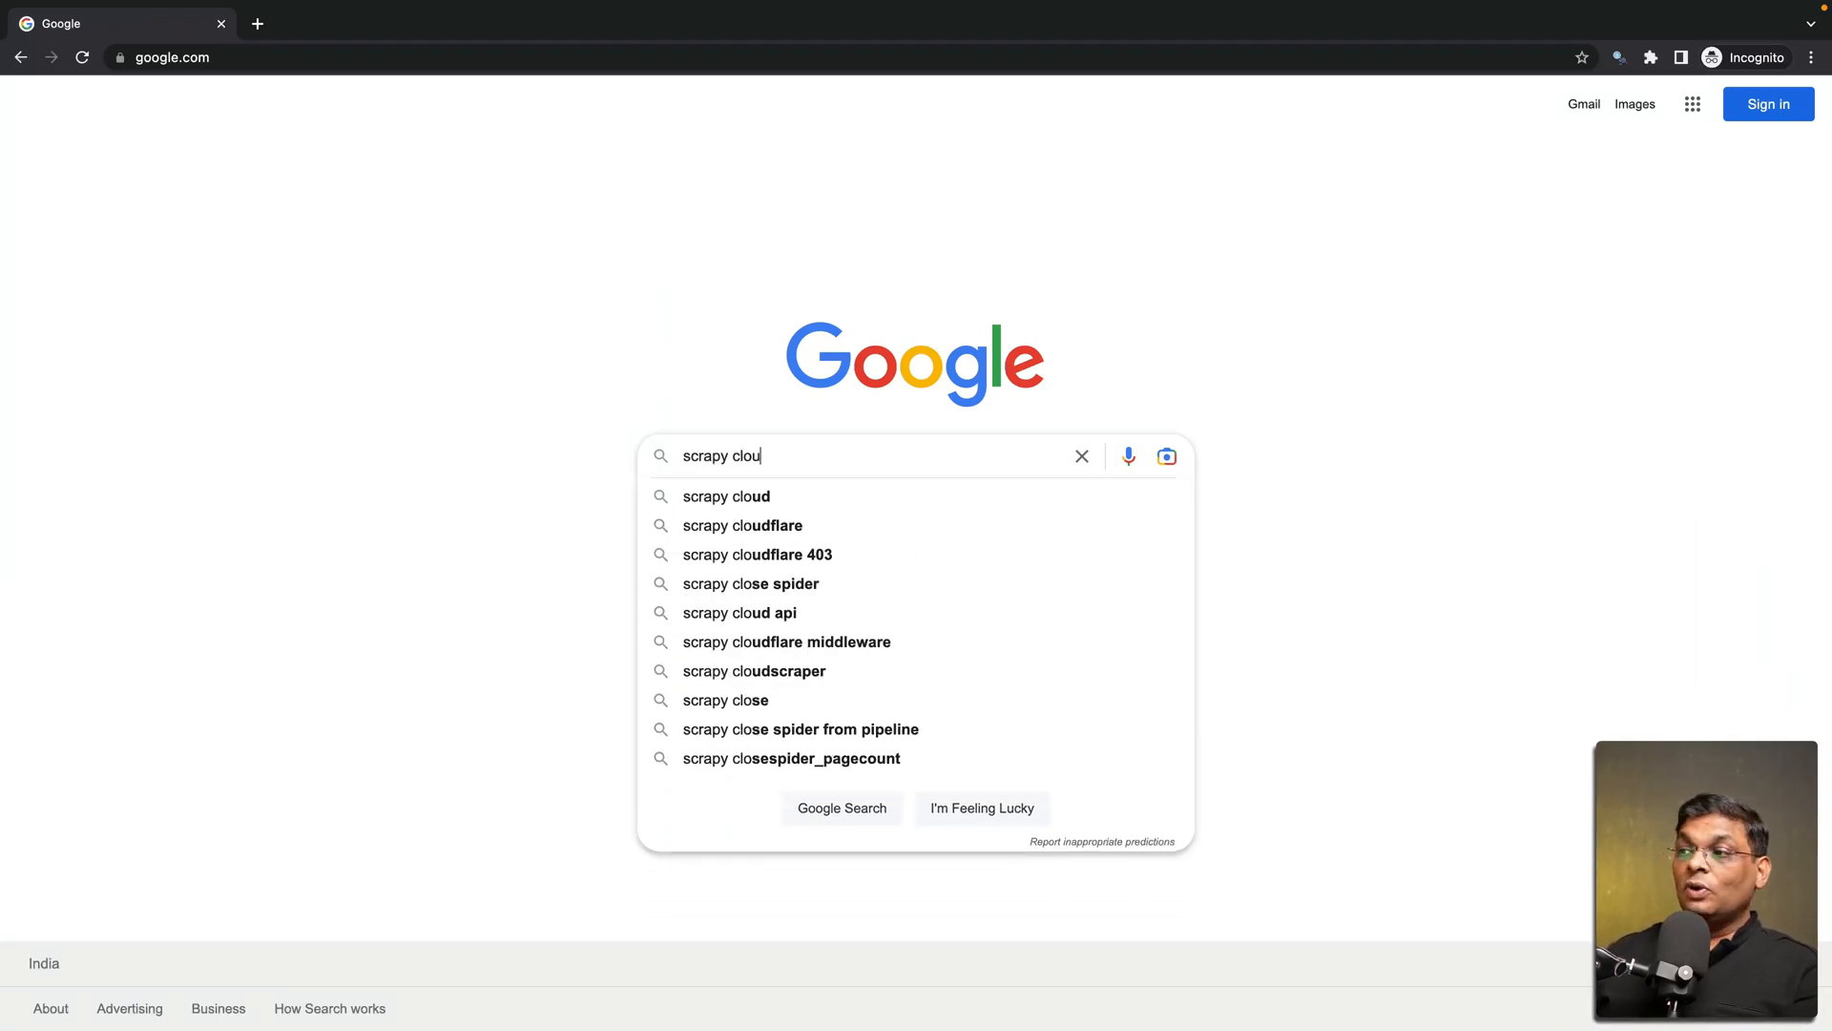
click(727, 496)
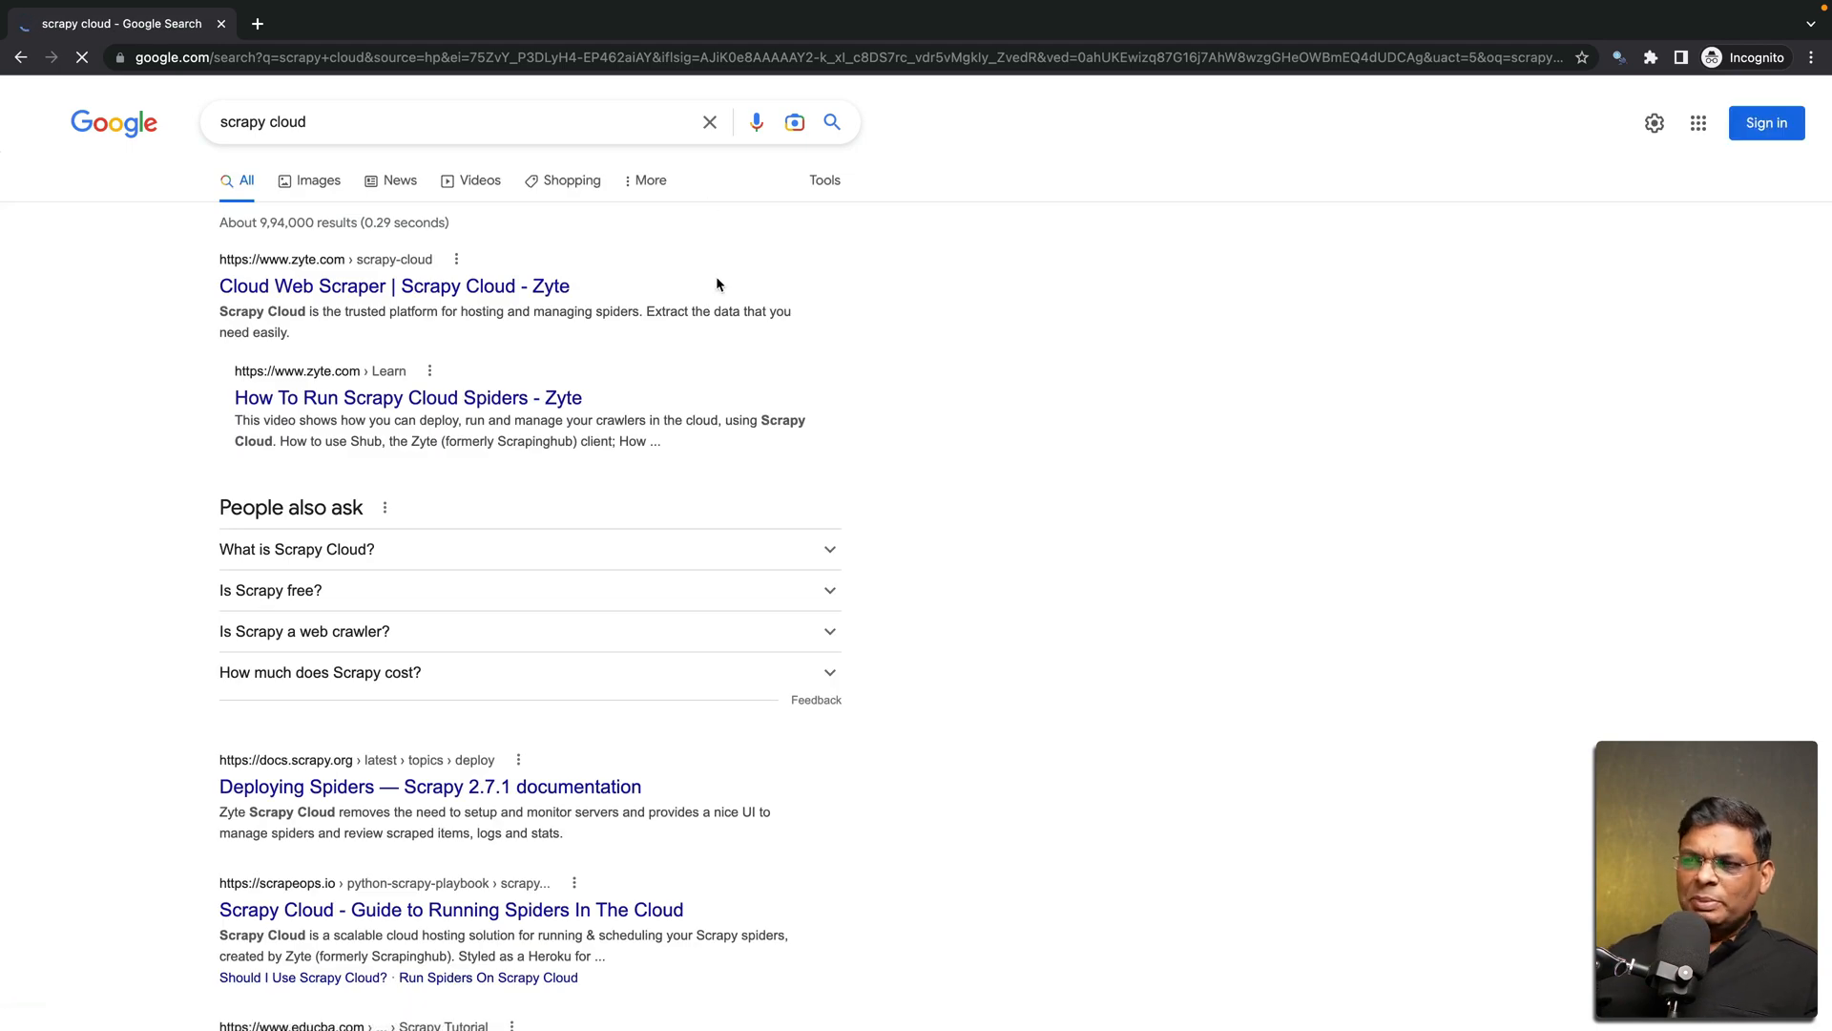
click(394, 286)
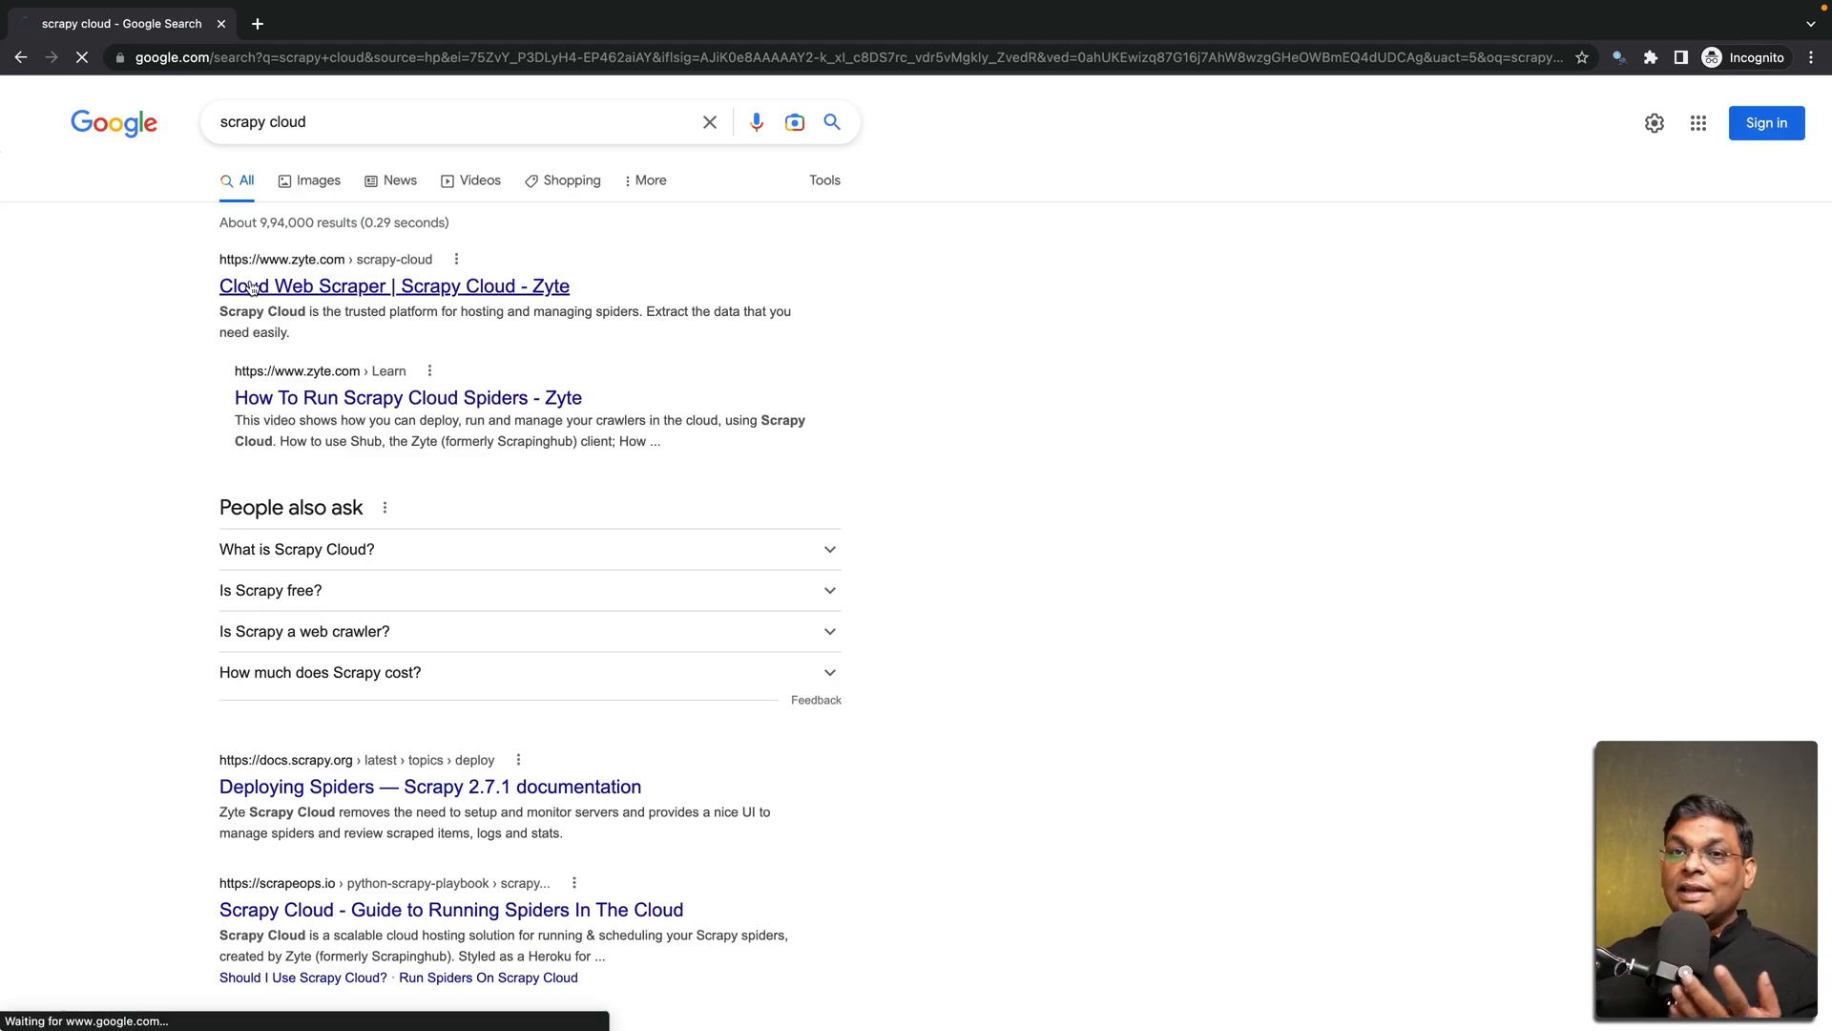
click(393, 287)
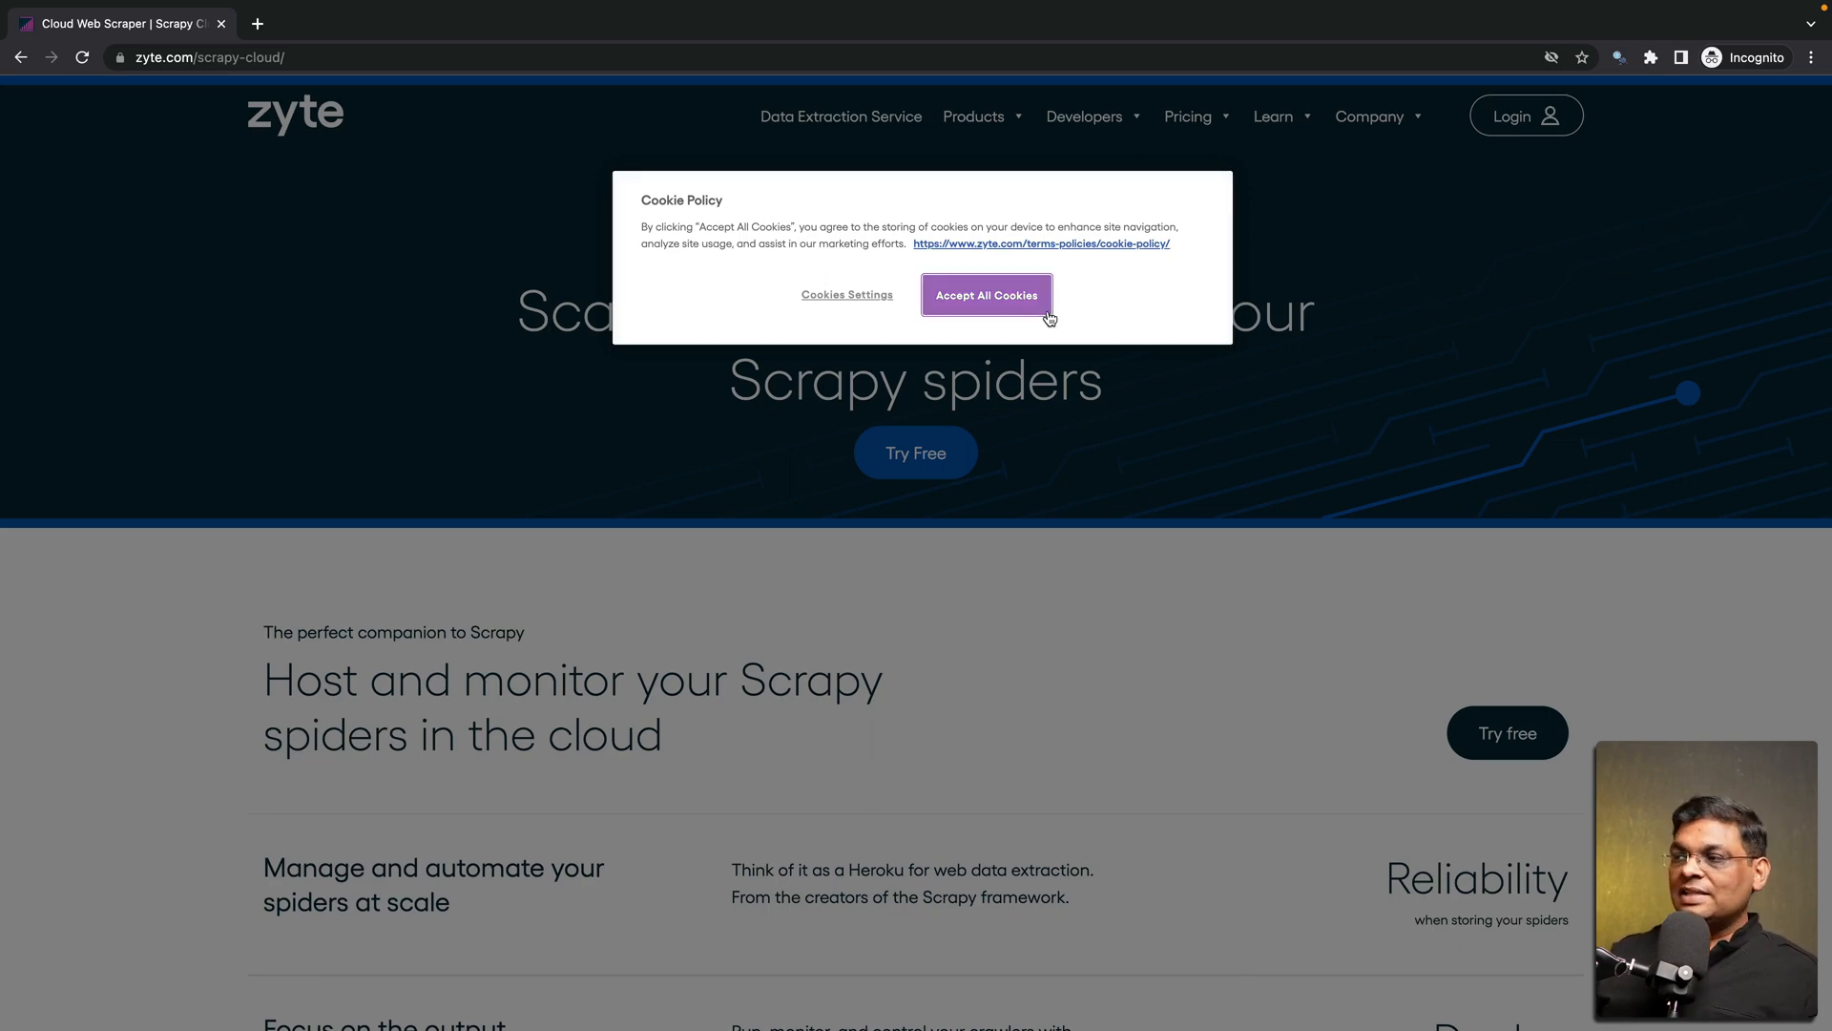
Accept all cookies and follow 'Try Free' to the Discover Scrapy Cloud page
click(985, 294)
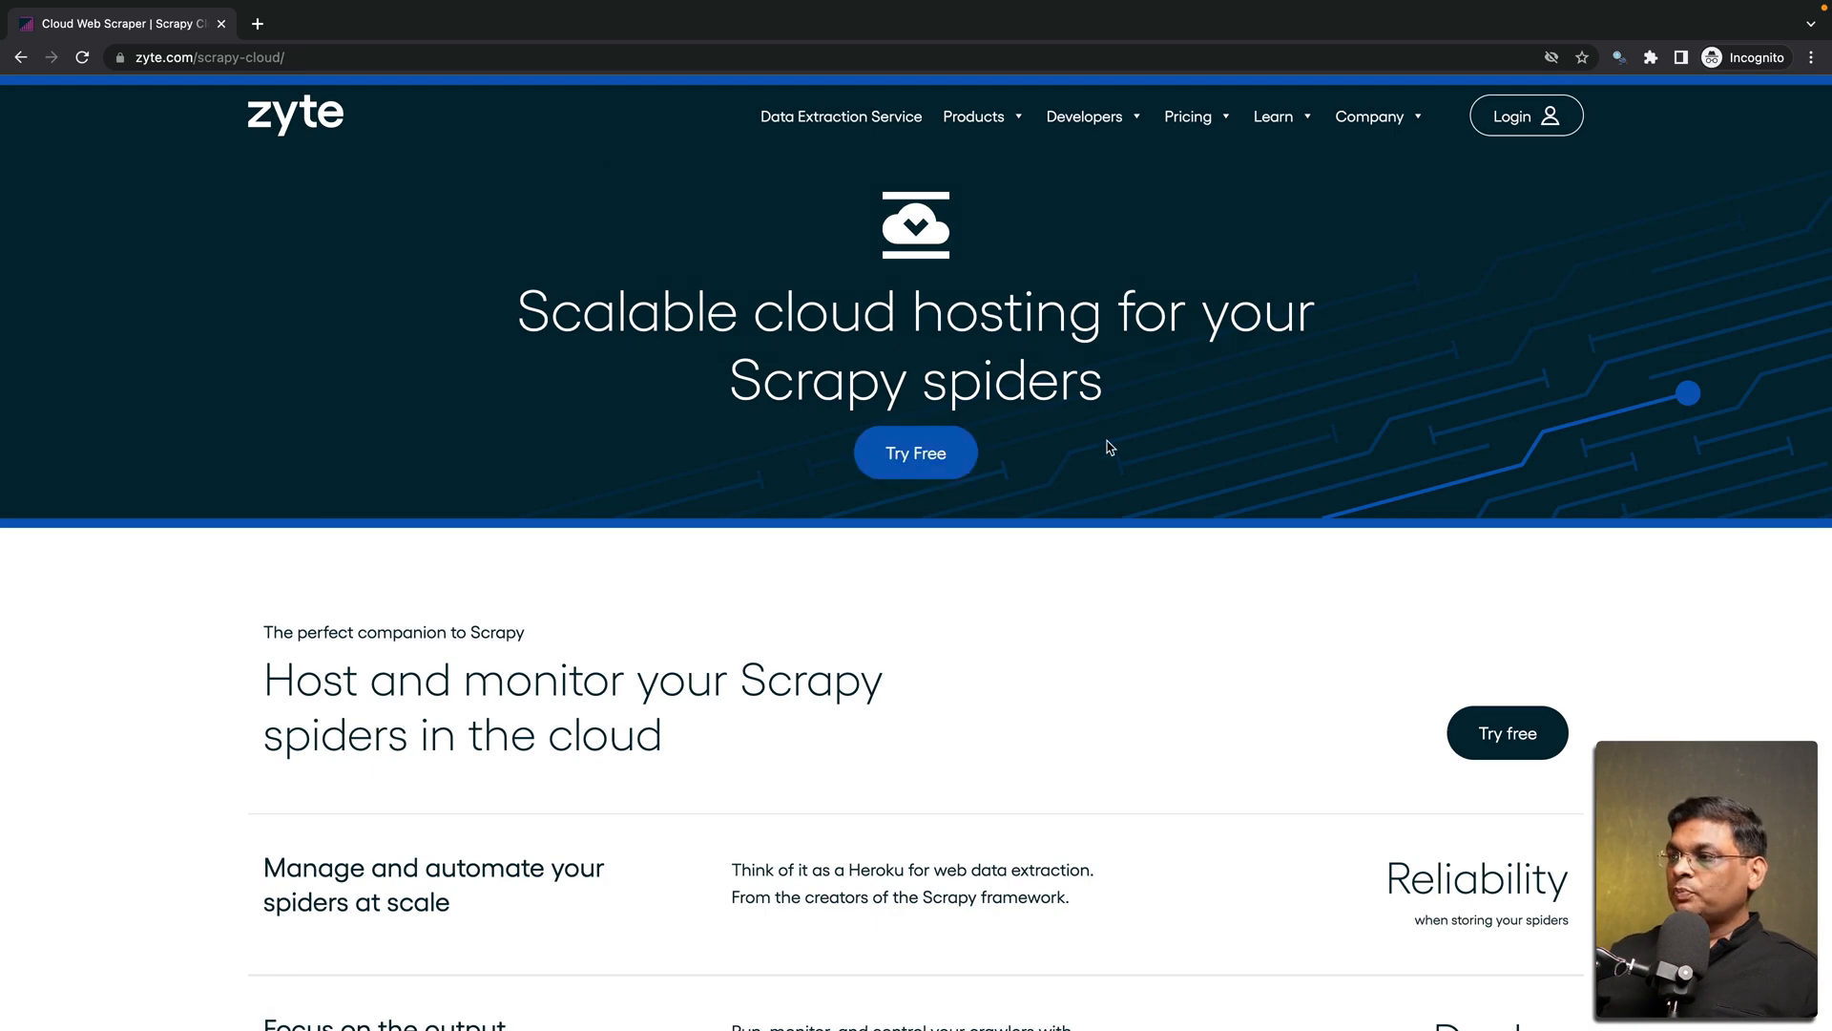
mouse_move(916, 454)
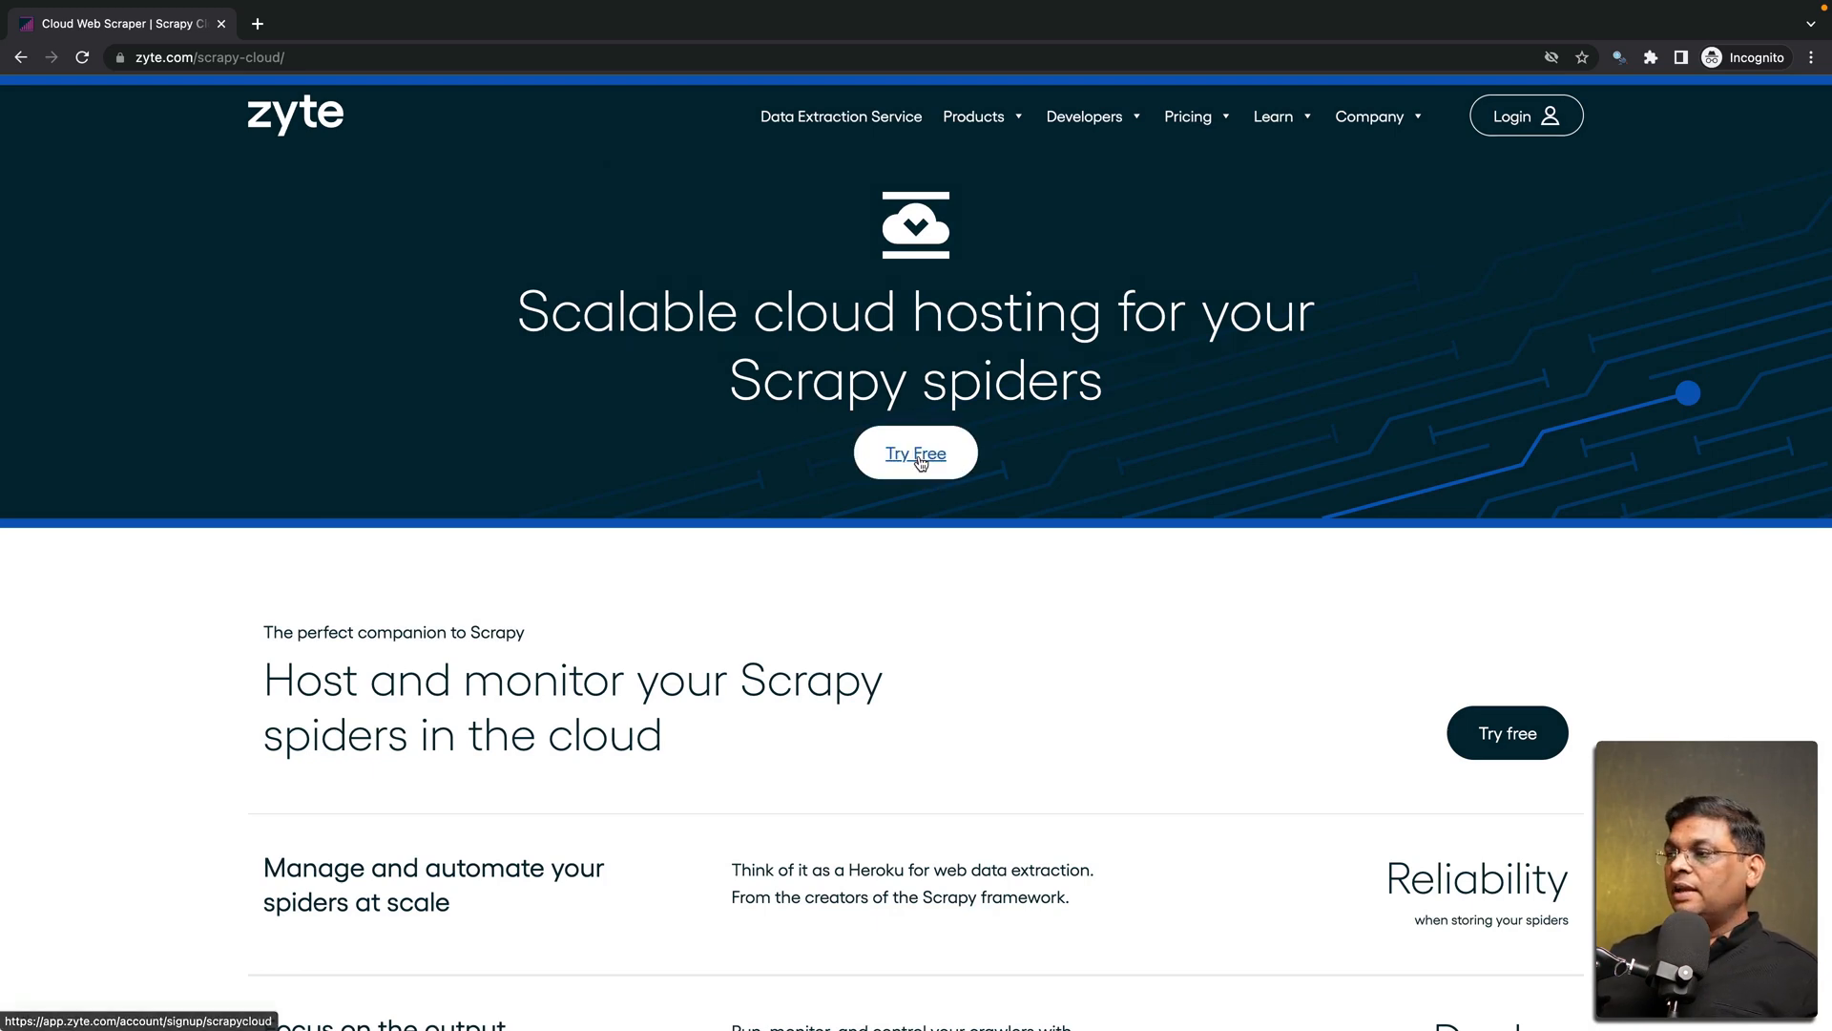
click(916, 455)
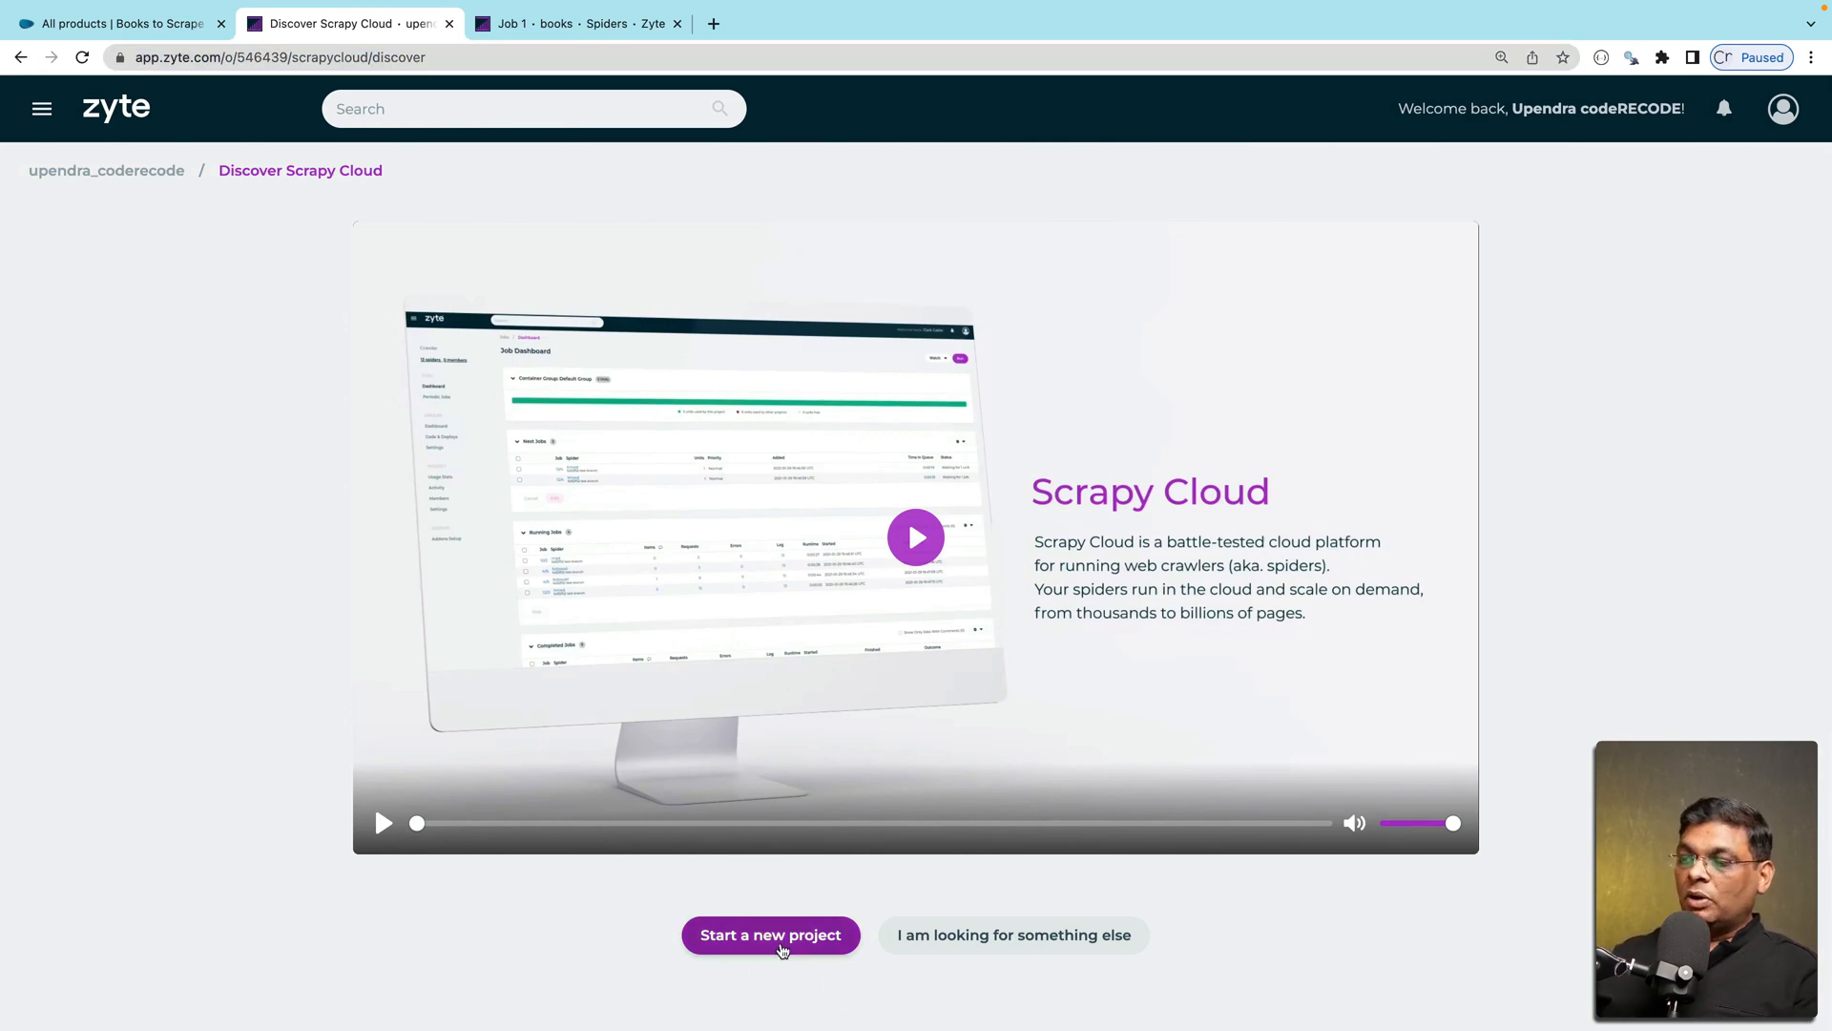
Create a new Scrapy Cloud project named booksCloudDemo and dismiss the created notification
right_click(771, 935)
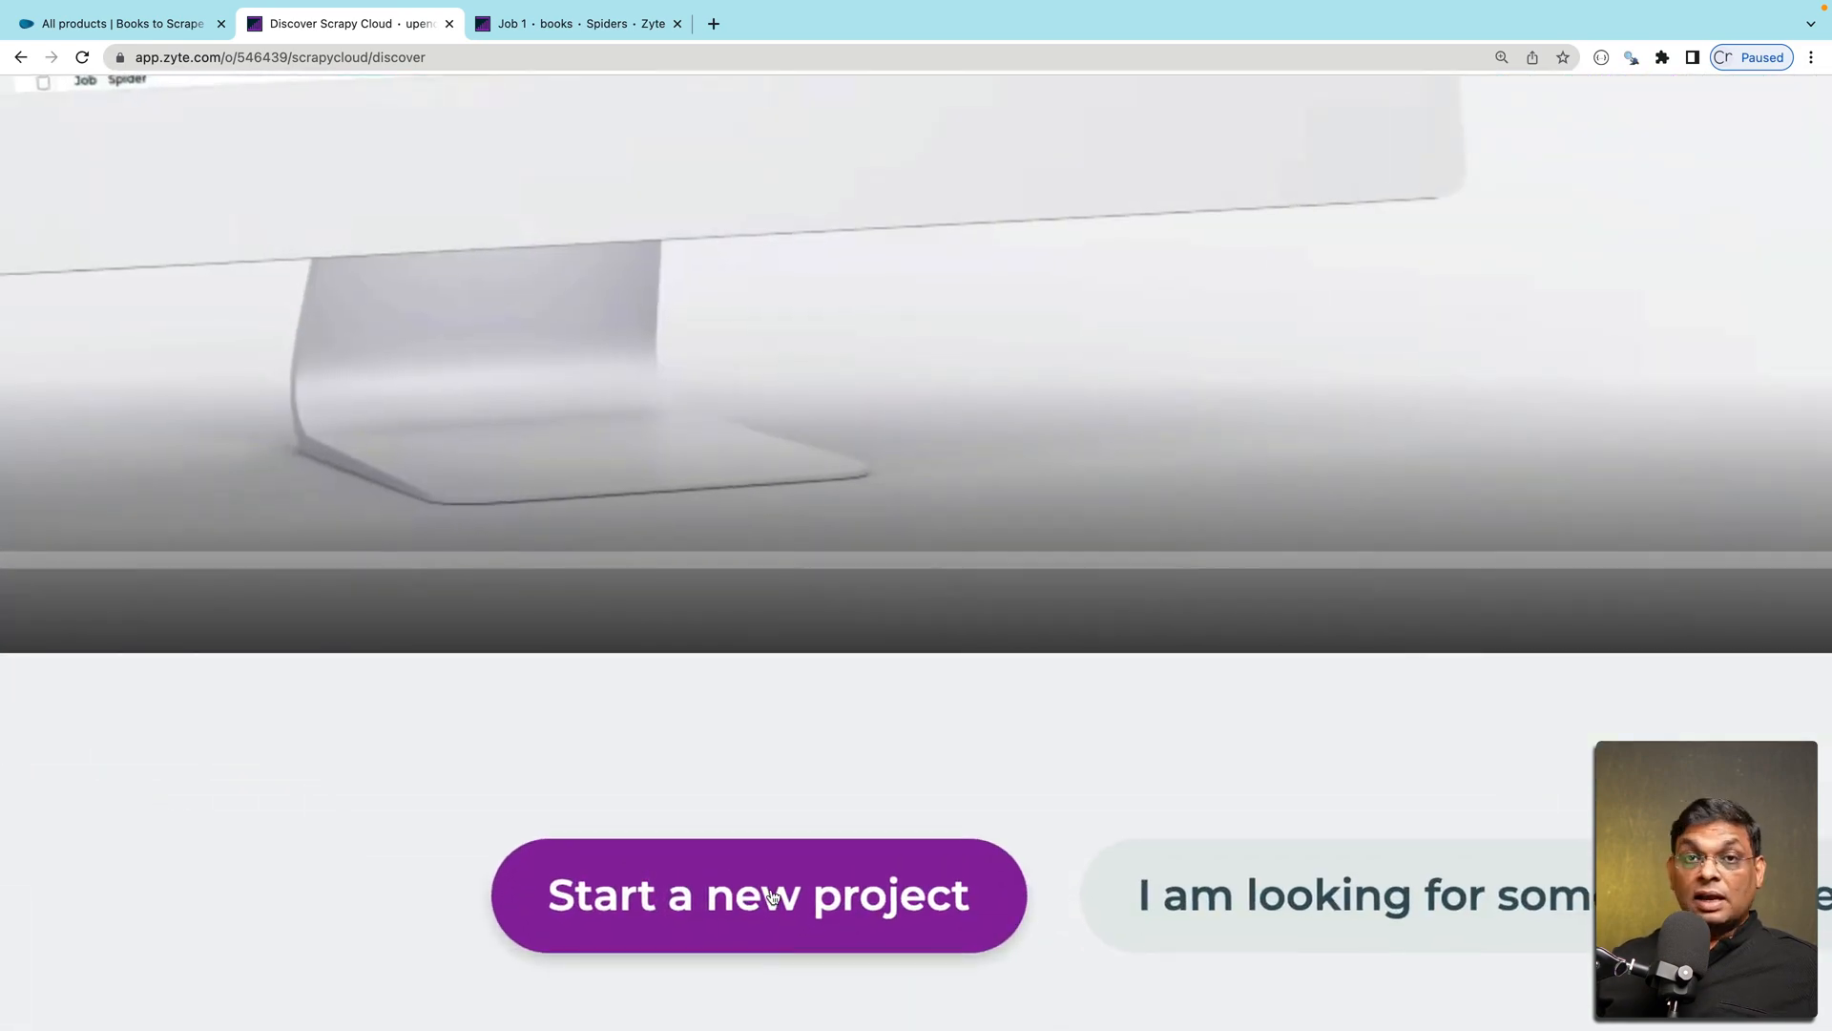
click(757, 893)
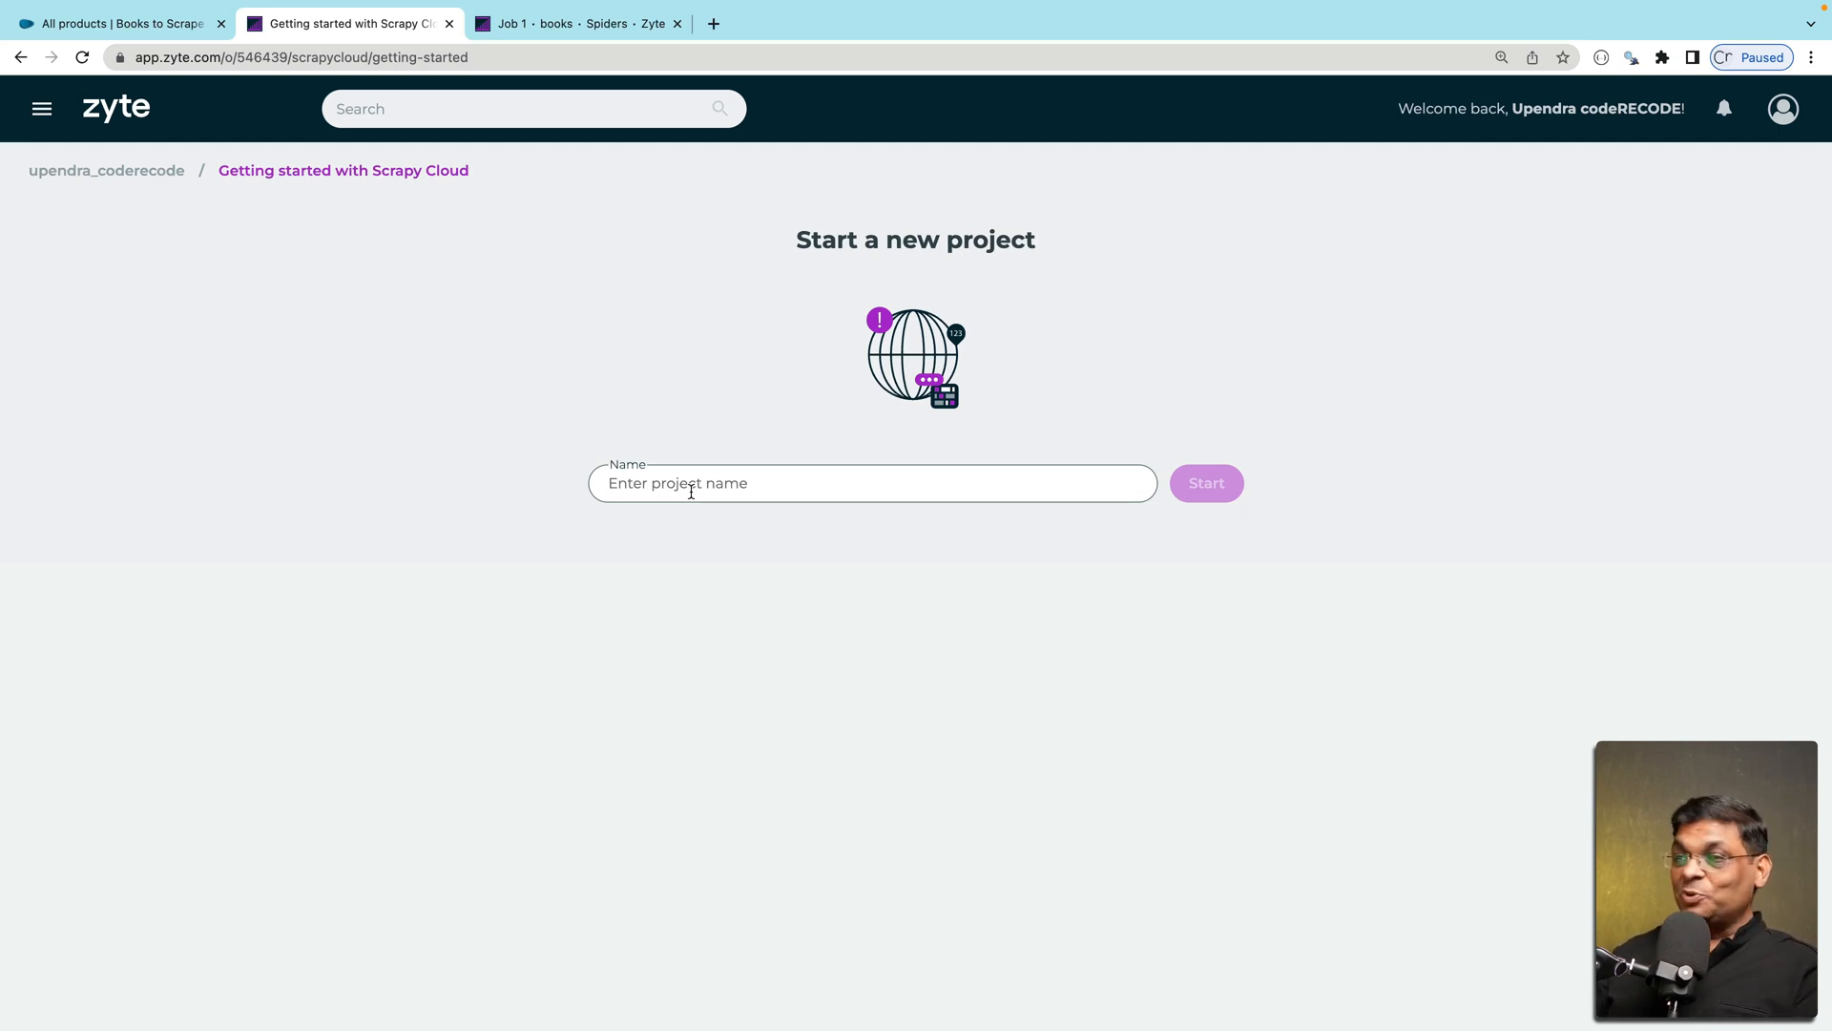
click(873, 483)
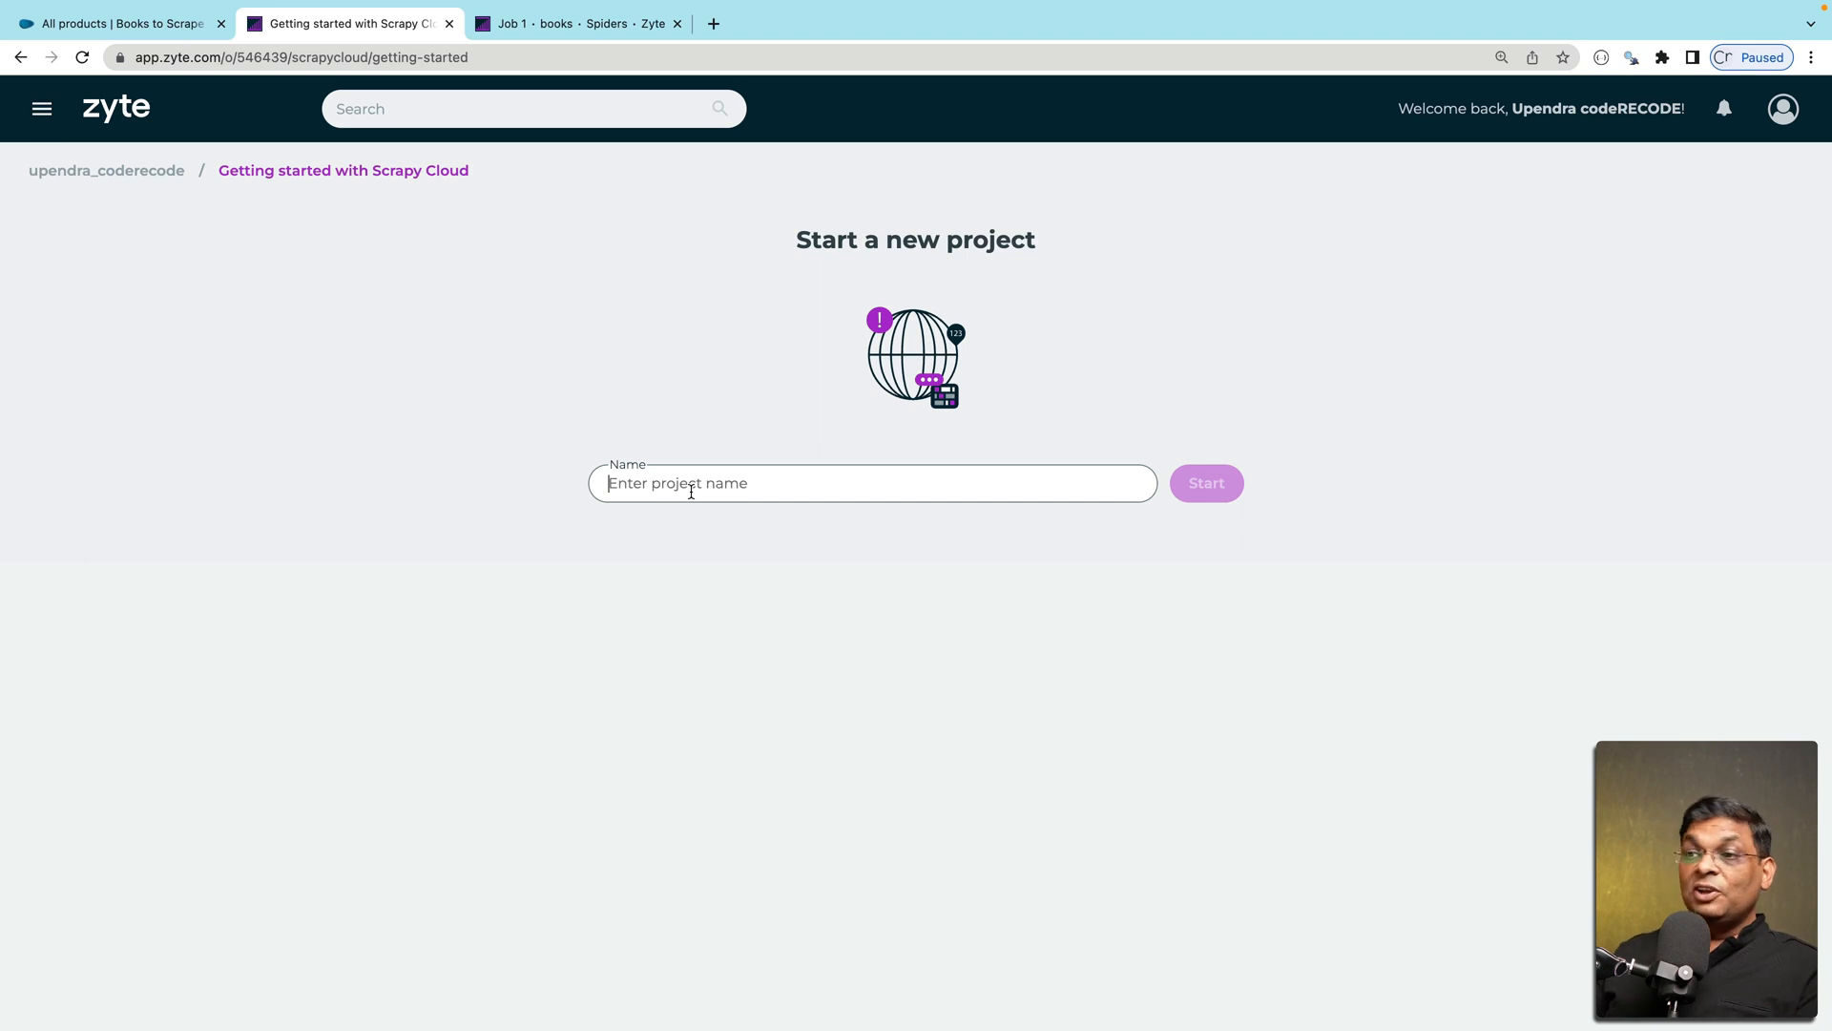
text(booksCloudDemo)
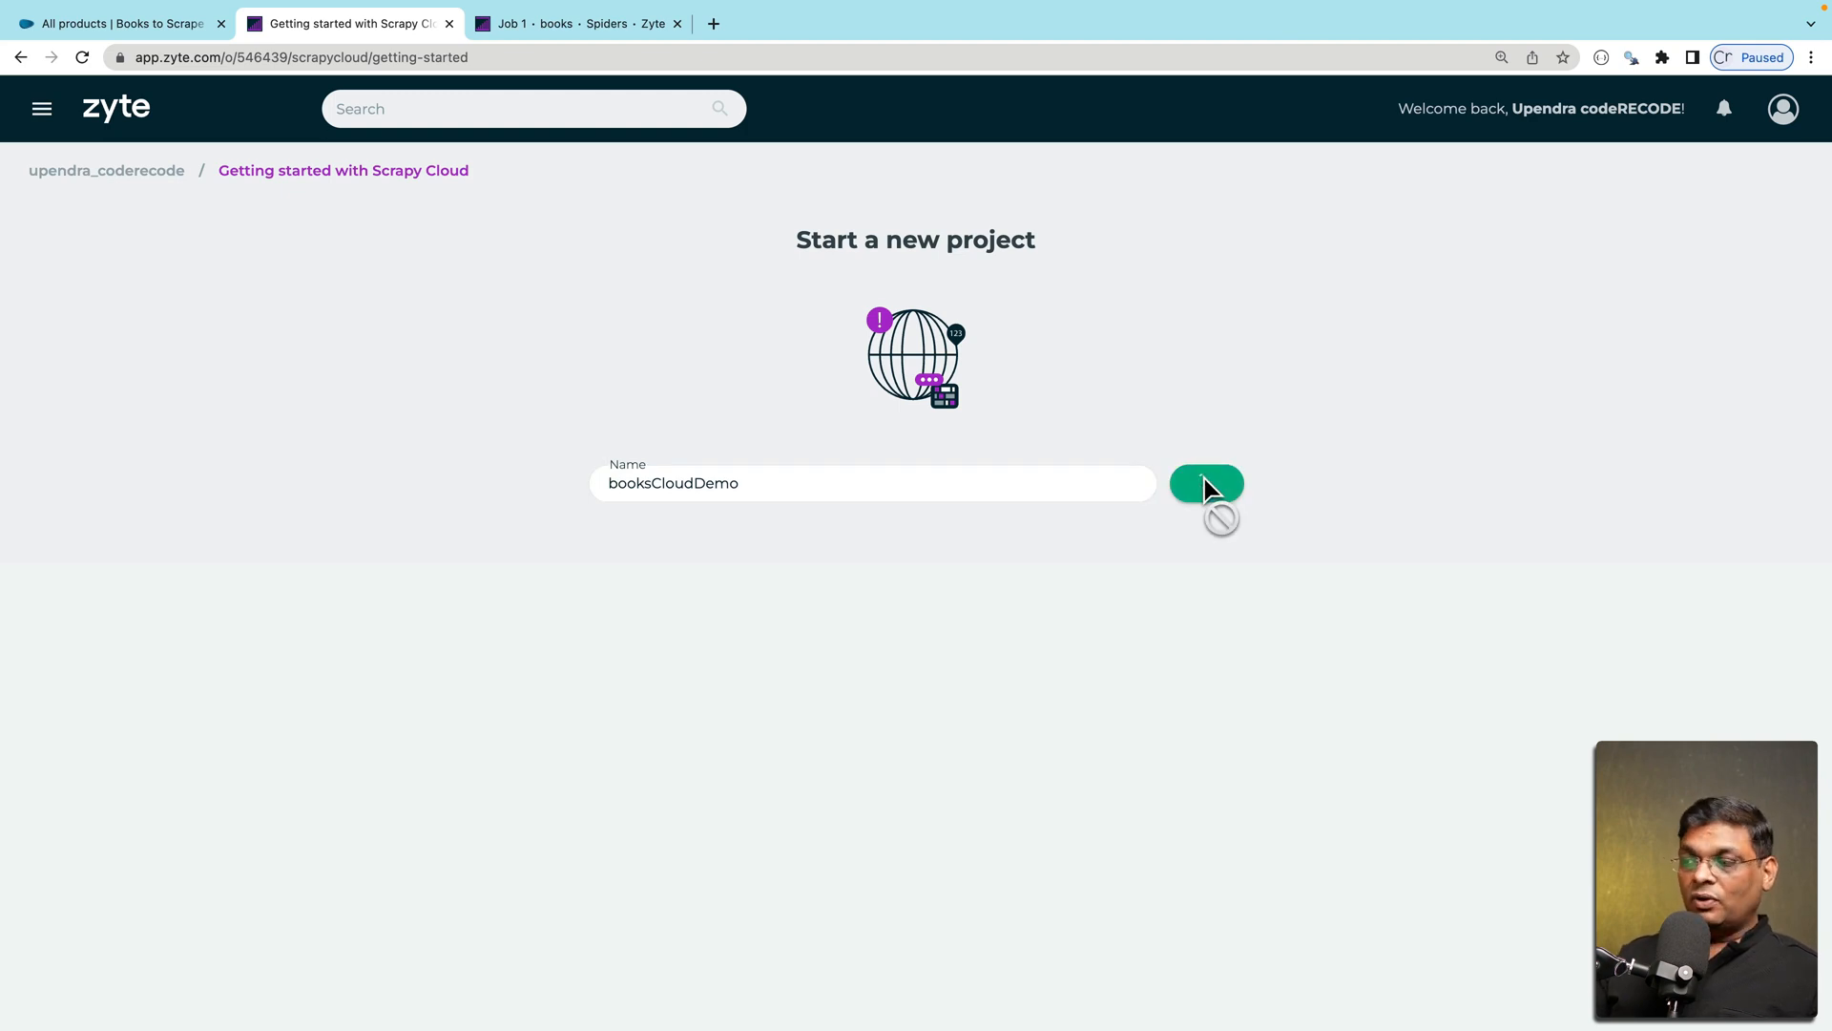
click(1204, 483)
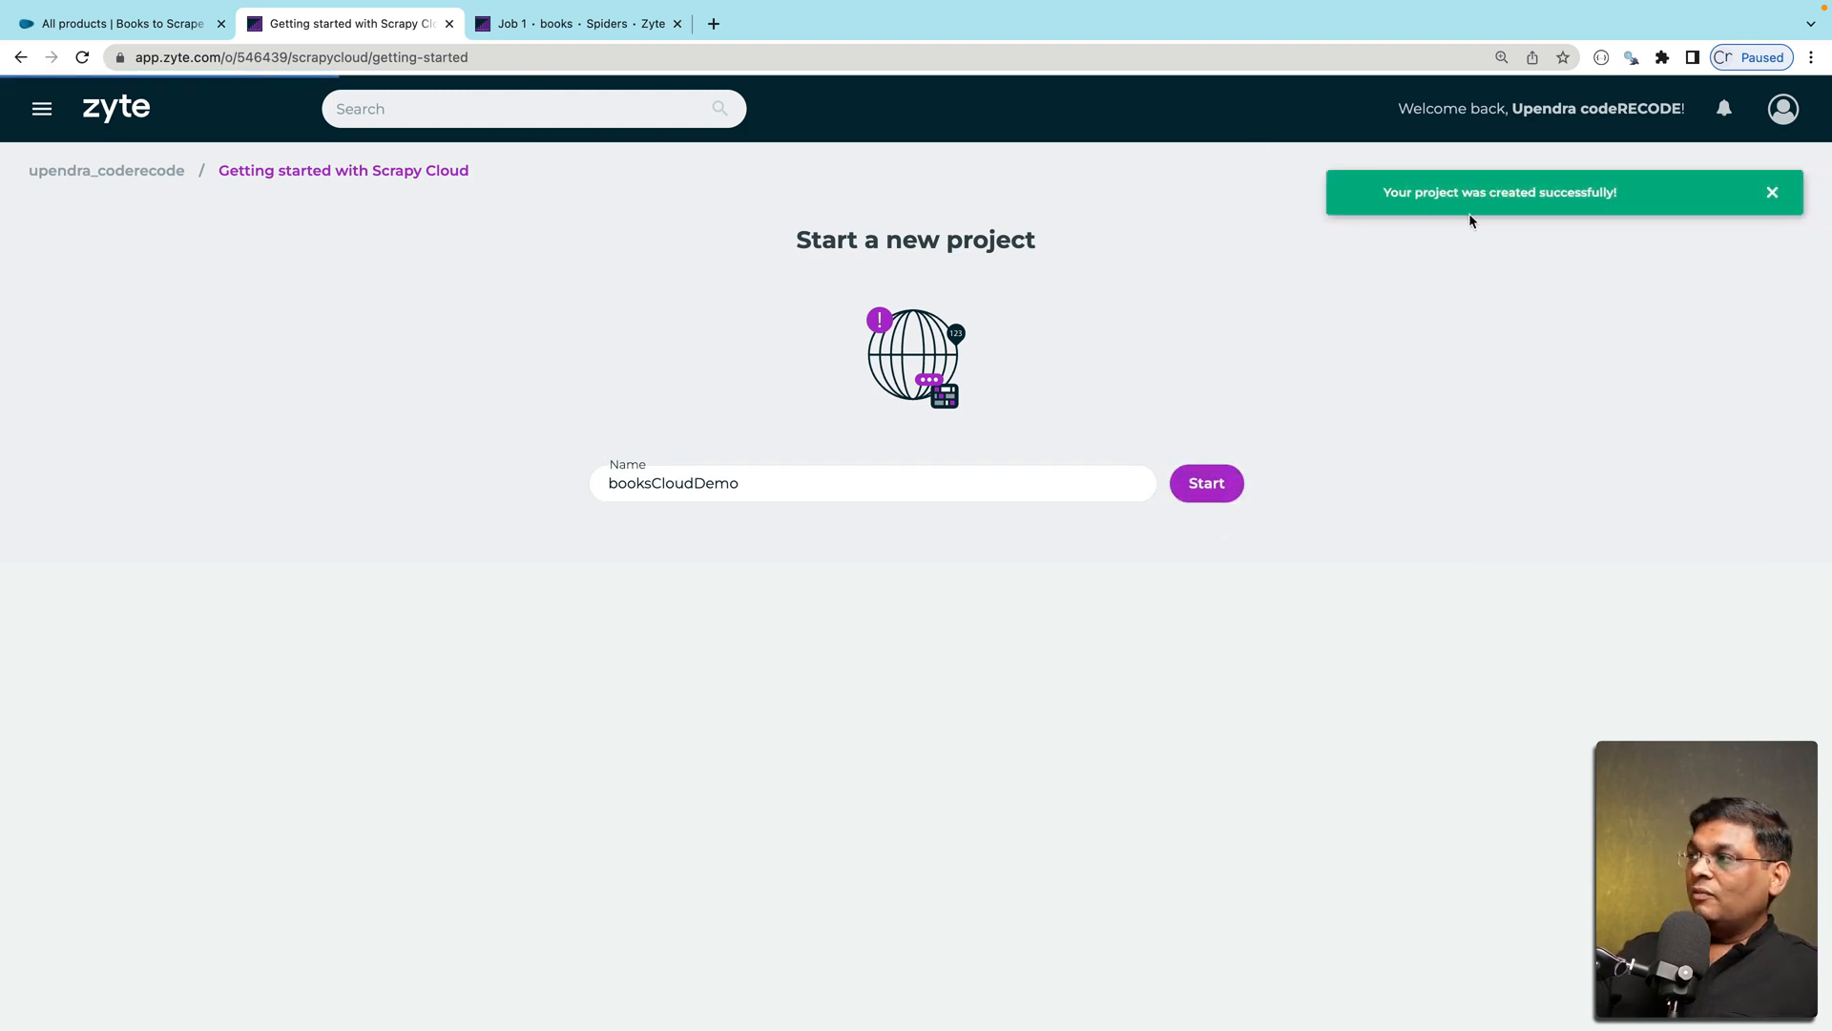
click(1204, 483)
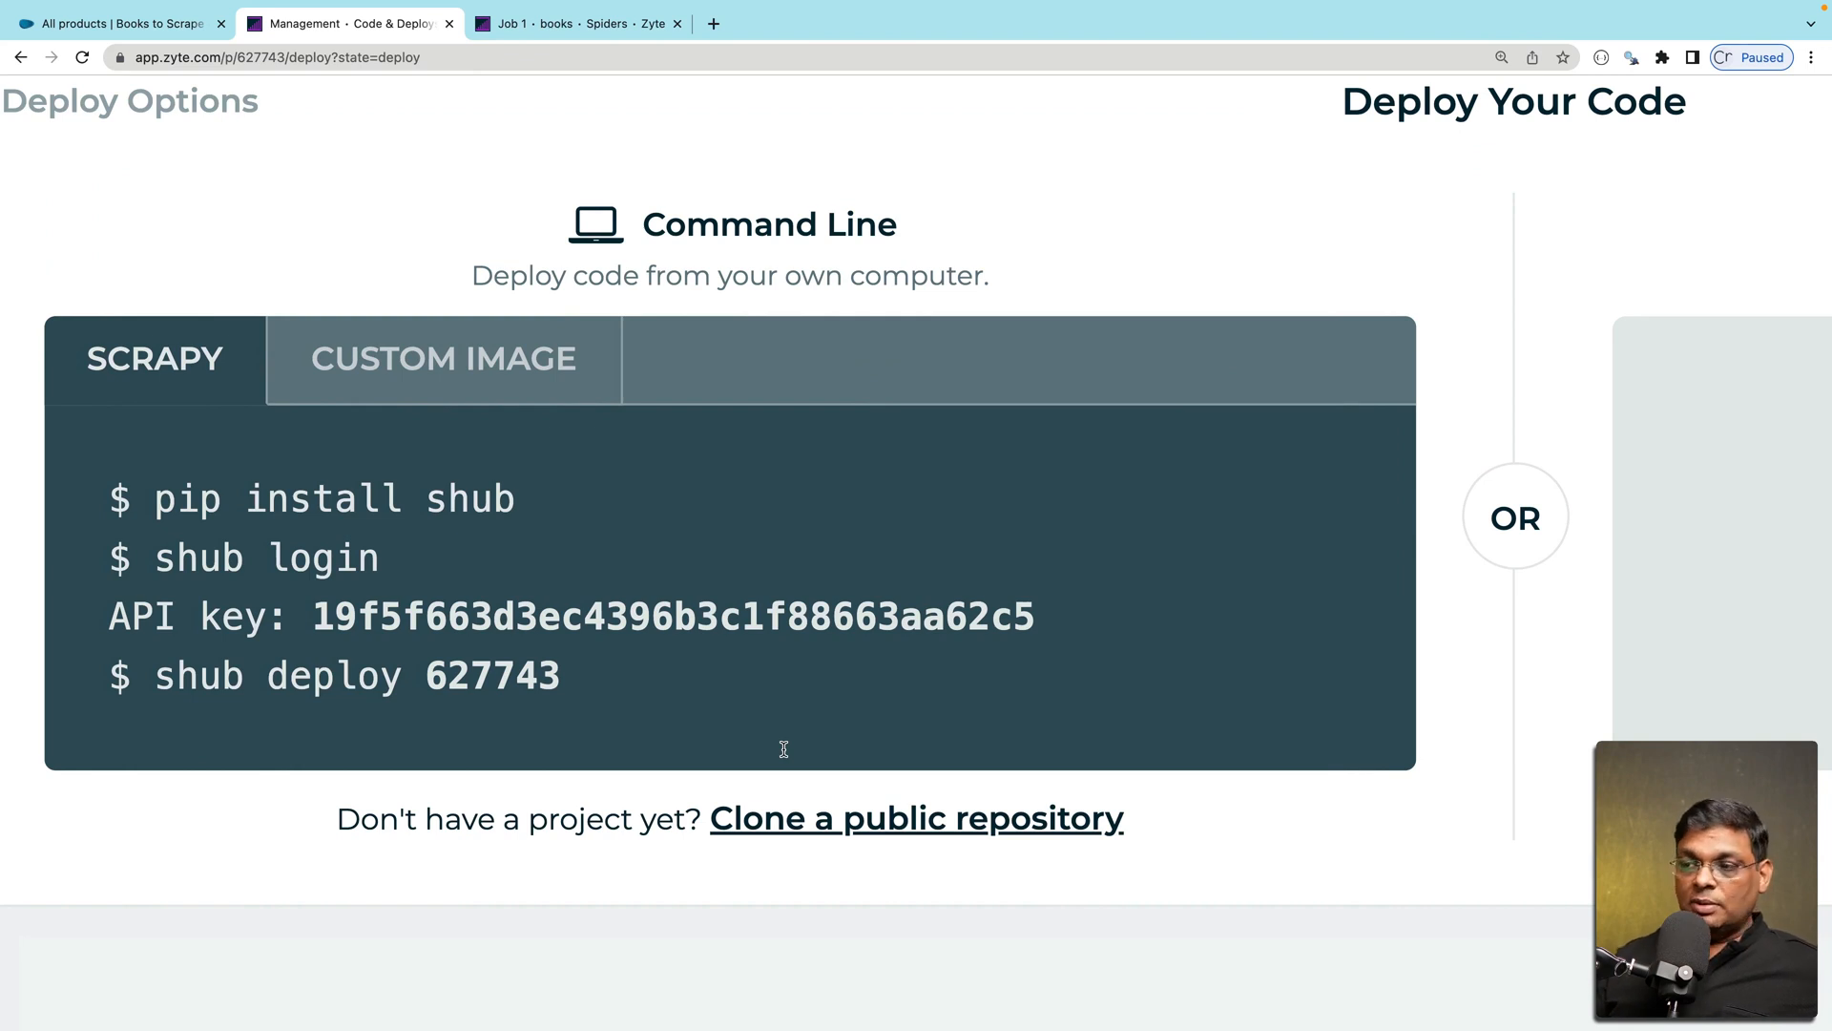
double_click(185, 498)
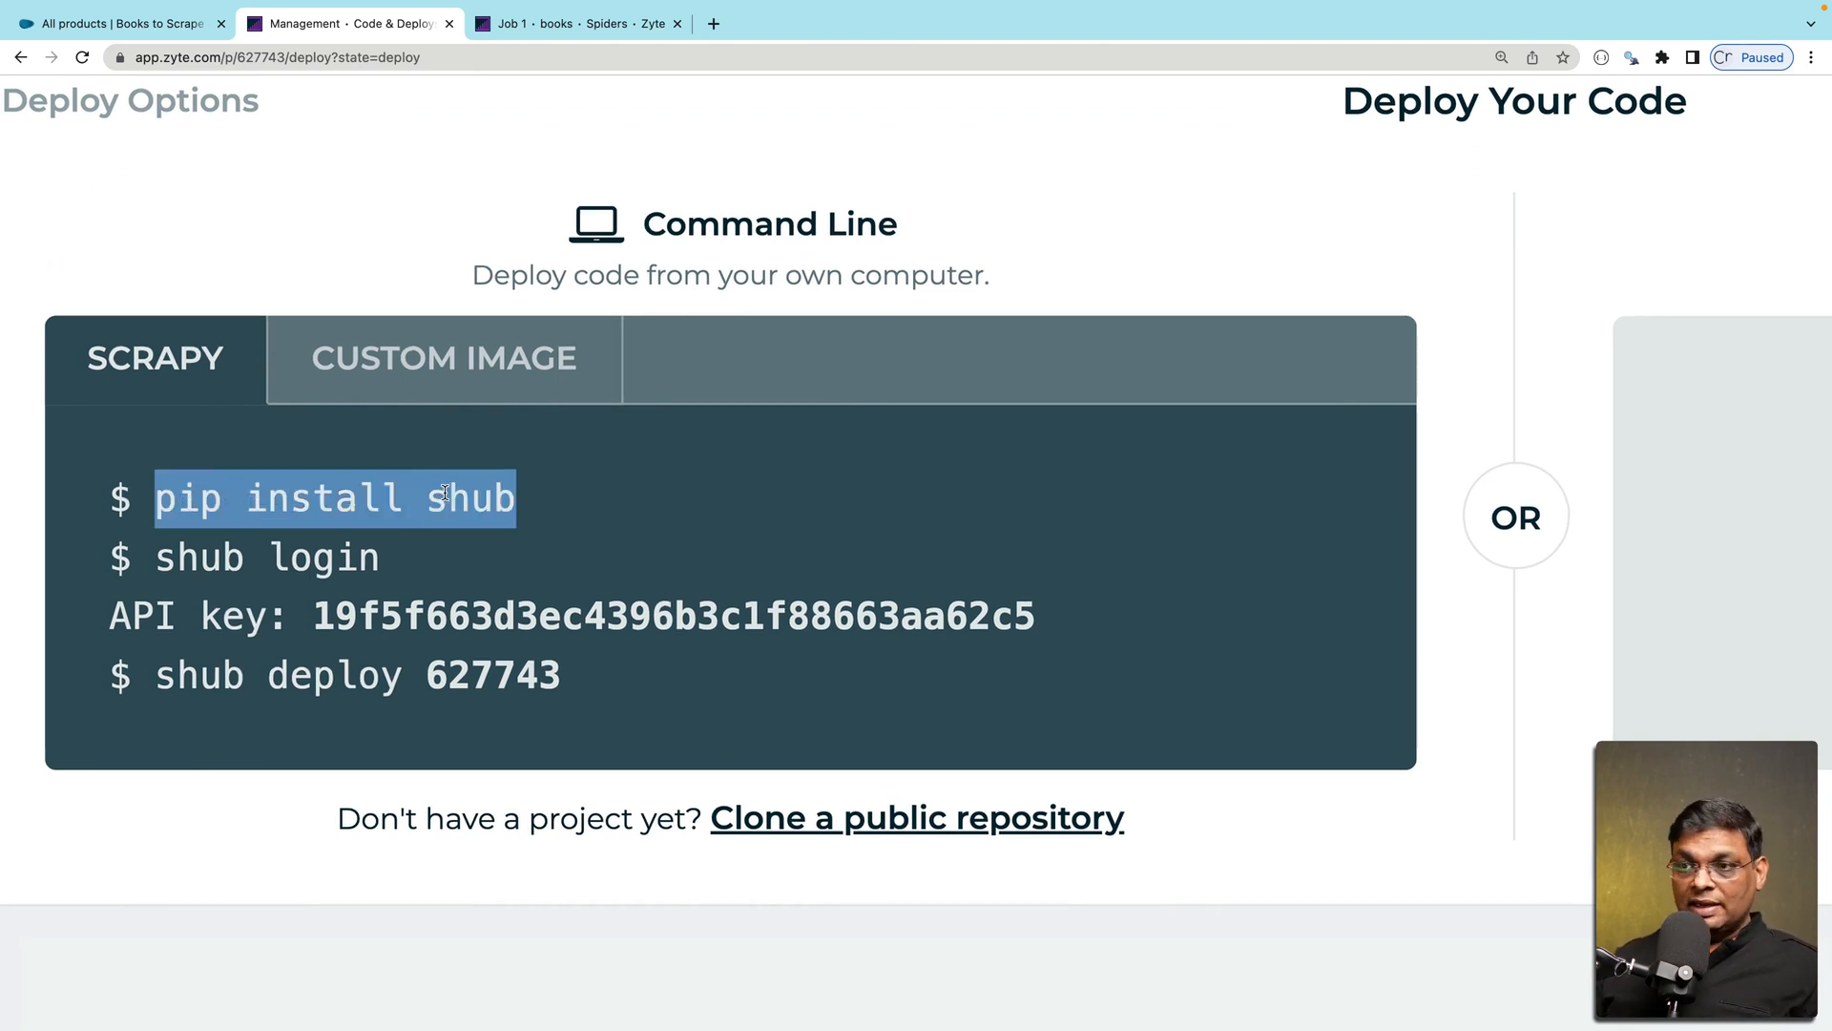
click(540, 507)
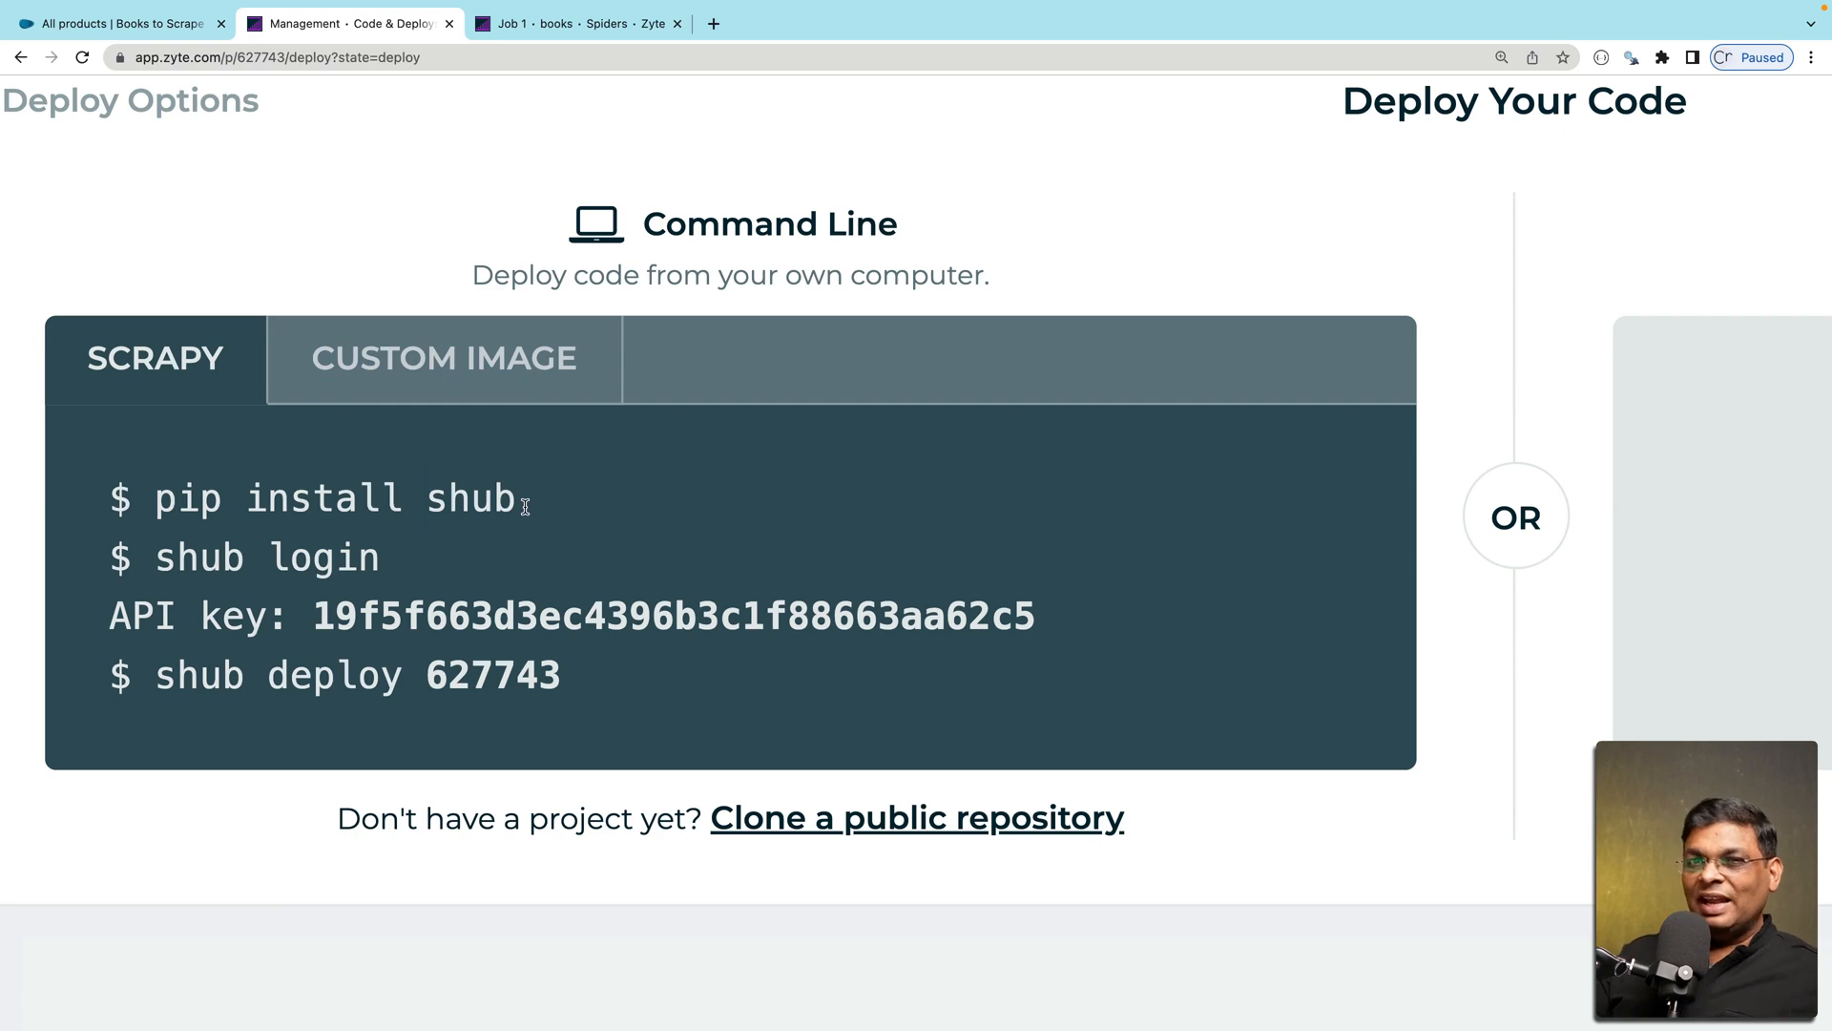
drag(155, 498, 515, 498)
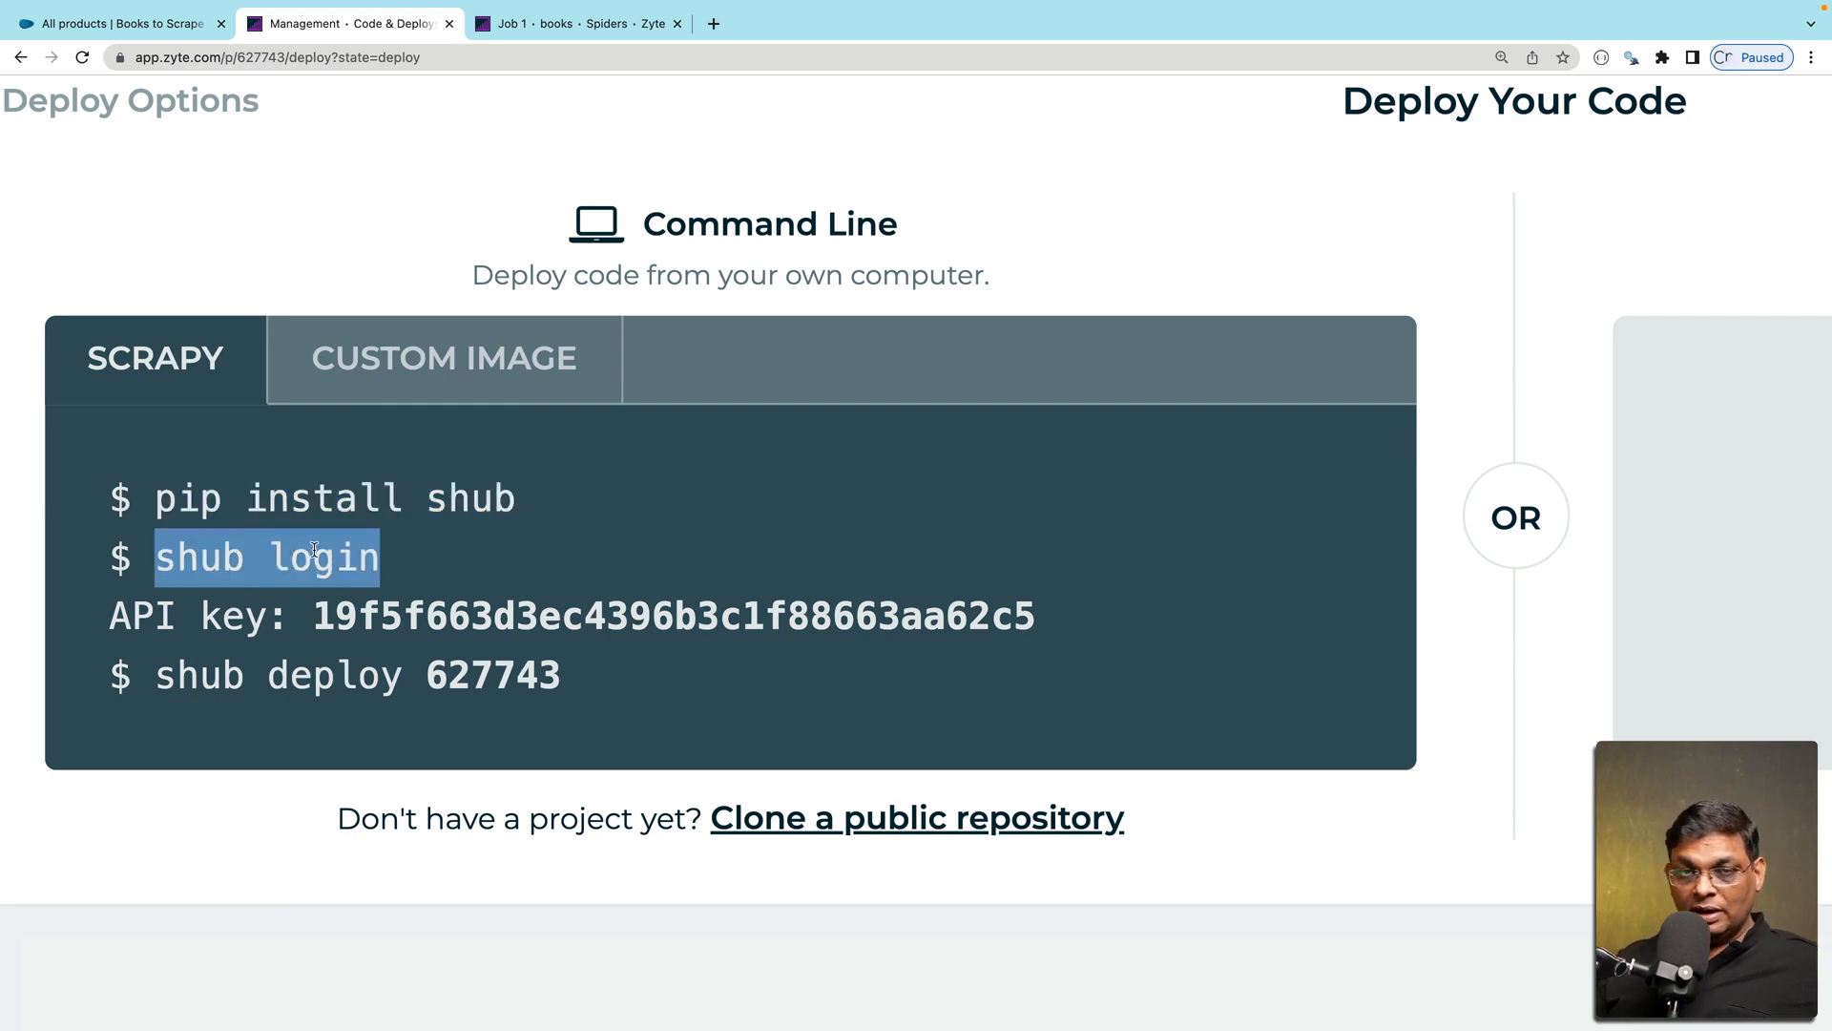
double_click(672, 617)
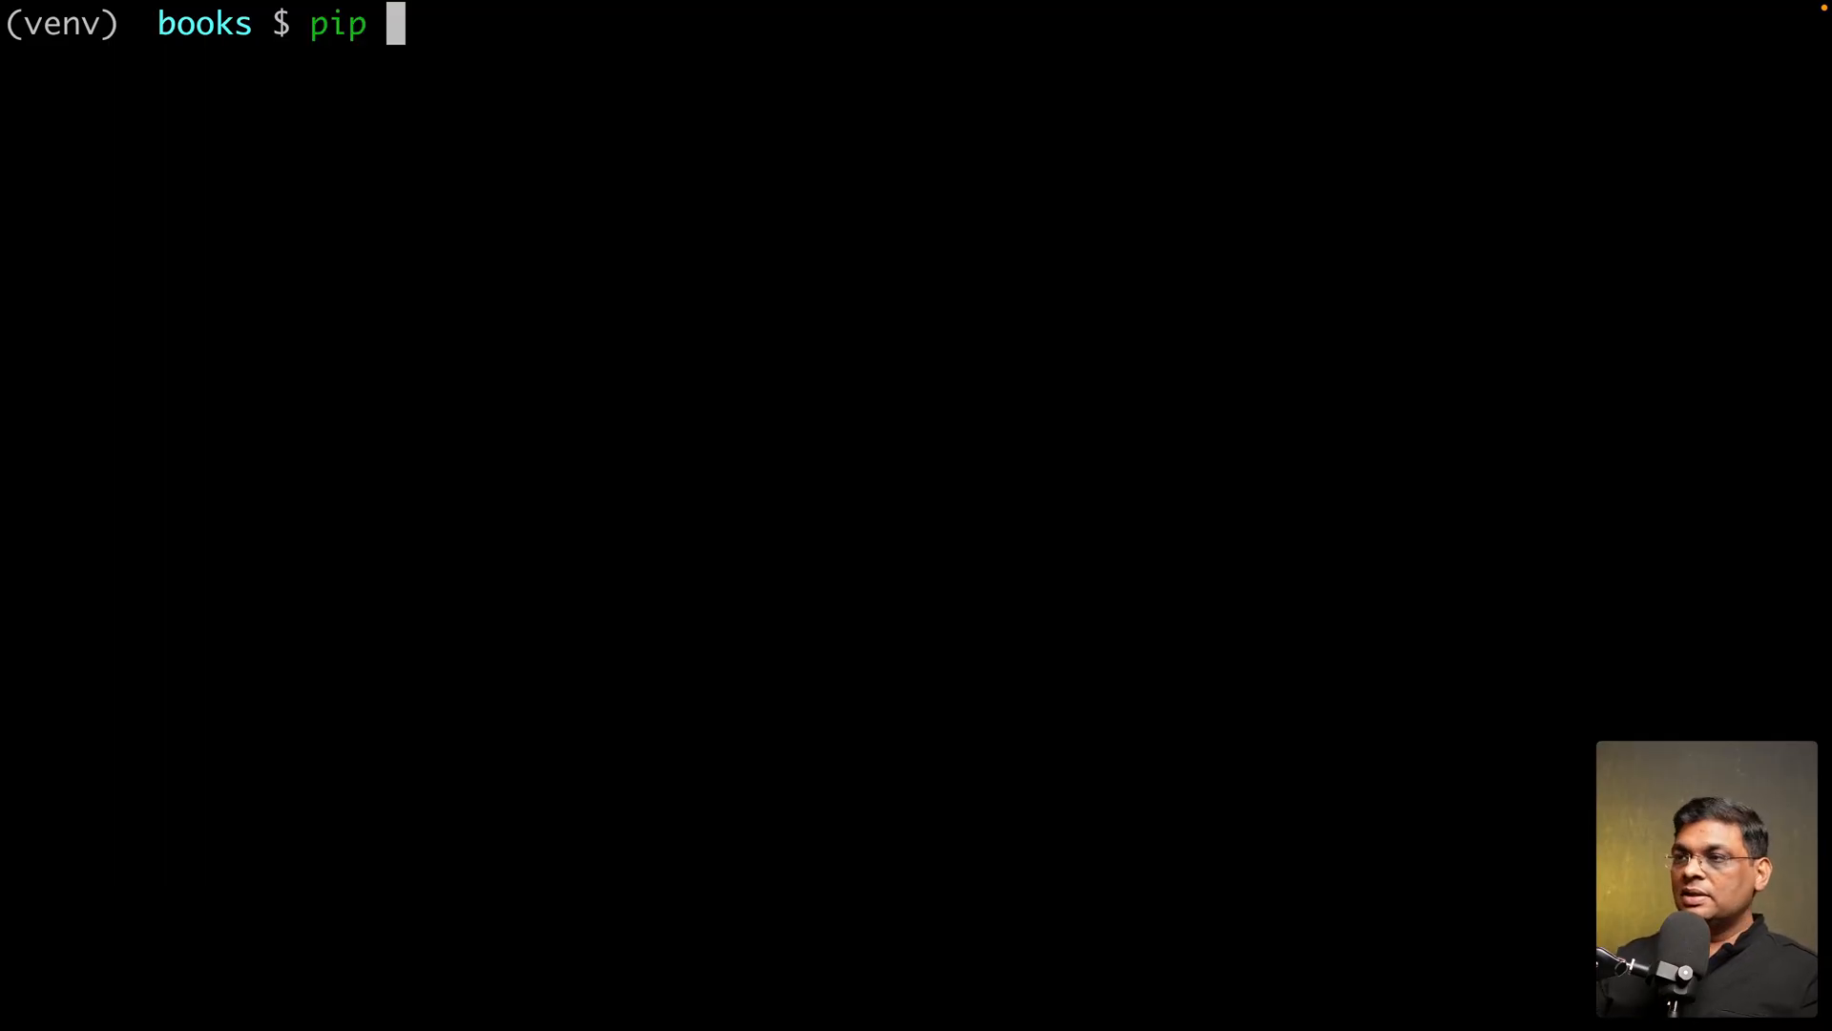
Install shub, log in with the API key and run 'shub deploy 627743' for the books project
text(install shu)
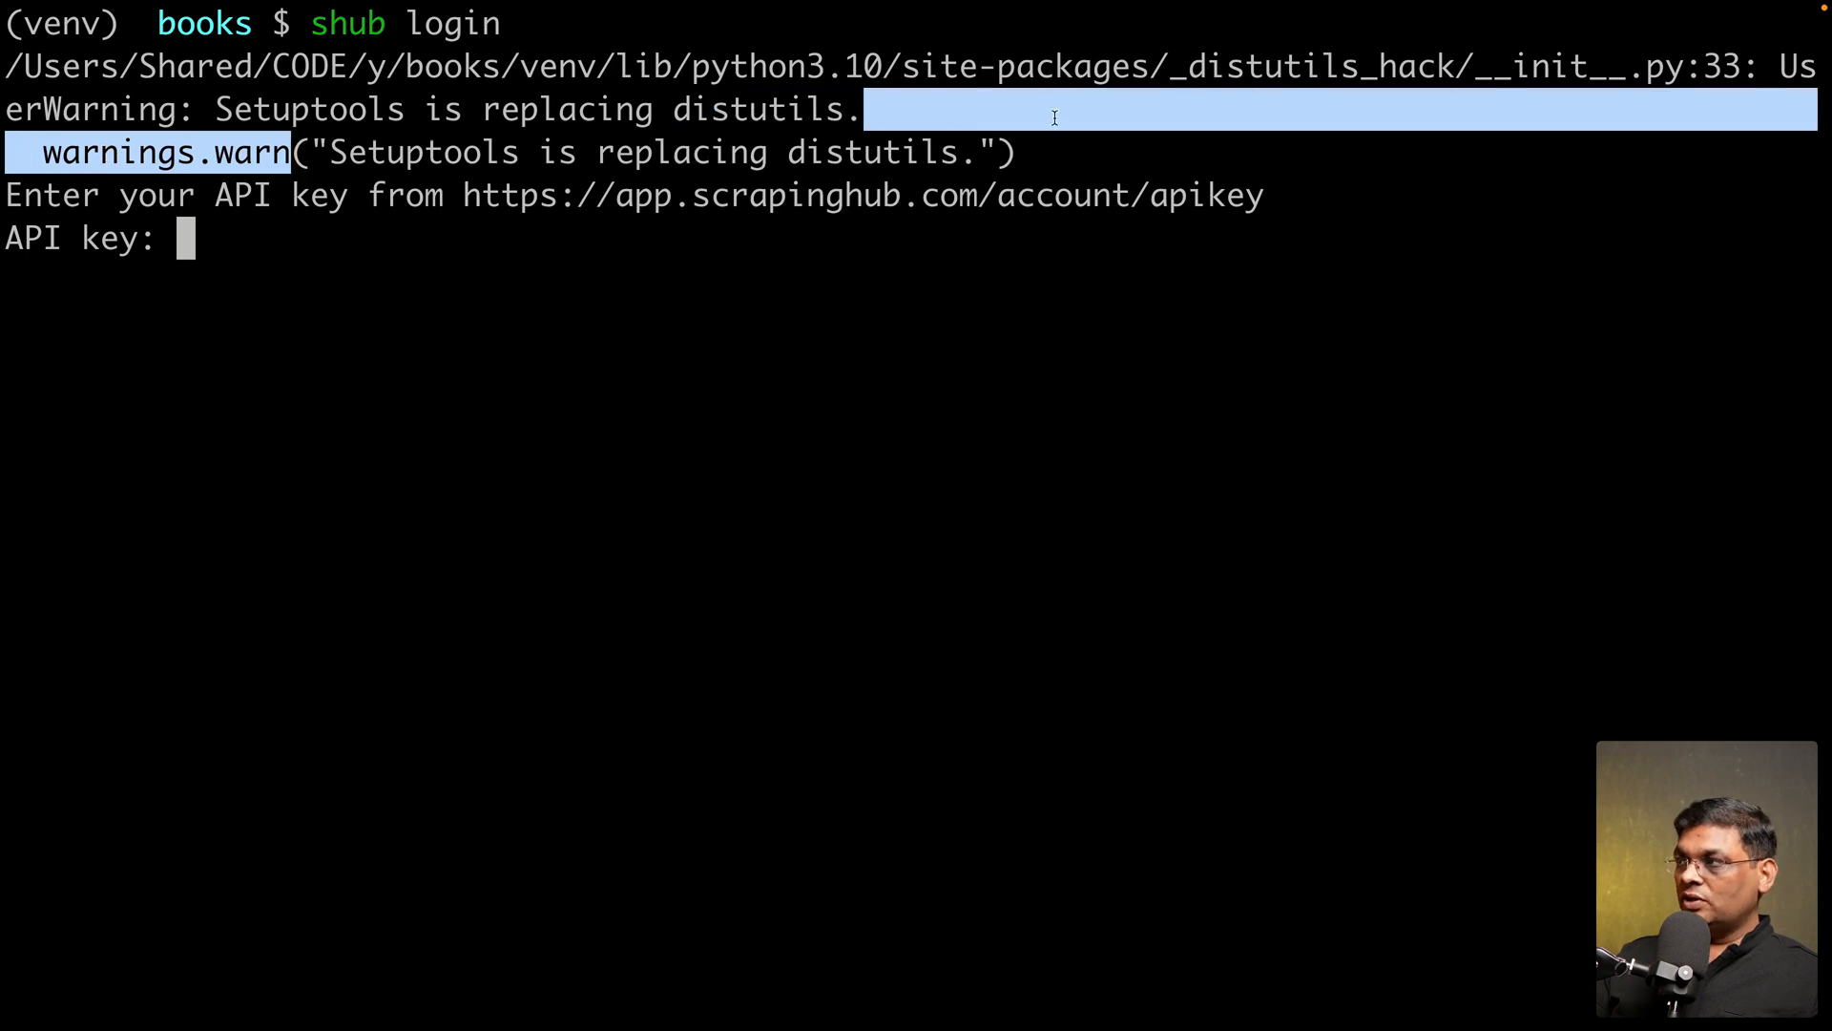
mouse_move(1028, 237)
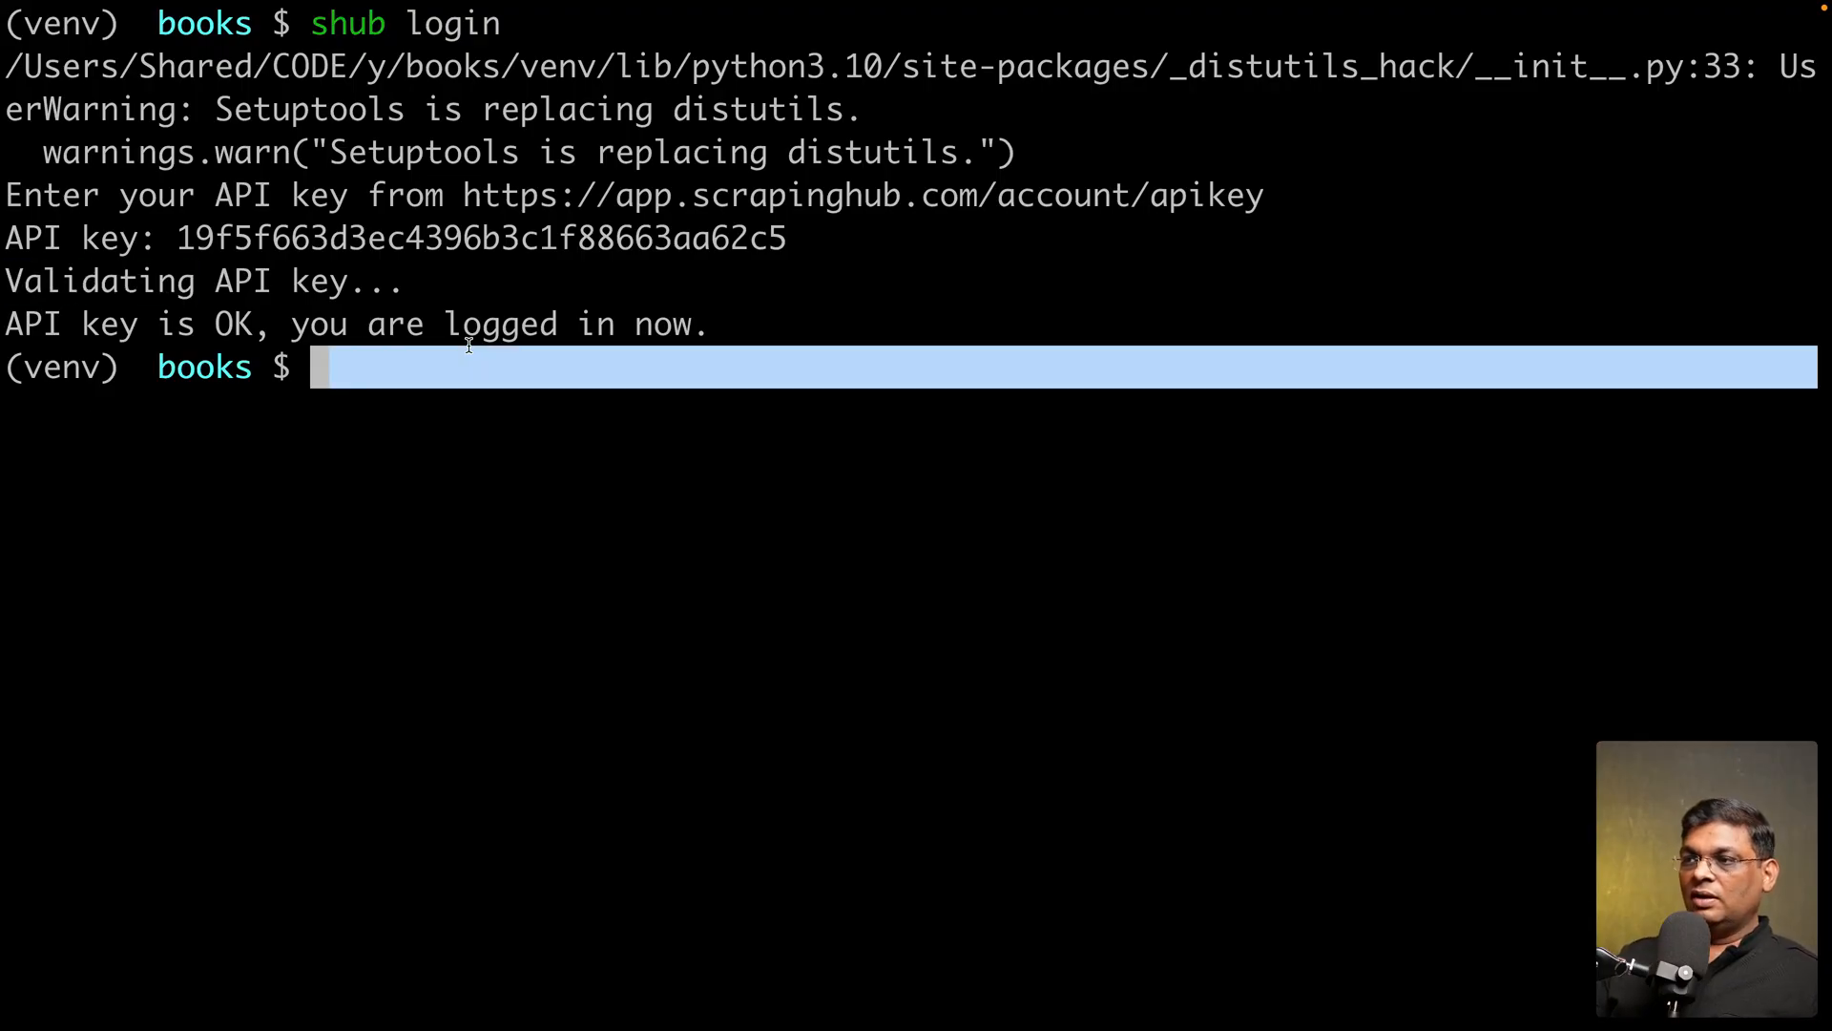
double_click(498, 324)
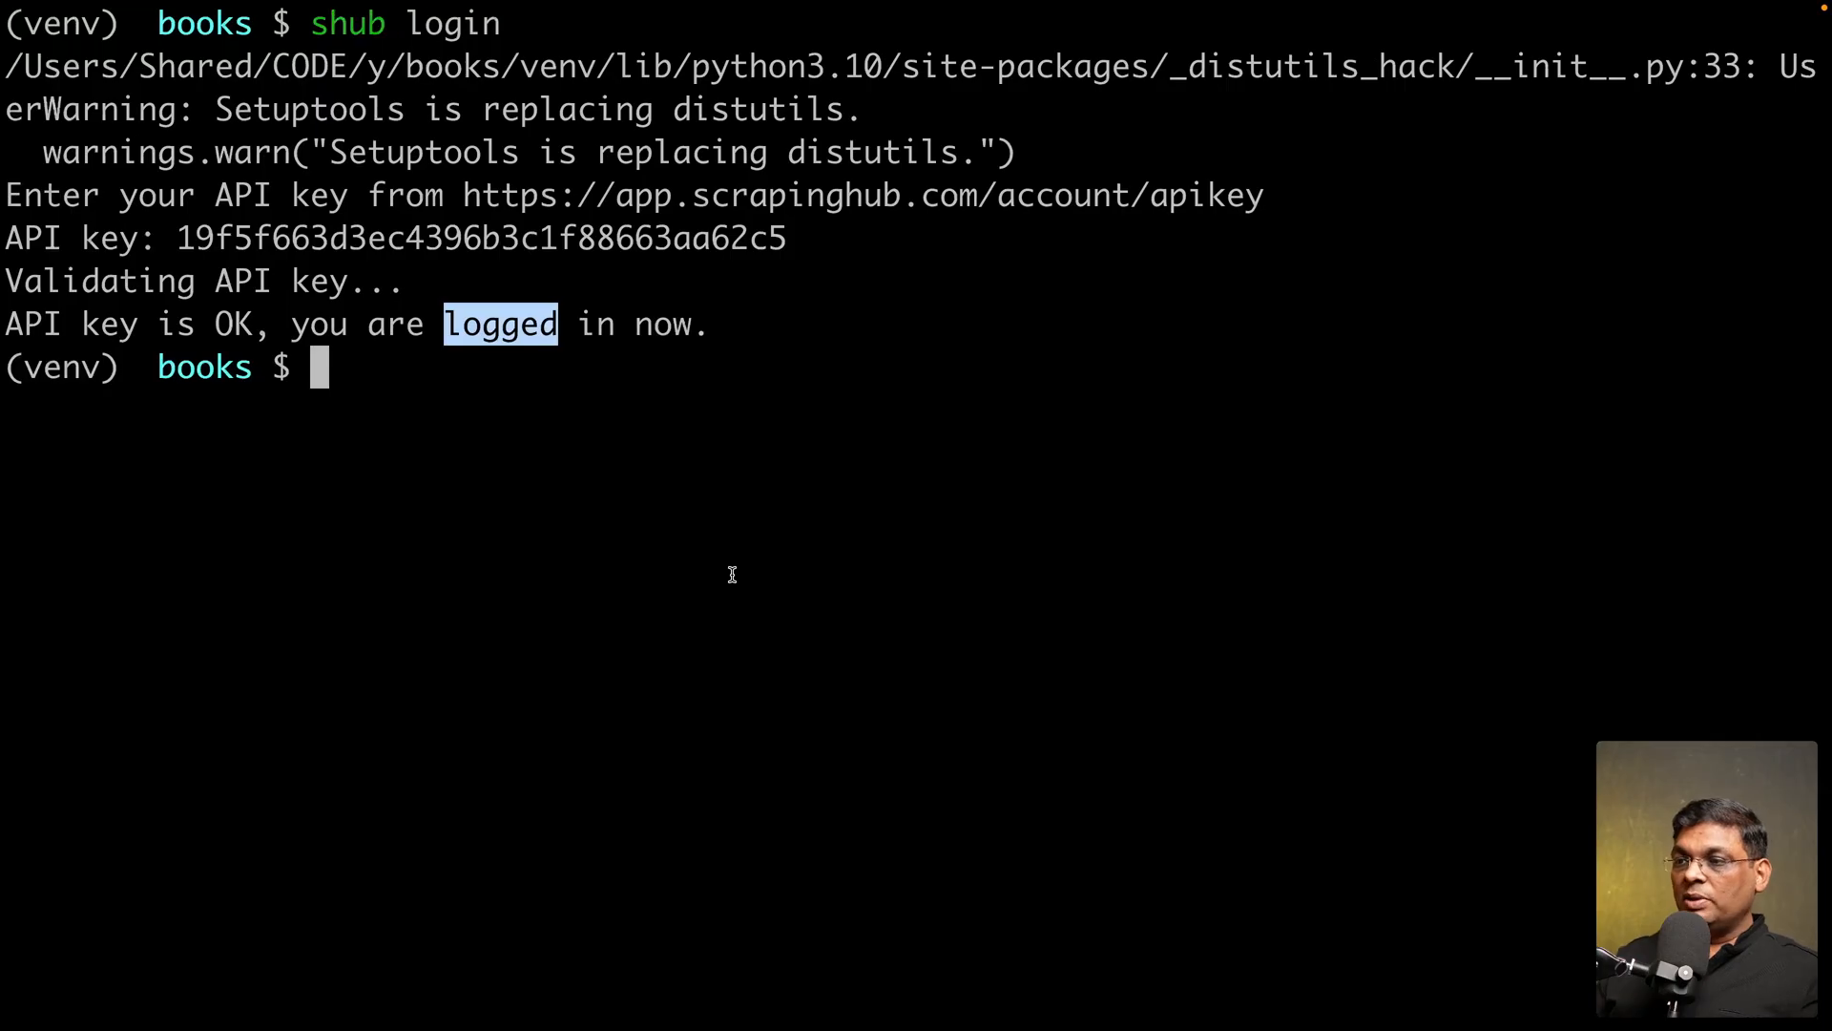
text(shub deploy 627743)
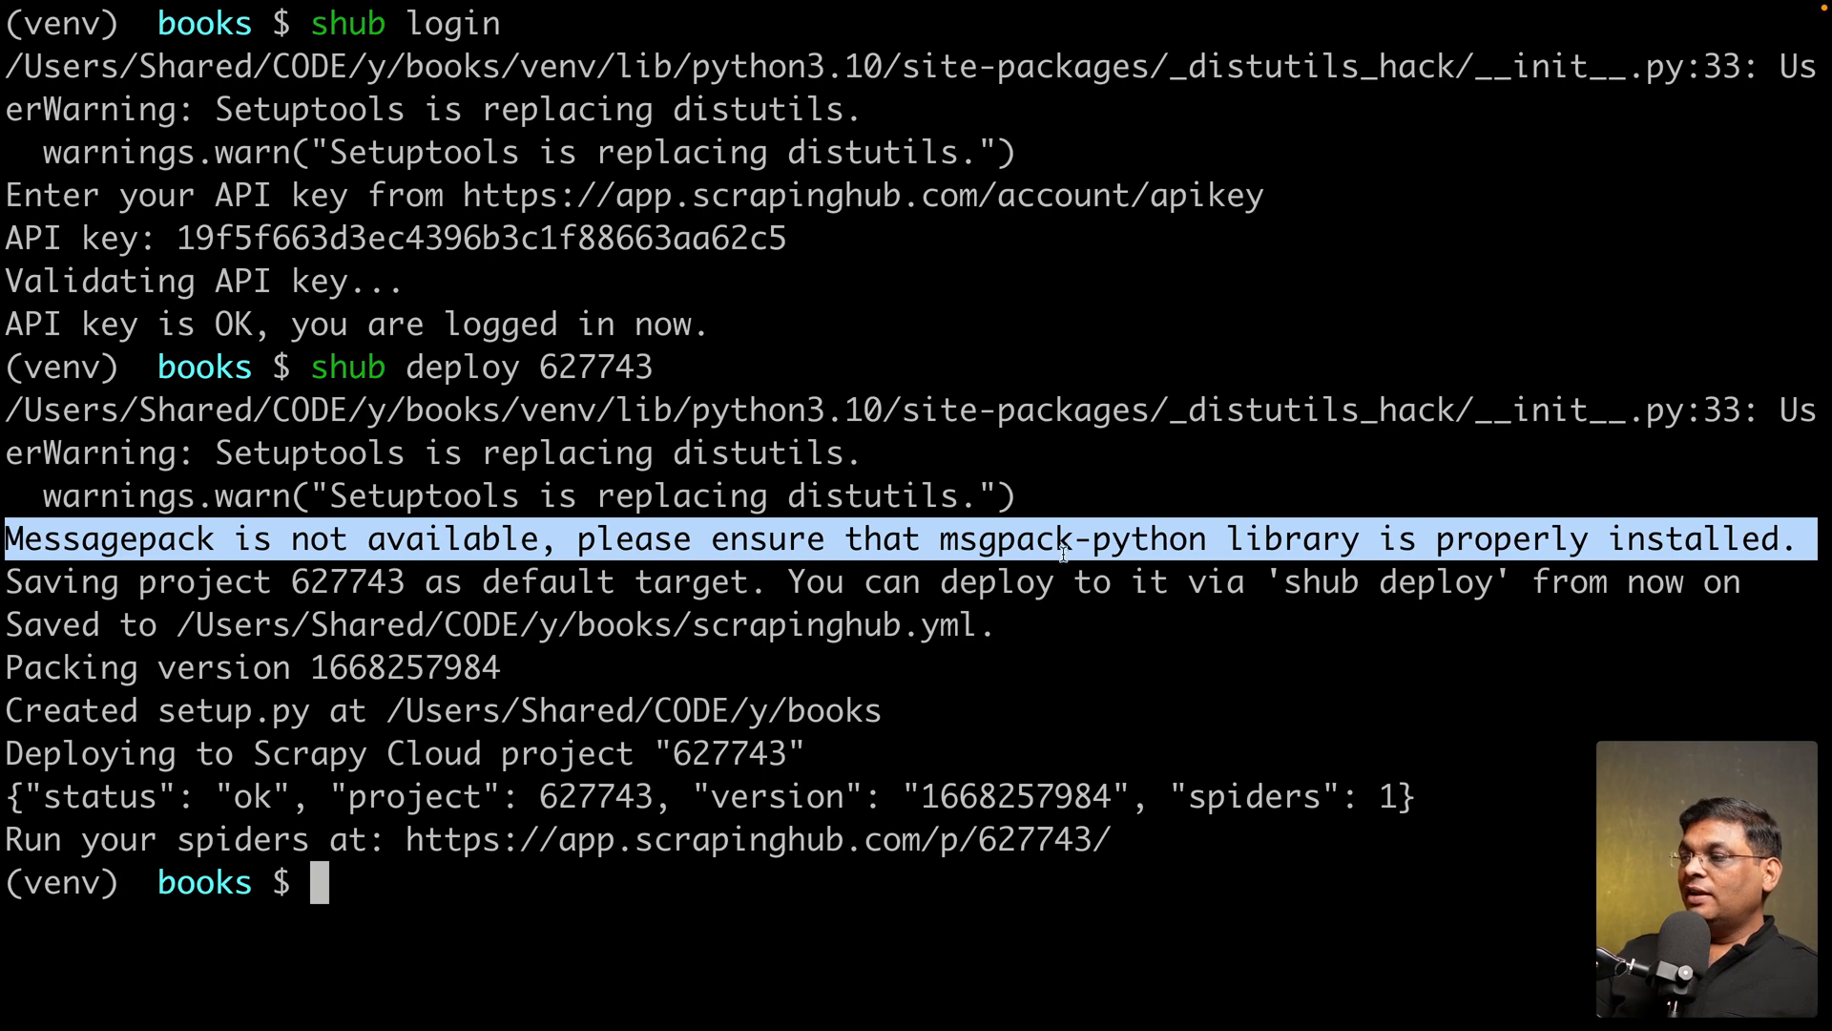
double_click(1073, 538)
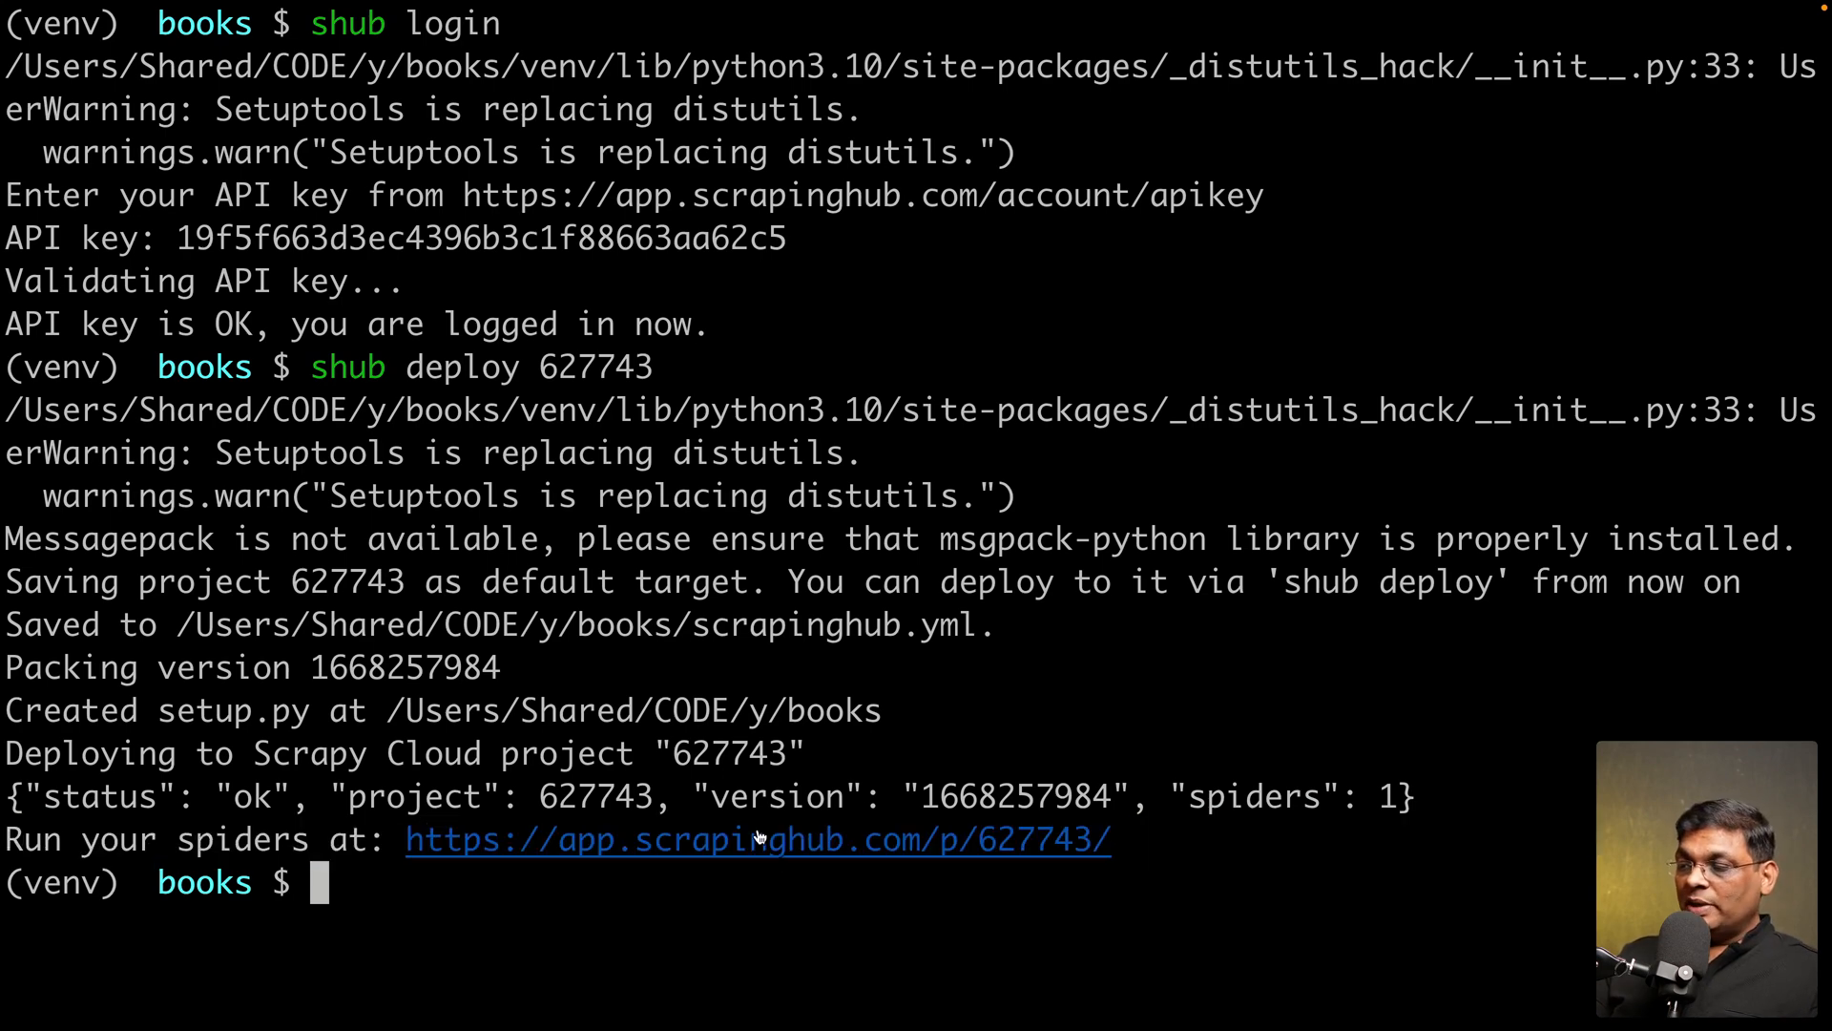
Review the booksCloudDemo Jobs Dashboard's empty Next, Running and Completed sections
click(758, 840)
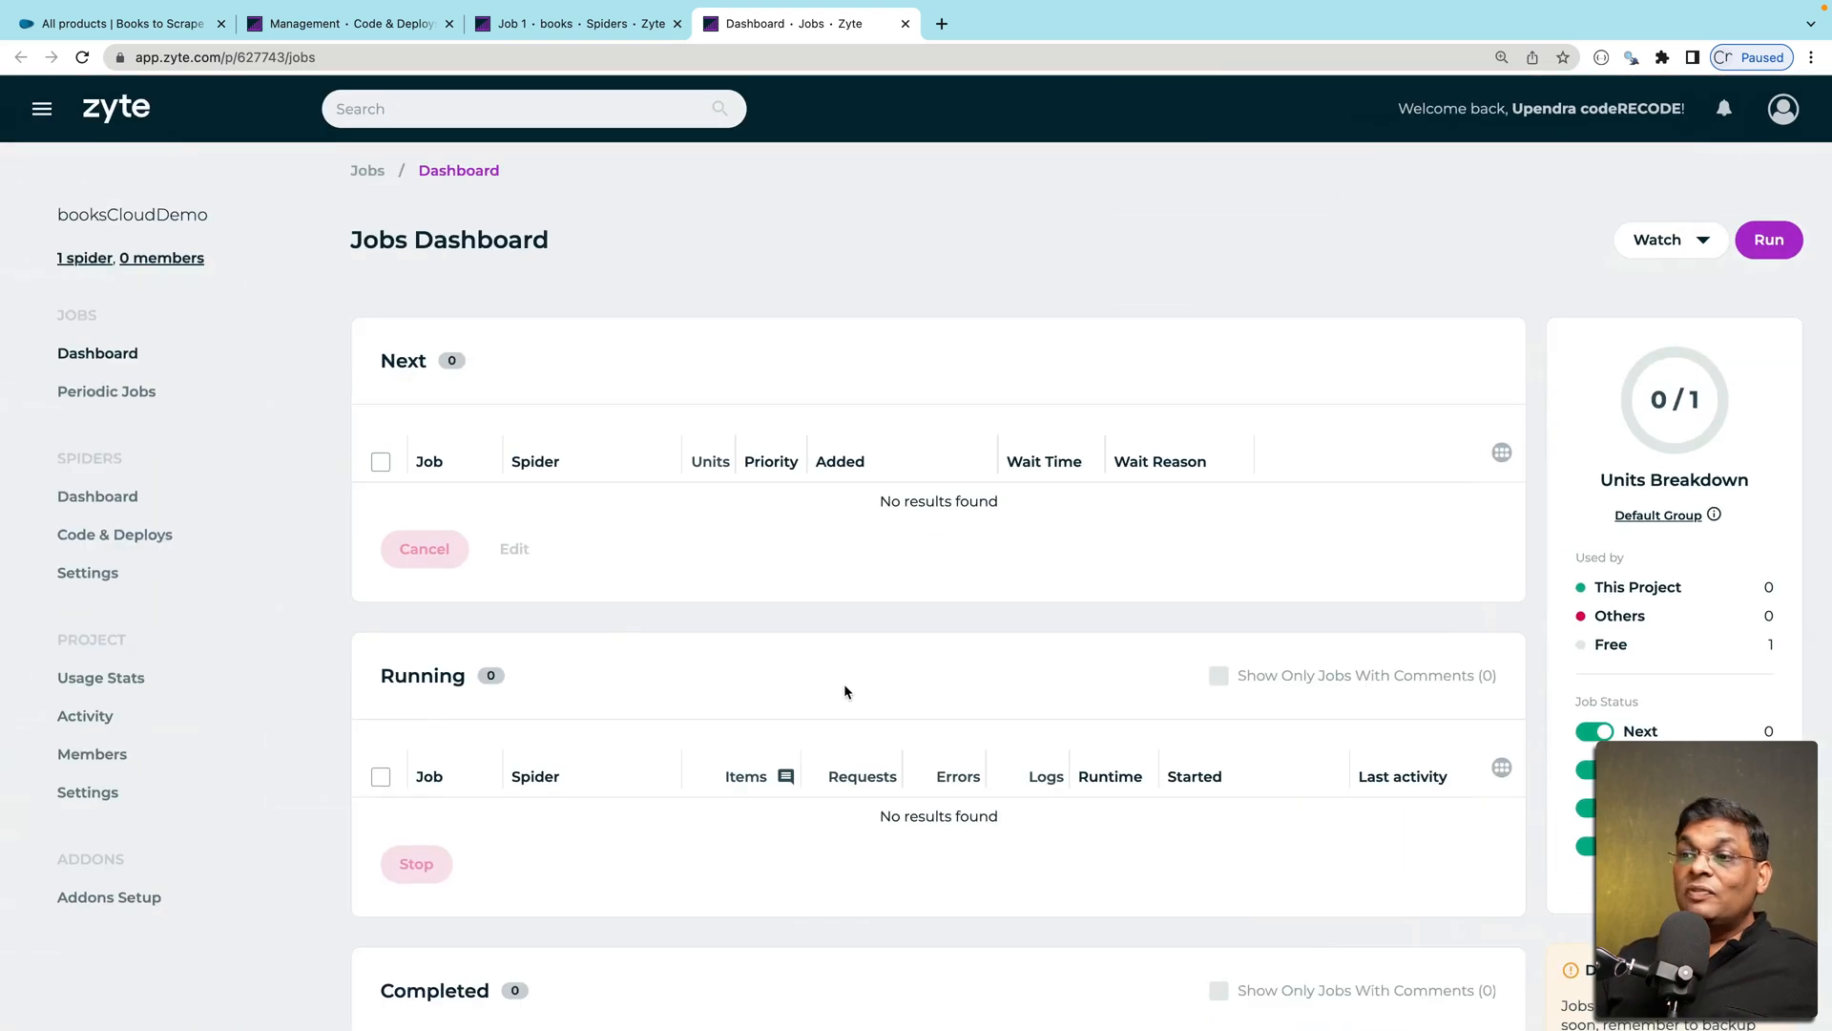
double_click(403, 361)
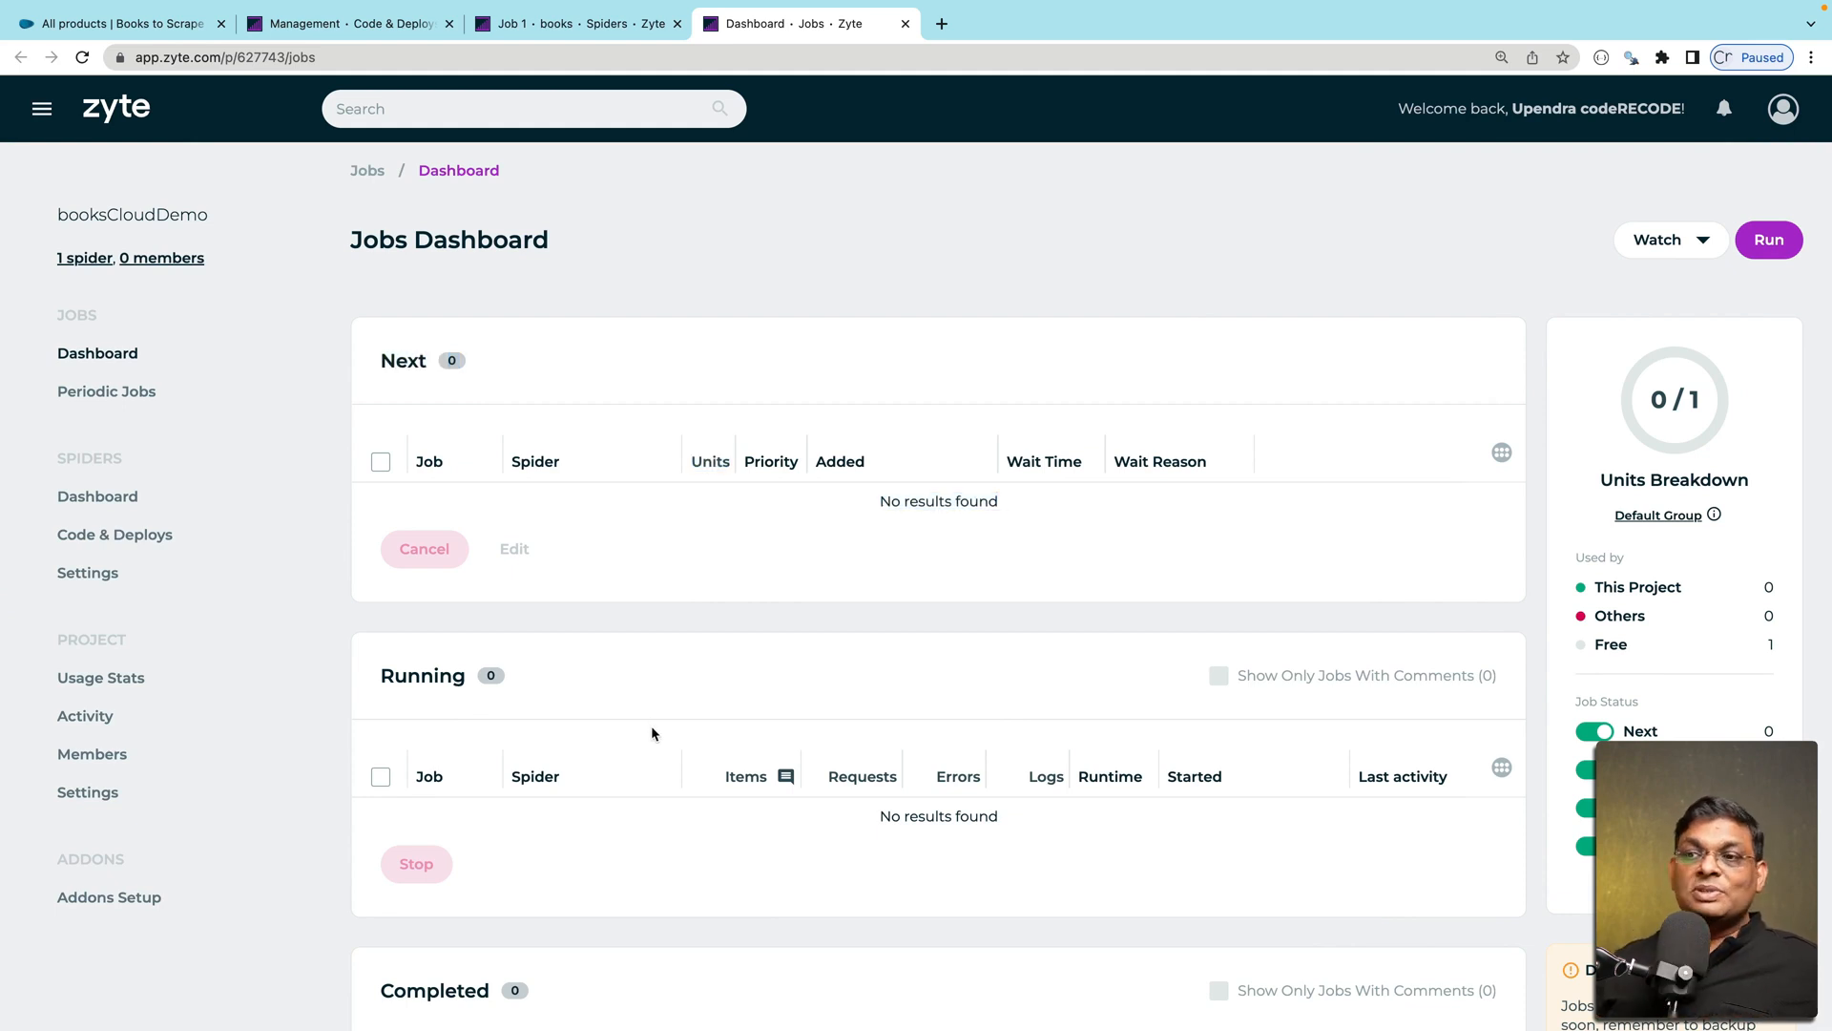
scroll(down, 3)
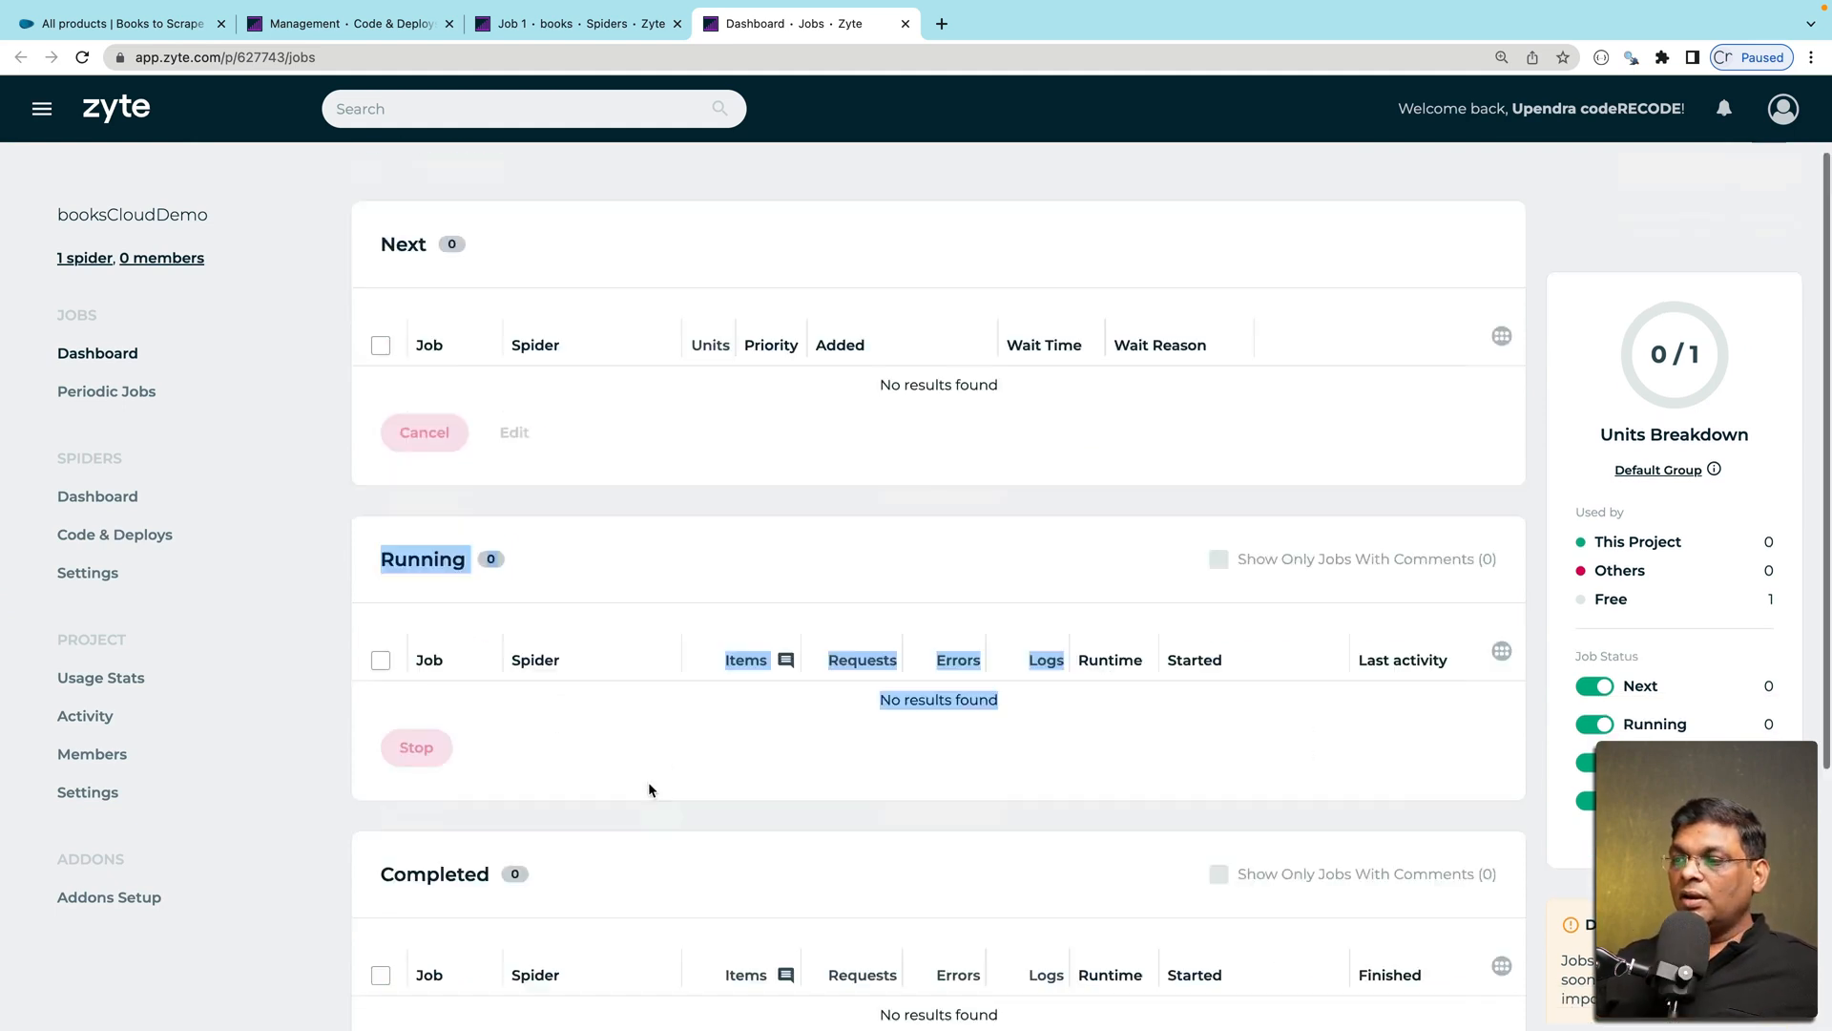
scroll(down, 3)
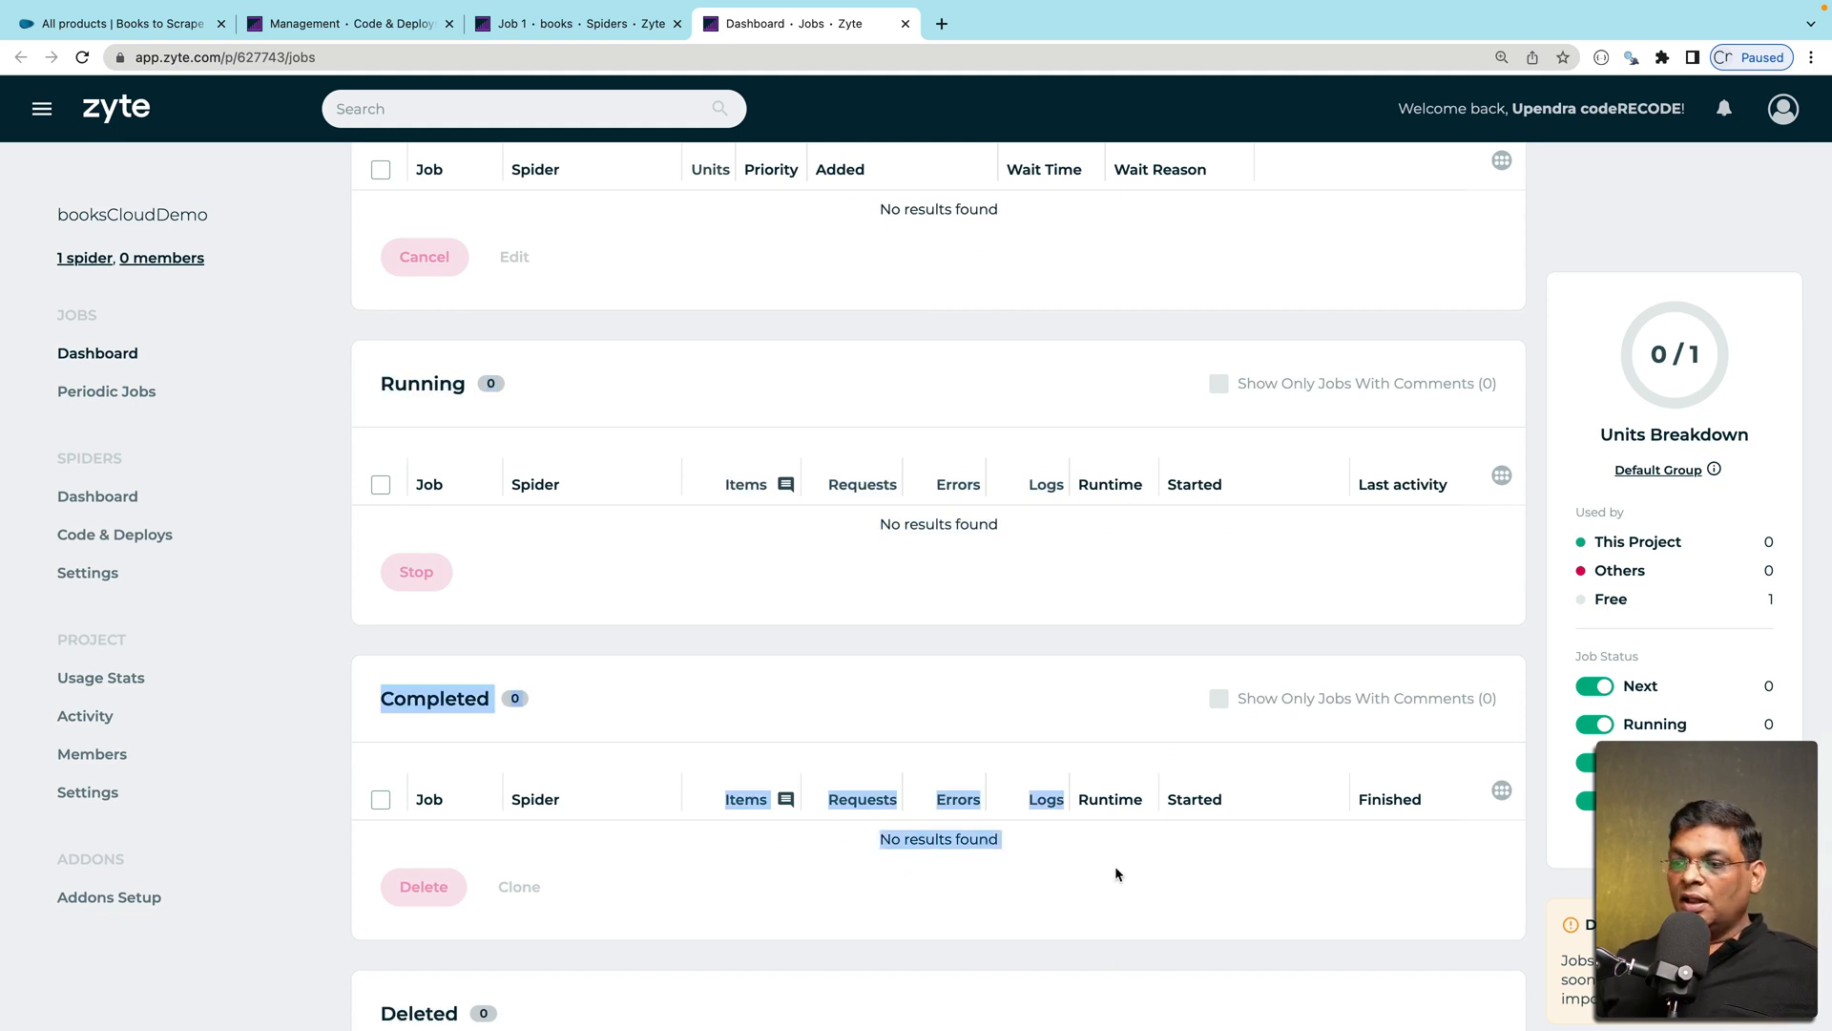
mouse_move(405, 853)
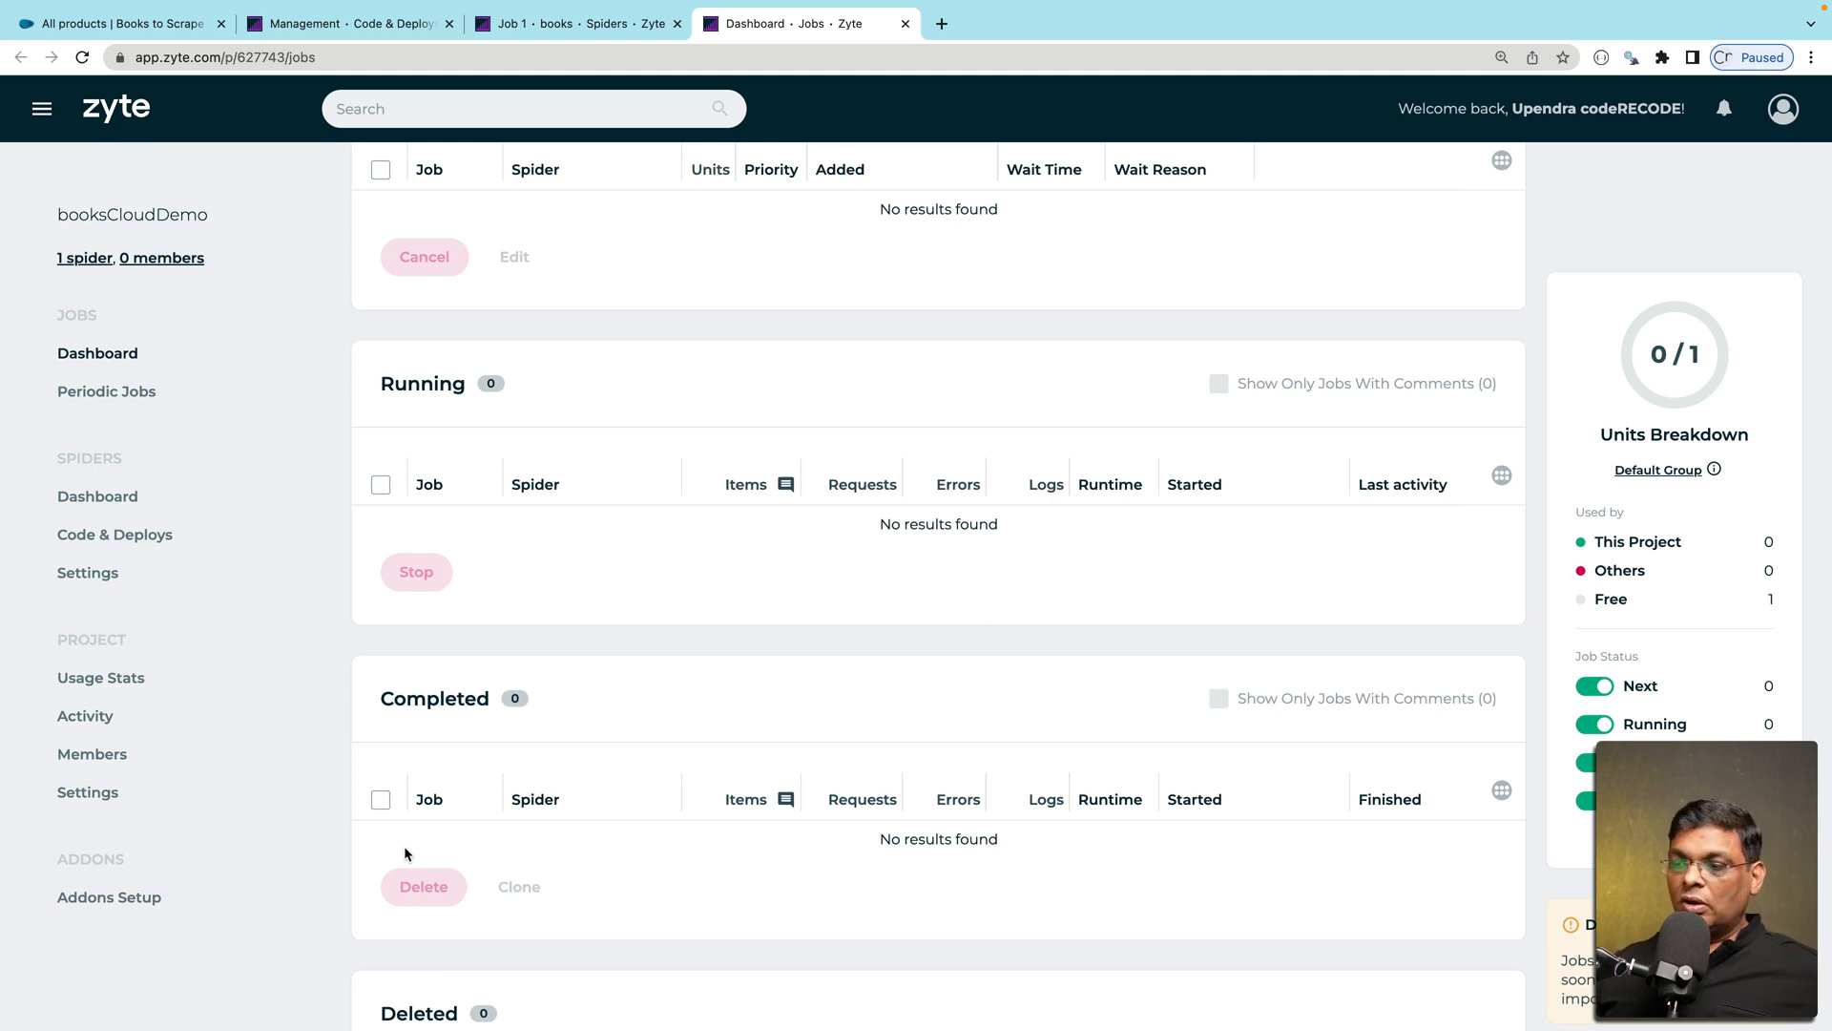
scroll(down, 3)
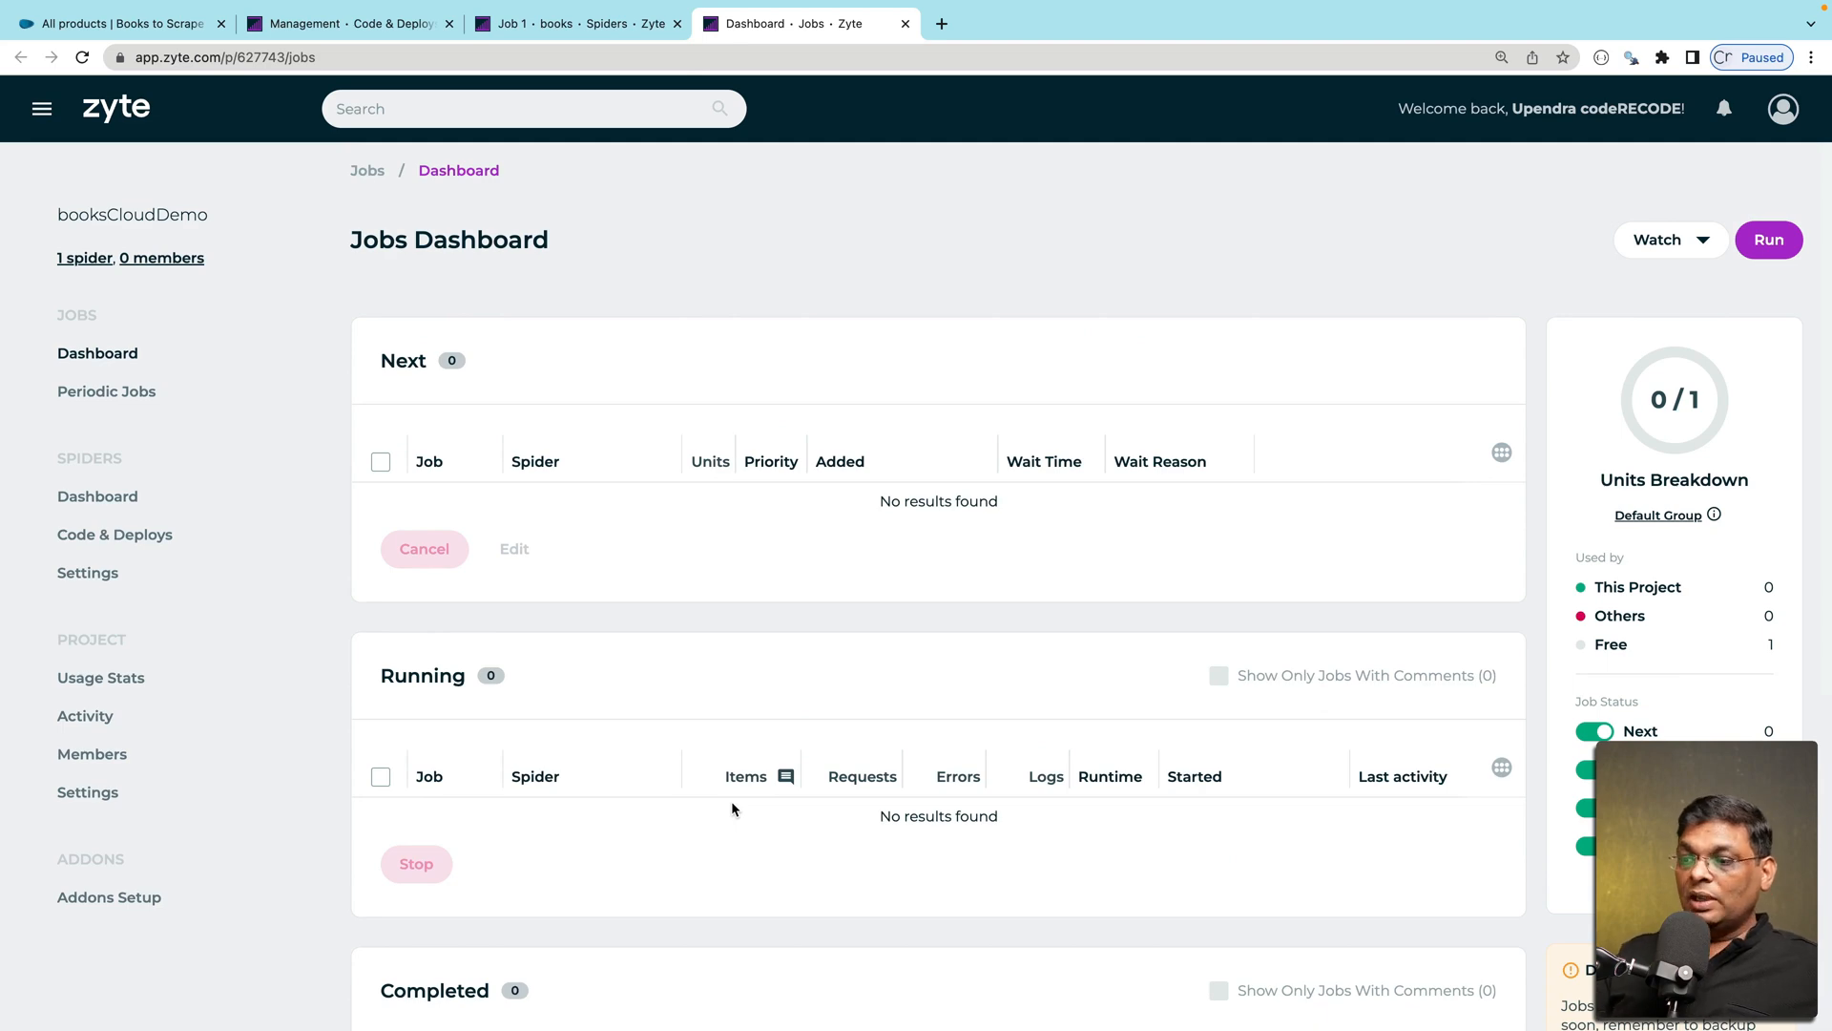
scroll(down, 3)
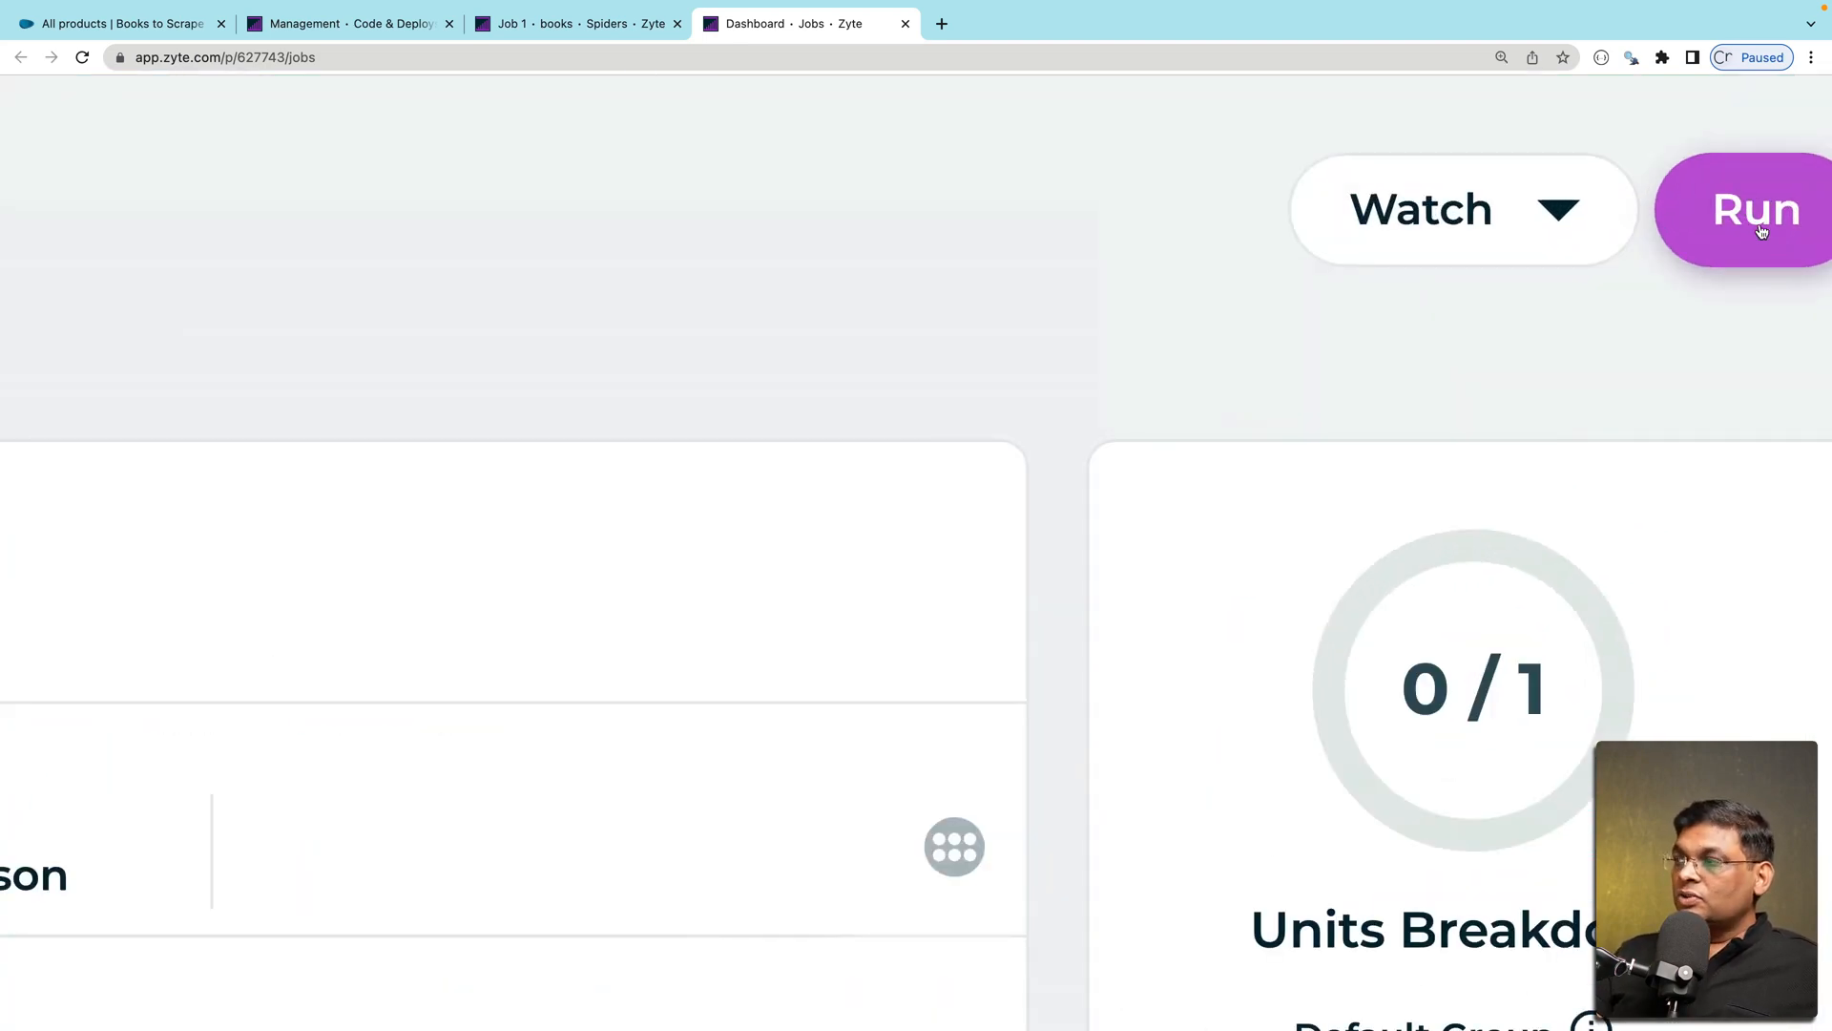
Begin a new run and choose books_demo from the Spiders list
click(1755, 210)
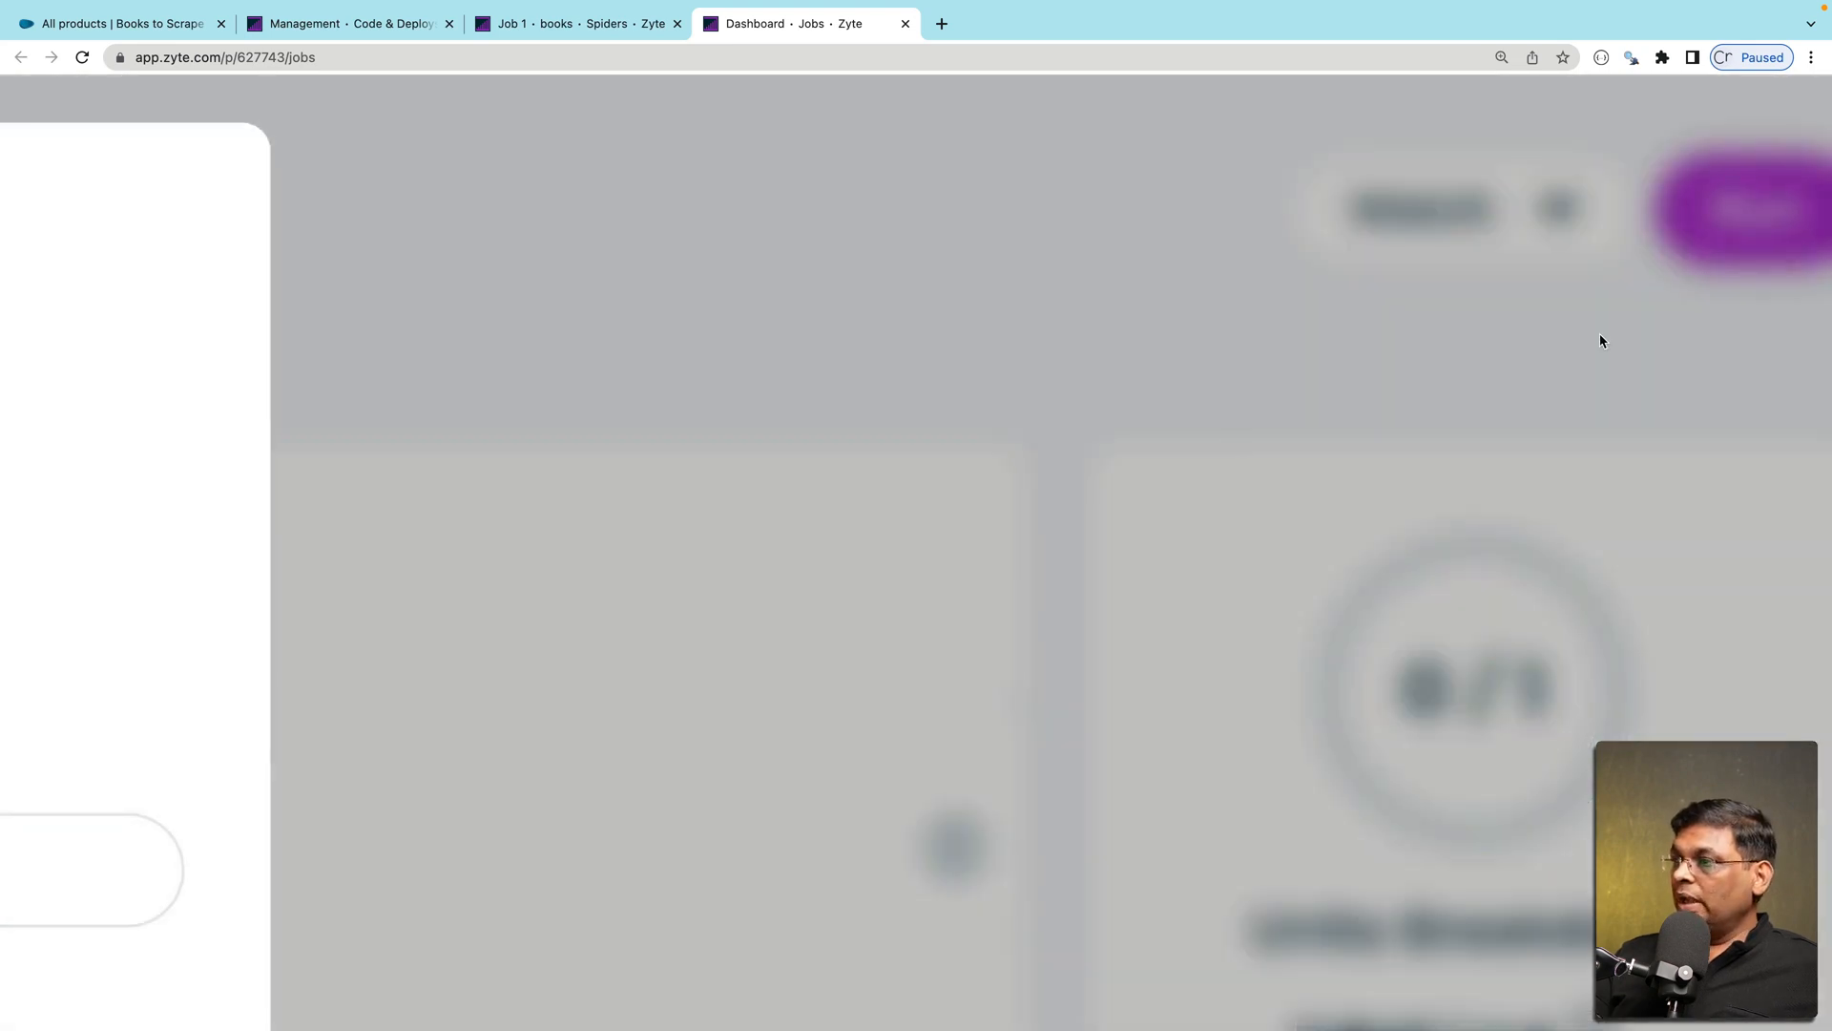
click(1740, 208)
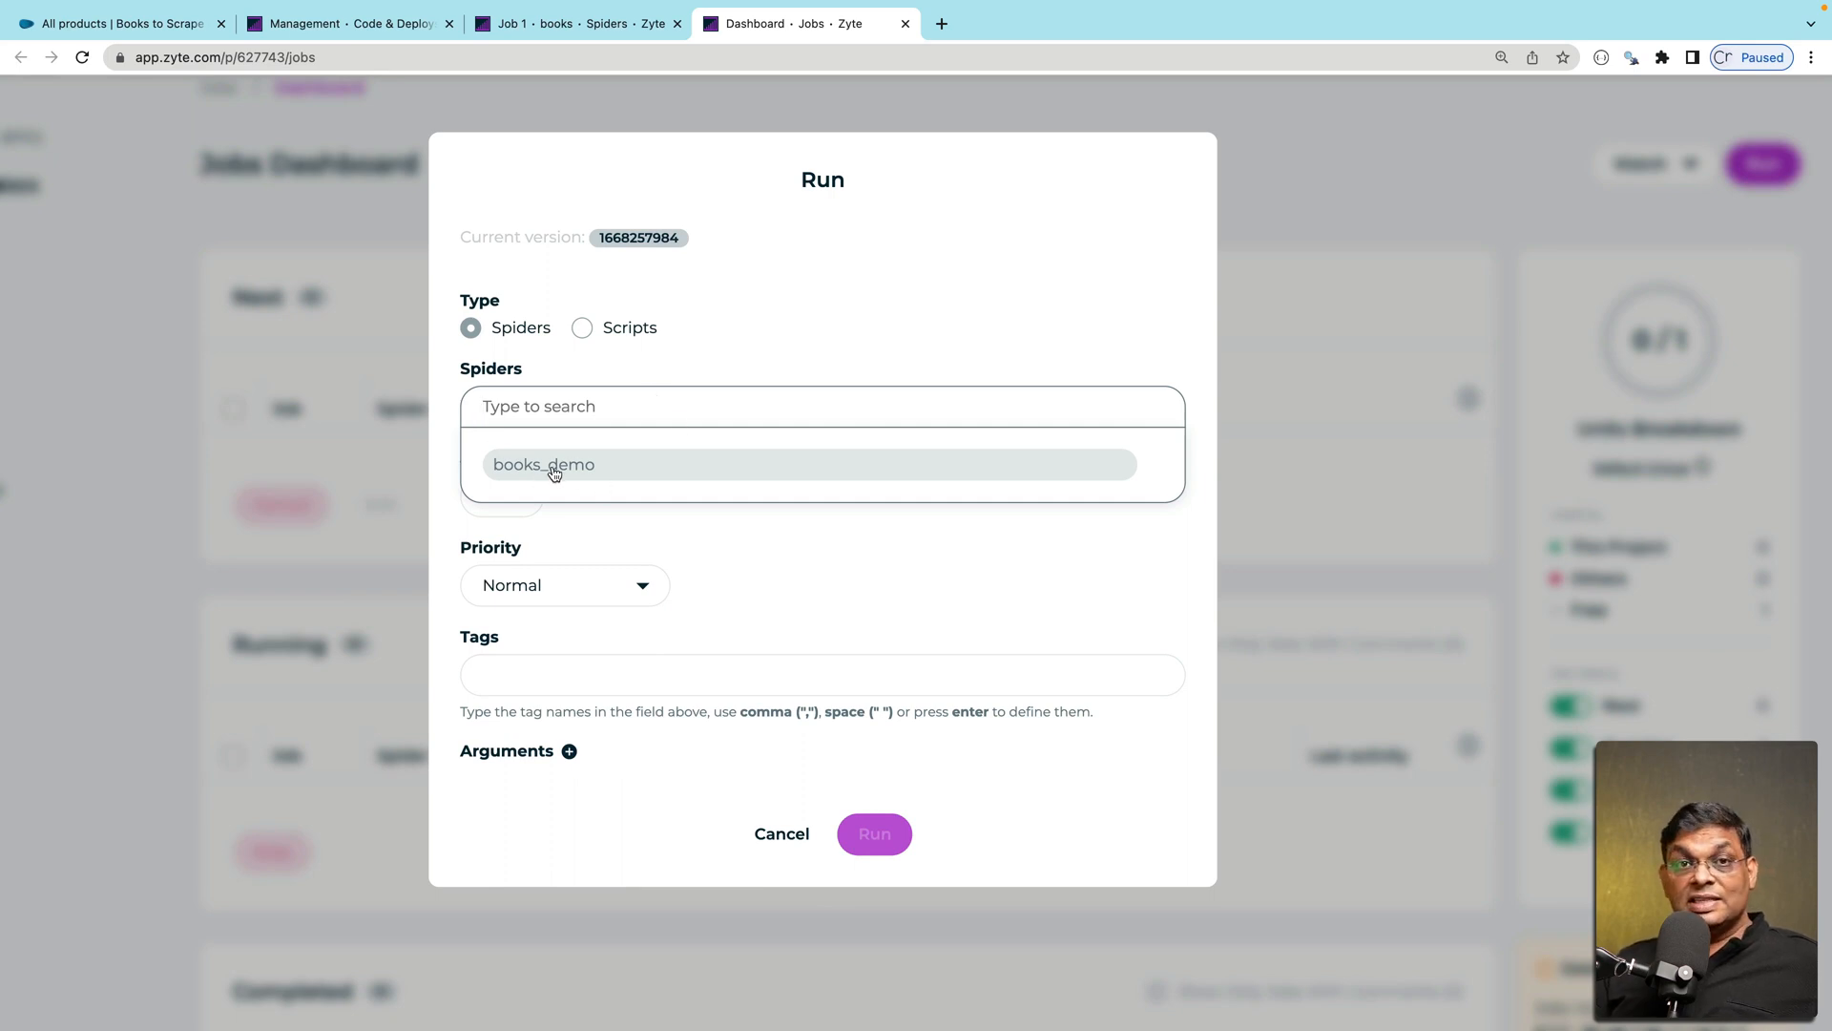
click(544, 464)
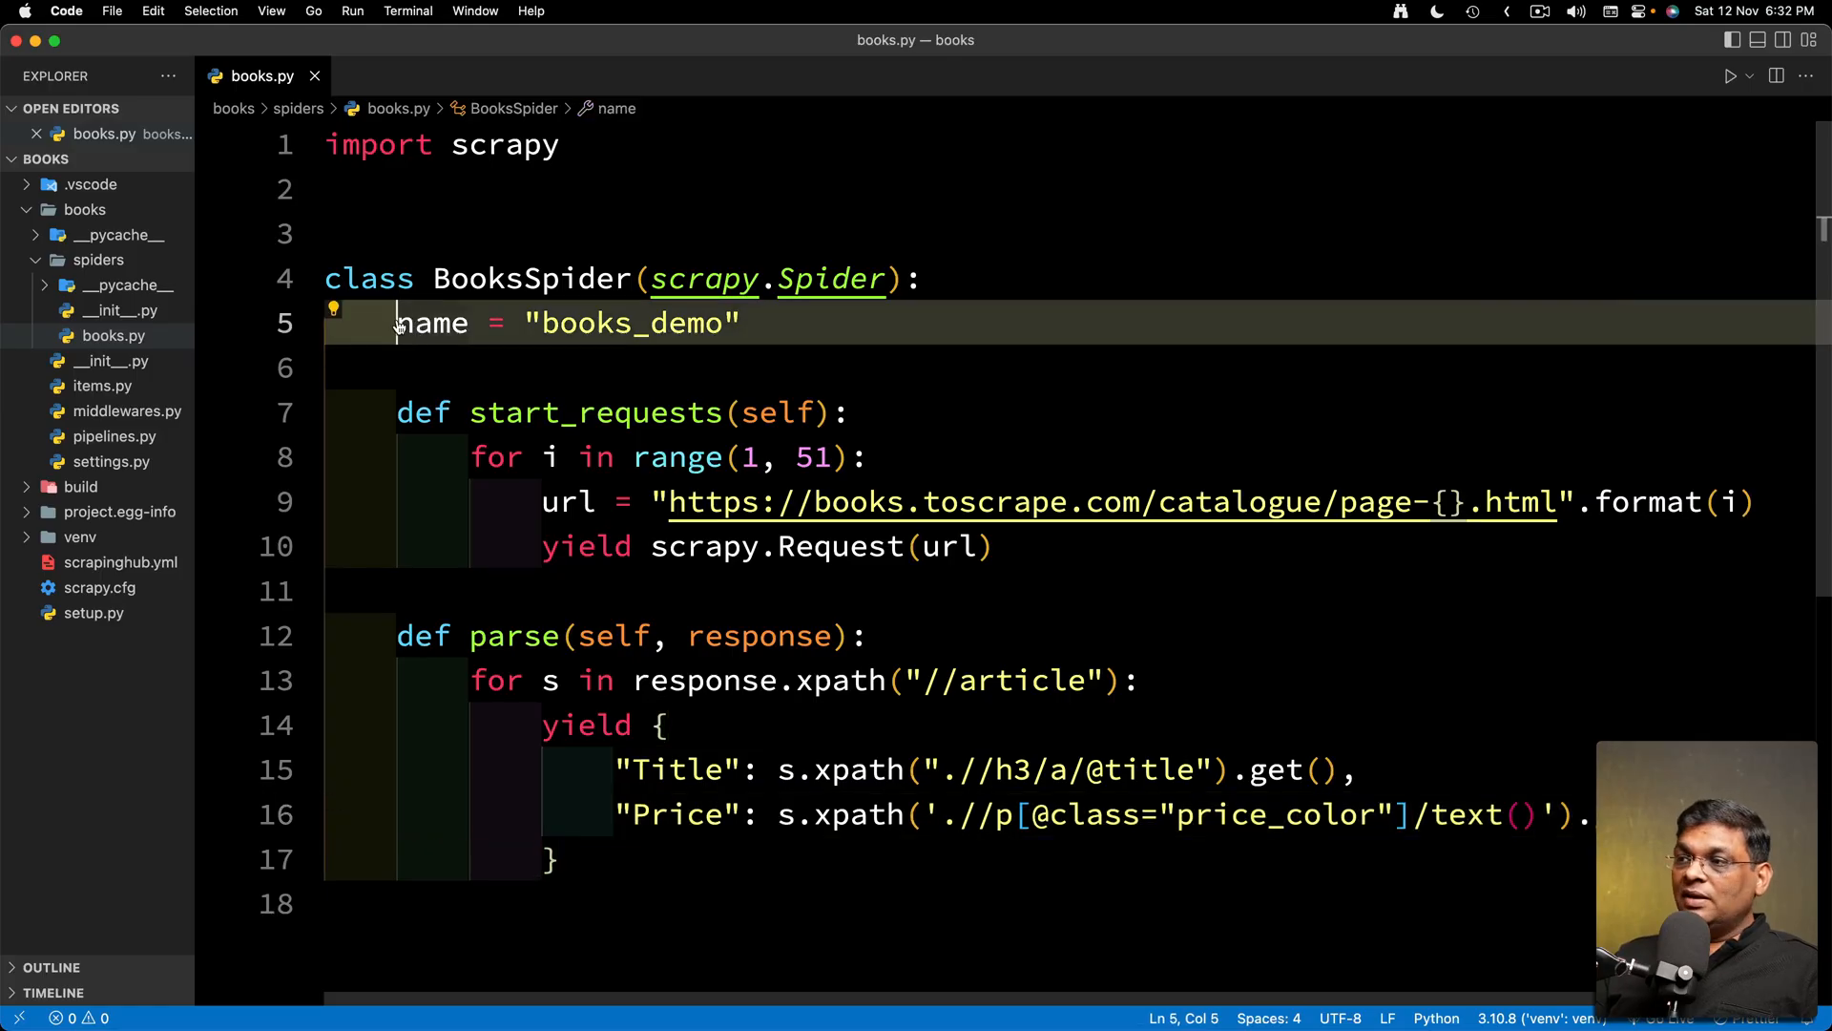
Highlight the name = "books_demo" line in books.py in VS Code
drag(397, 323, 738, 322)
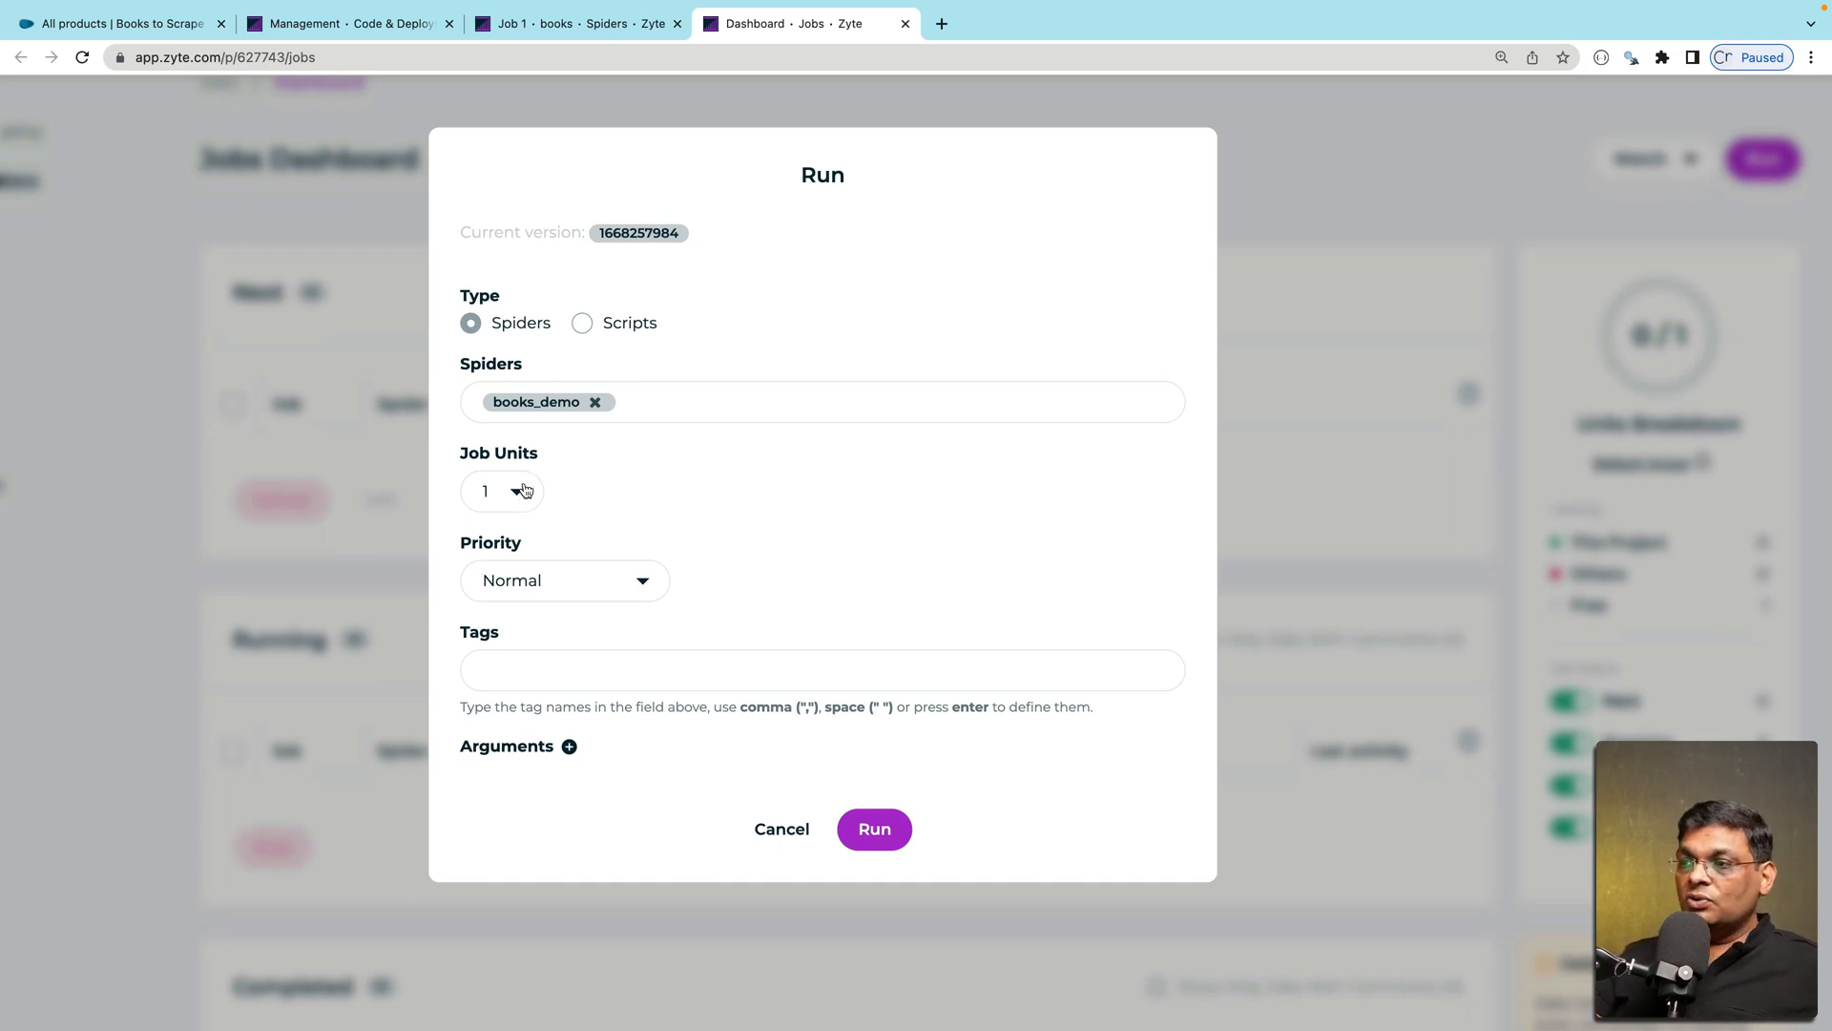
Run books_demo with 1 job unit, Normal priority and tags youtube, facebook, test
click(500, 491)
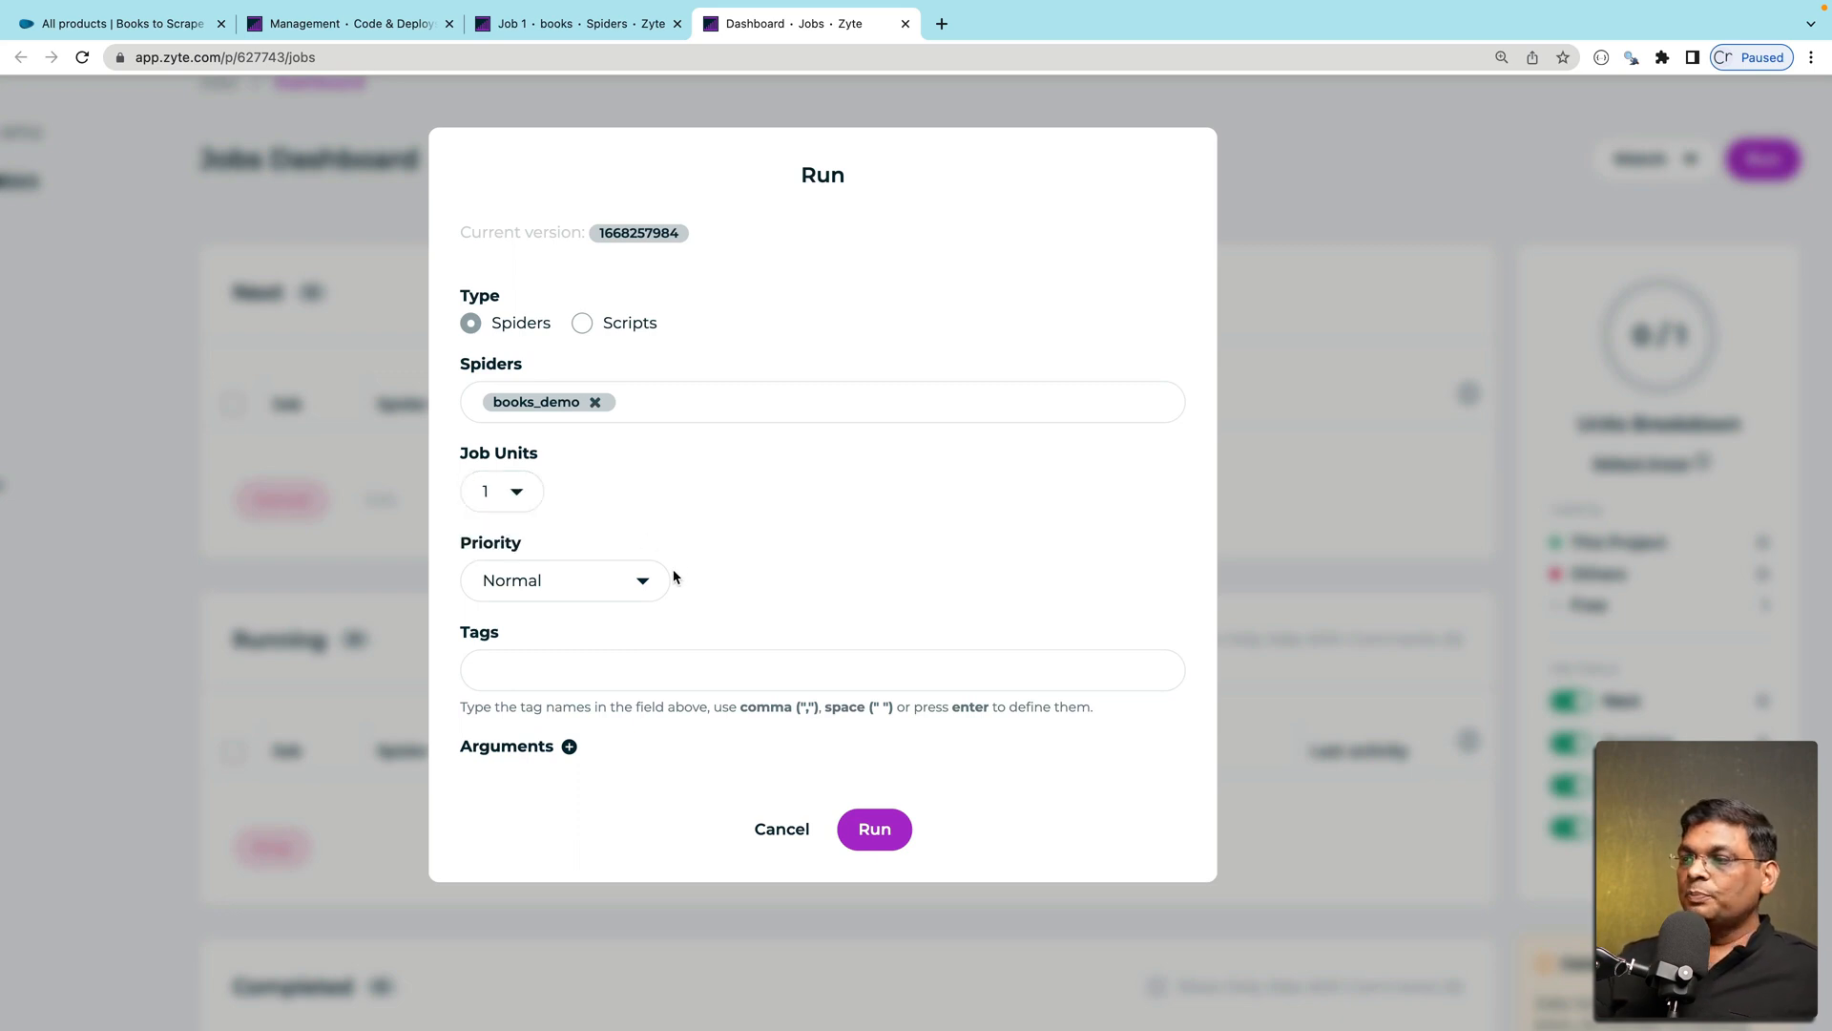
click(565, 580)
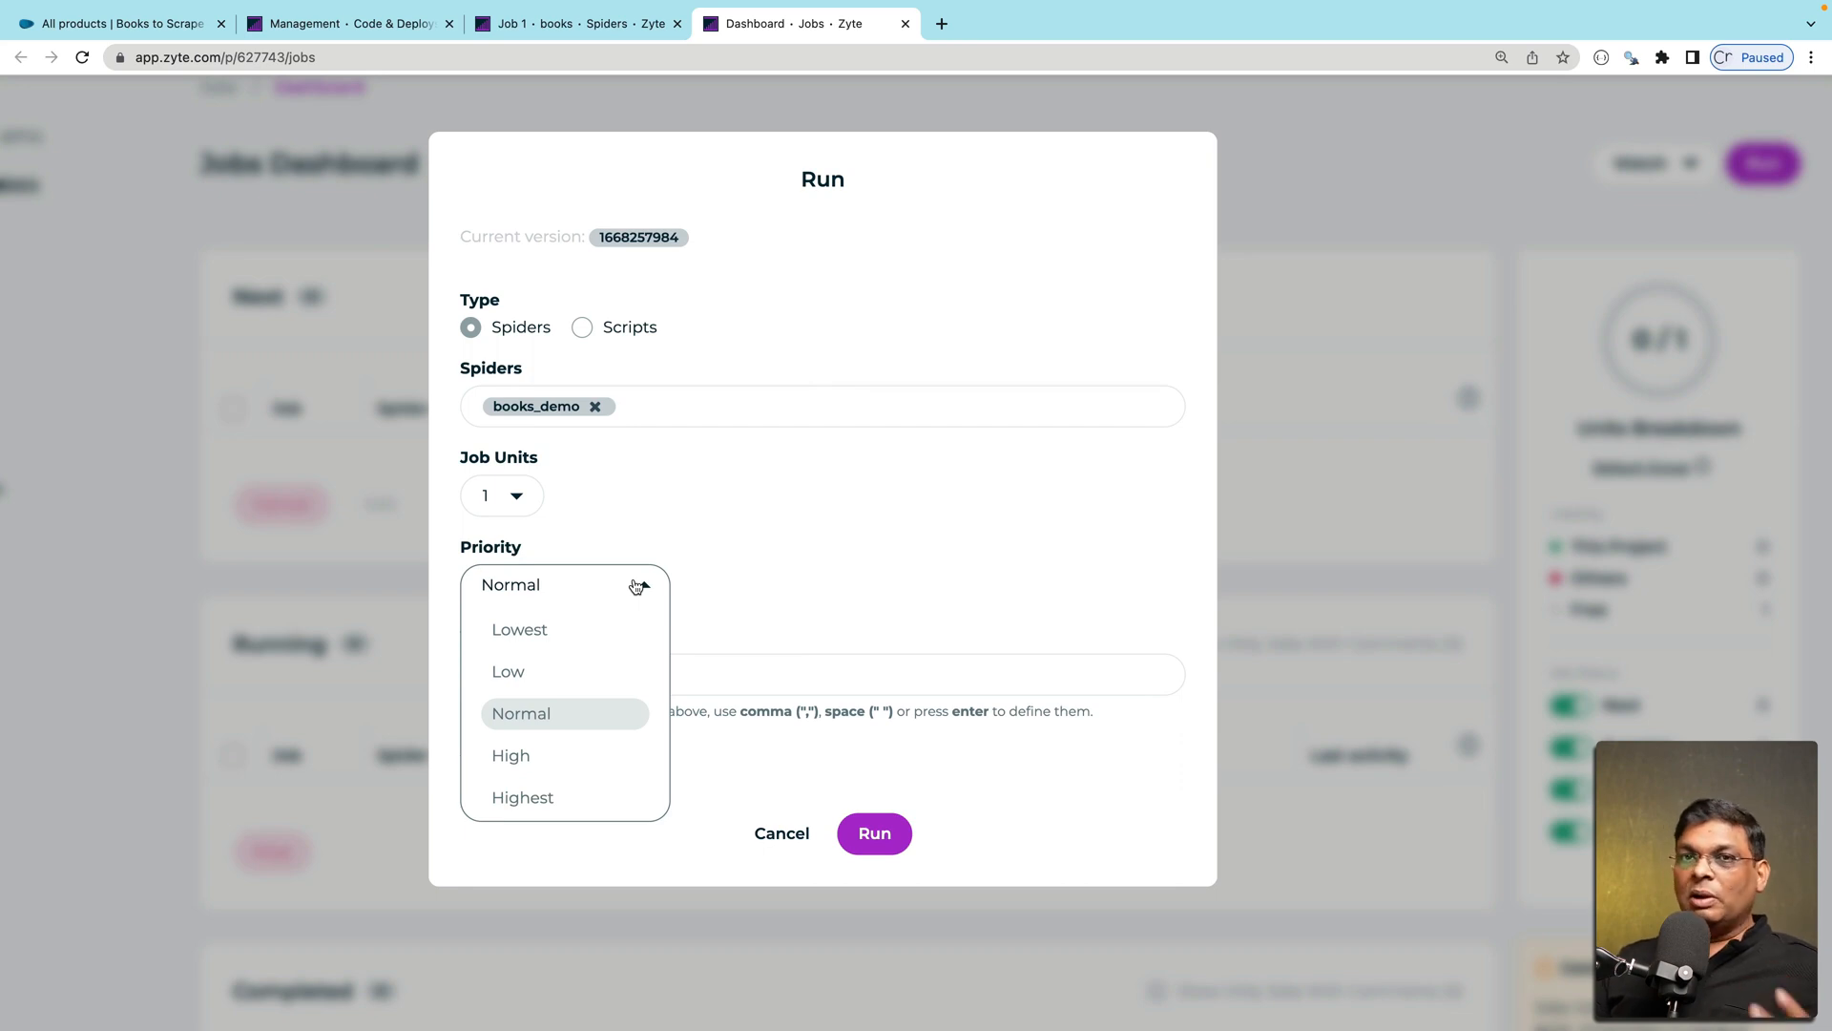
click(521, 712)
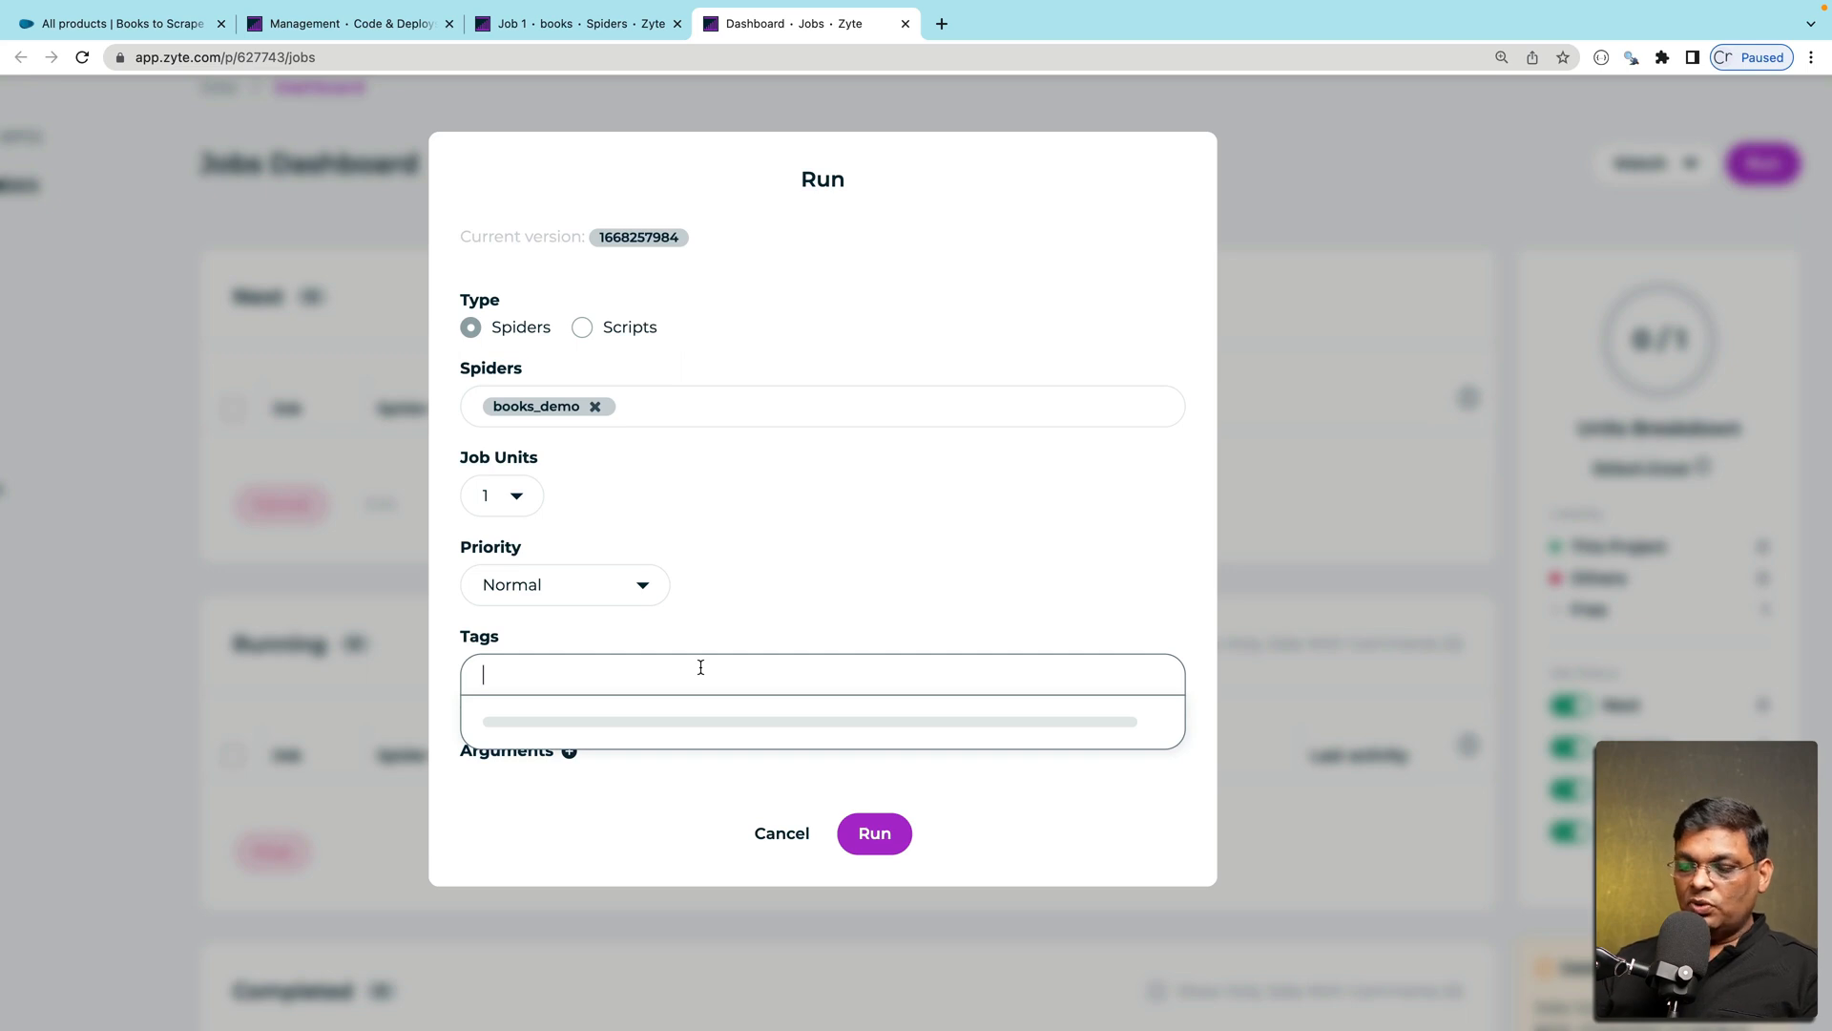
text(youtube facebook test)
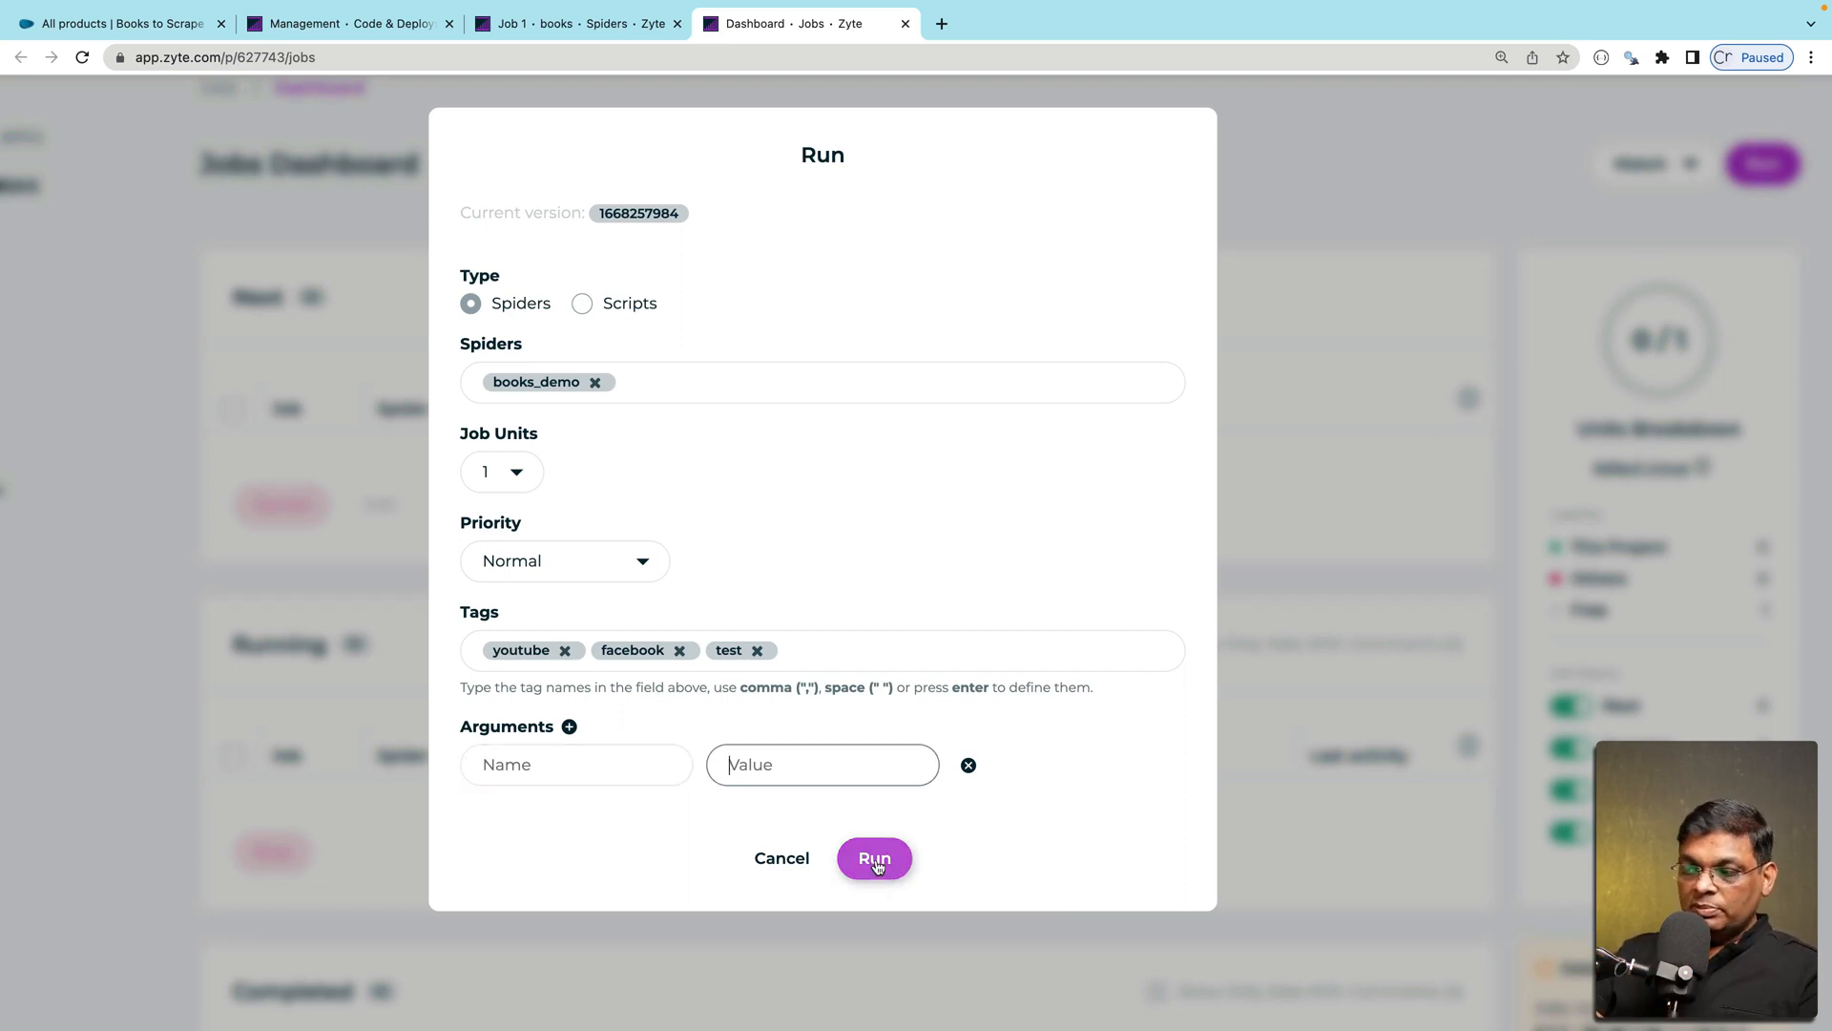
click(874, 857)
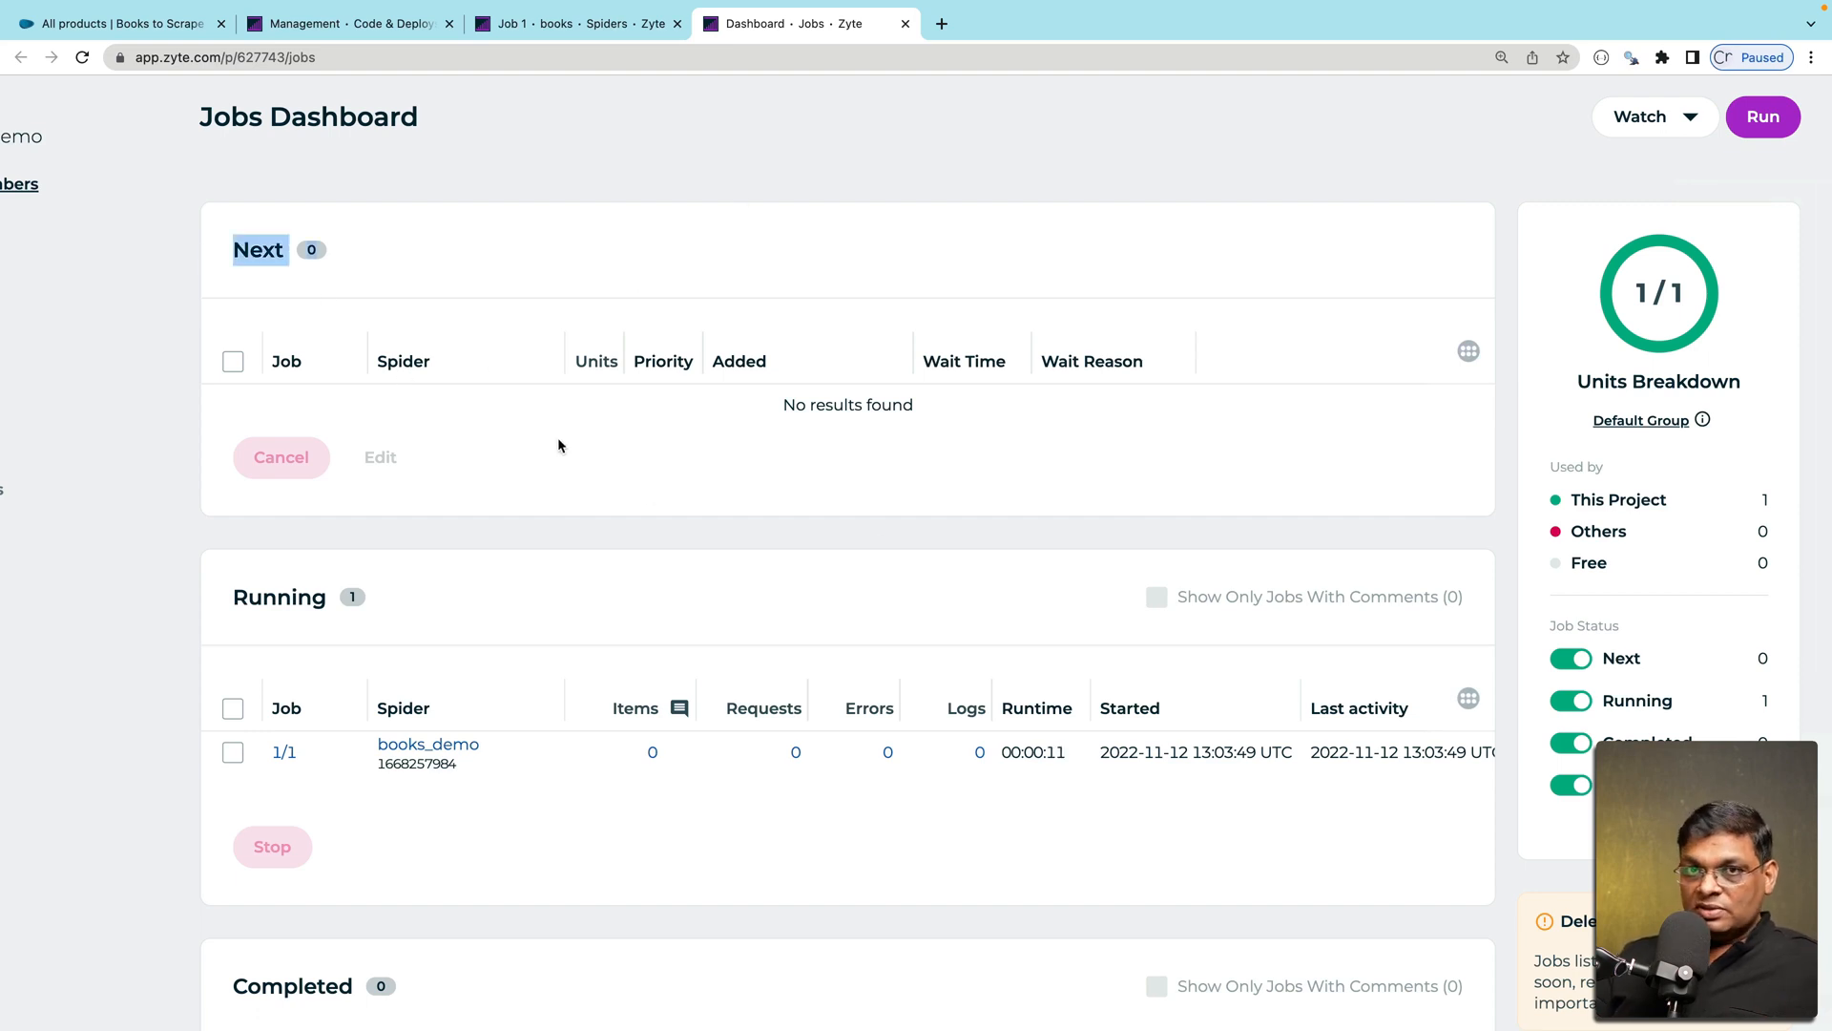
Inspect the running job's Items, Requests and Logs counts on the dashboard
scroll(down, 3)
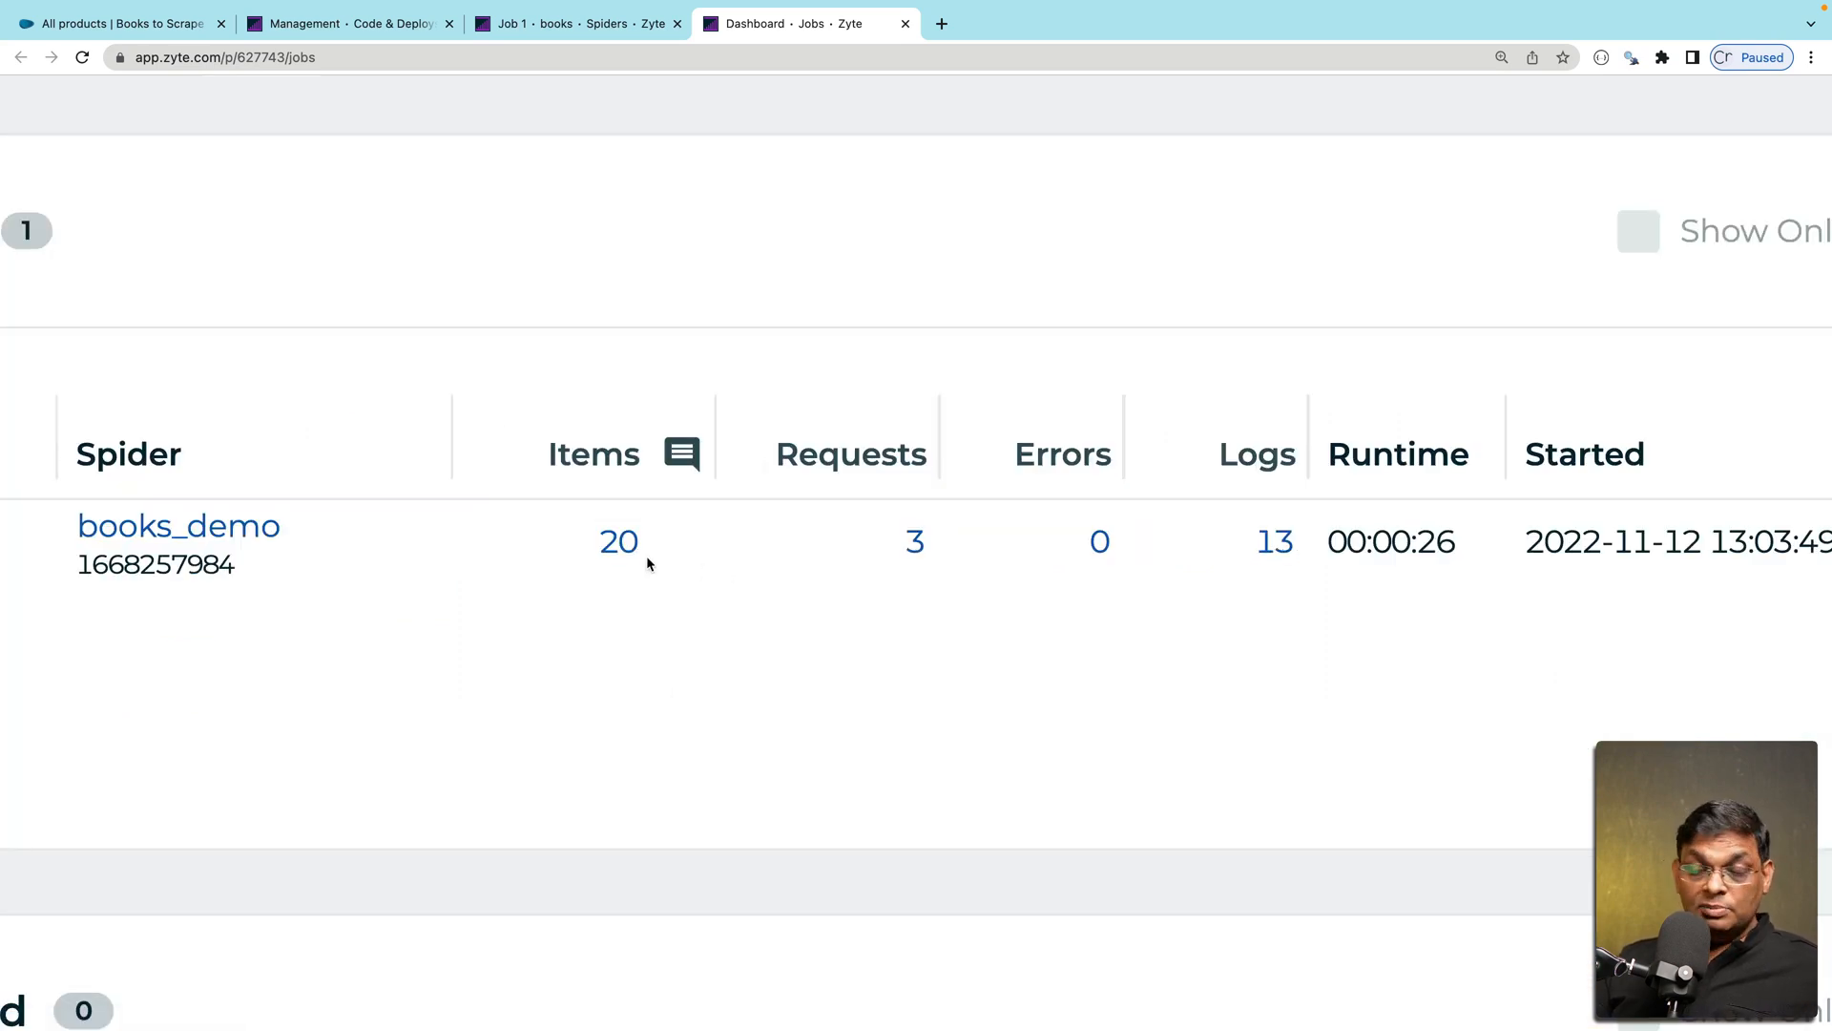
Open Job 1's Items list of book titles and prices and view the Export options
click(618, 540)
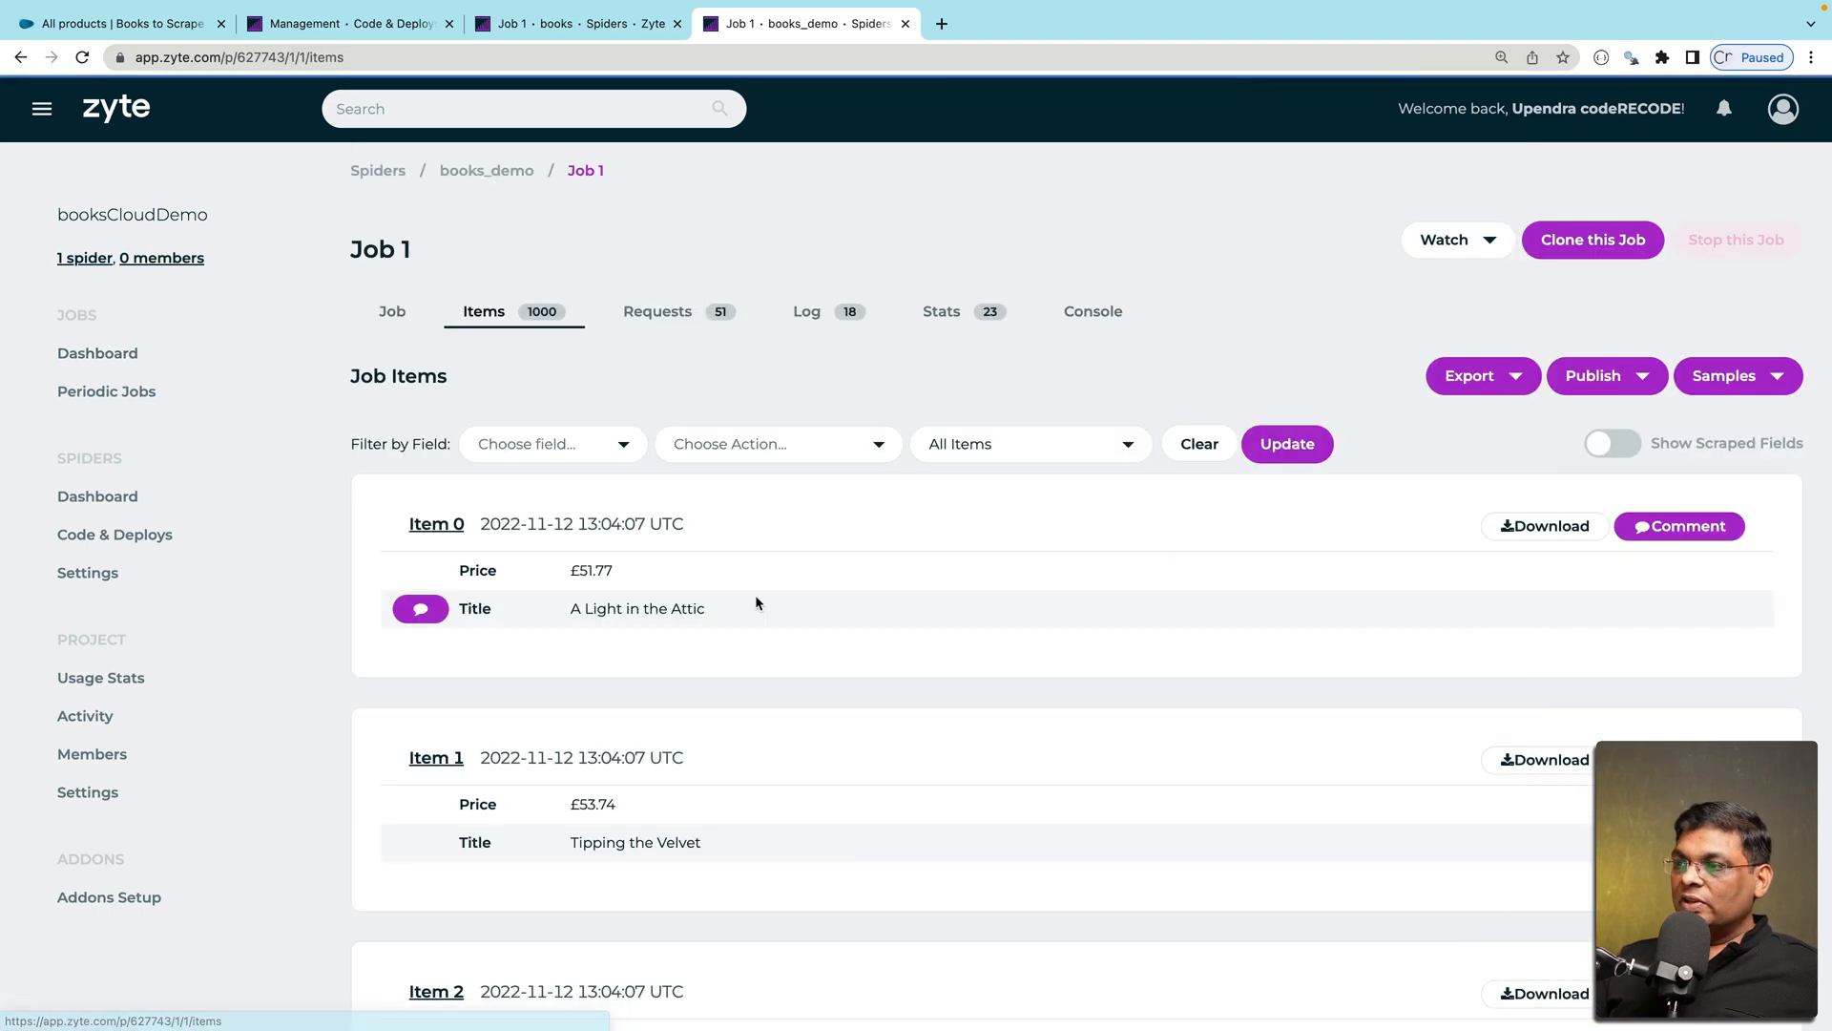
scroll(down, 3)
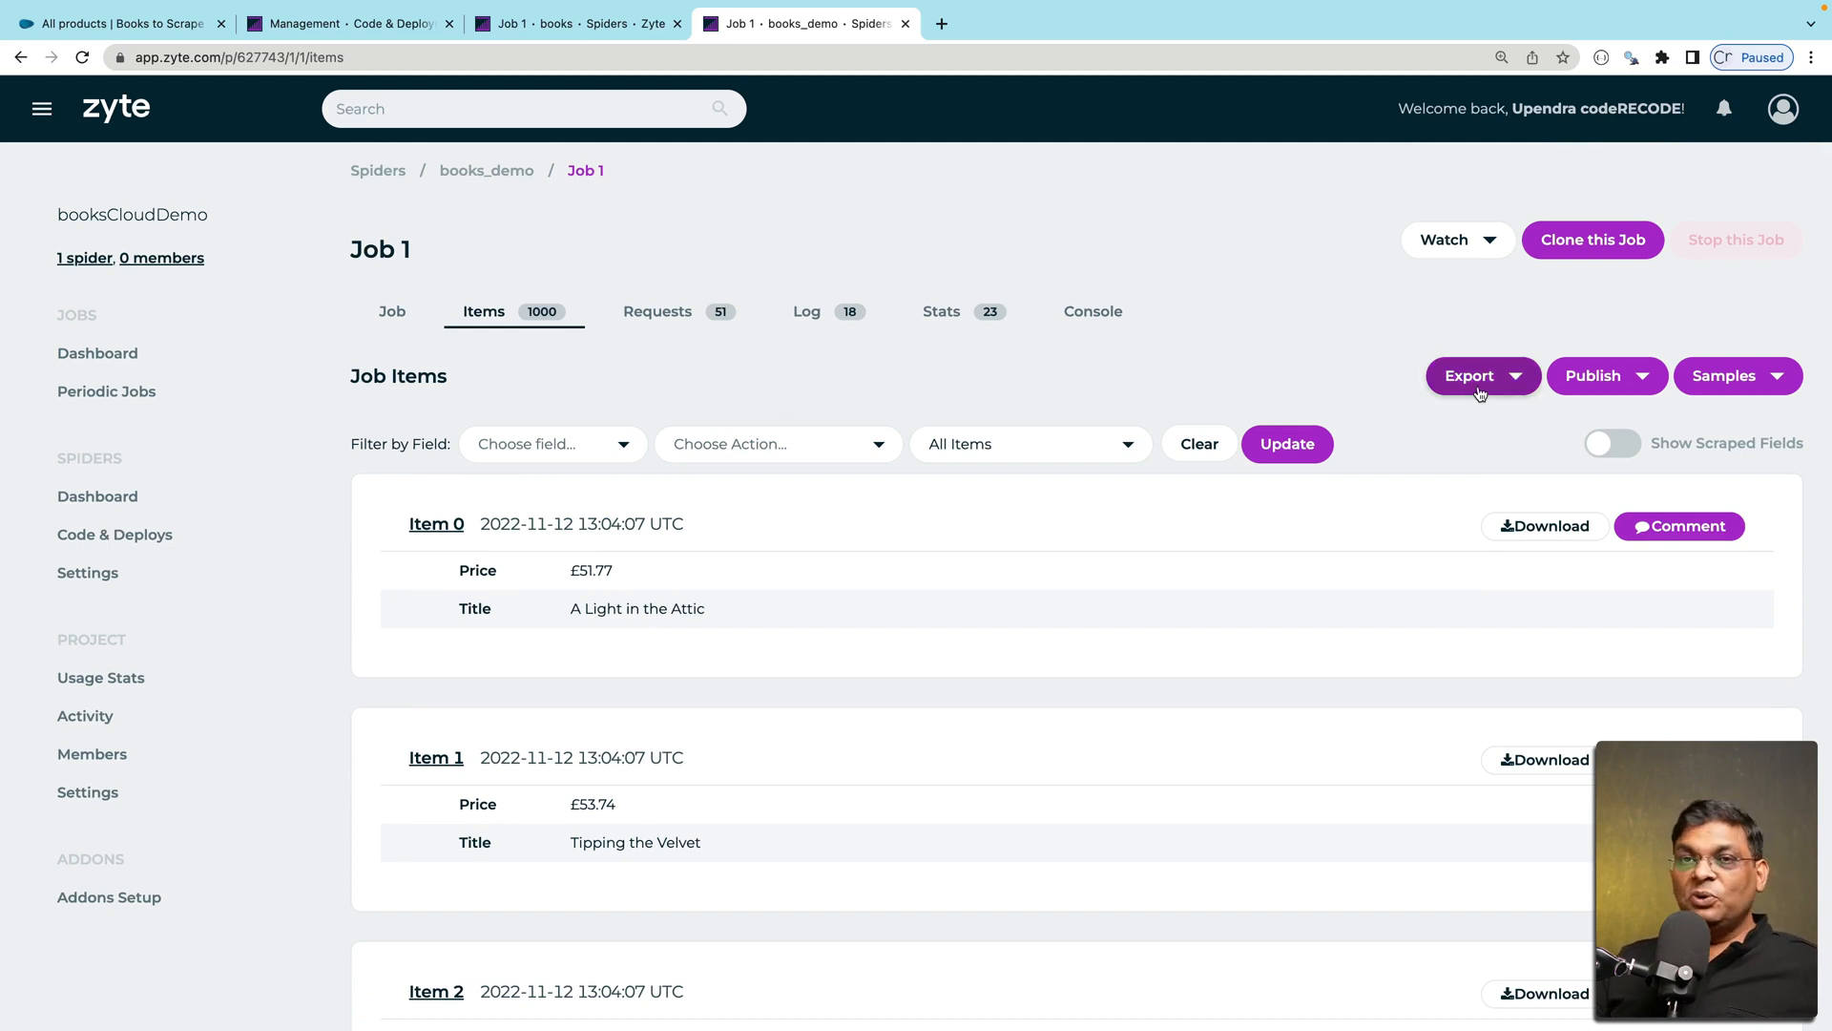
click(1469, 376)
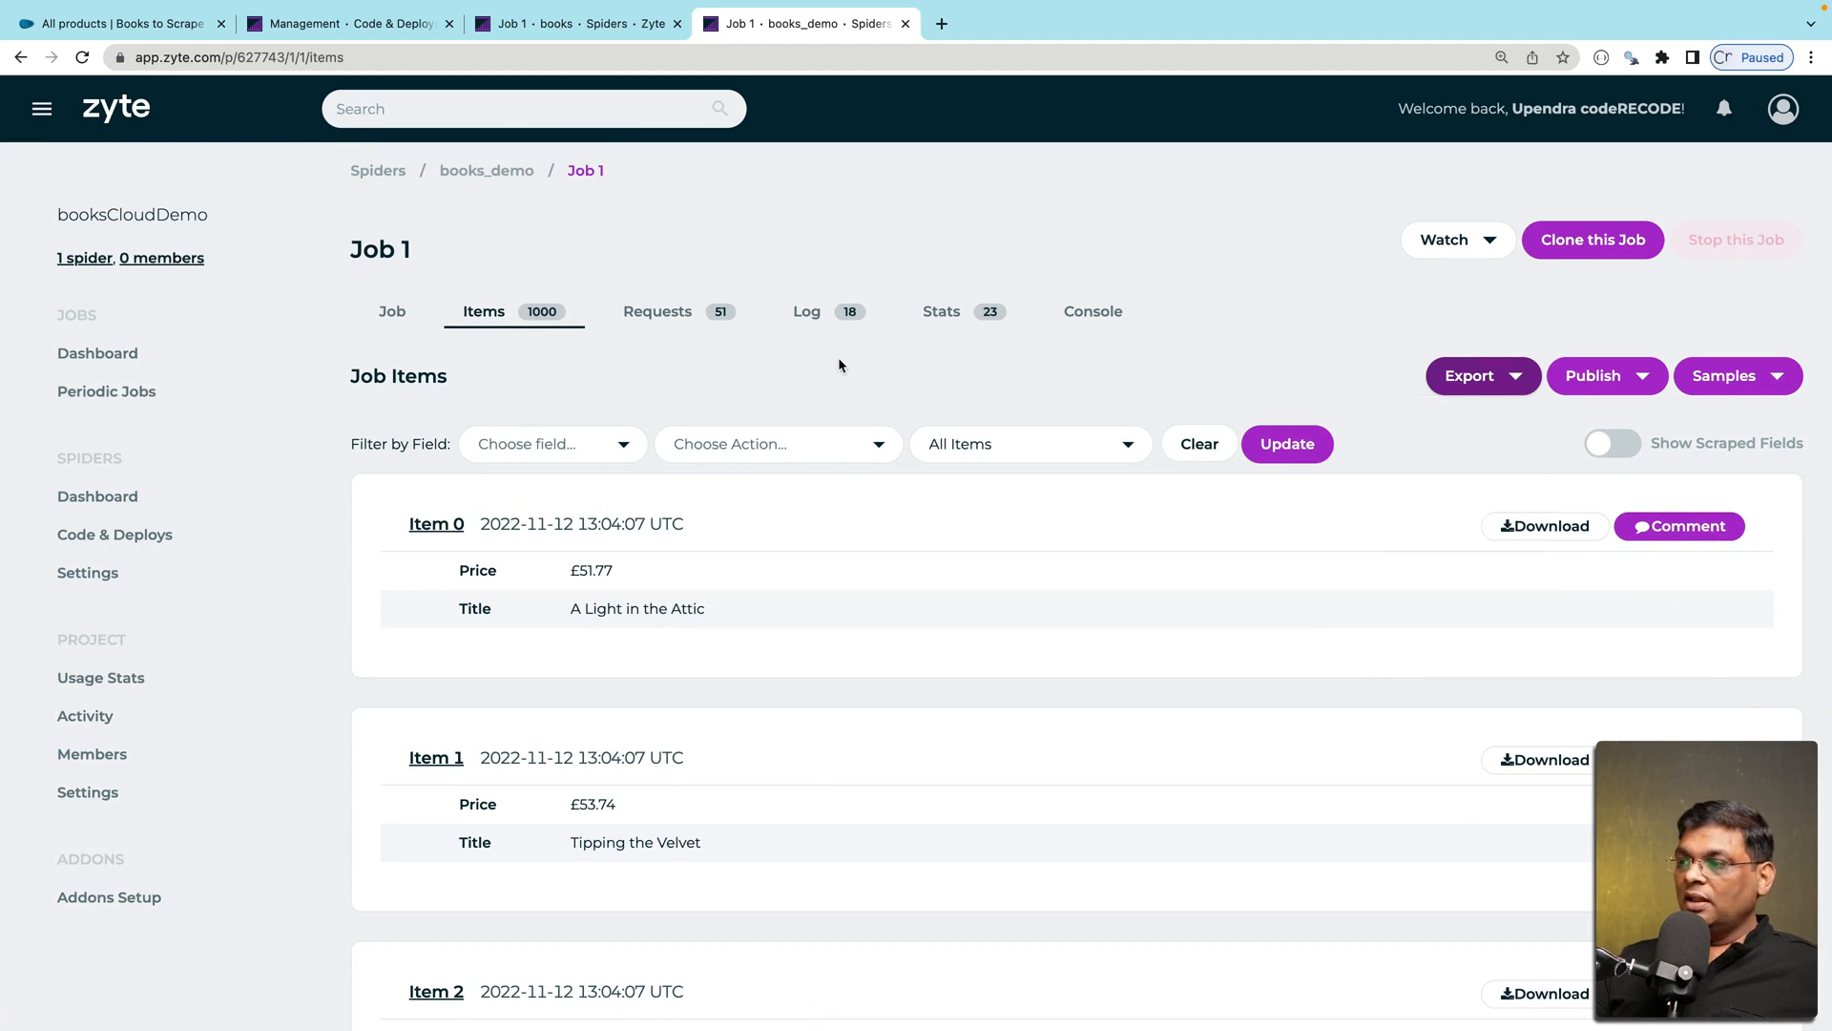
Review Job 1's requests list with durations, HTTP statuses and books.toscrape.com URLs
click(657, 311)
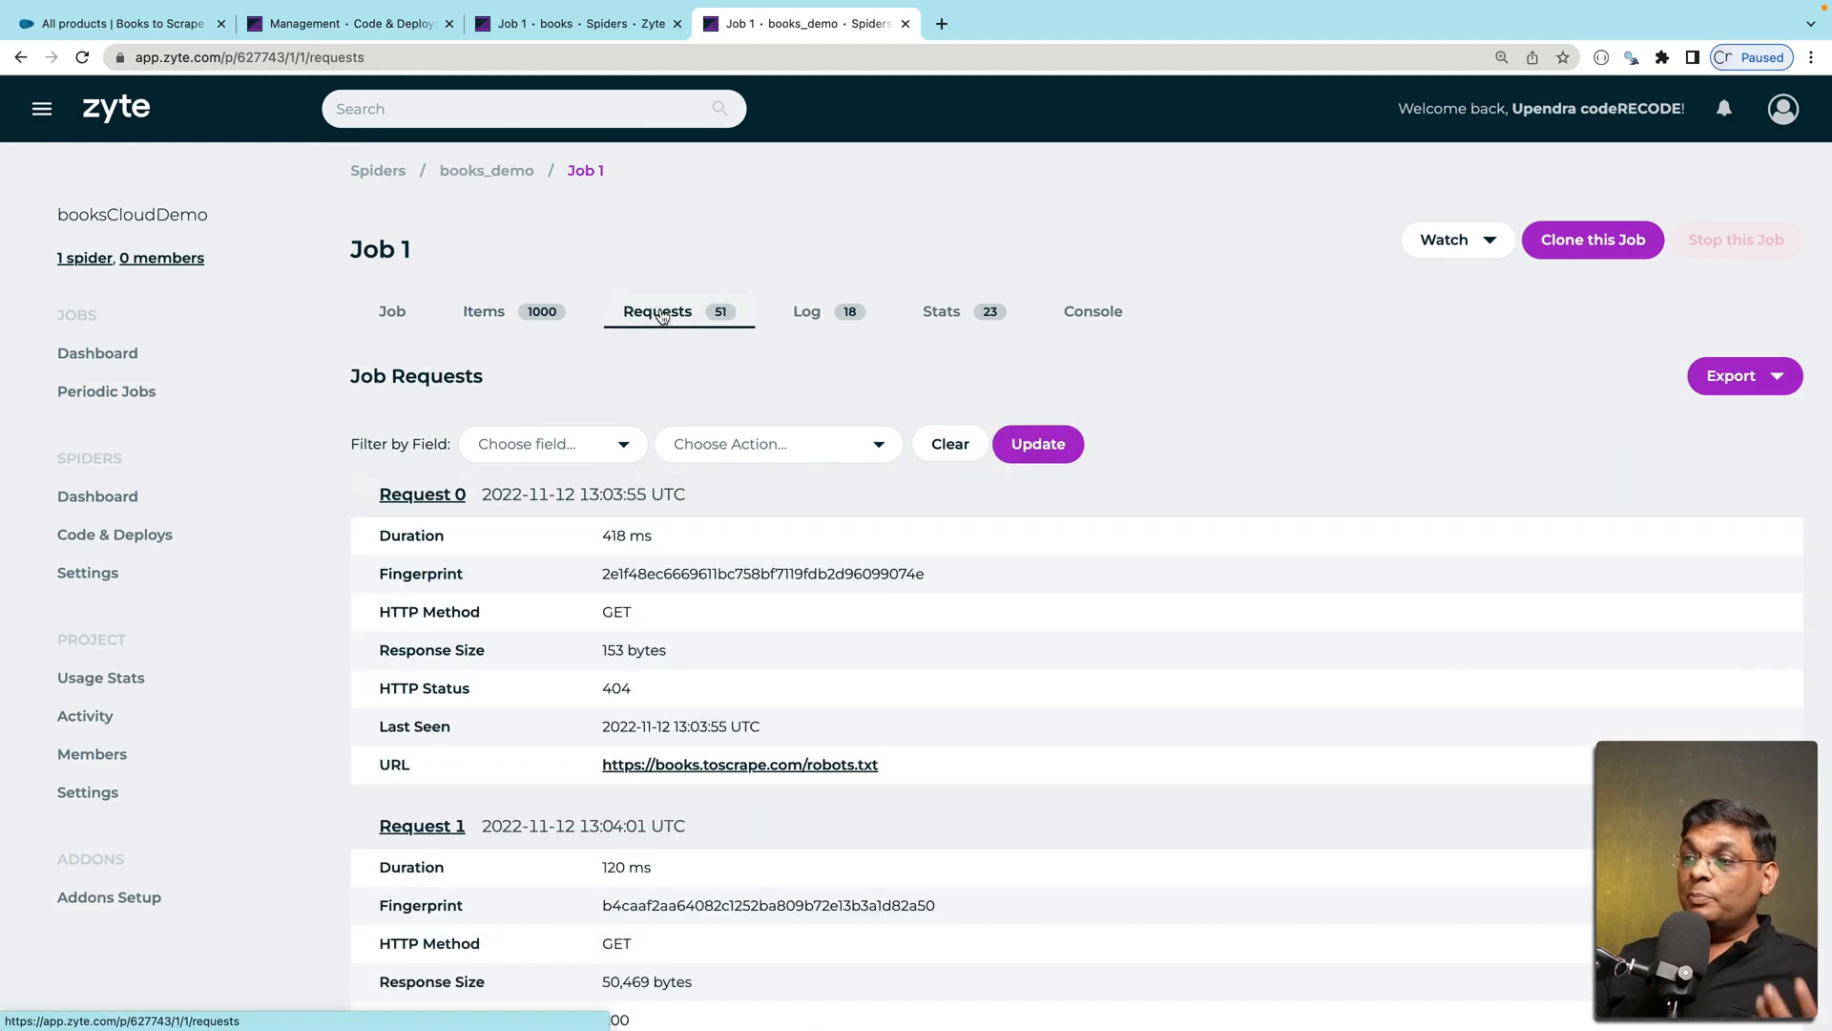
scroll(down, 3)
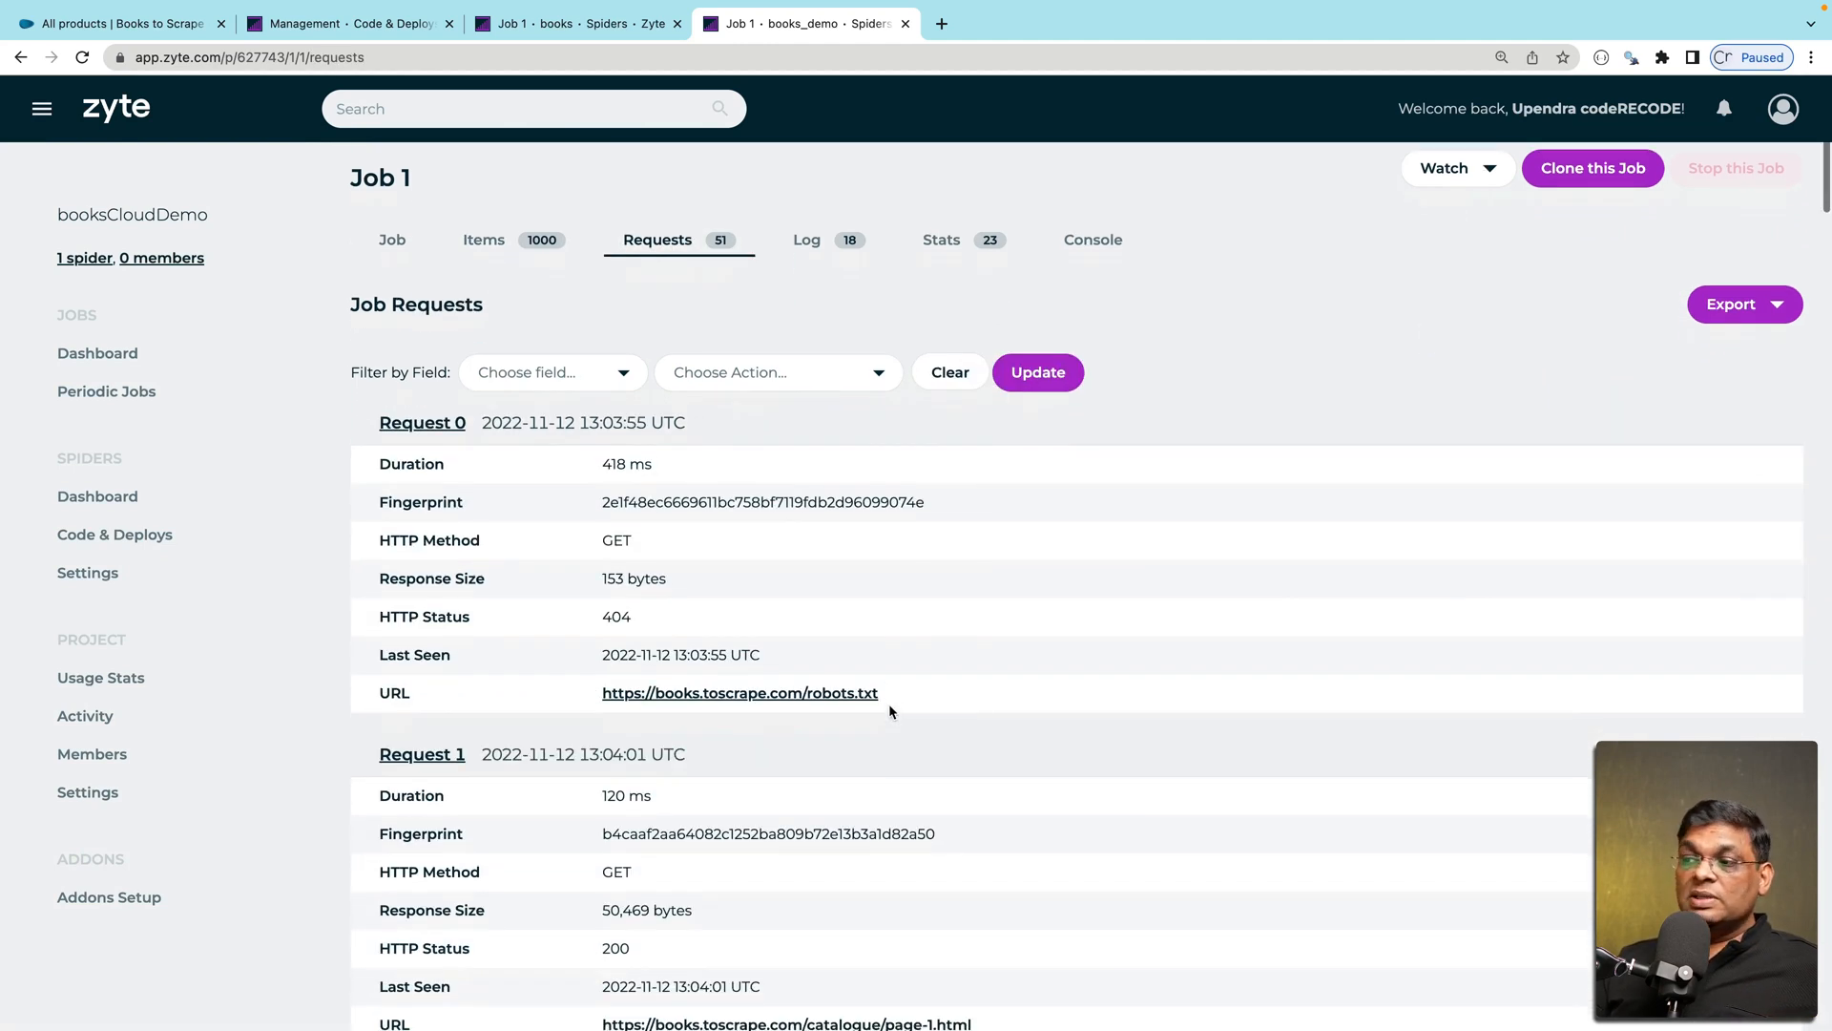
scroll(down, 3)
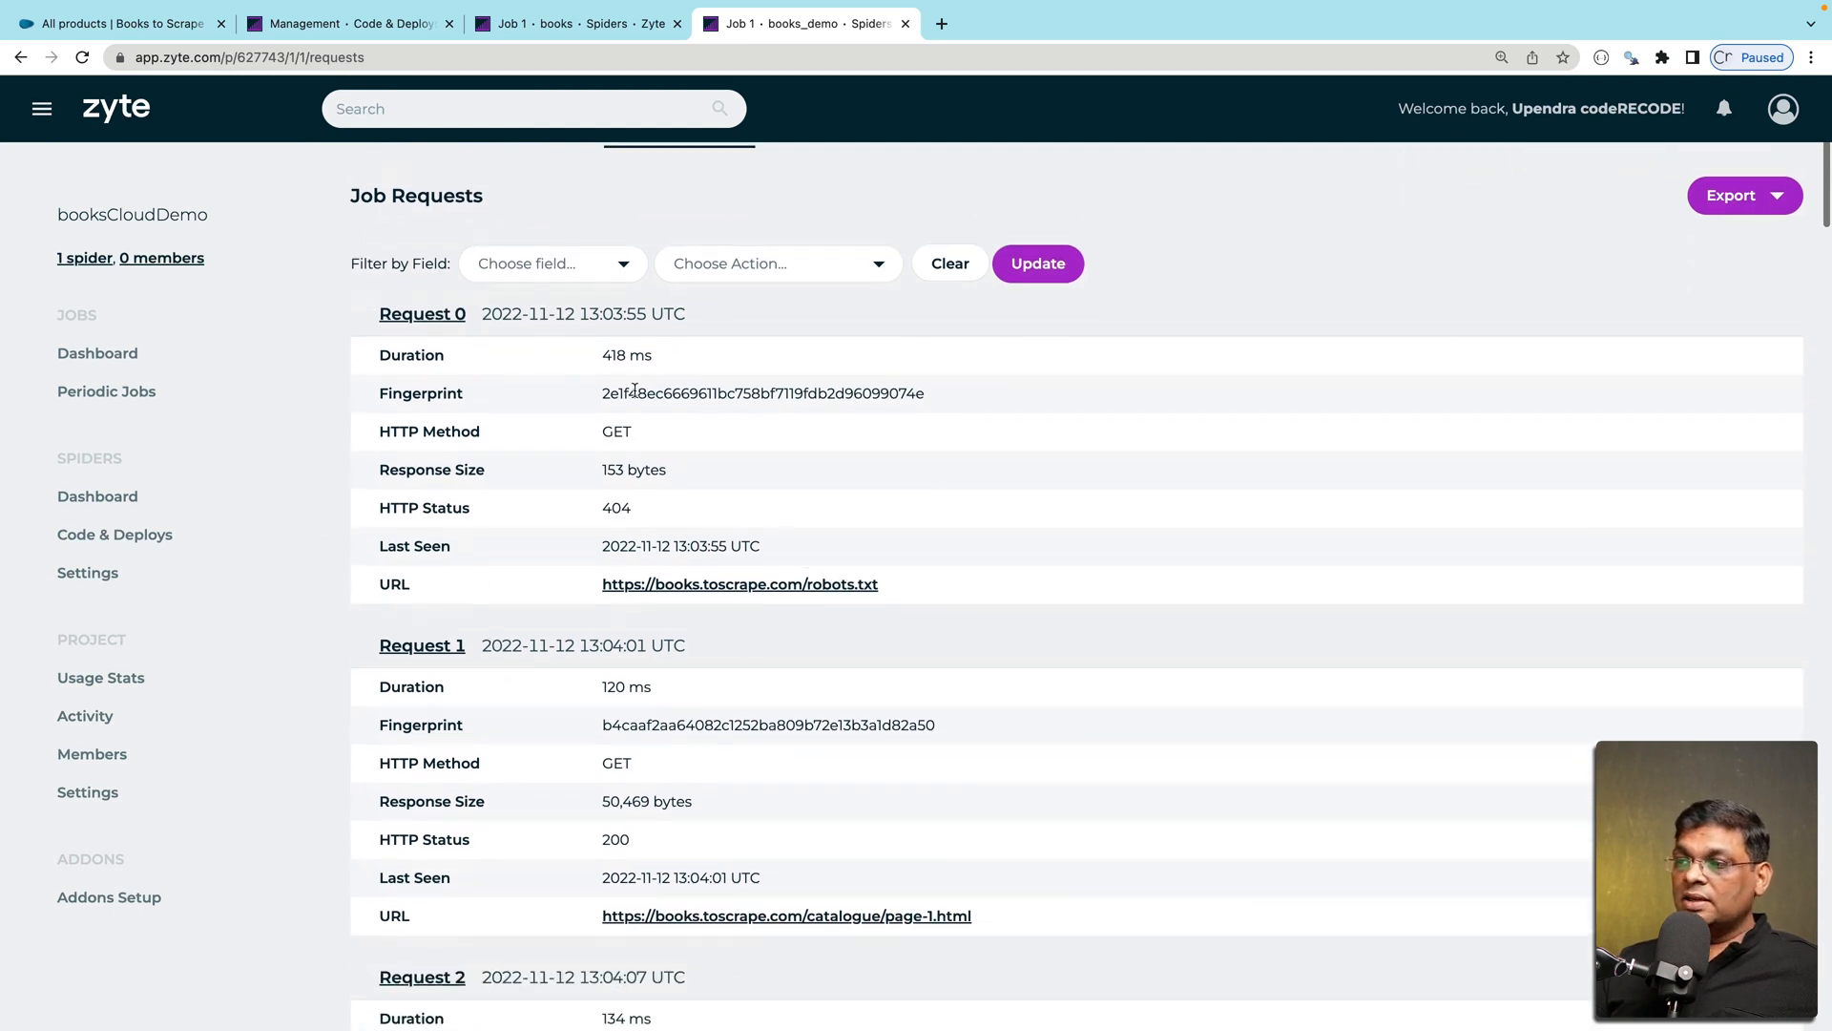
scroll(down, 3)
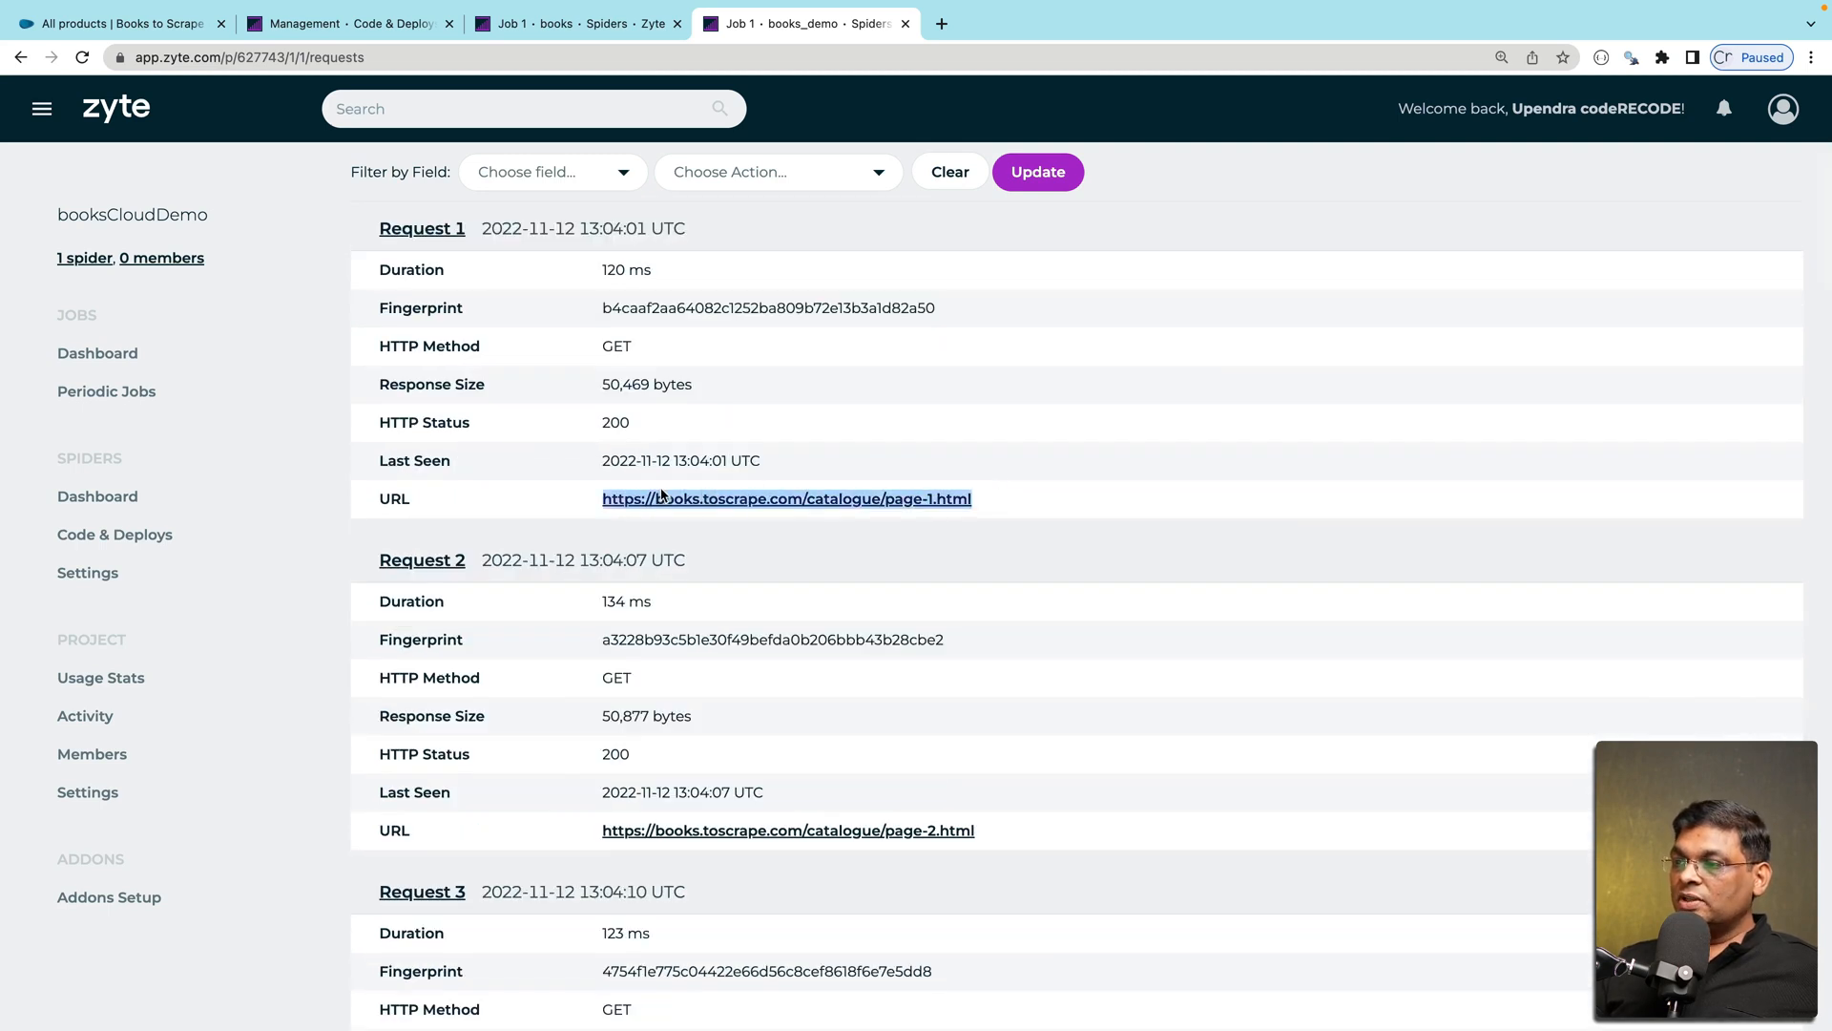
mouse_move(643, 390)
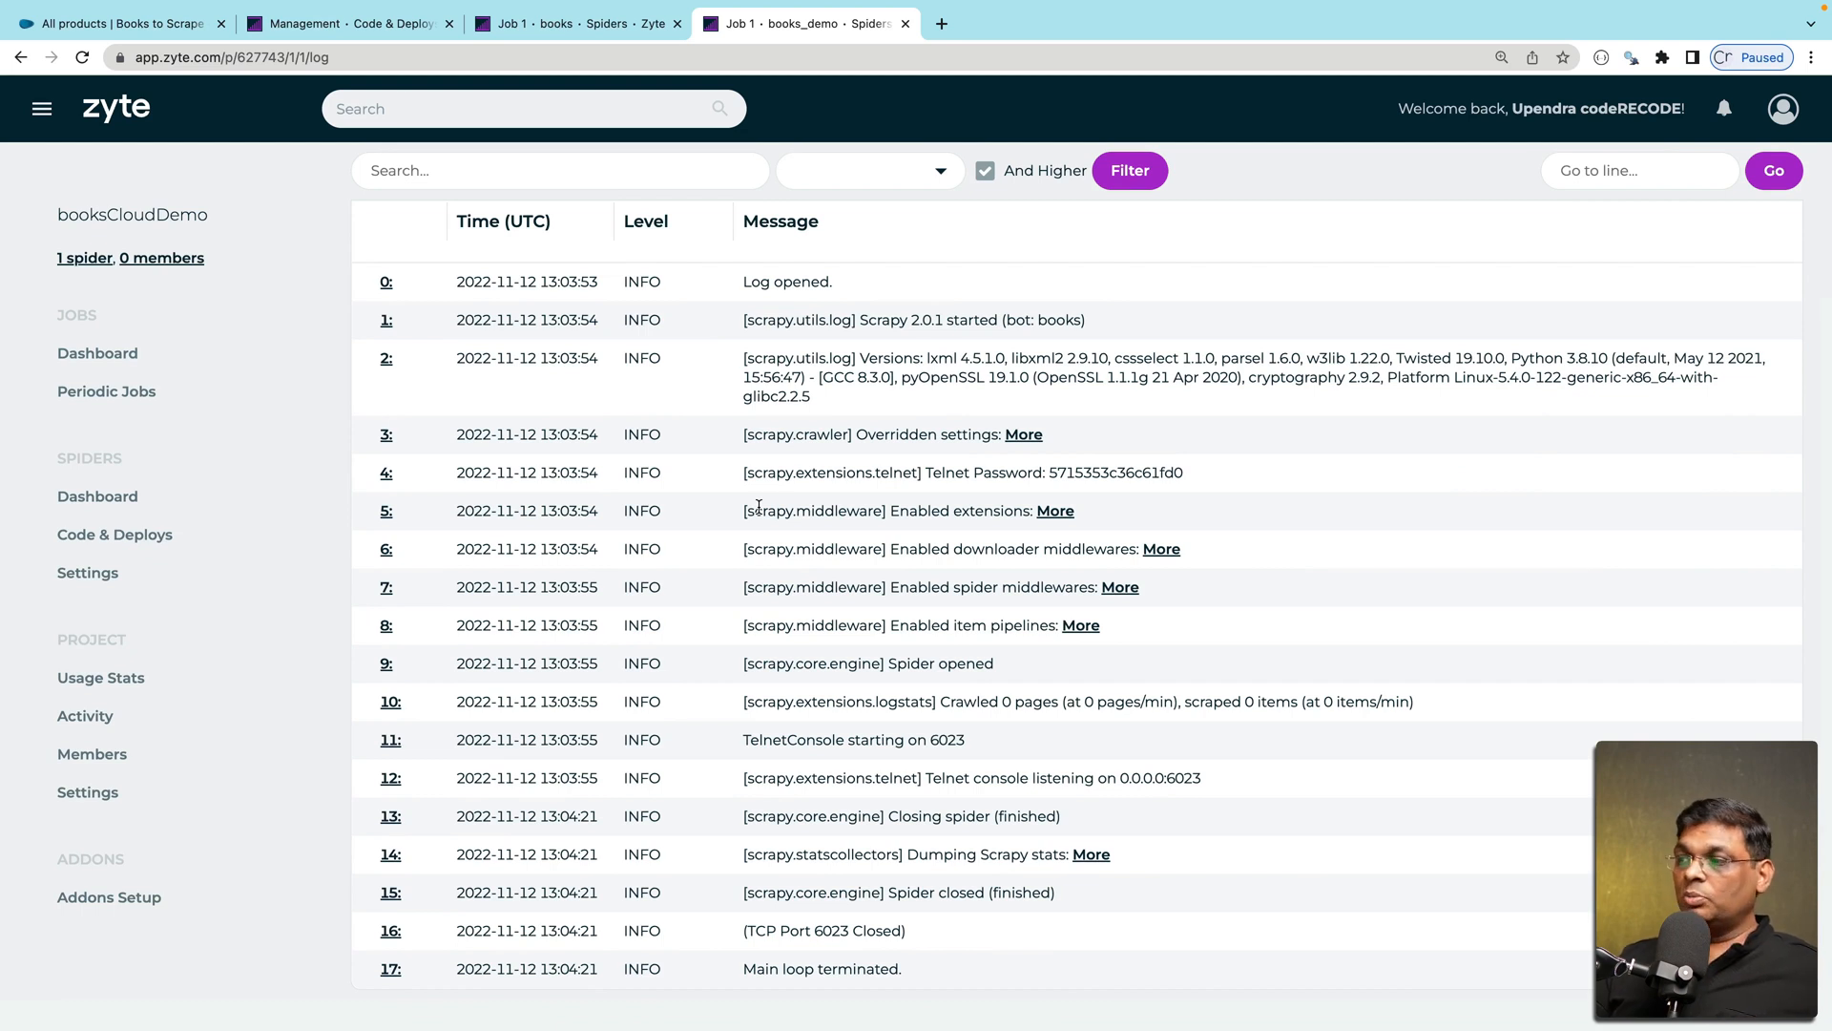
mouse_move(689, 755)
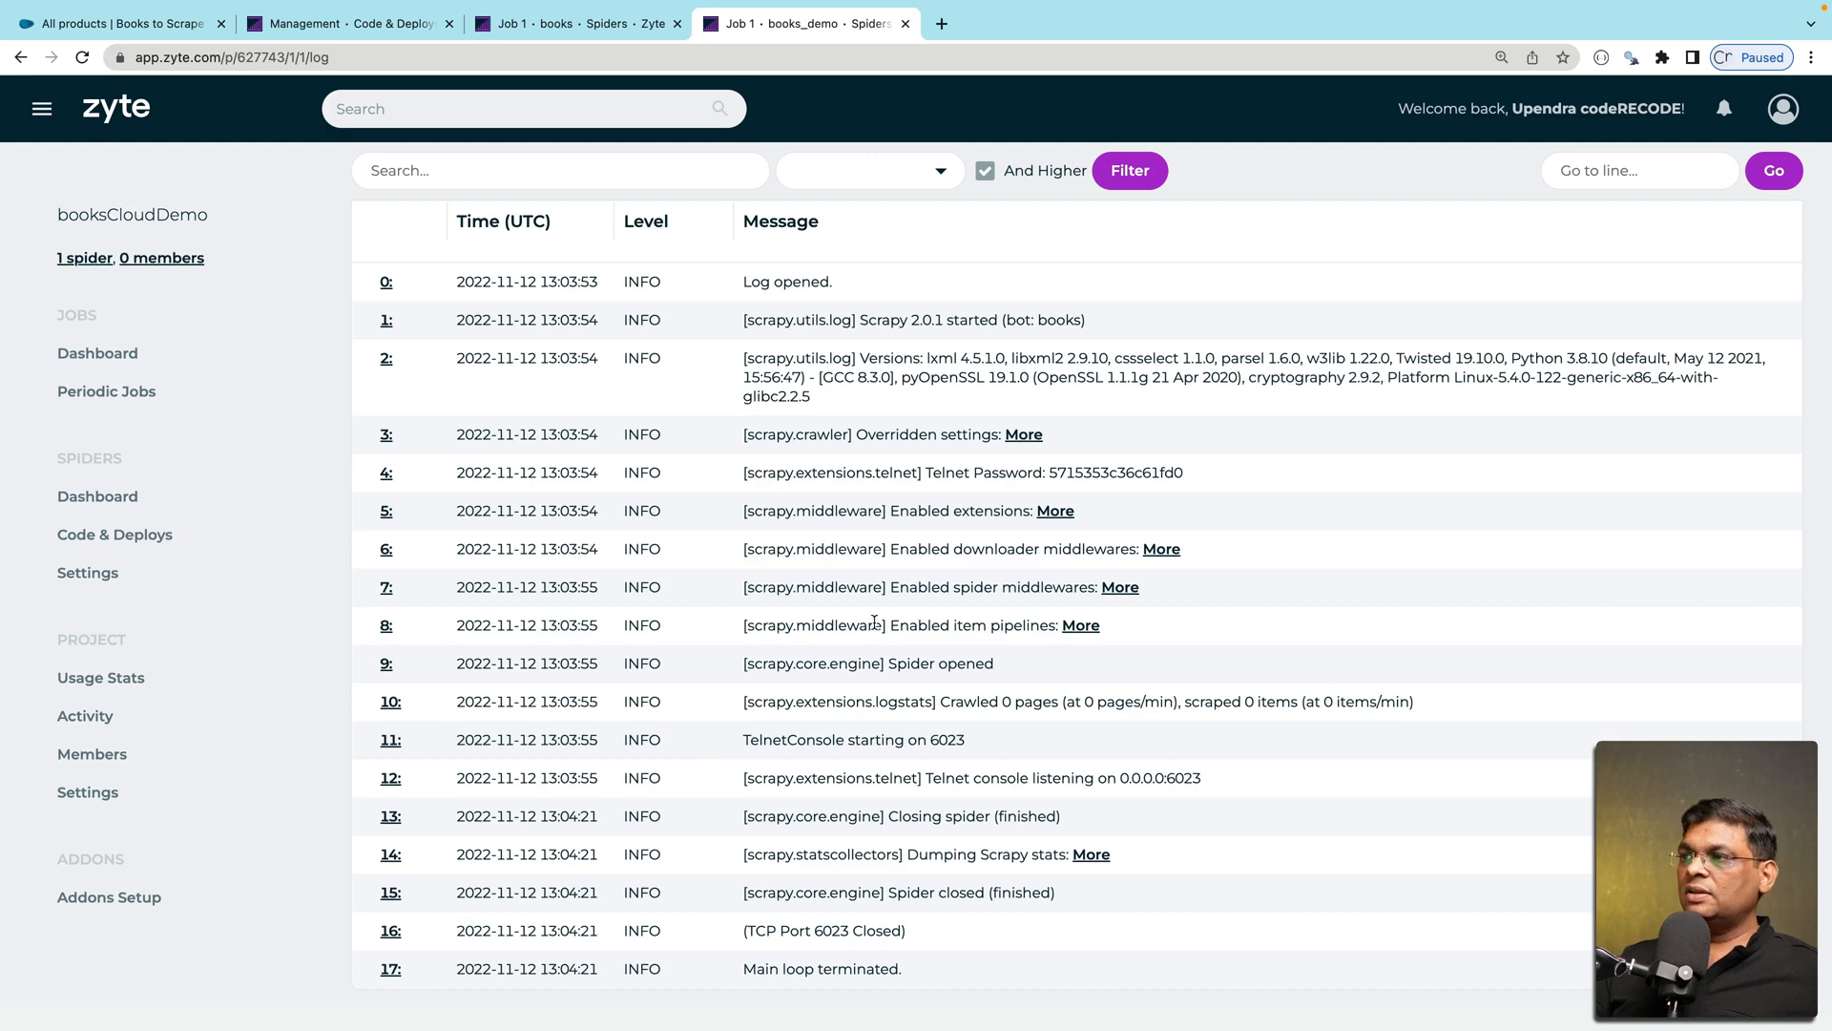
click(940, 303)
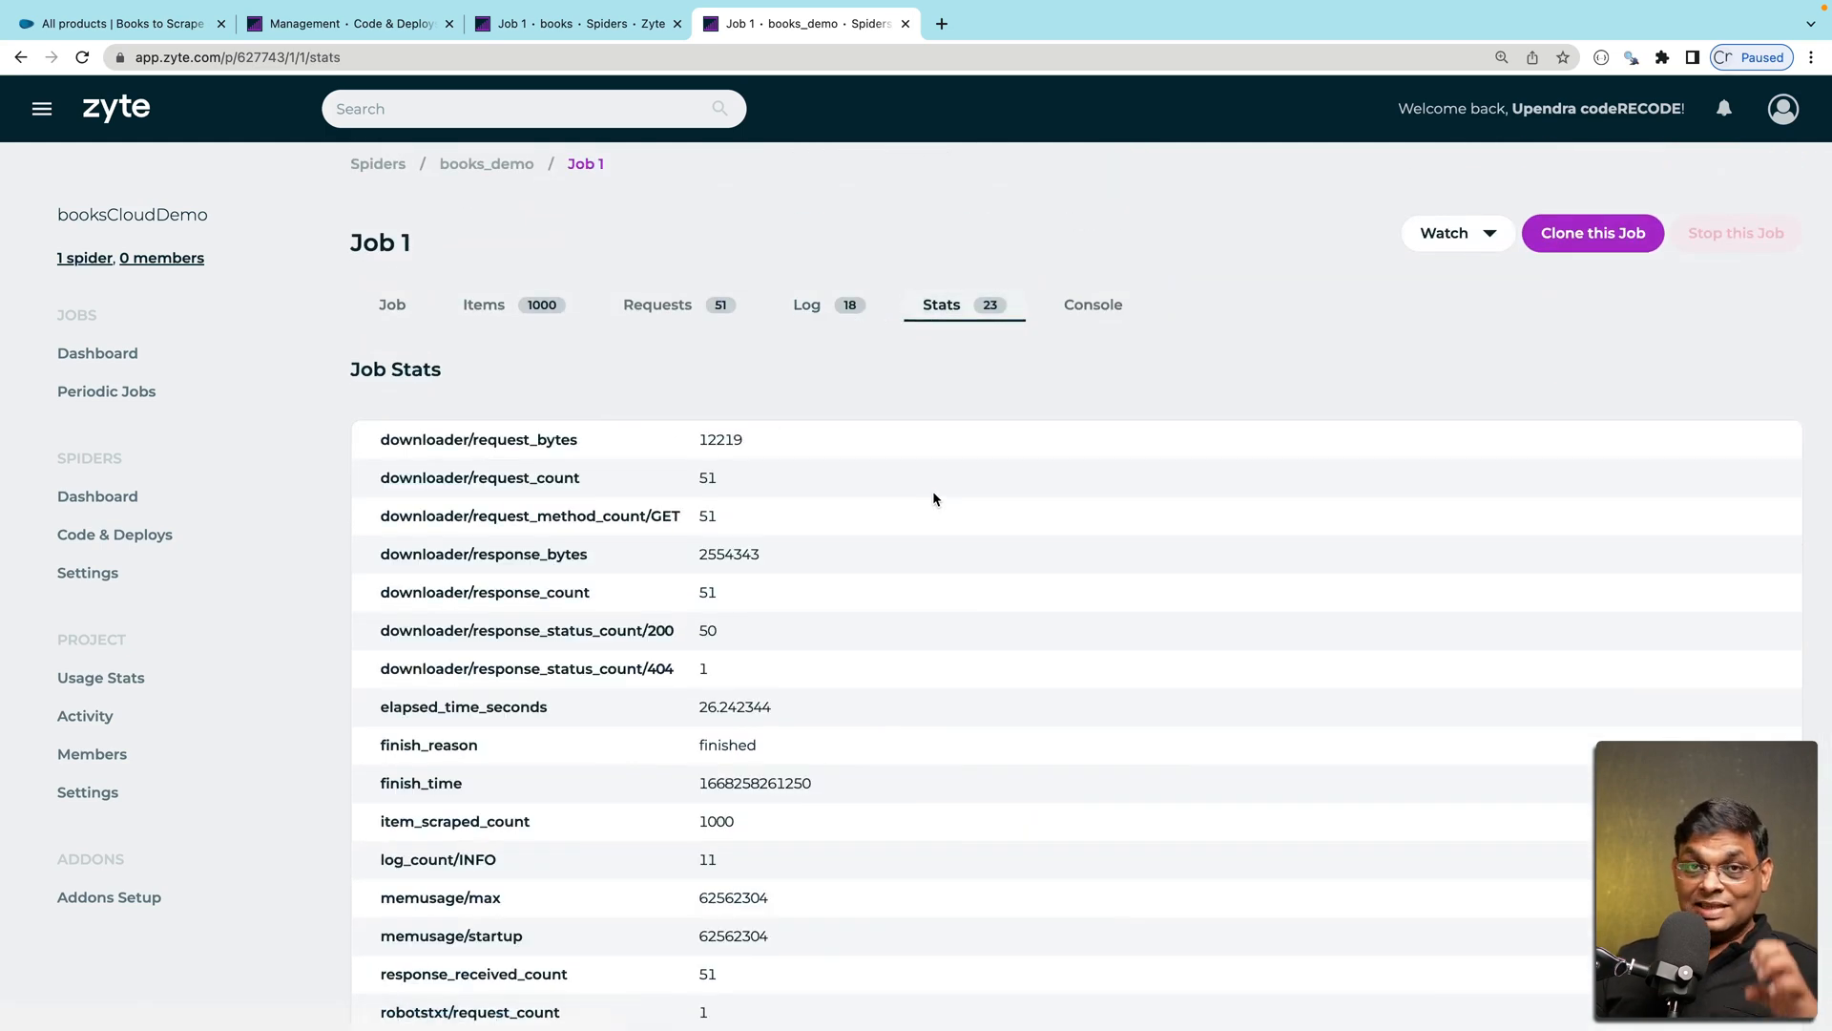
scroll(down, 3)
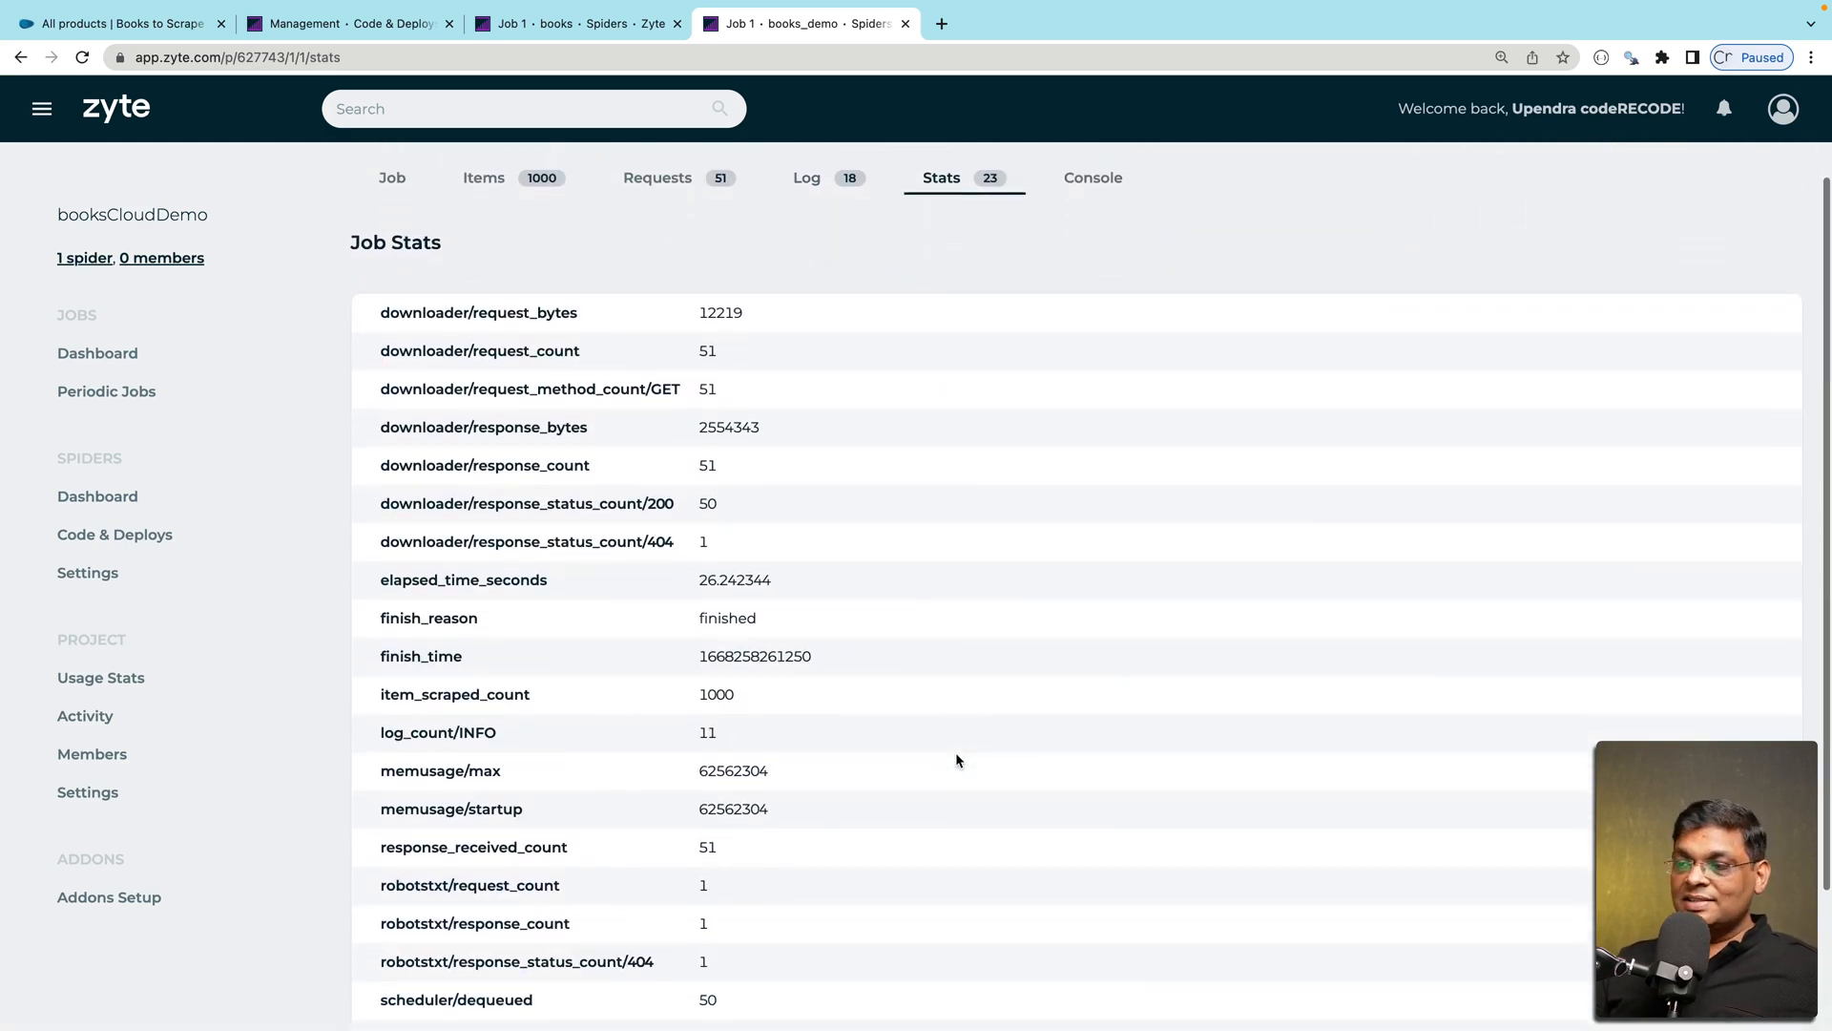
scroll(down, 3)
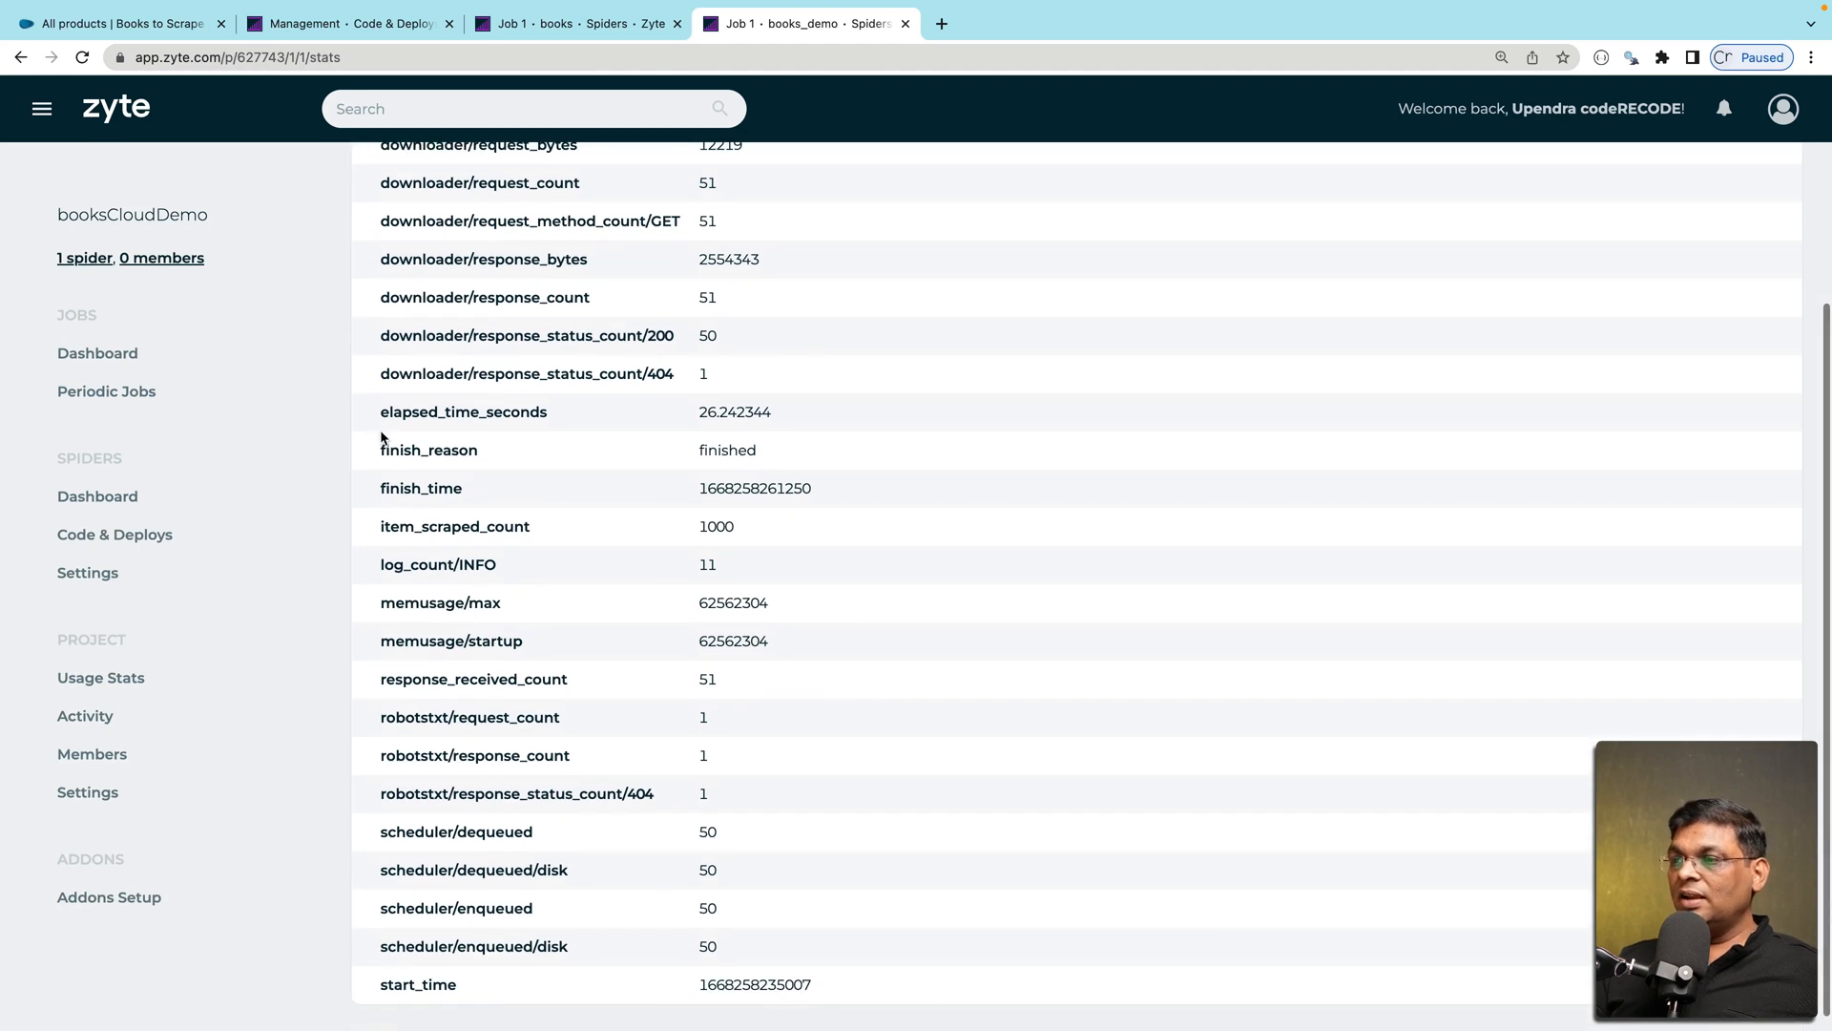
drag(381, 451, 756, 450)
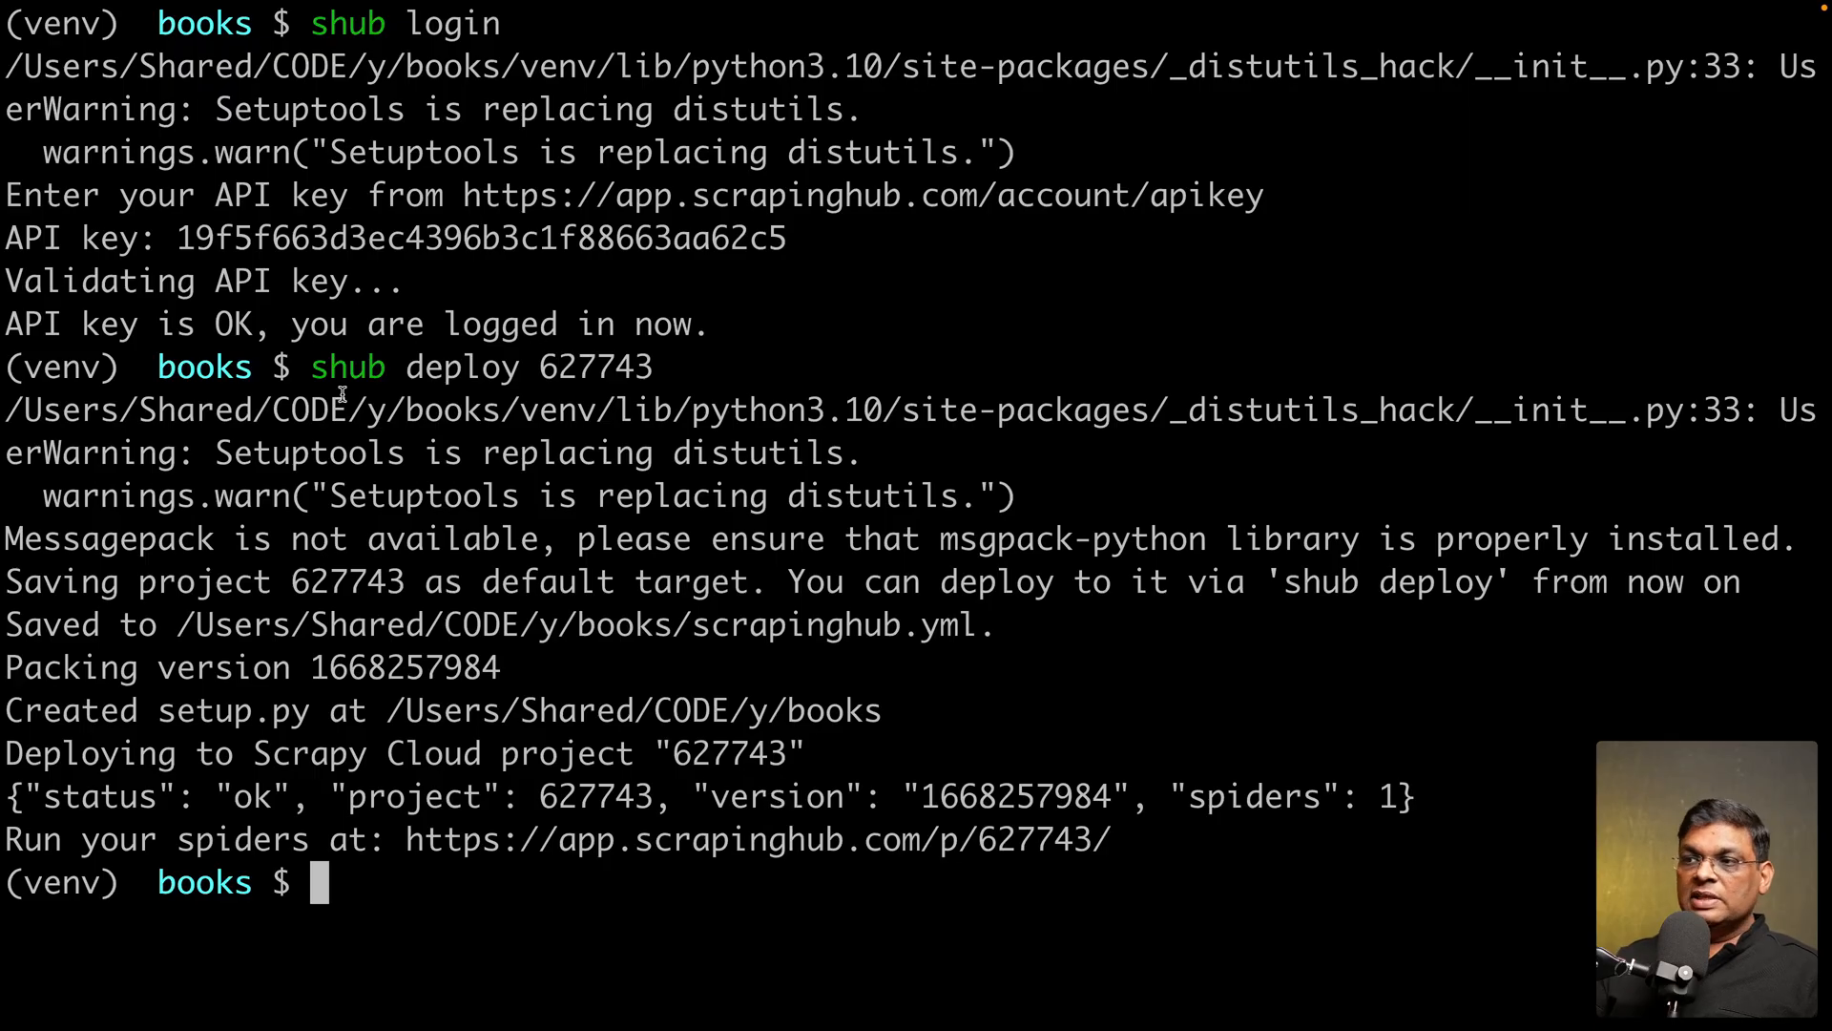
Highlight the shub login and deploy output for project 627743 in Terminal
drag(333, 367, 654, 367)
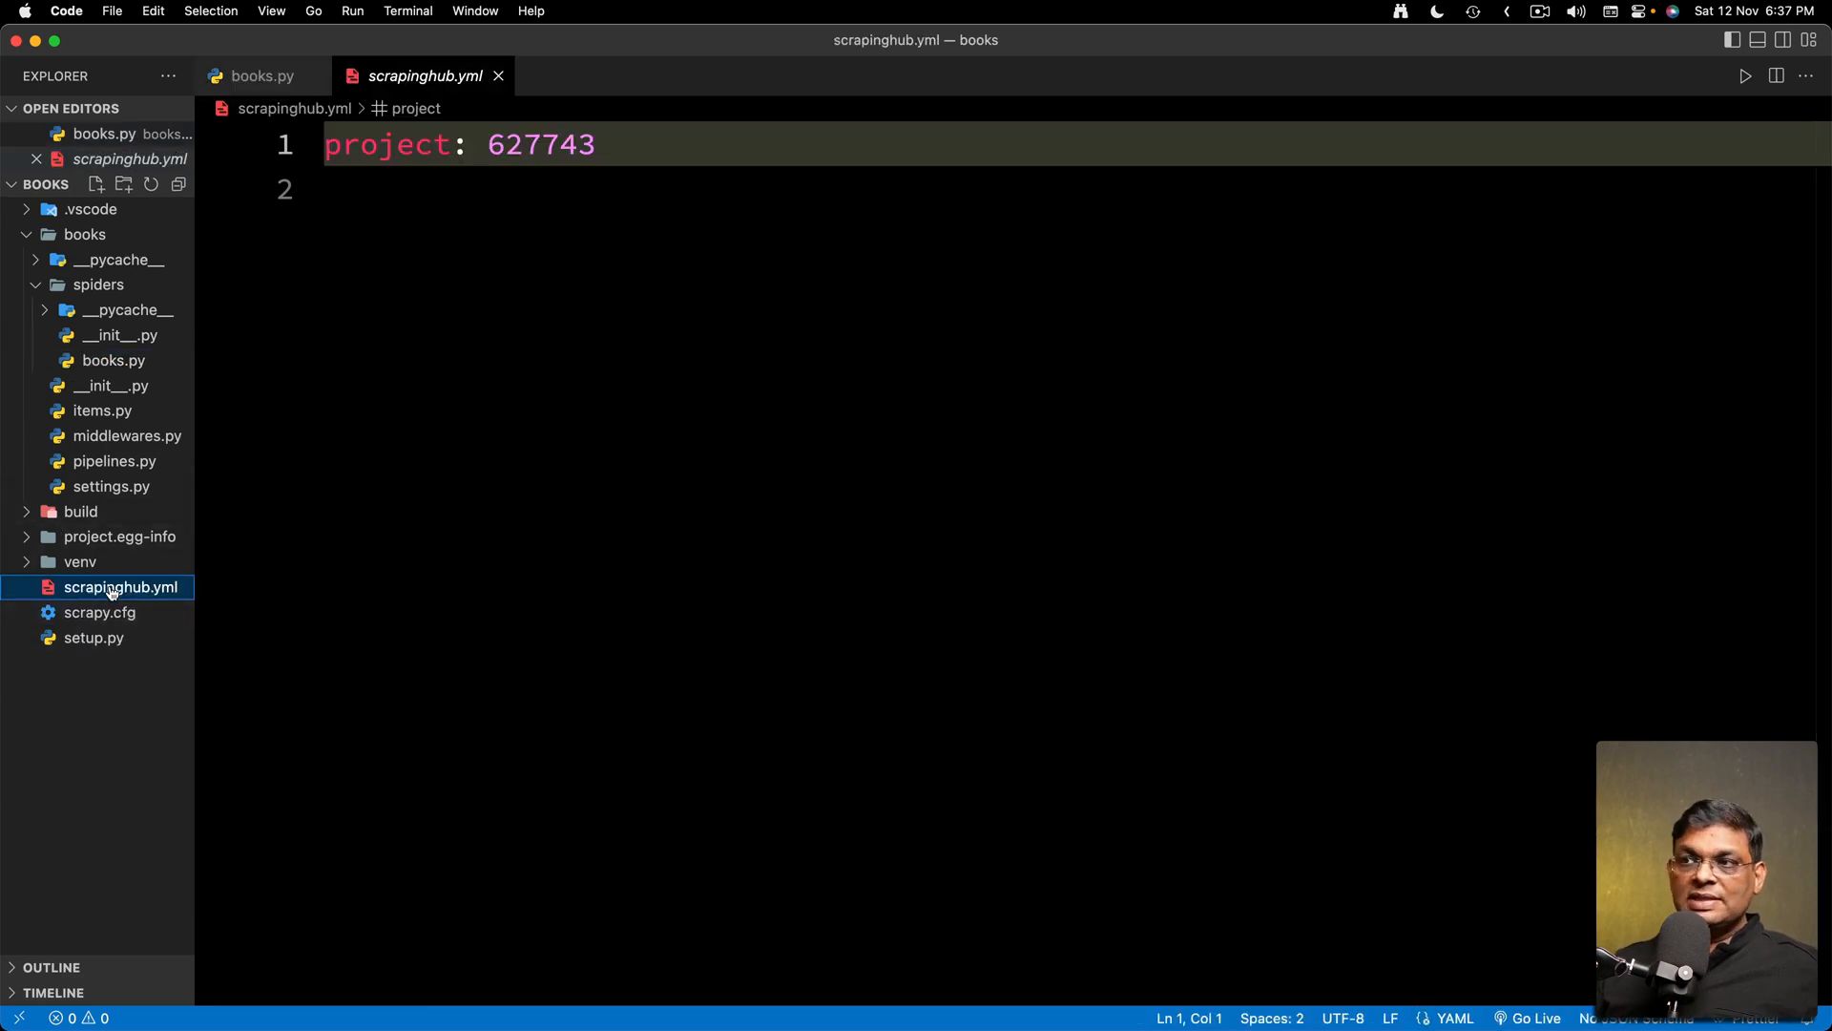
mouse_move(149, 611)
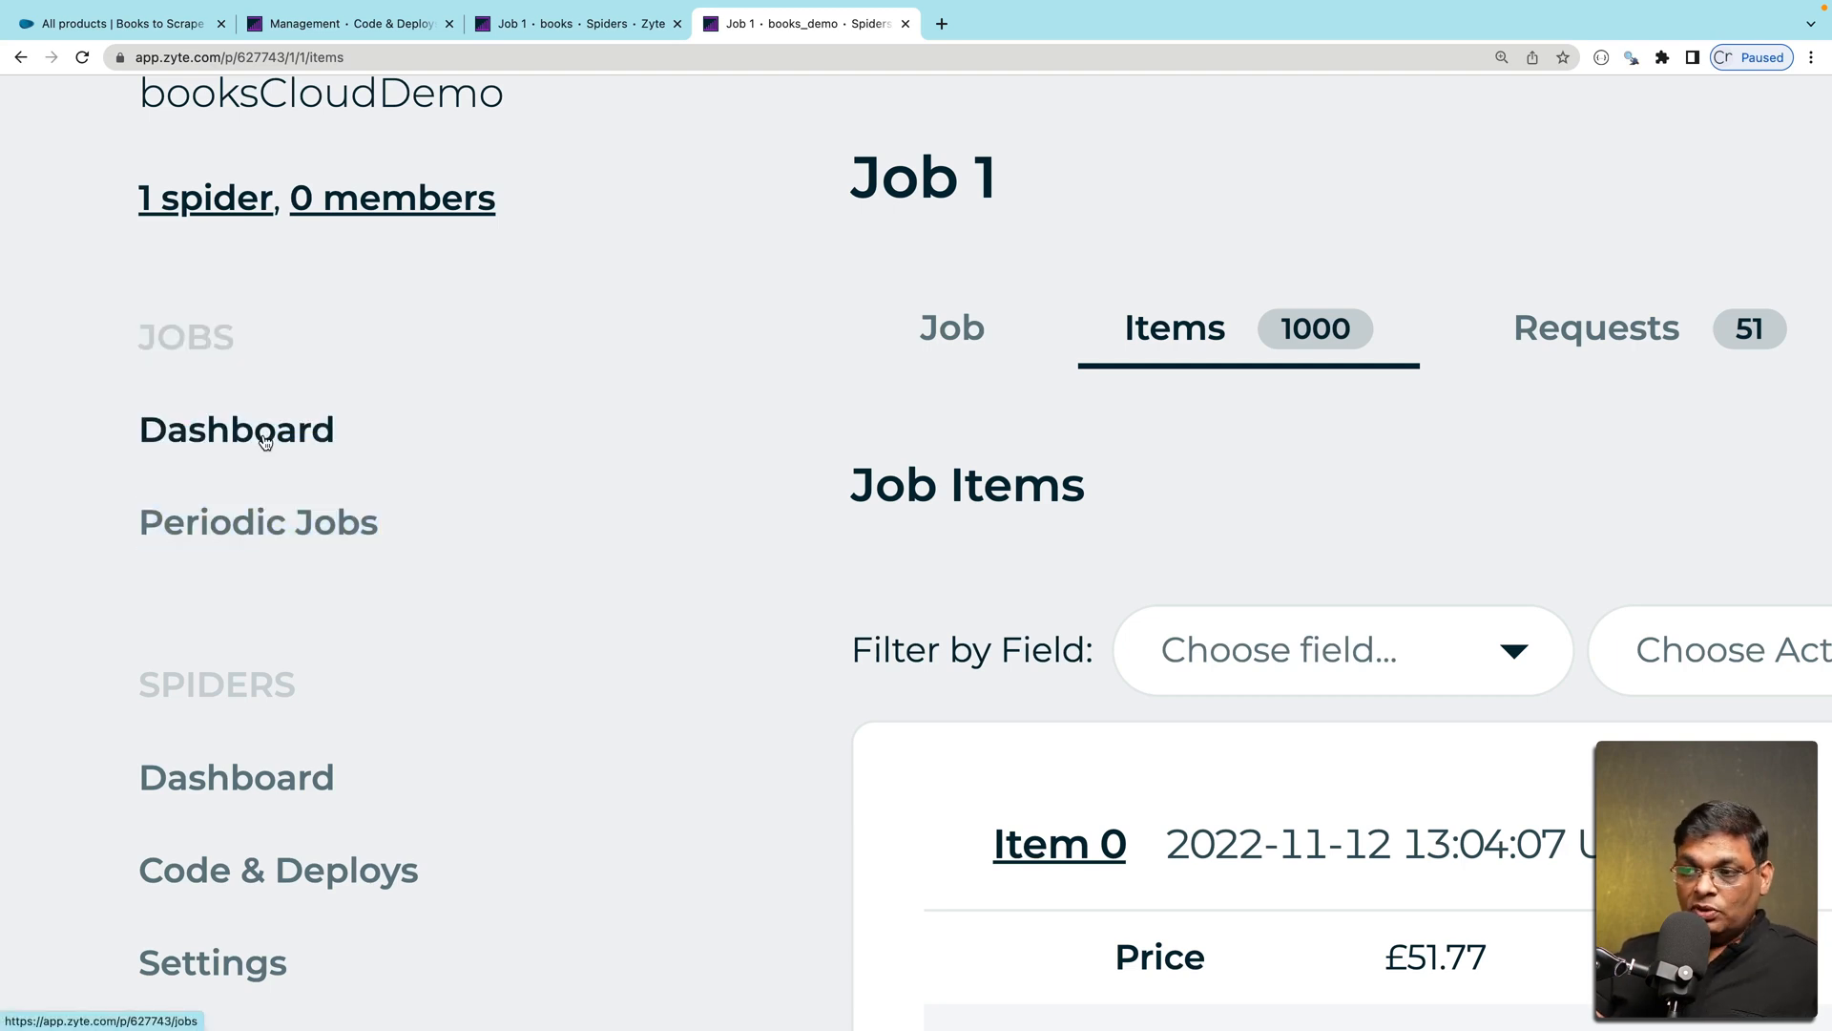
Scroll Job 1's items to the first books, A Light in the Attic and Tipping the Velvet
scroll(down, 3)
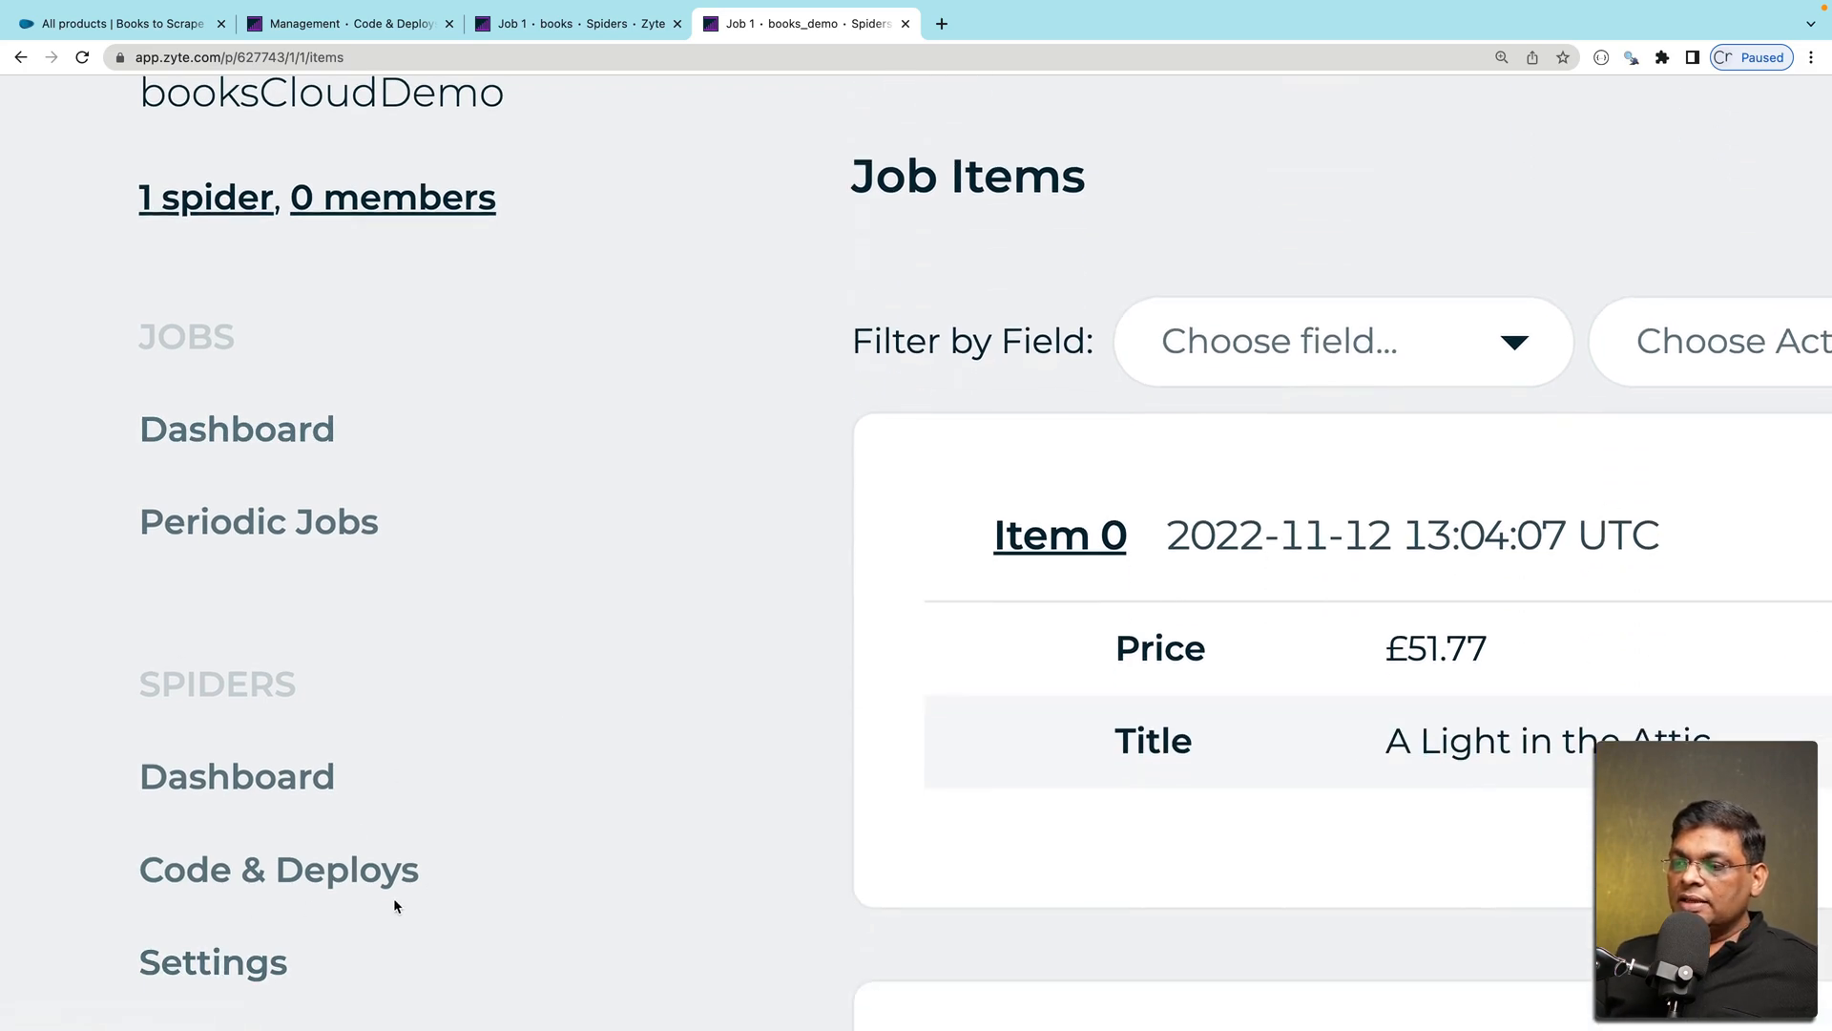
scroll(down, 3)
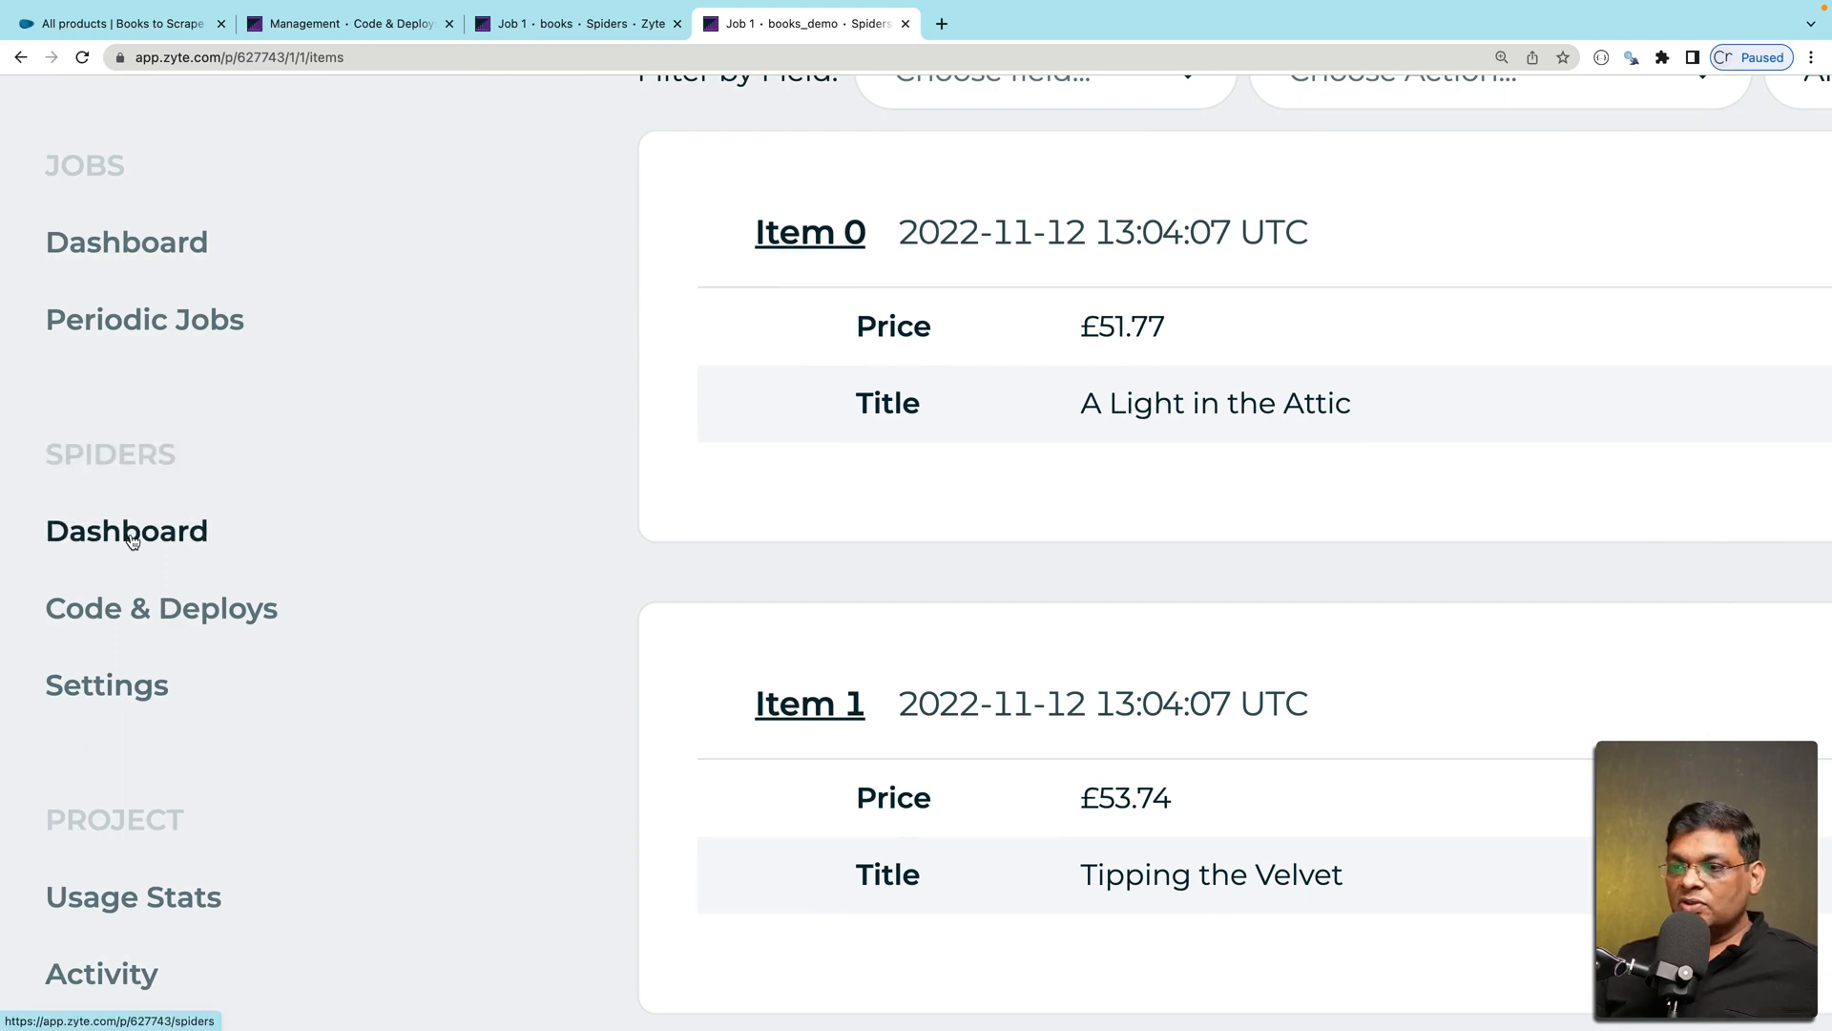
View the Code & Deploys page showing deploy 2 as current and two deploys in history
click(126, 531)
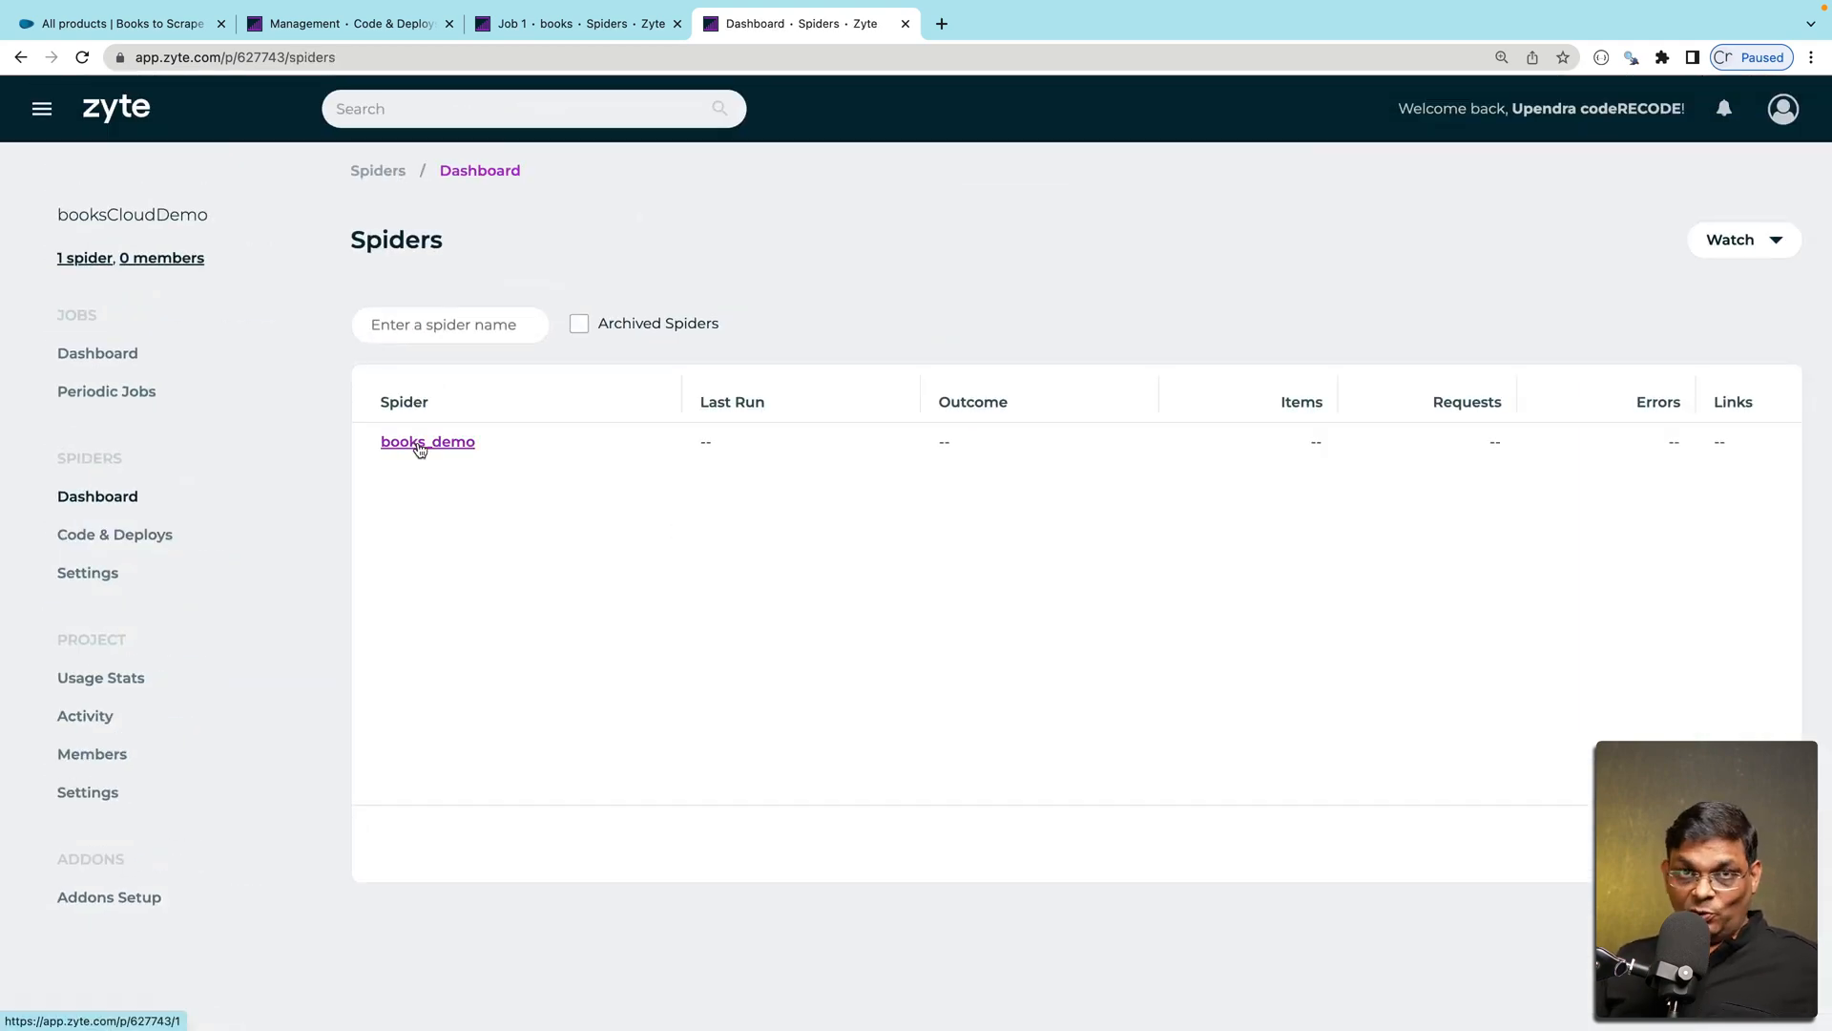
mouse_move(425, 528)
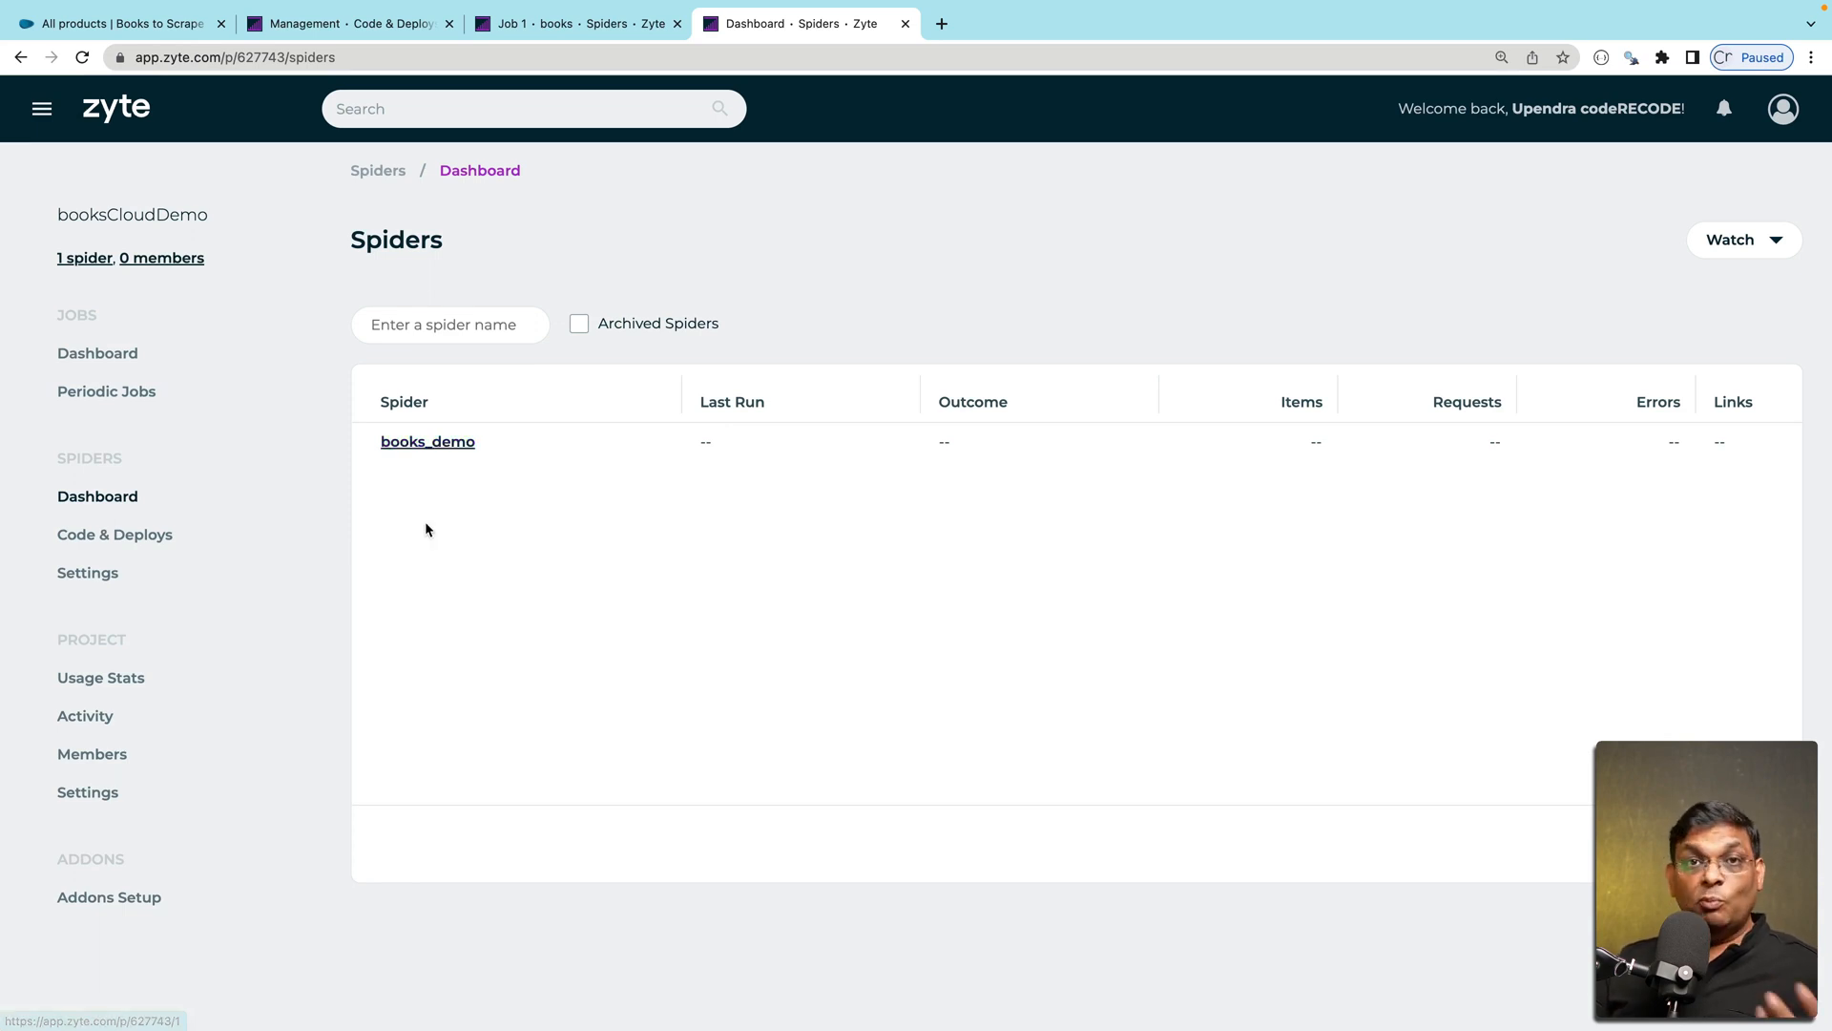
mouse_move(342, 586)
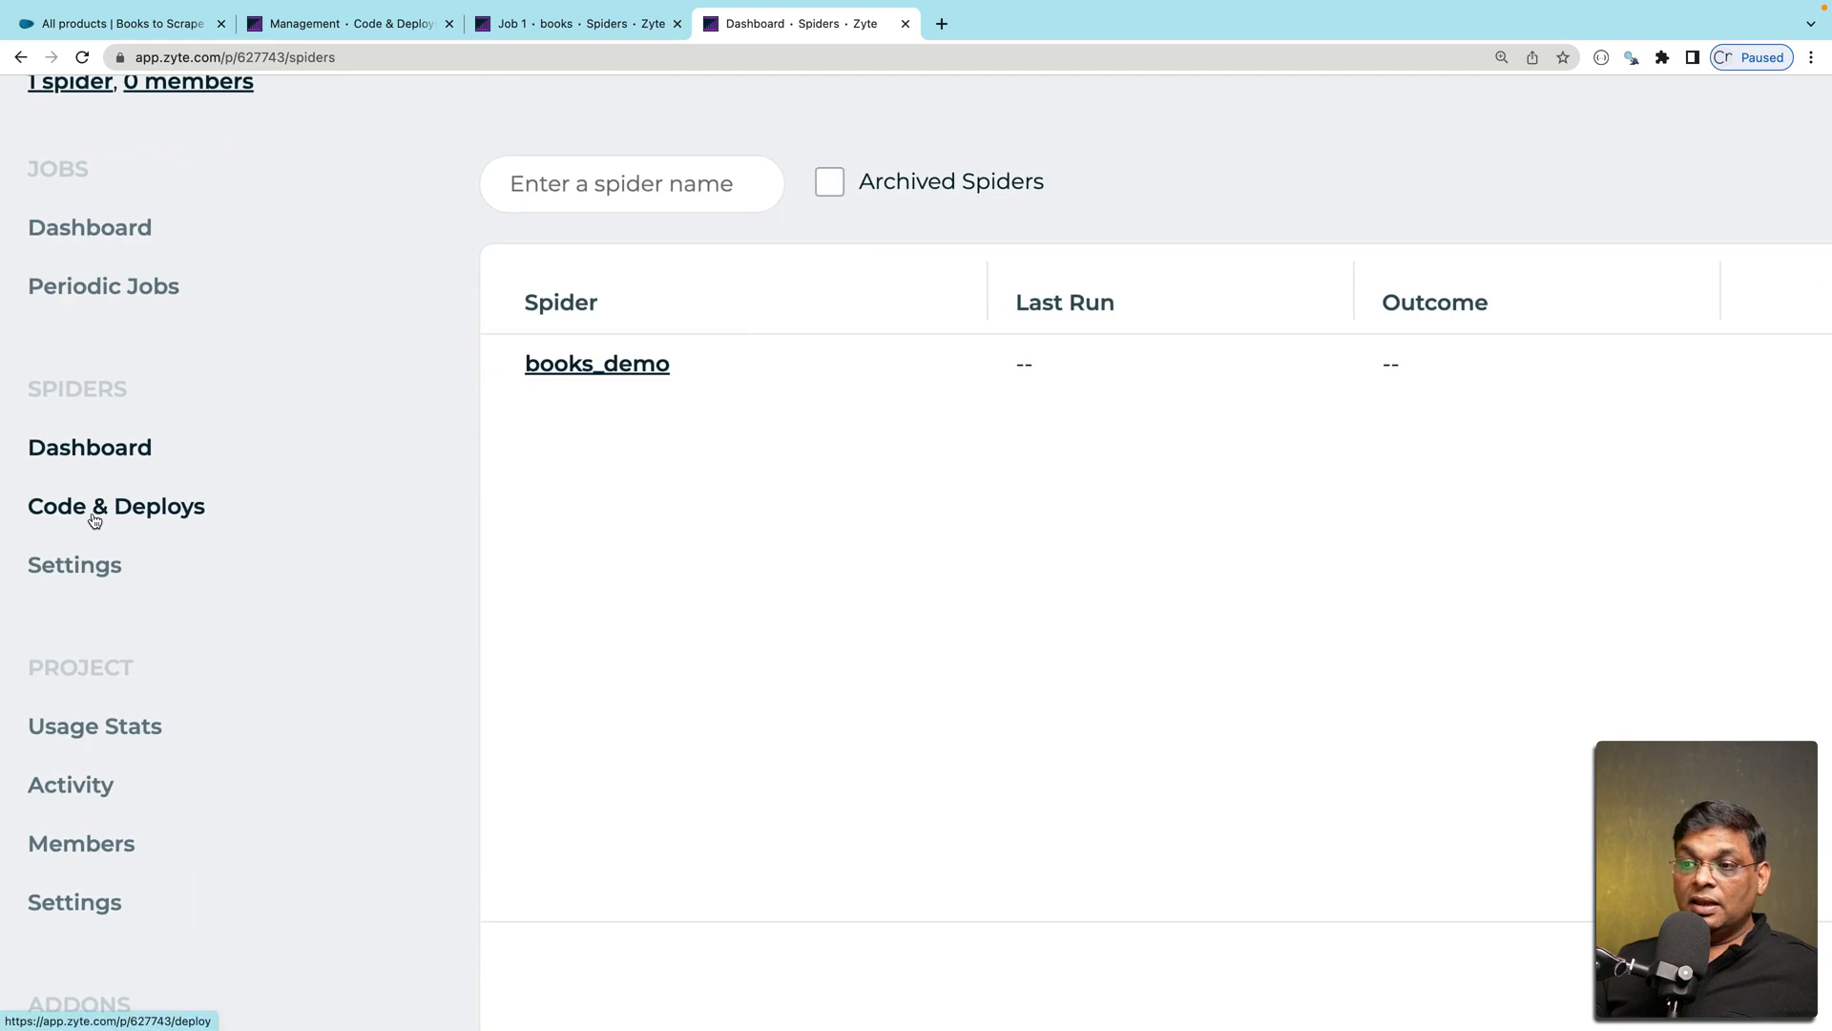
click(115, 505)
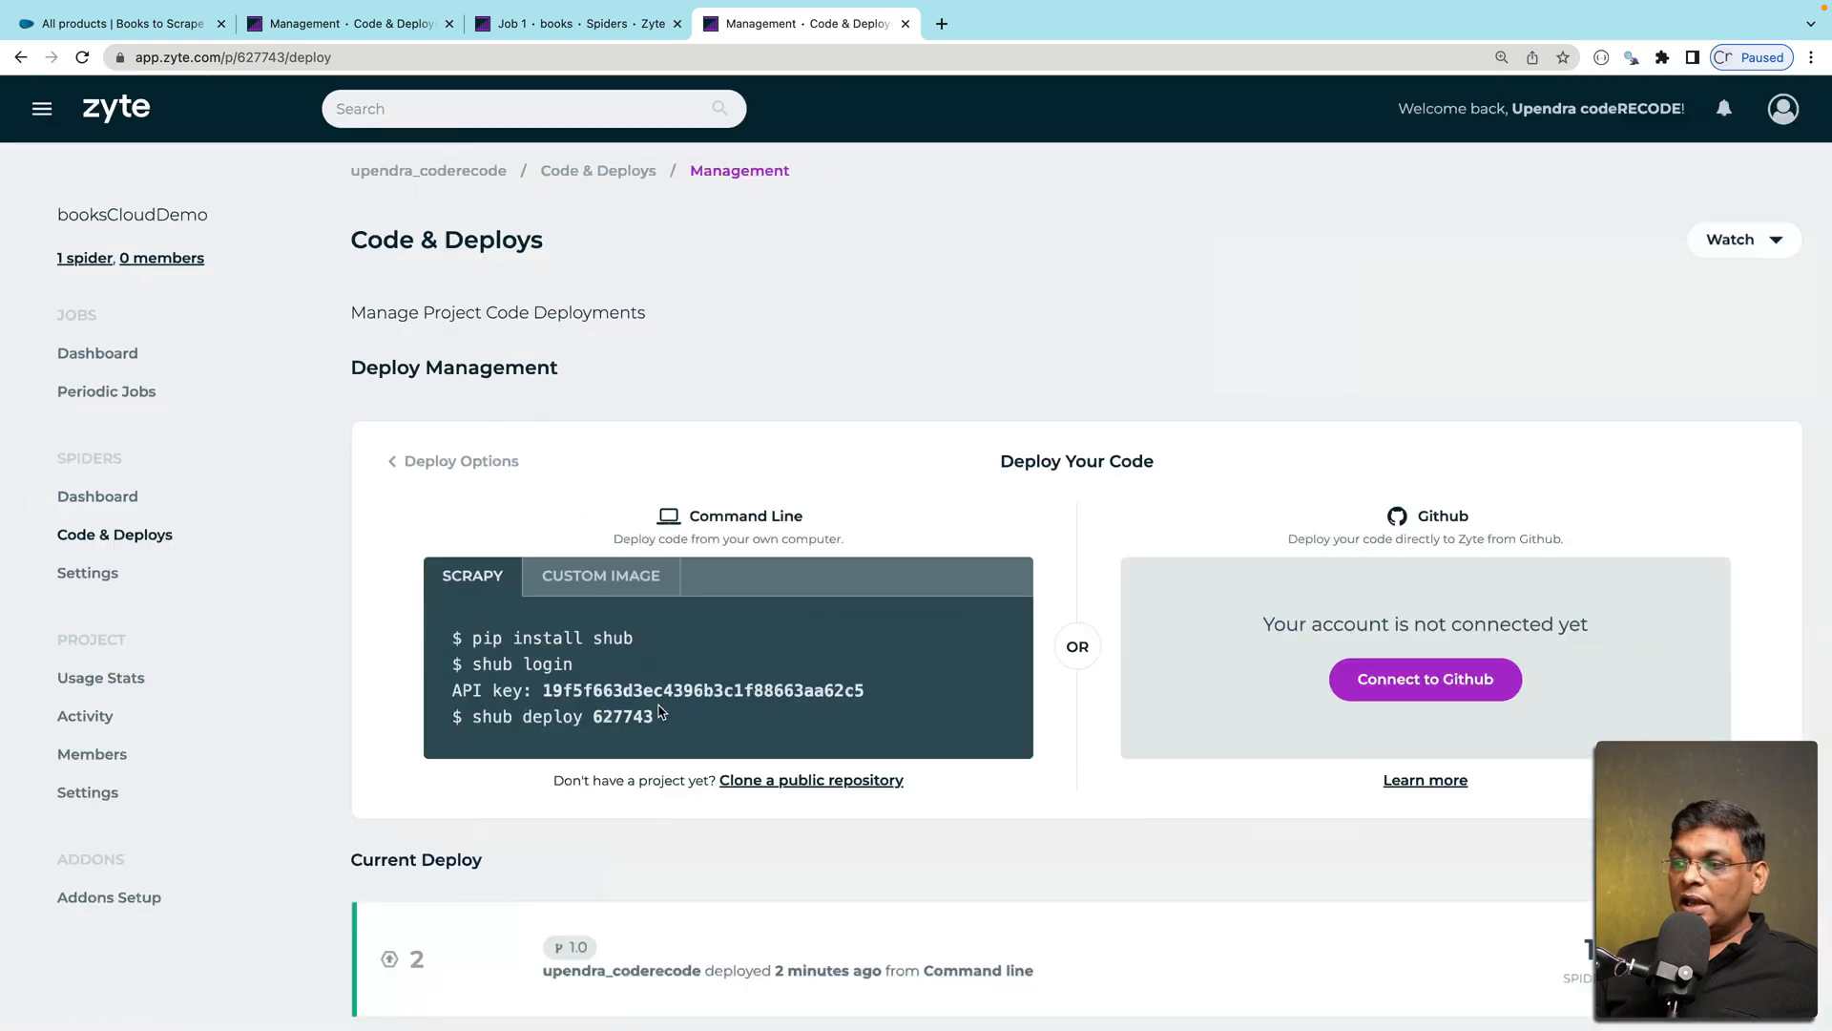
scroll(down, 3)
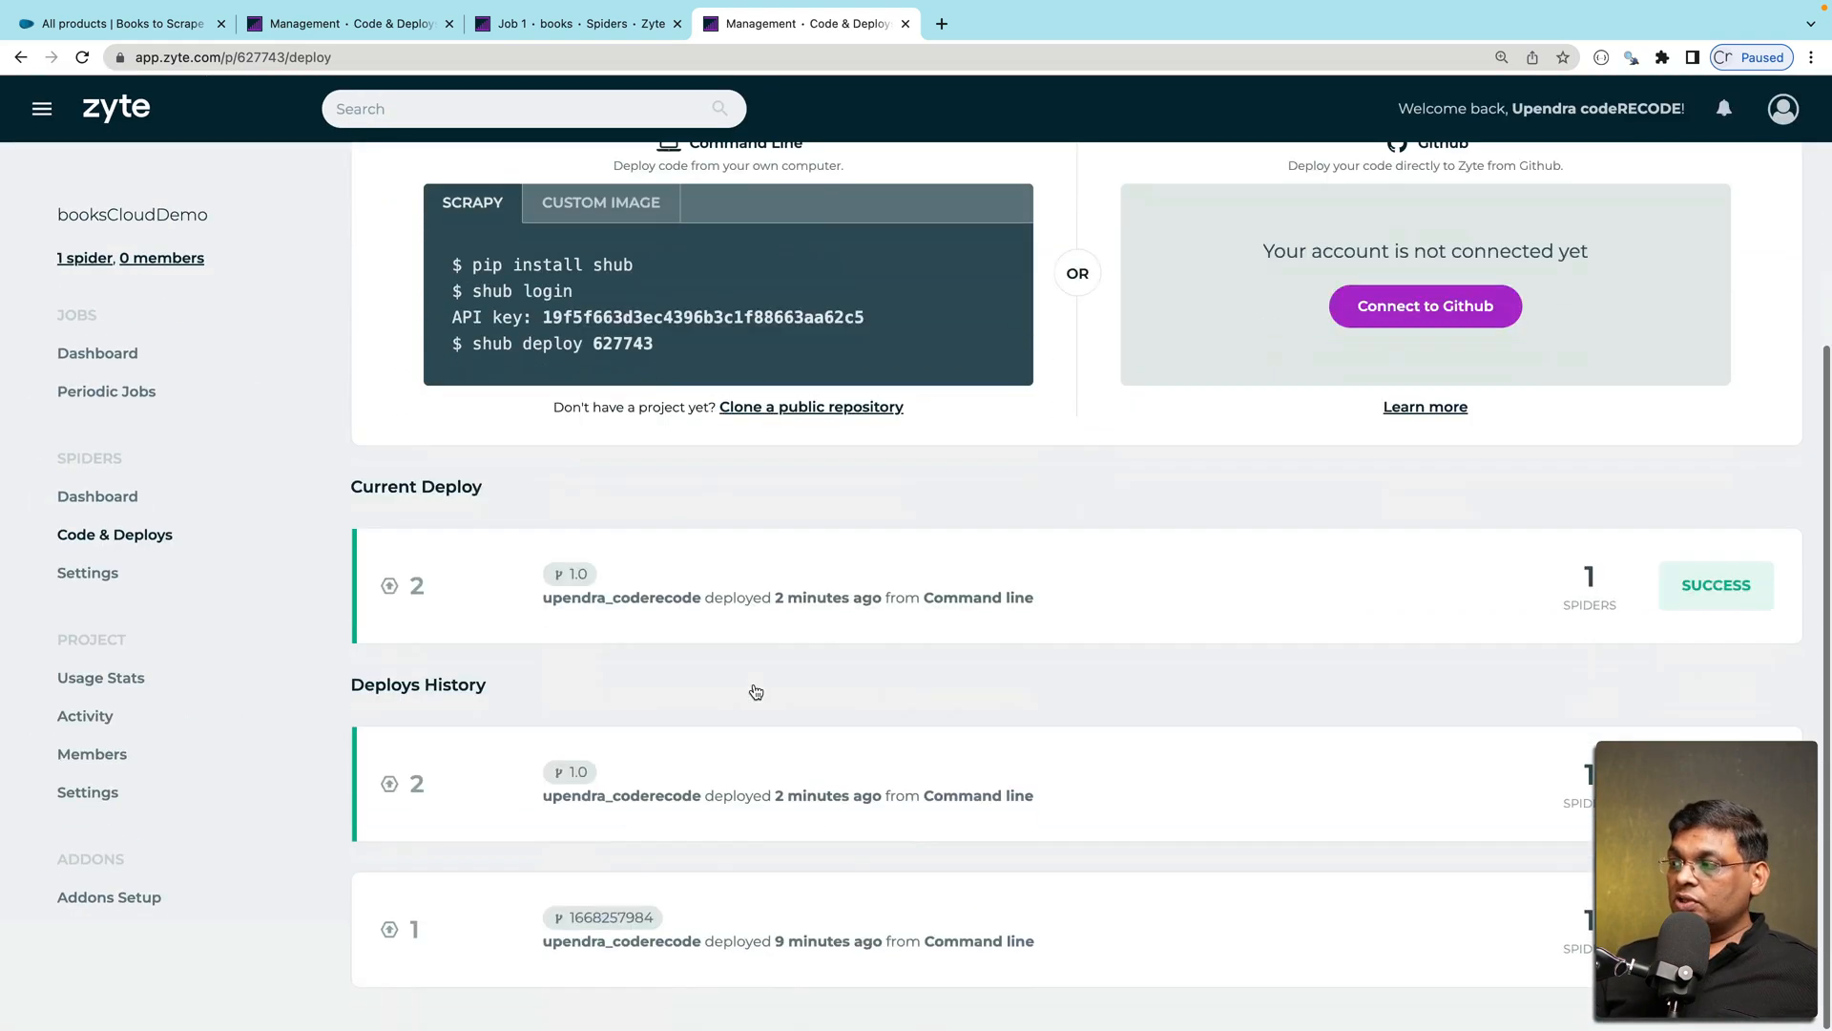
mouse_move(660, 607)
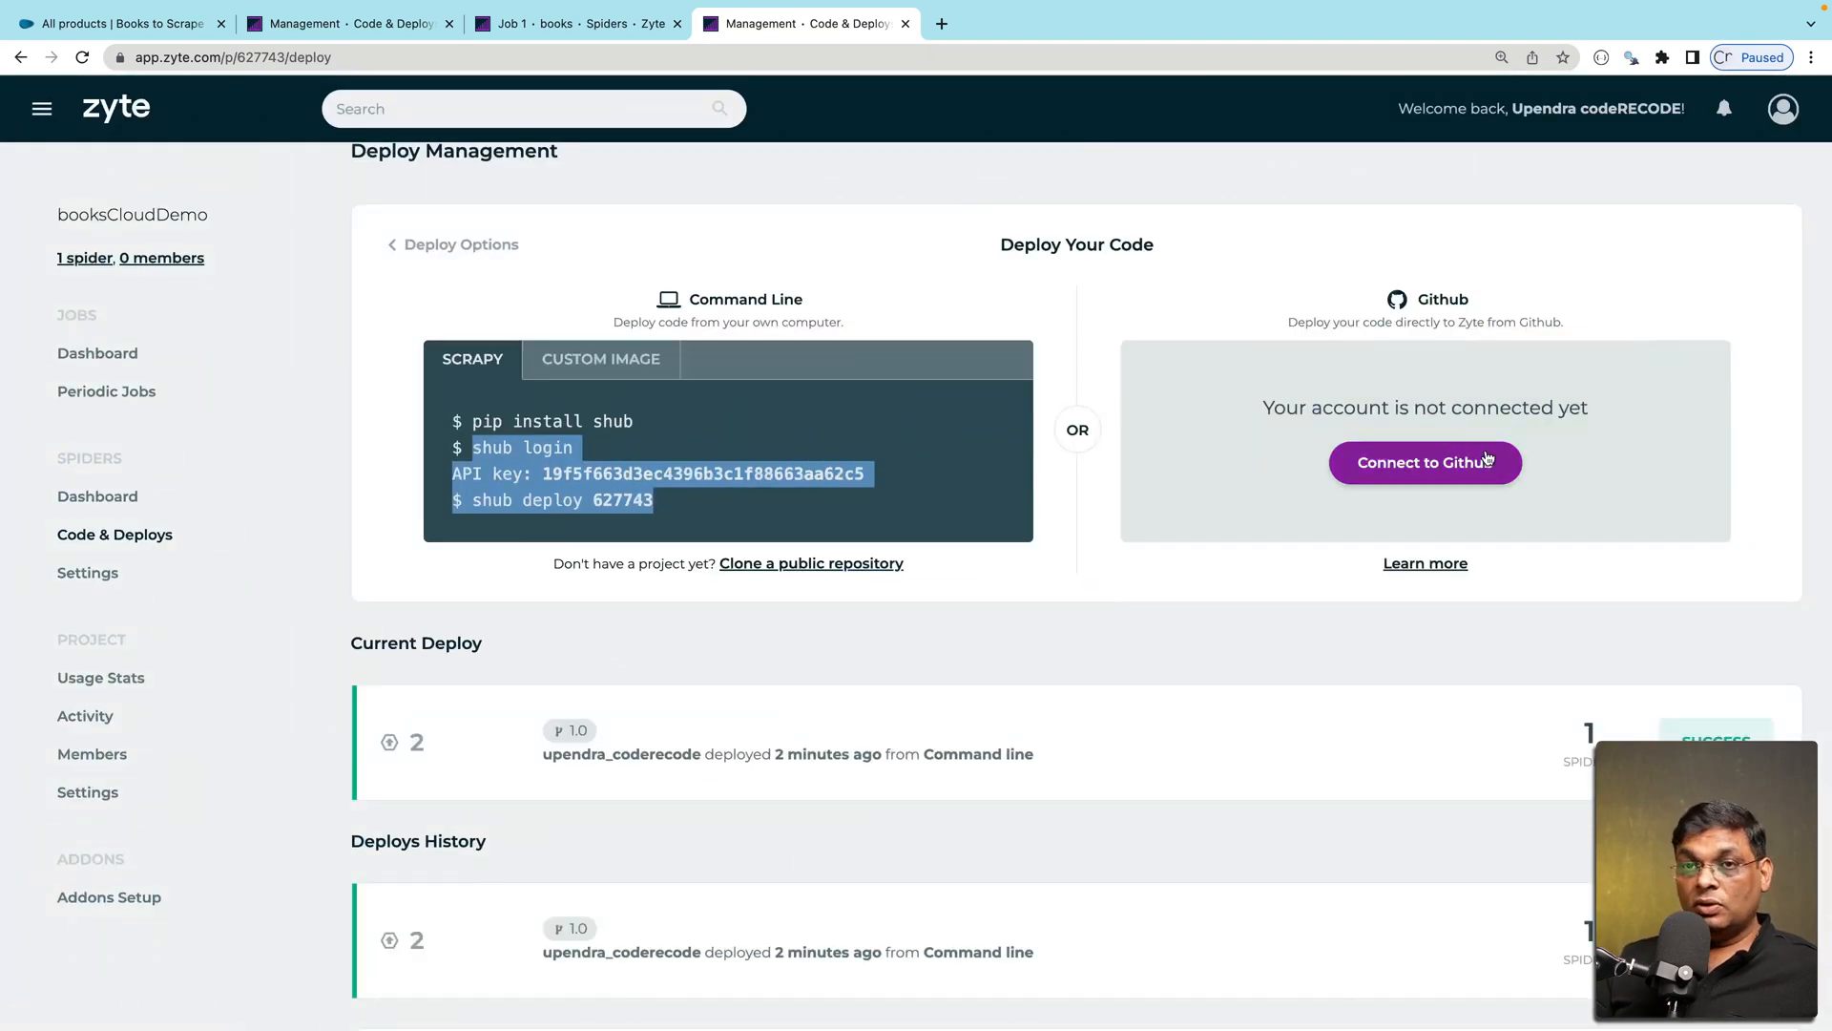
mouse_move(88, 572)
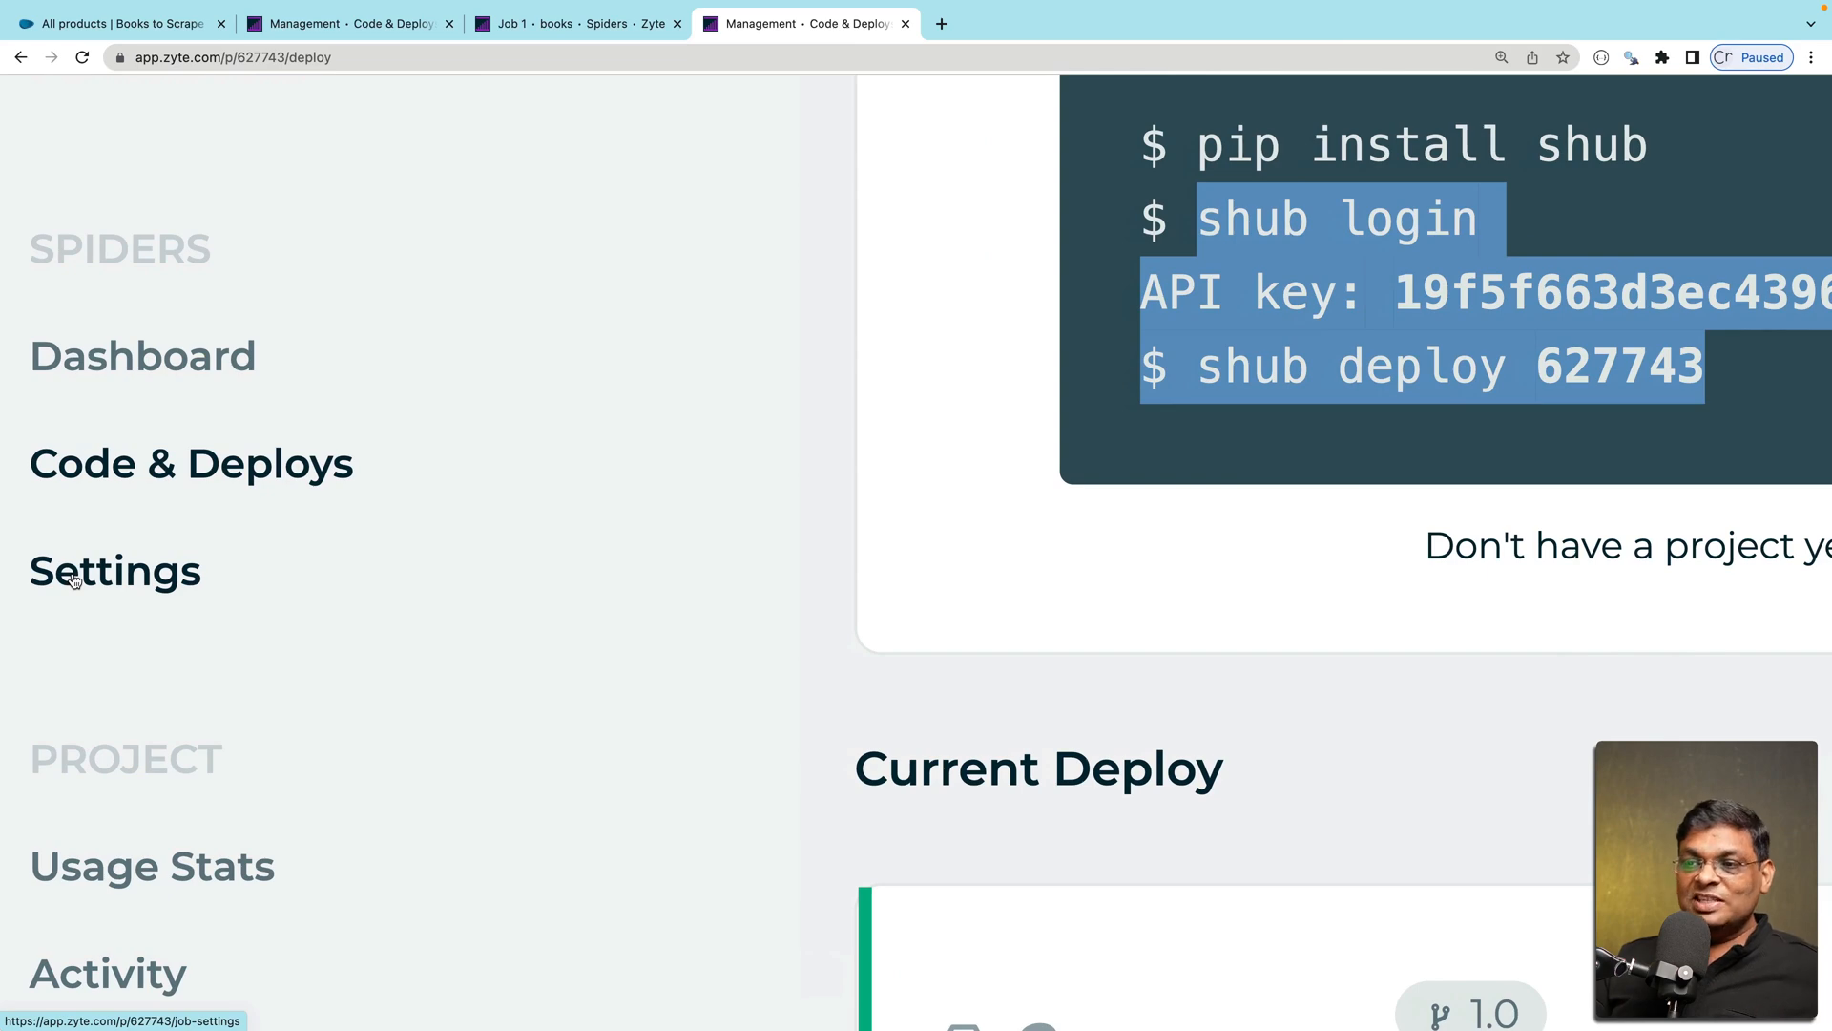
Add the project setting LOG_LEVEL with value DEBUG and save it
click(115, 571)
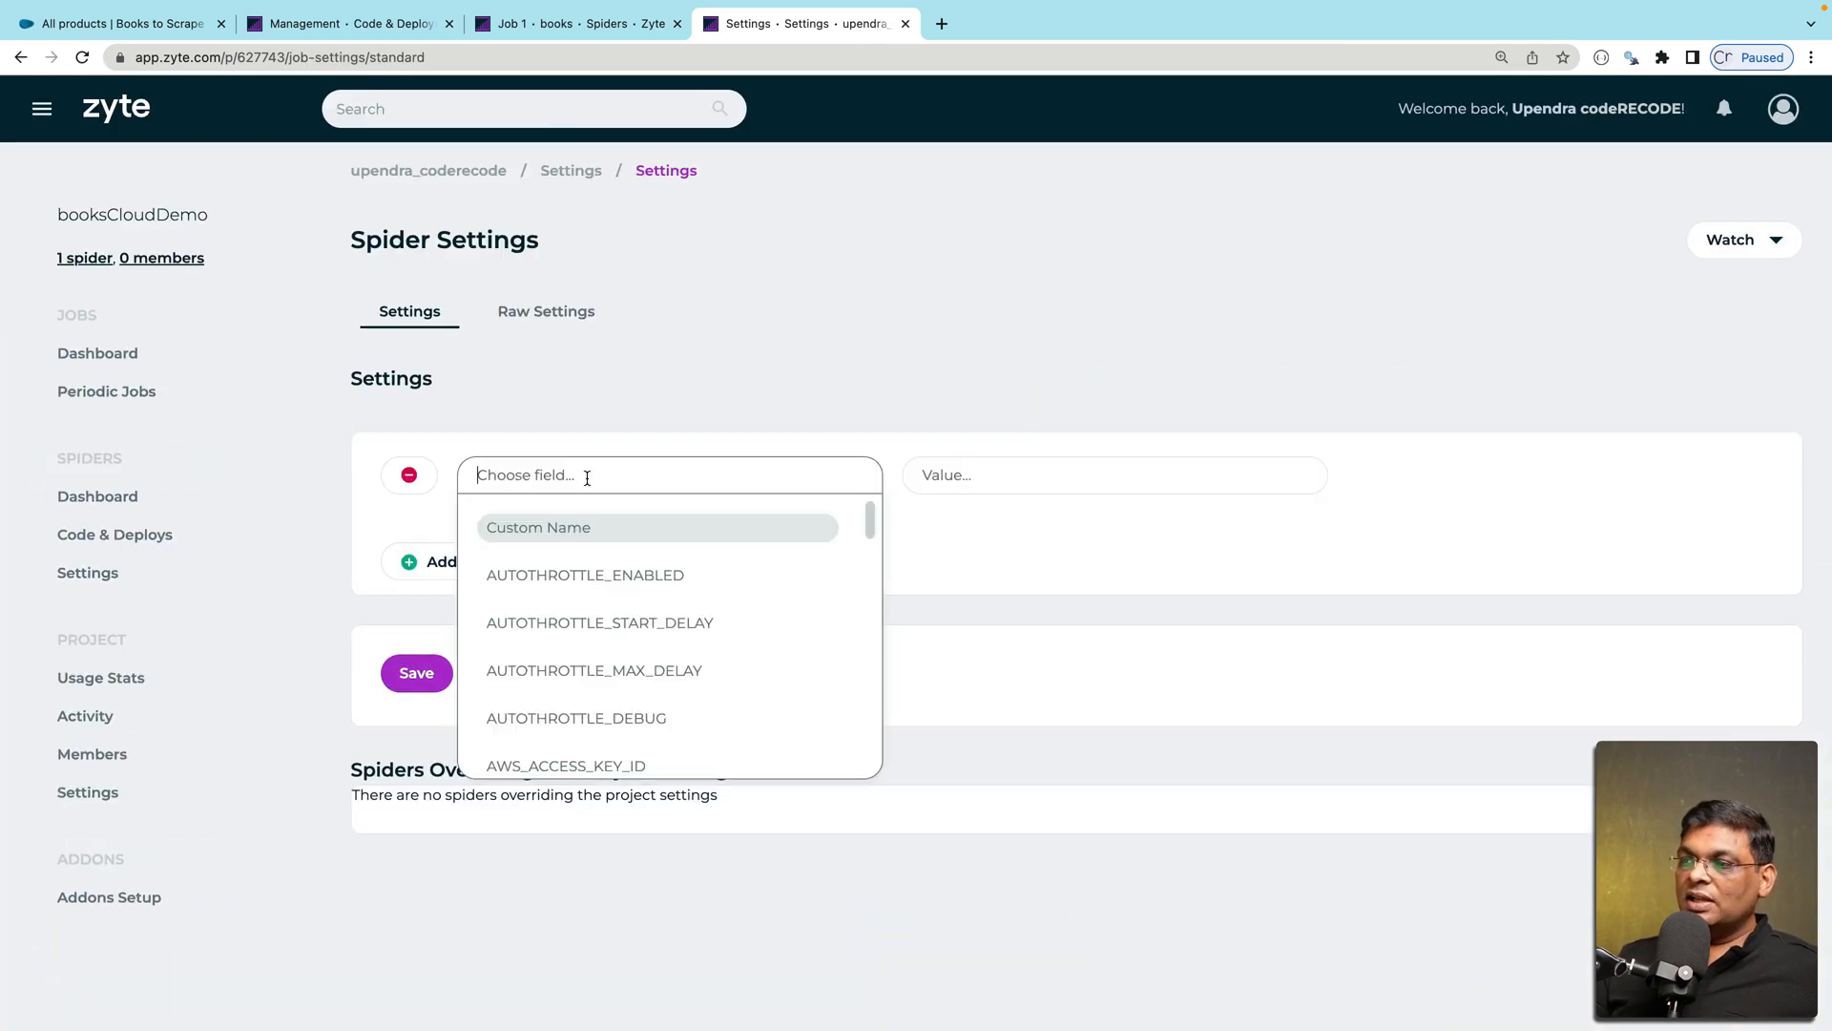
click(544, 311)
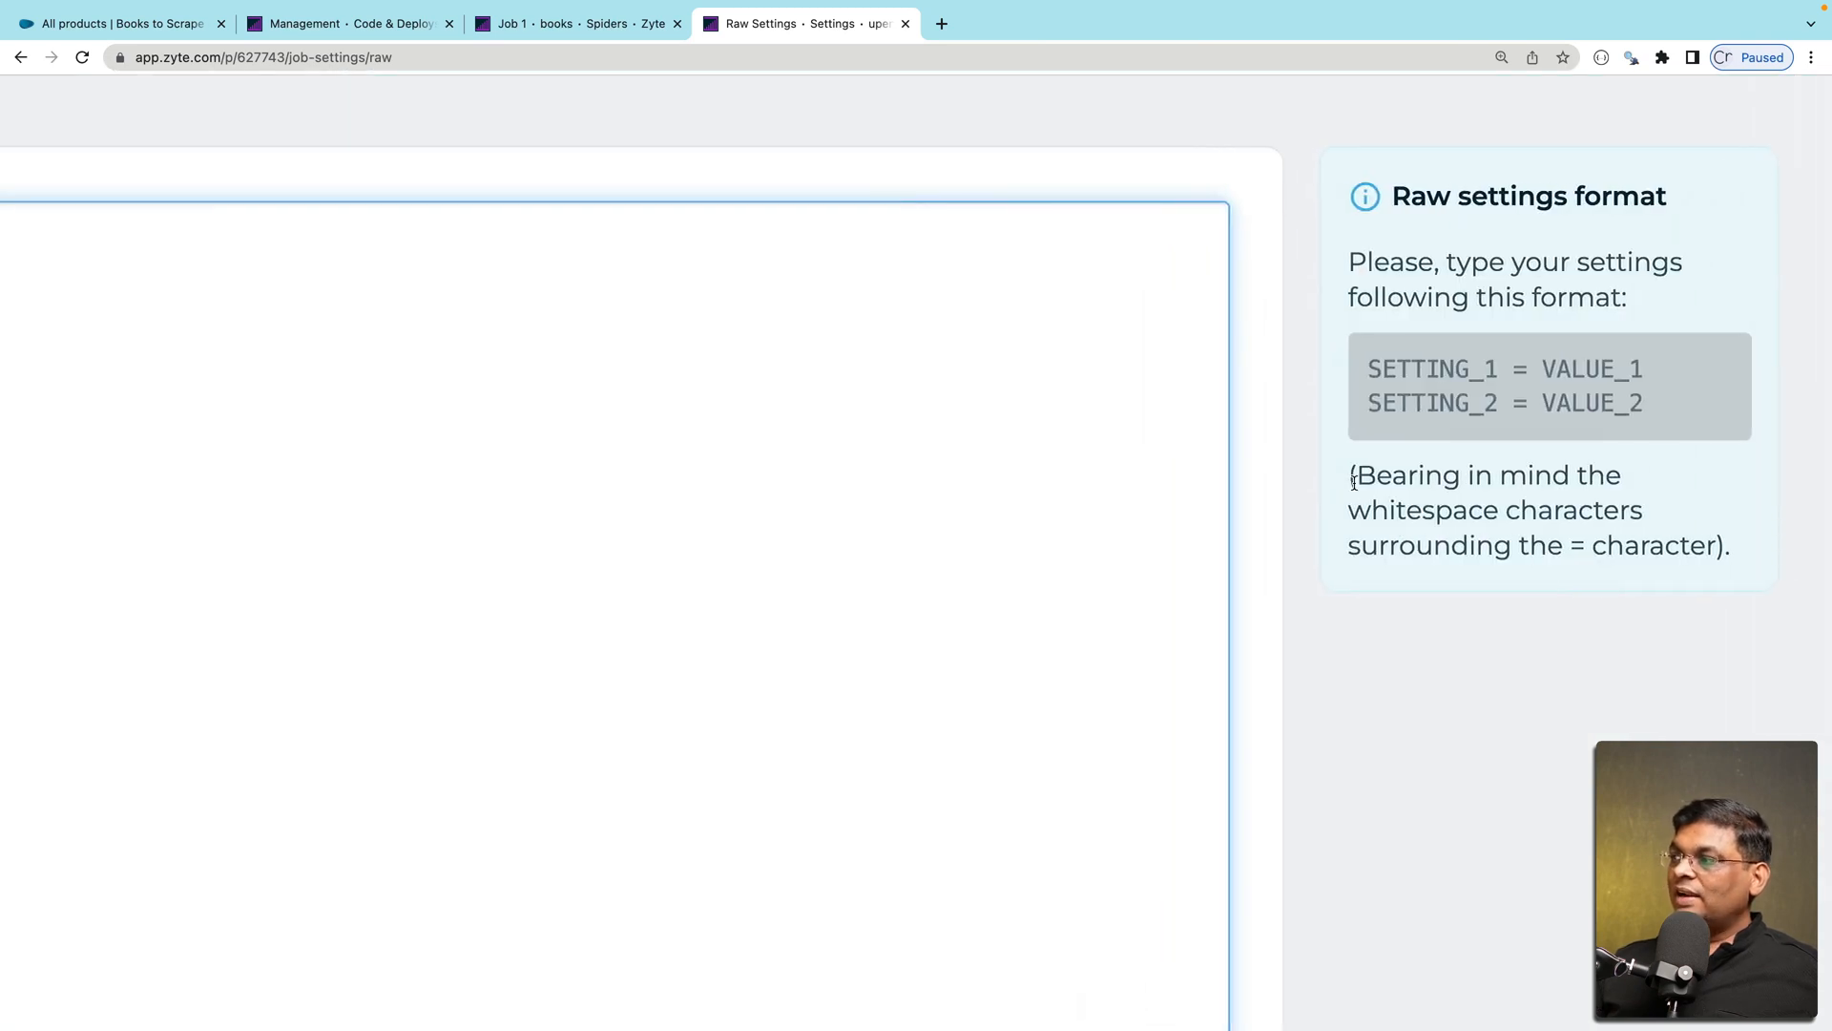
drag(1349, 475, 1718, 544)
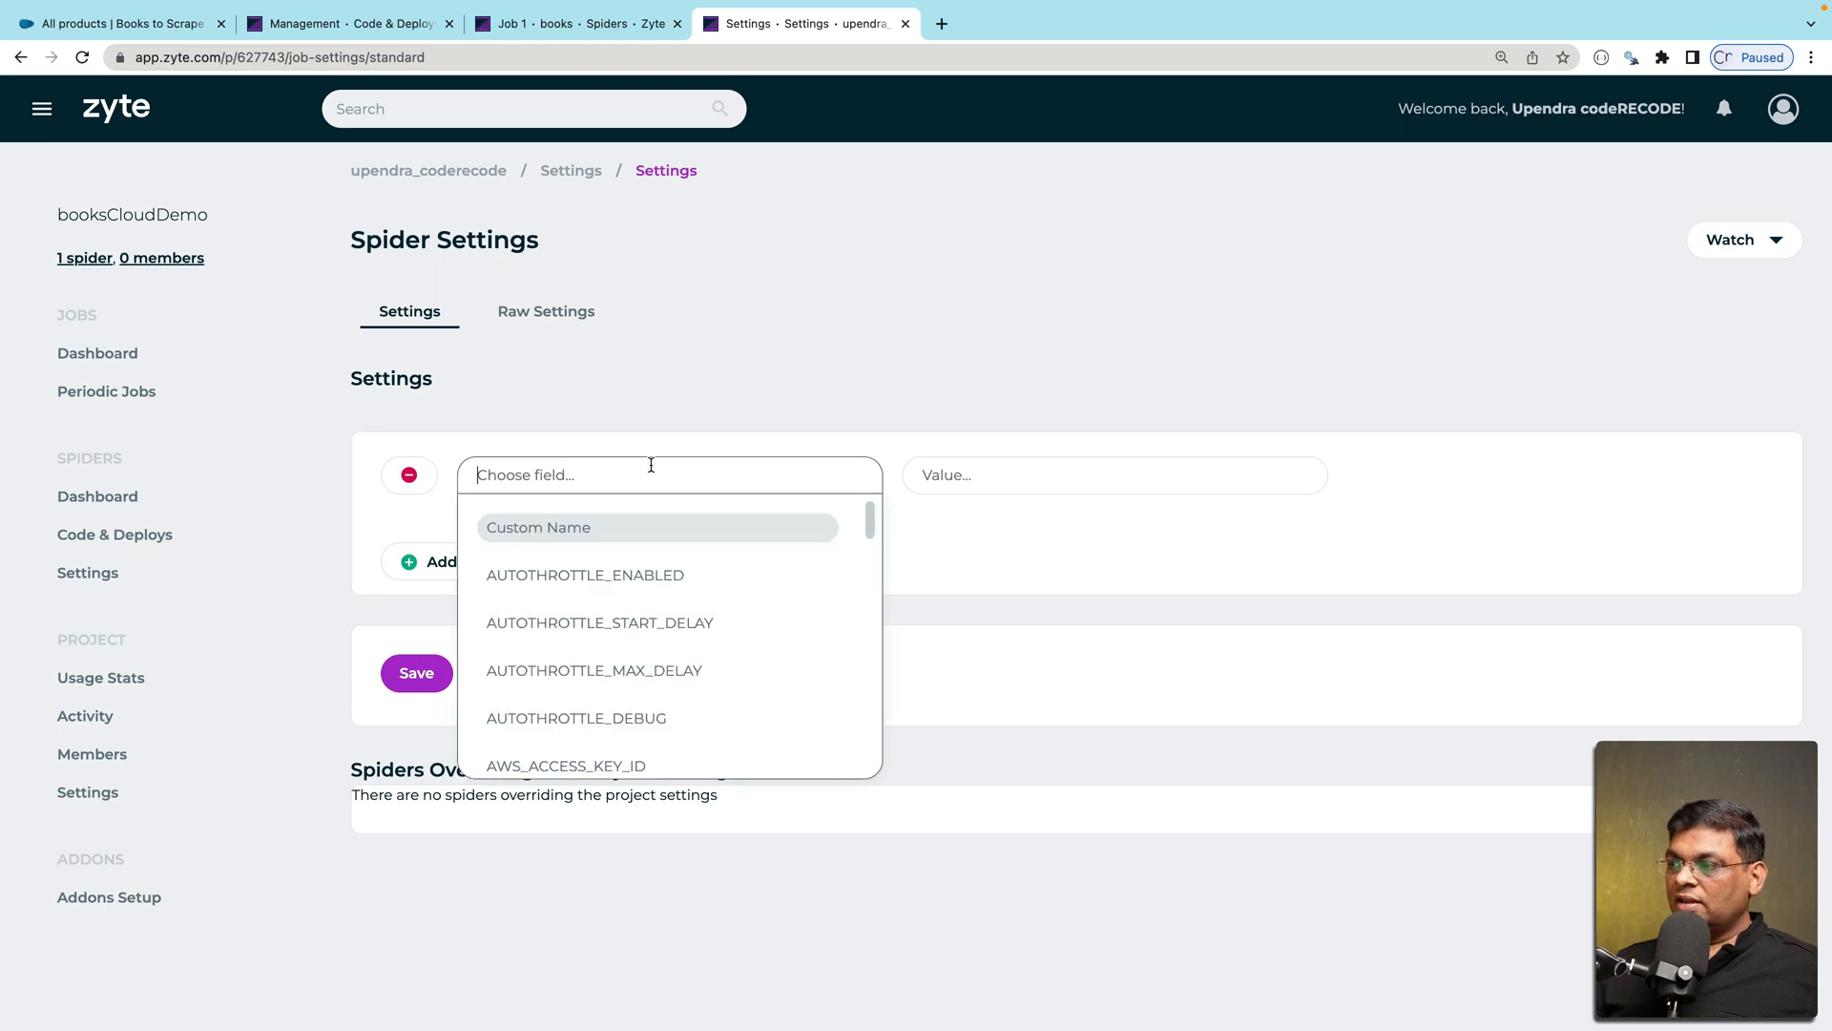
scroll(down, 3)
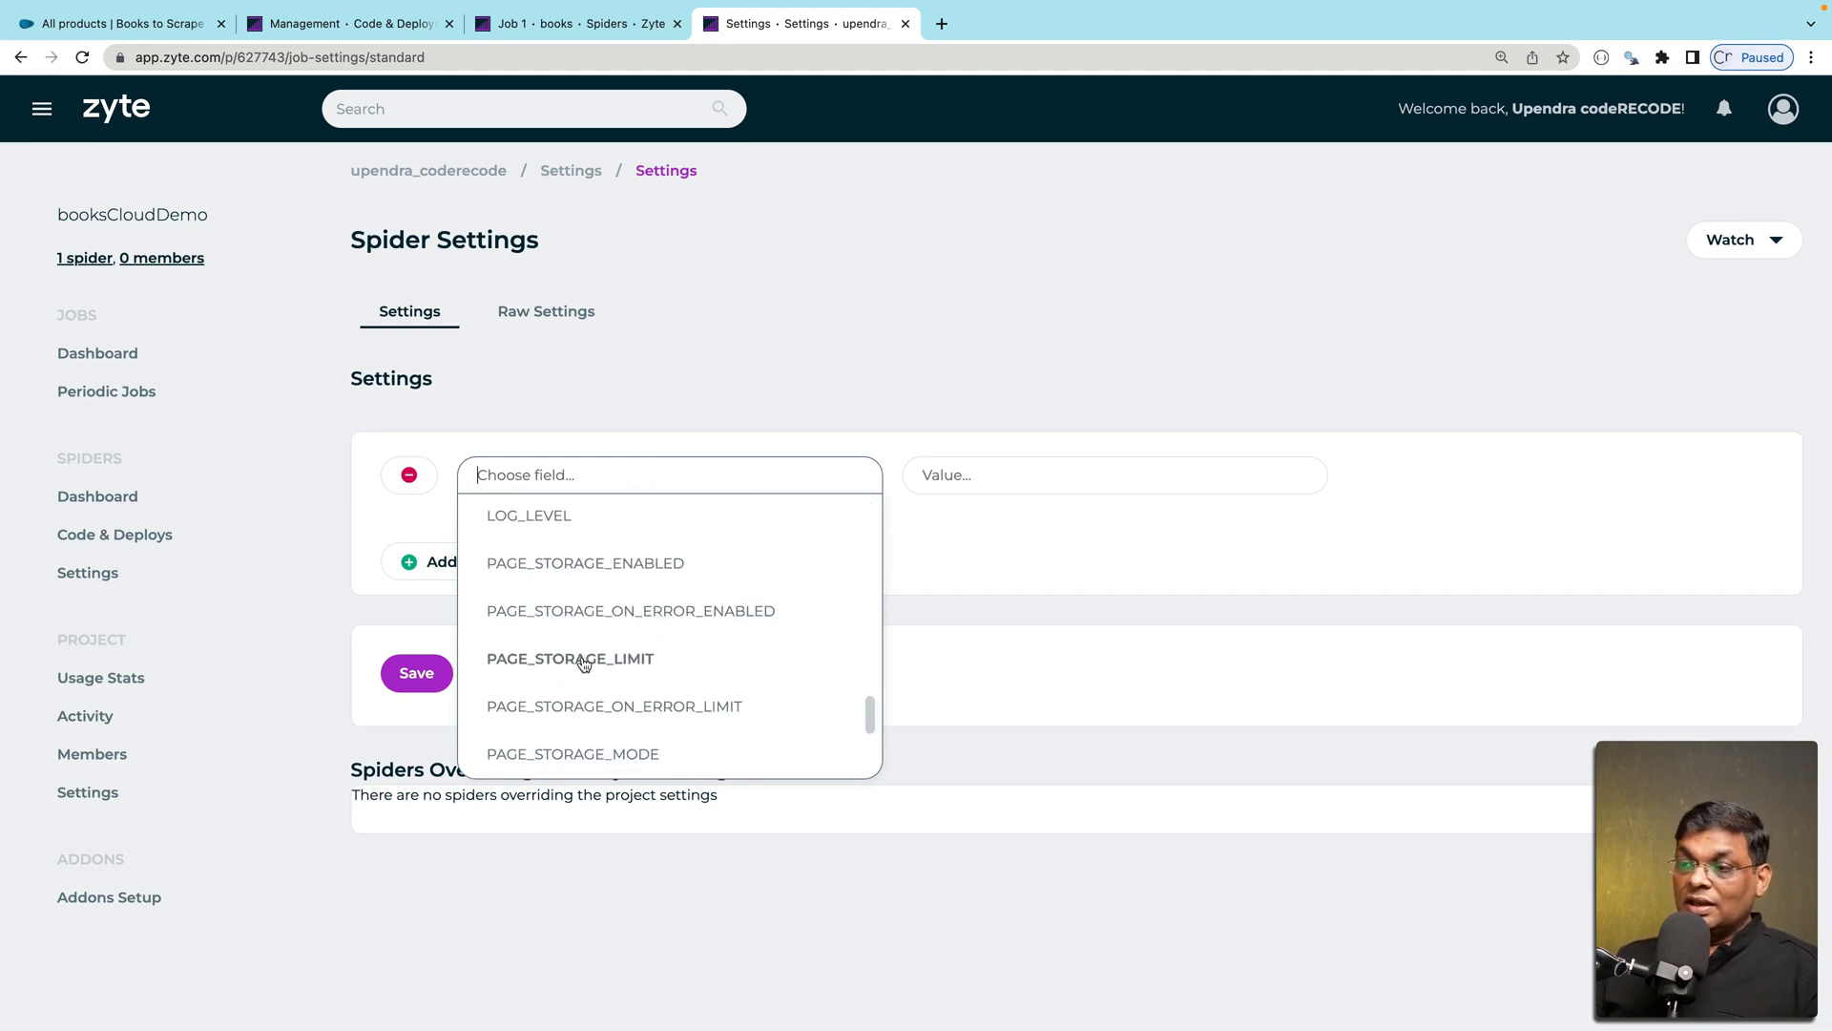
mouse_move(540, 439)
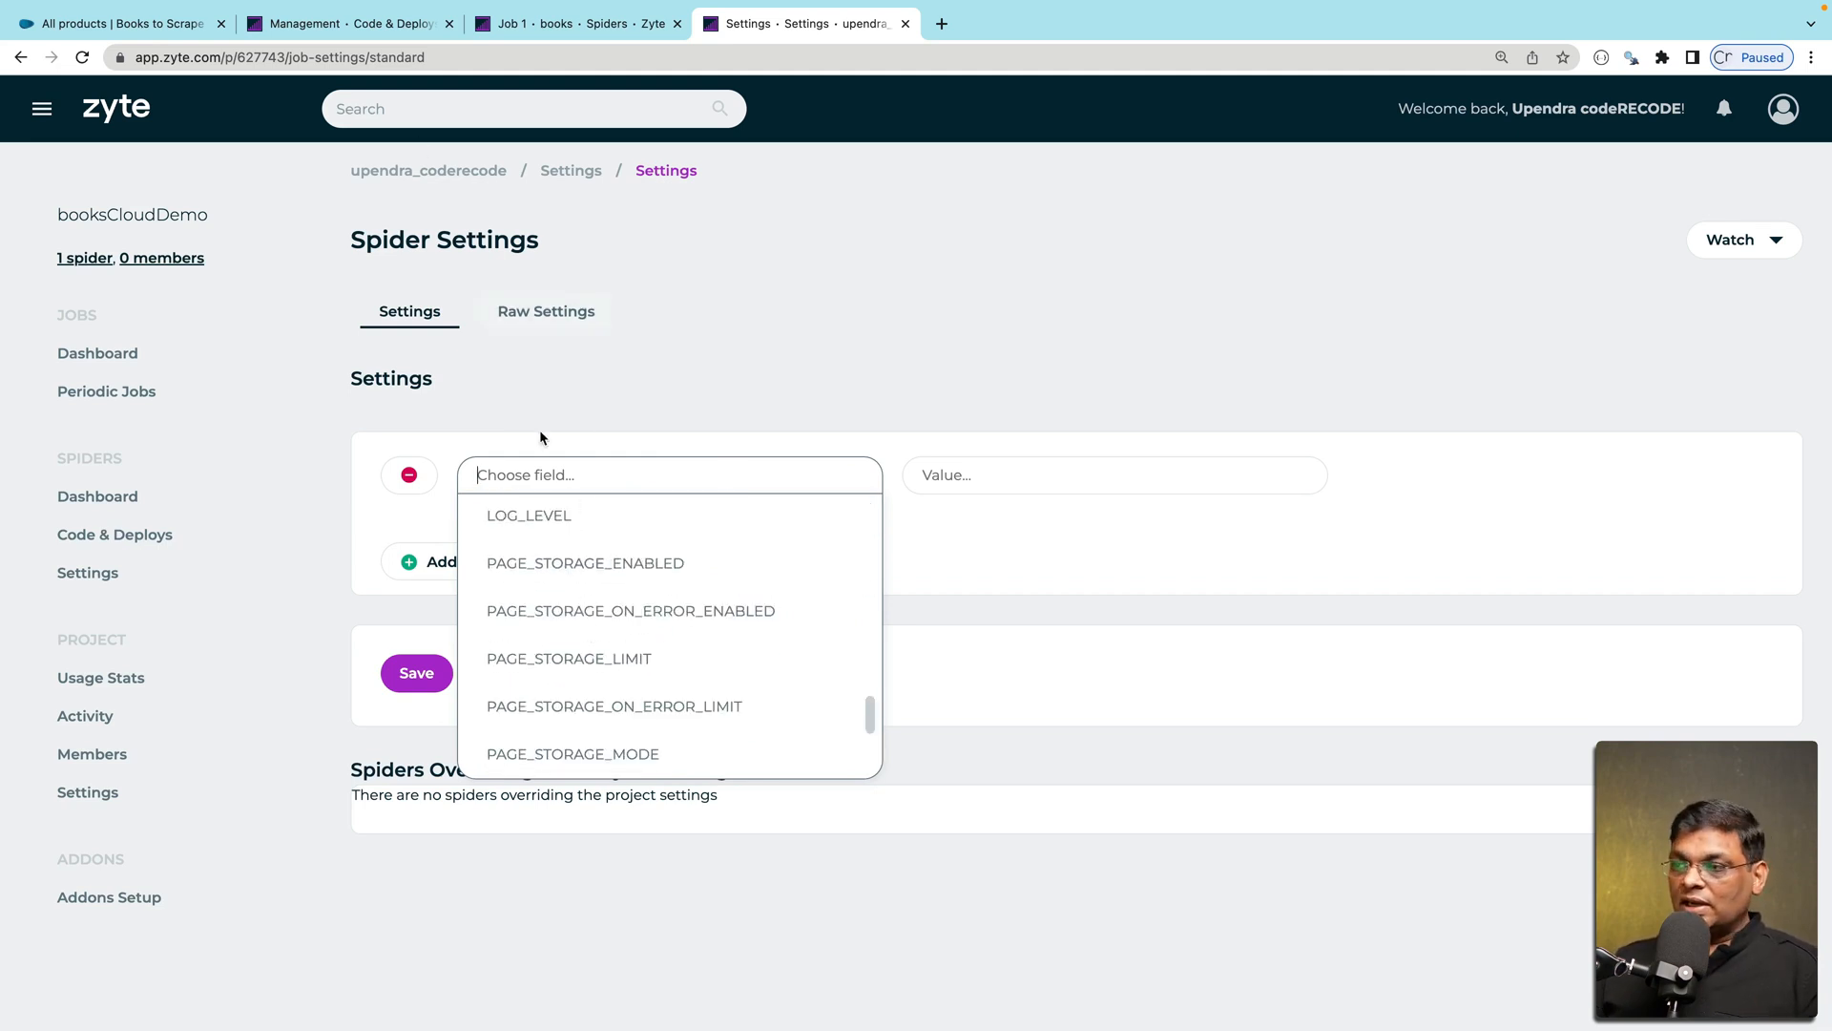
text(LOG_LEVEL)
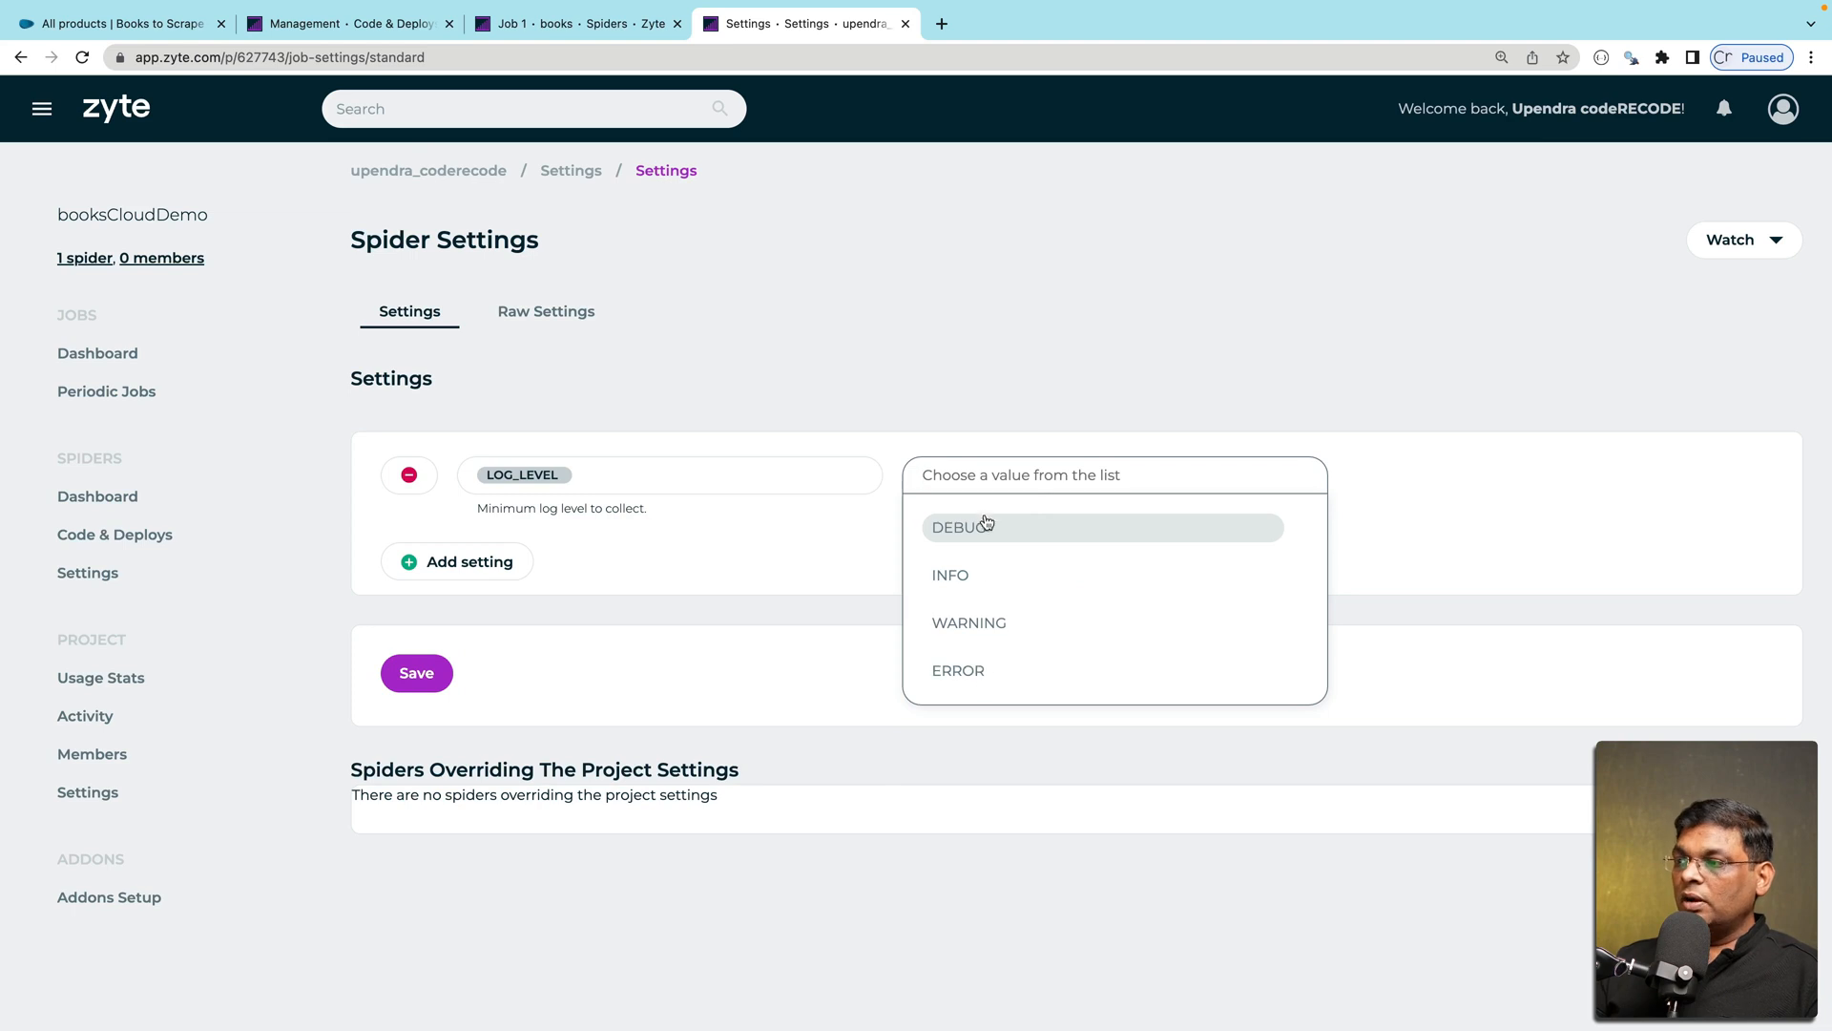
click(960, 527)
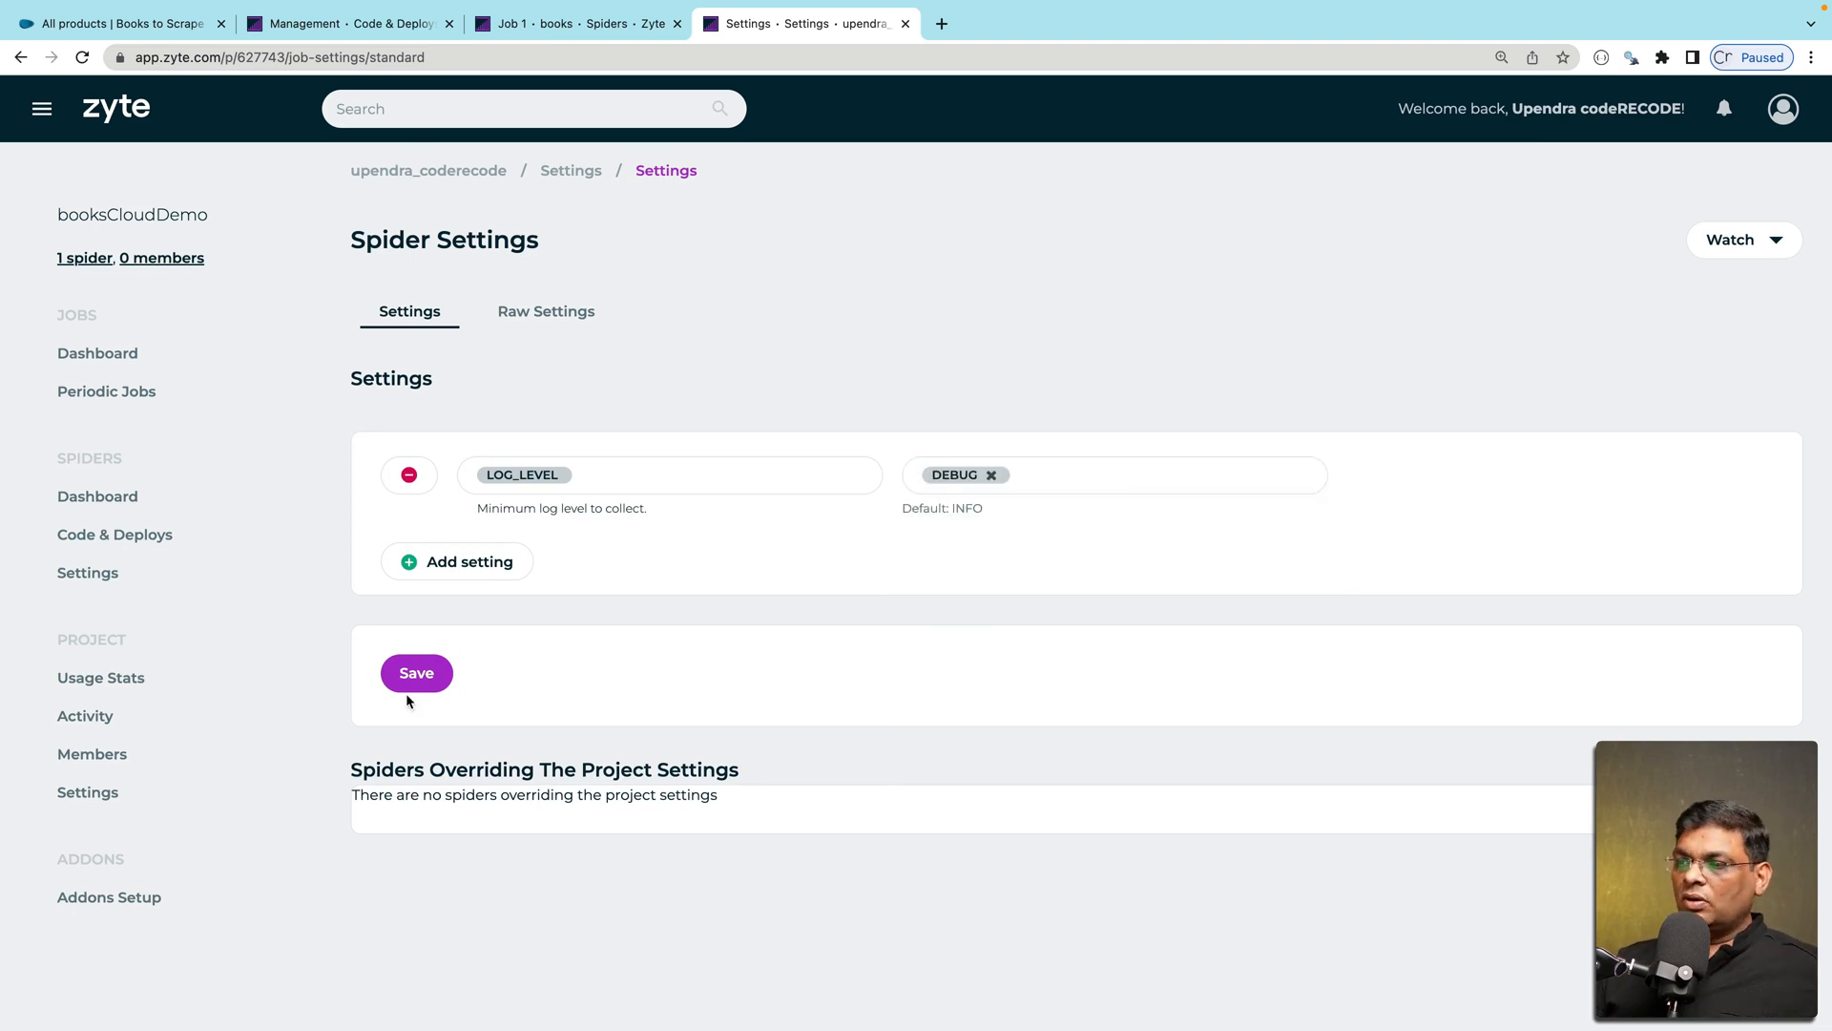
click(416, 672)
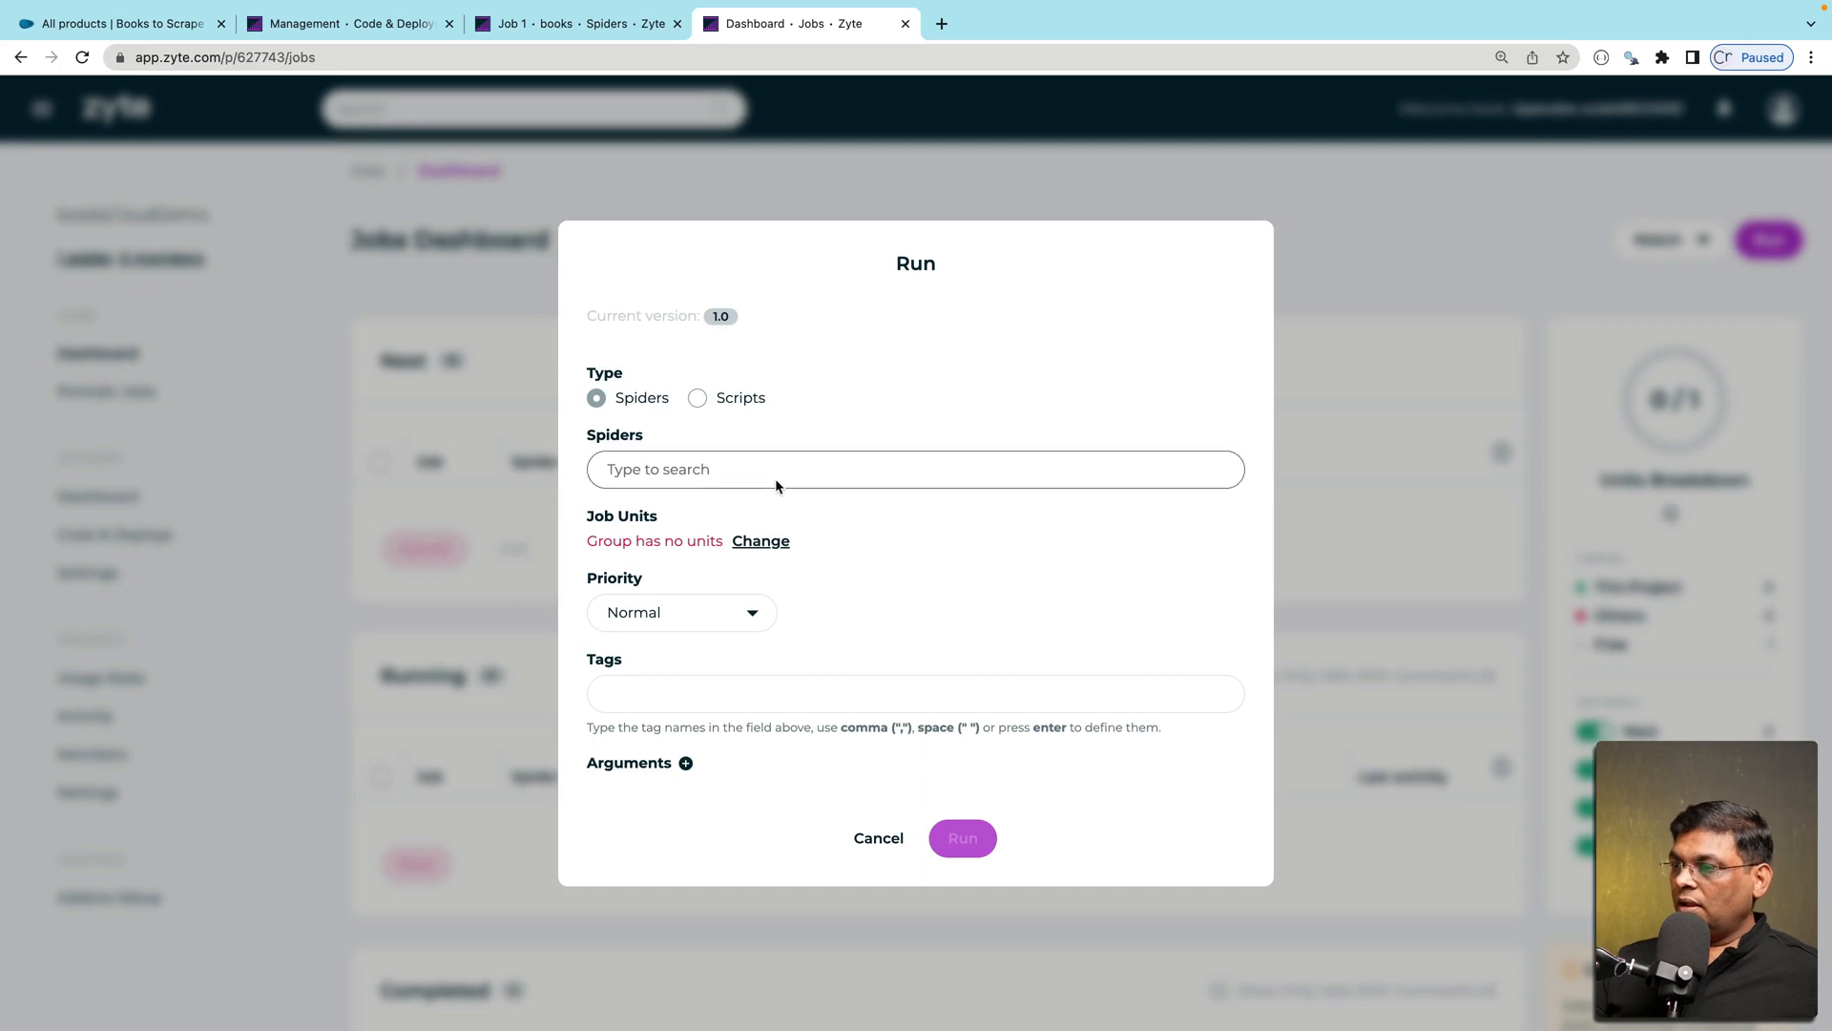
Run the spider again and view the new job's 57 debug log entries
click(878, 838)
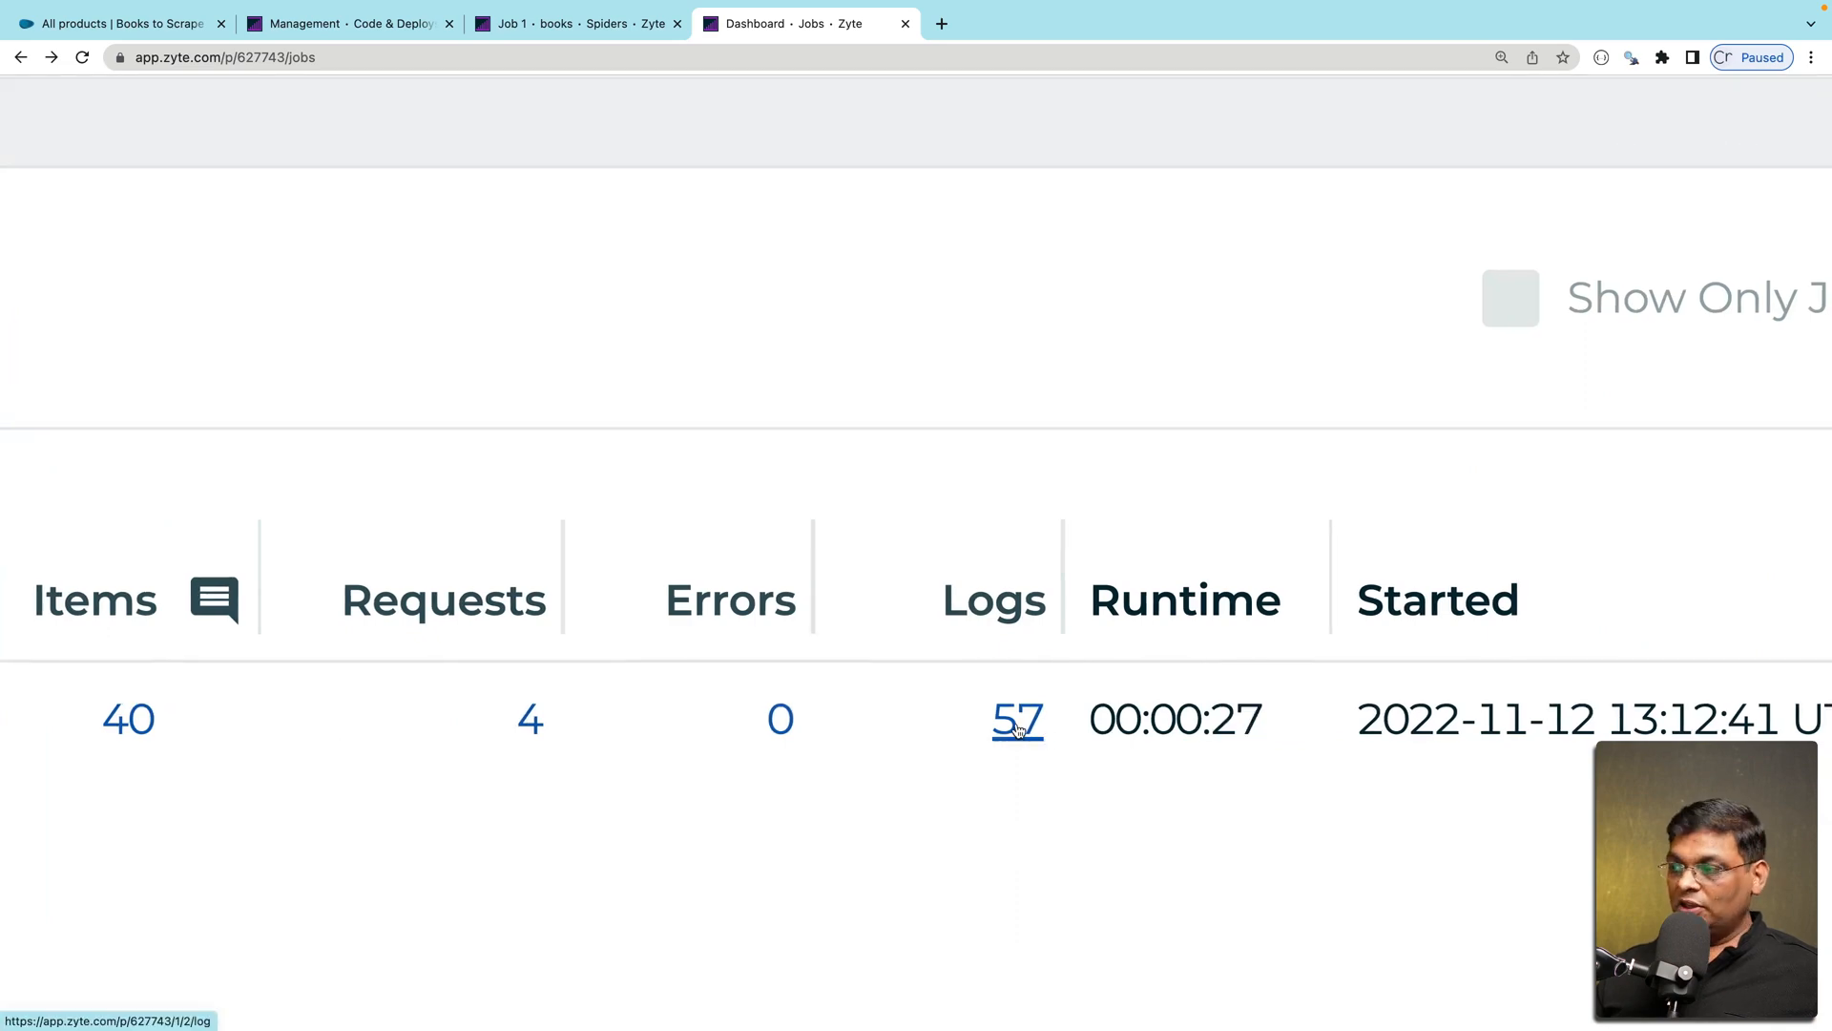
click(1015, 719)
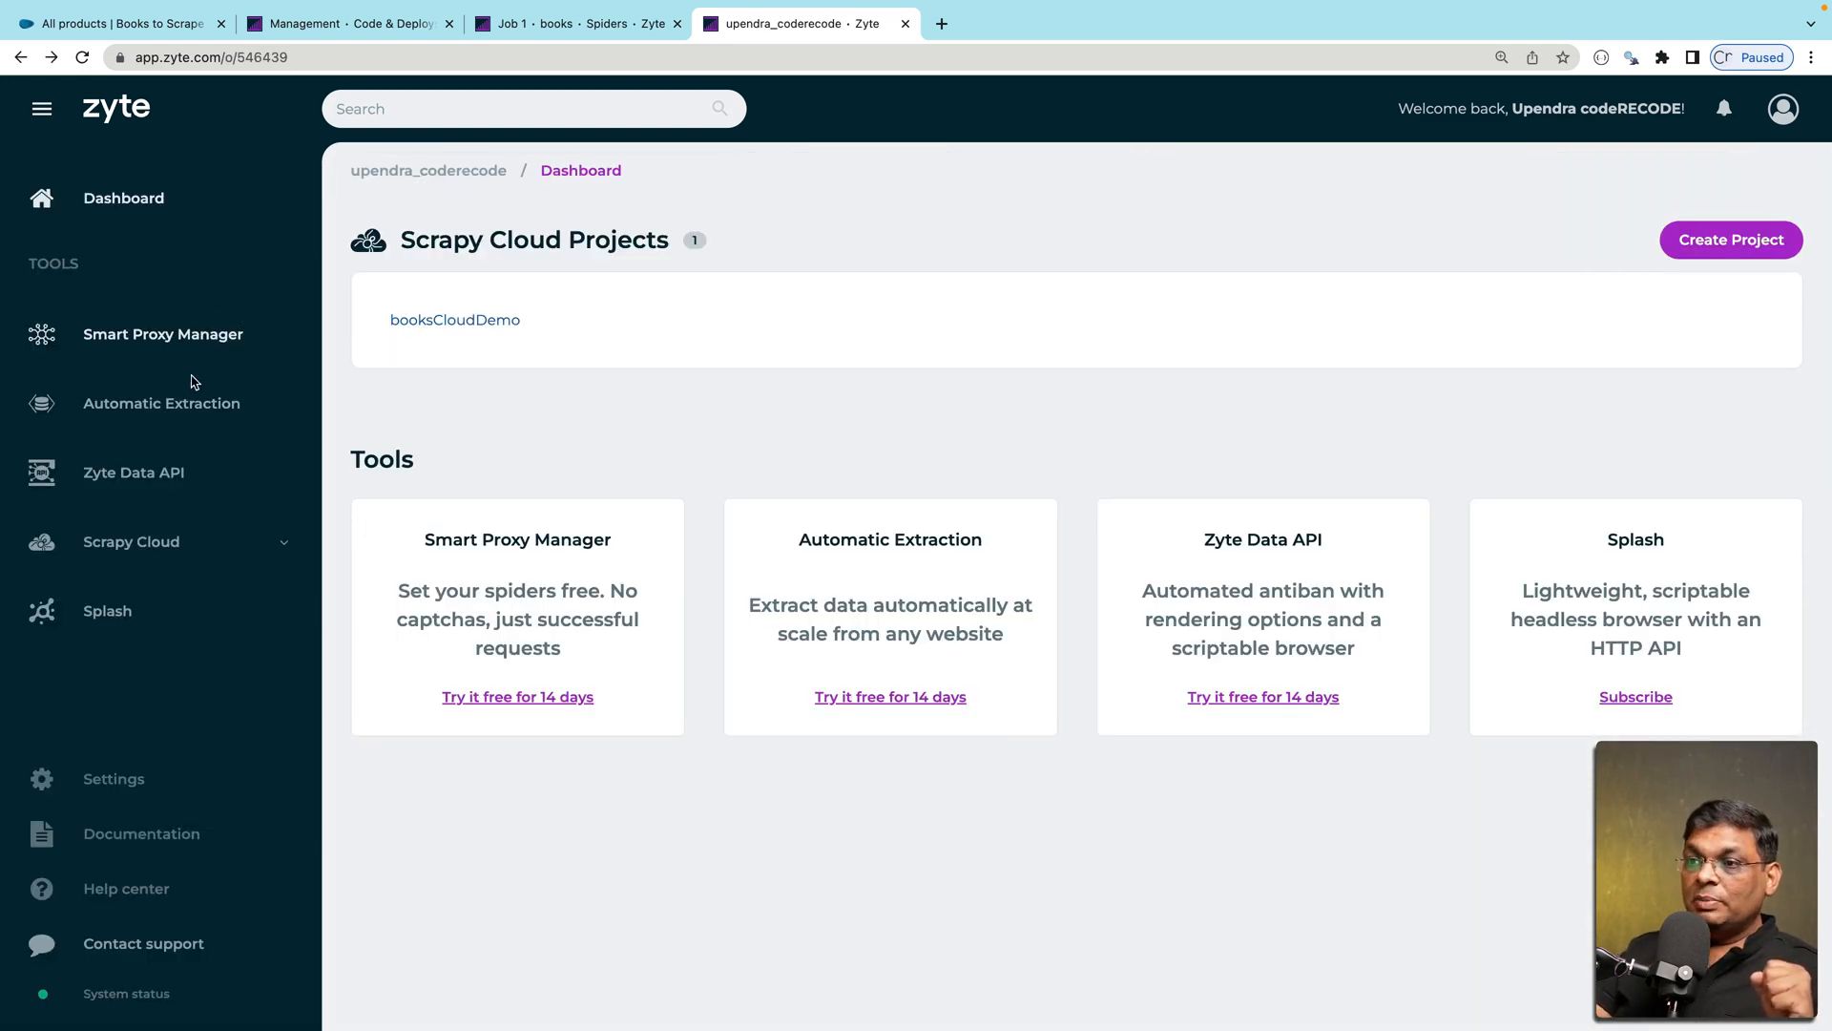
mouse_move(162, 334)
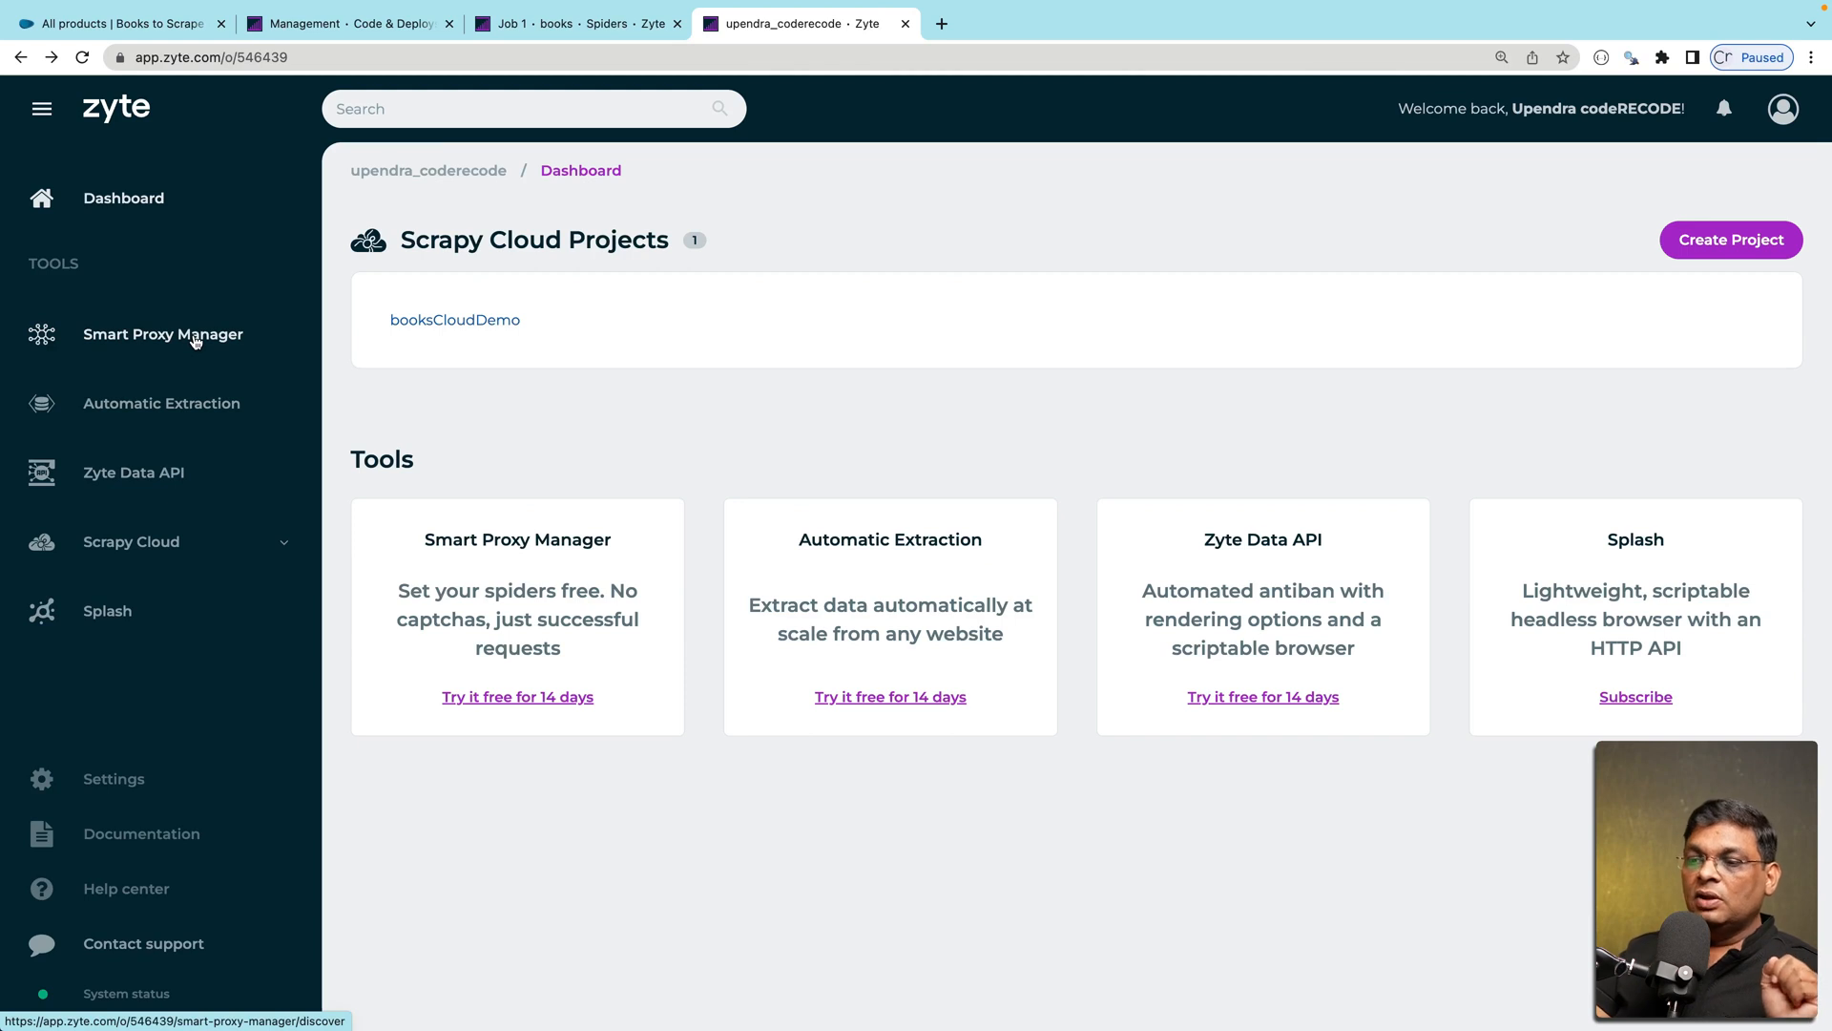
mouse_move(199, 347)
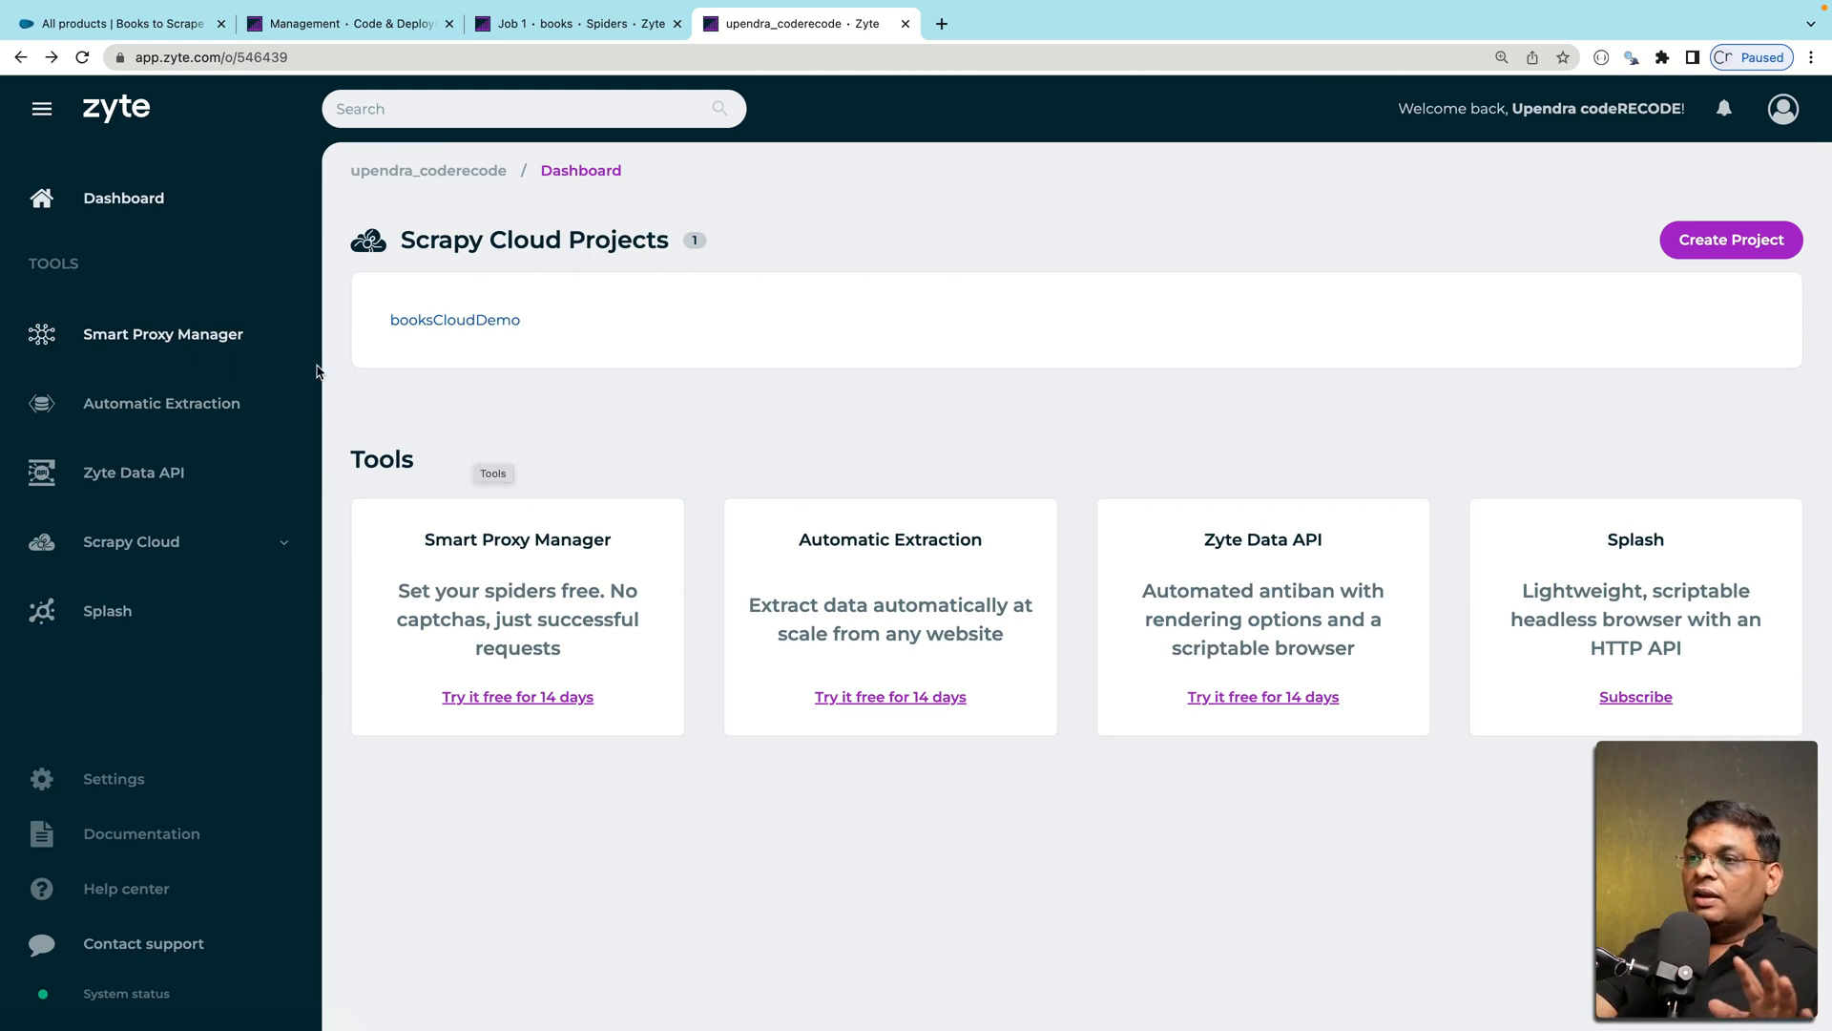
mouse_move(170, 355)
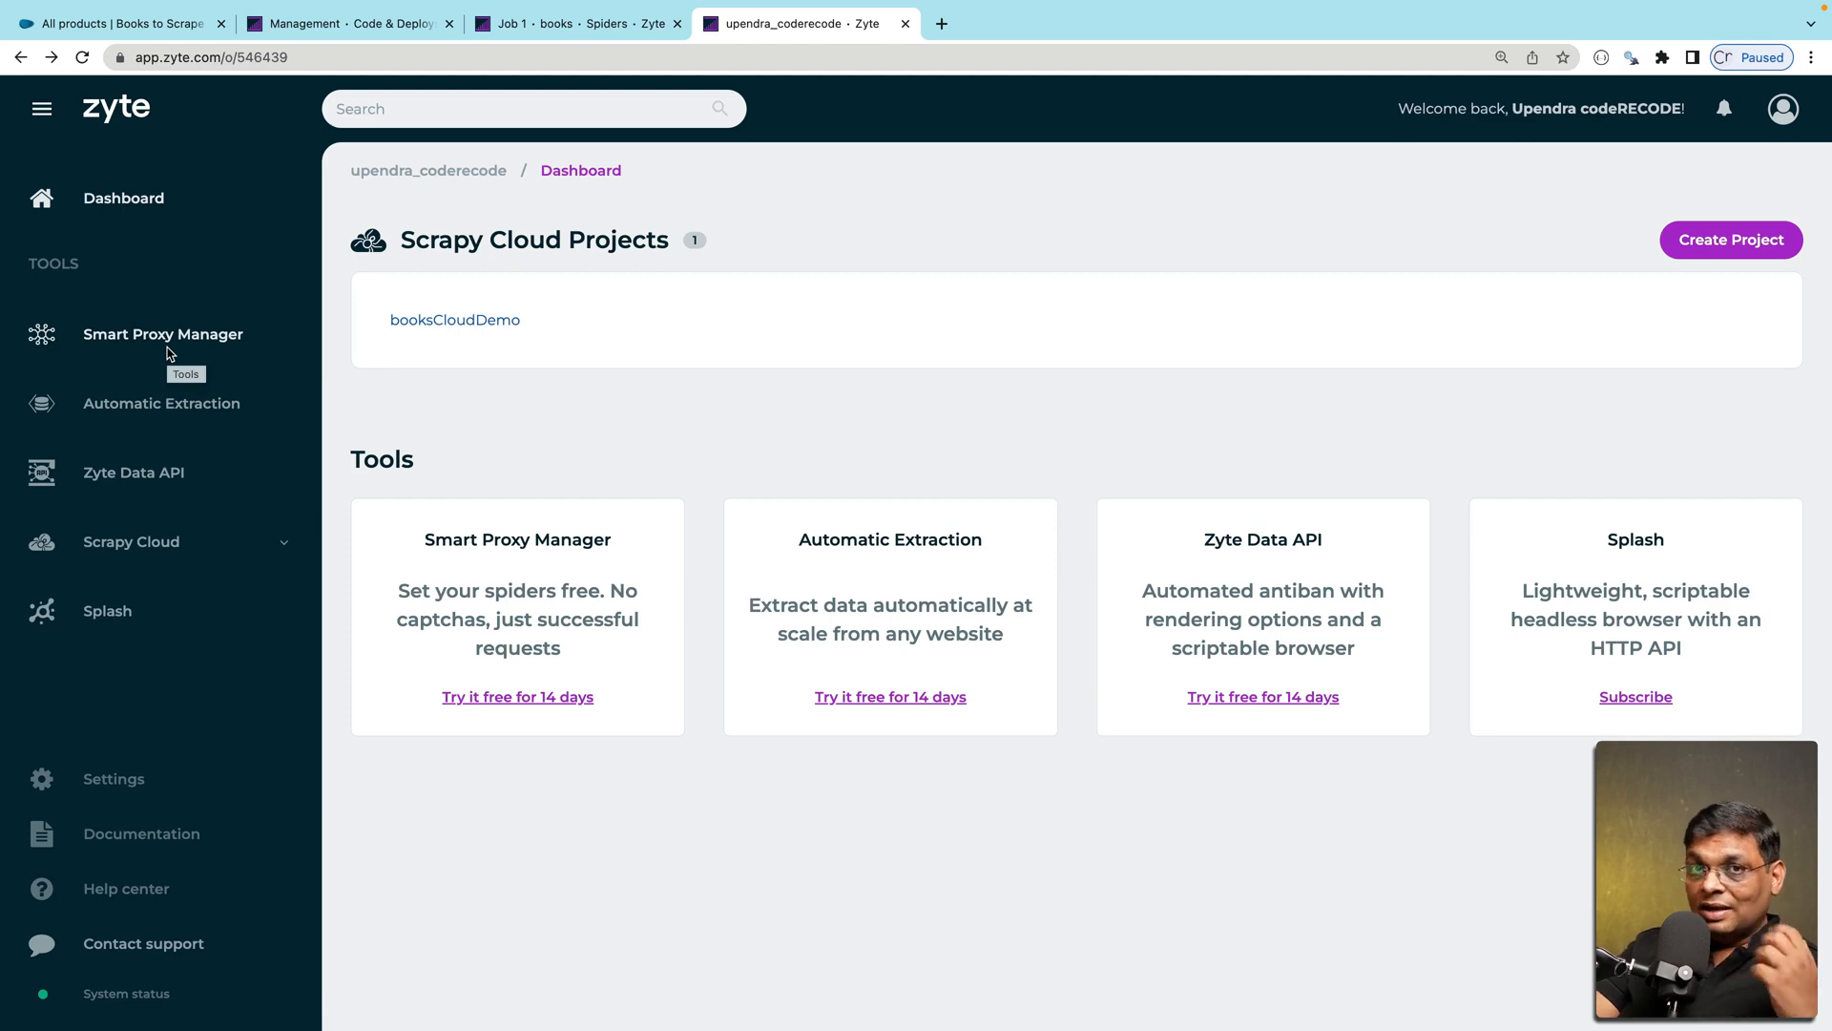